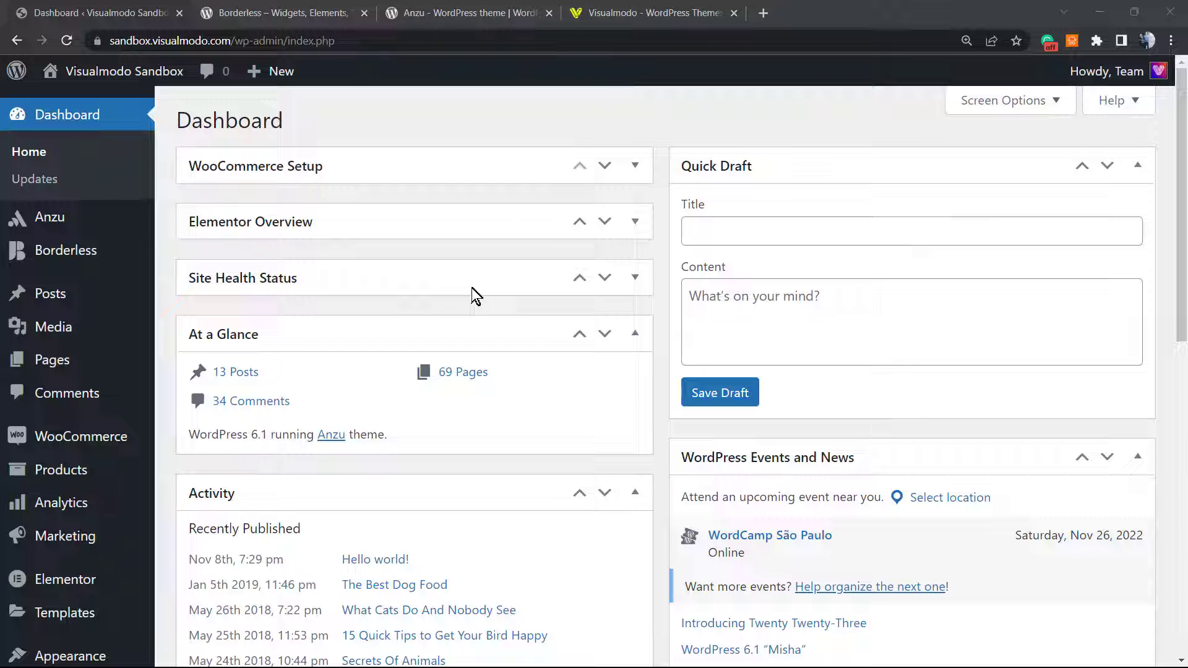
mouse_move(463, 287)
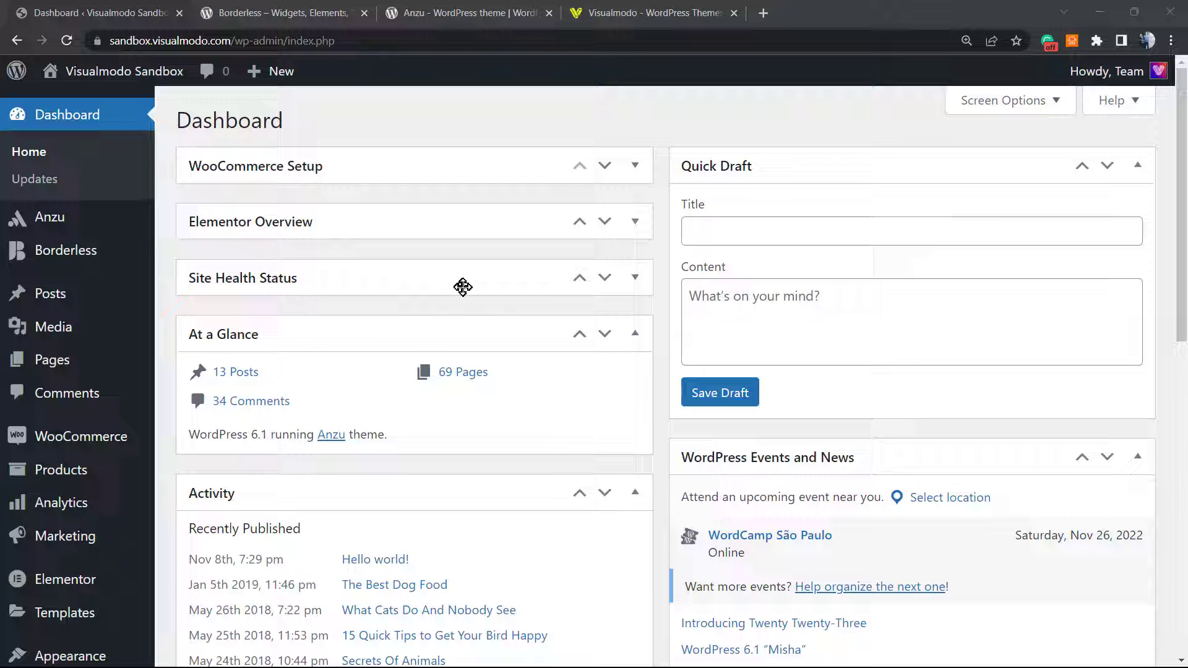
mouse_move(456, 287)
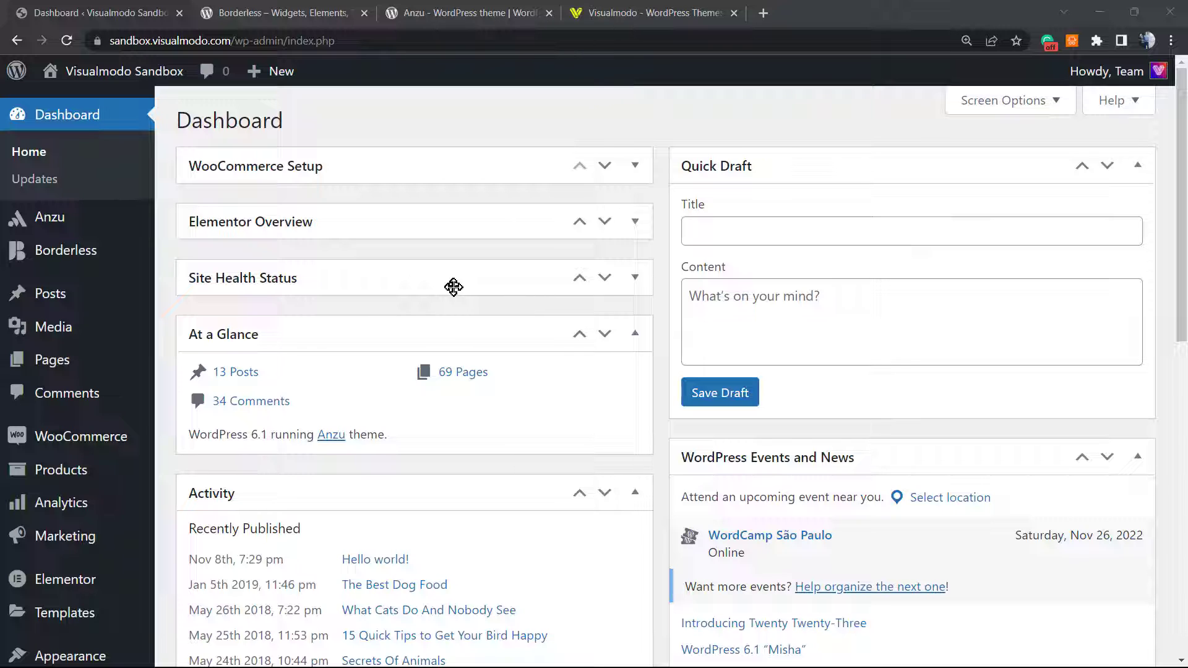
mouse_move(271, 400)
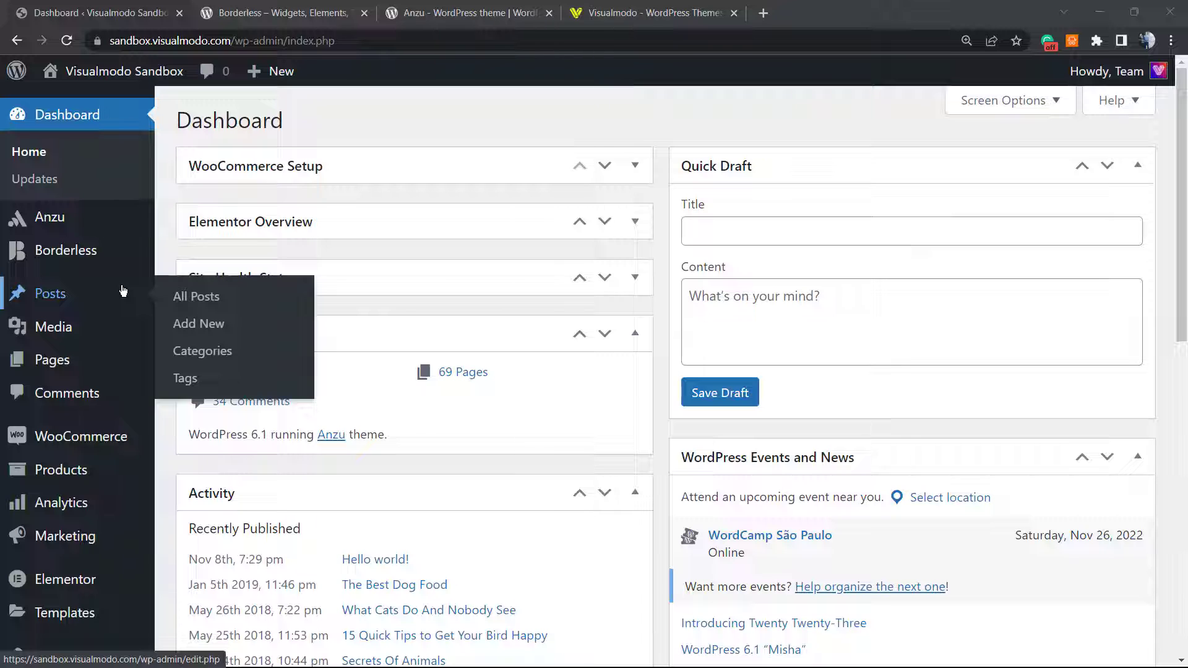
mouse_move(422, 308)
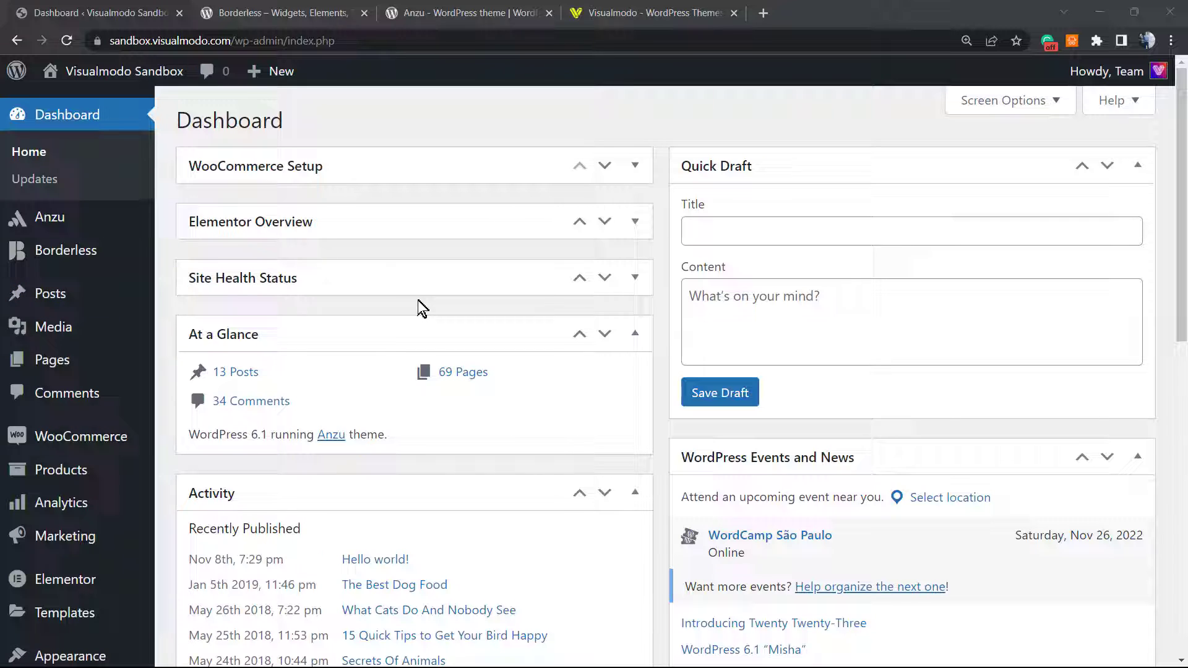
mouse_move(350, 342)
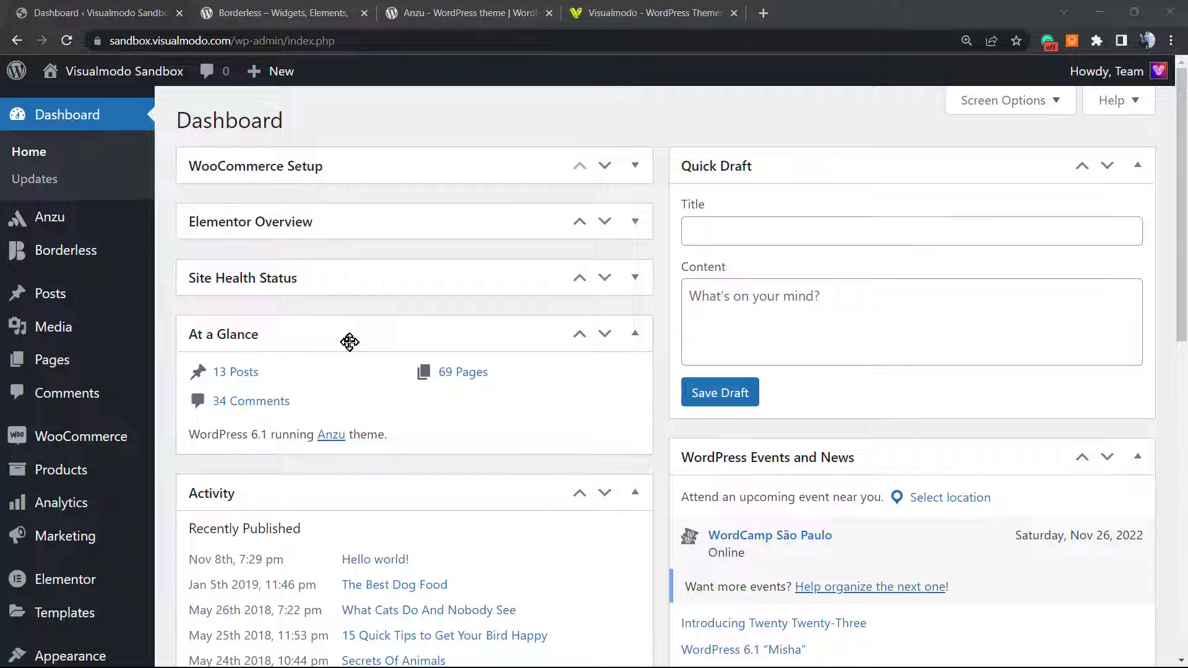
mouse_move(382, 341)
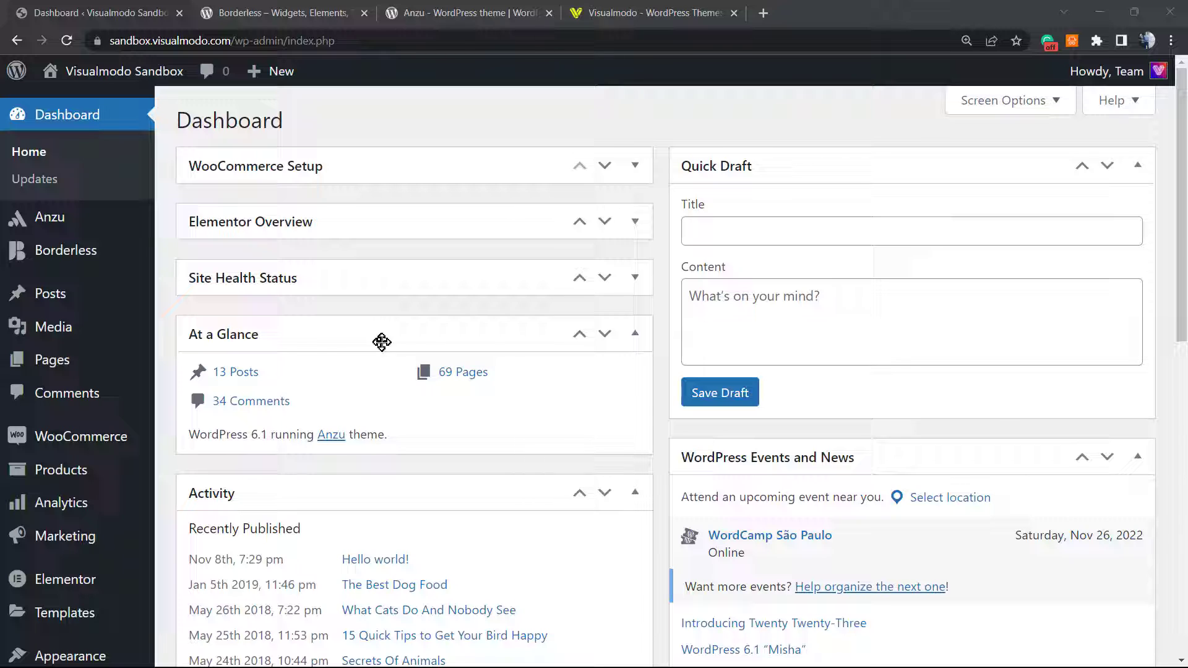
mouse_move(480, 332)
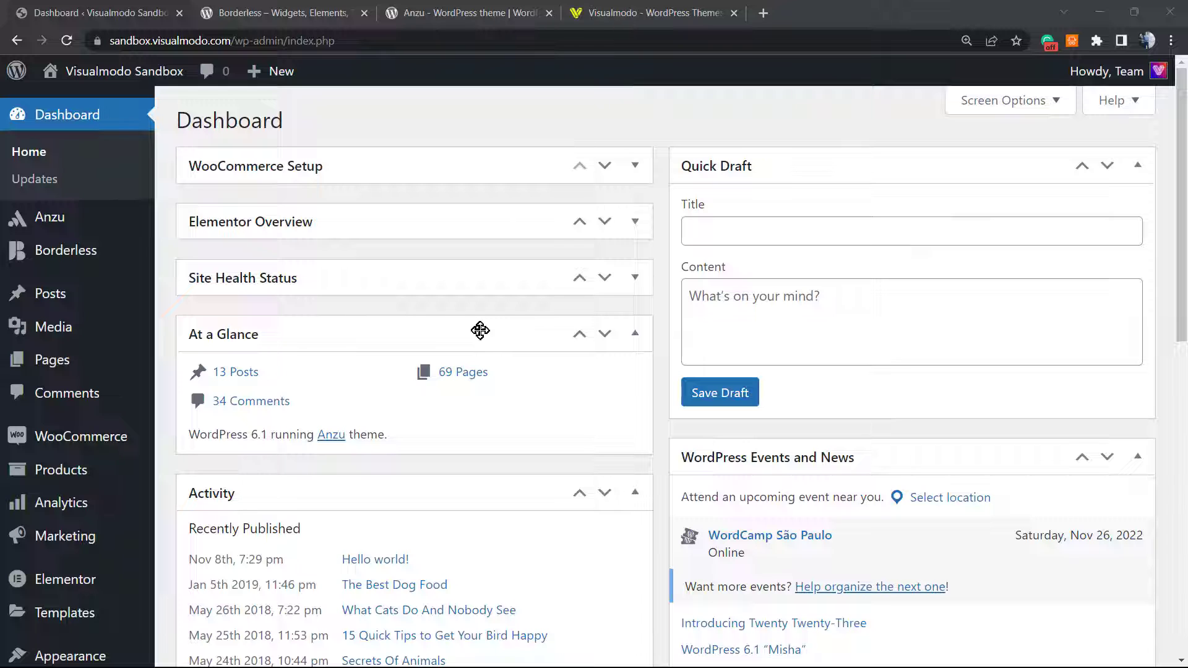
mouse_move(235, 372)
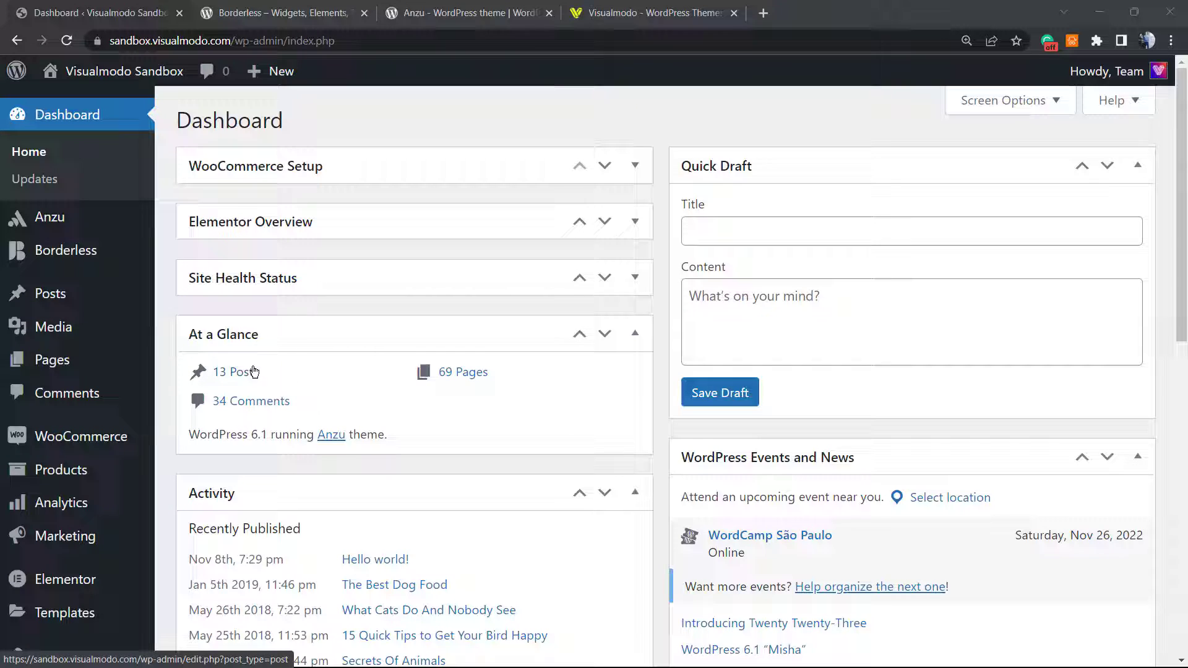
mouse_move(420, 391)
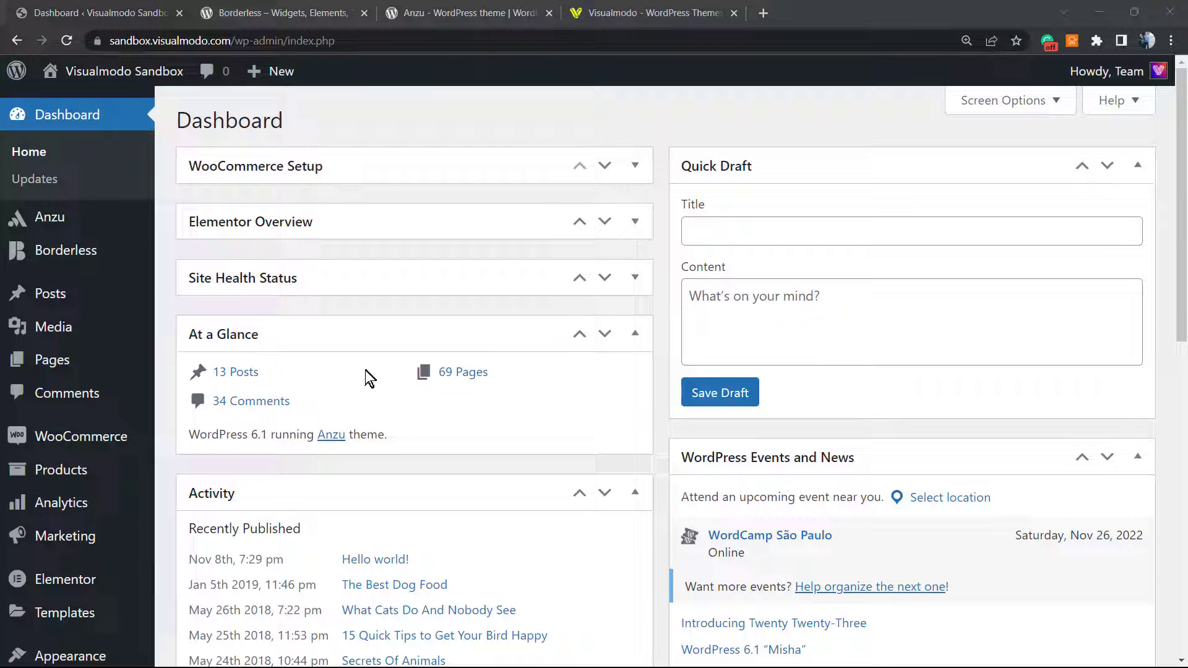
mouse_move(410, 400)
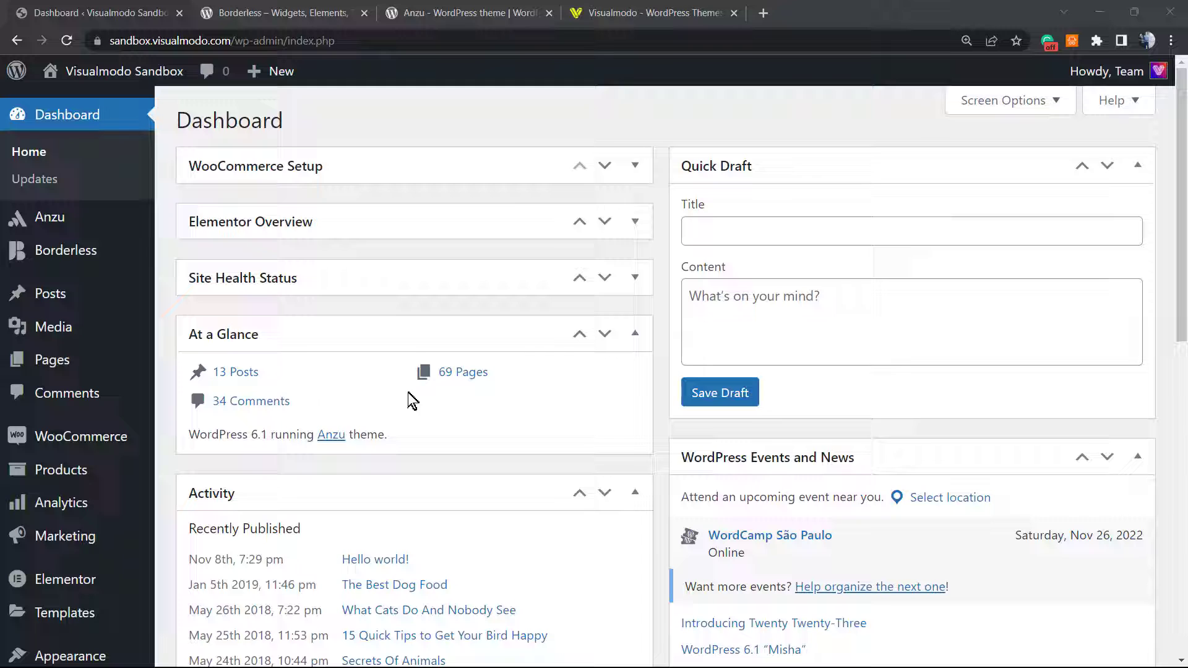
mouse_move(413, 370)
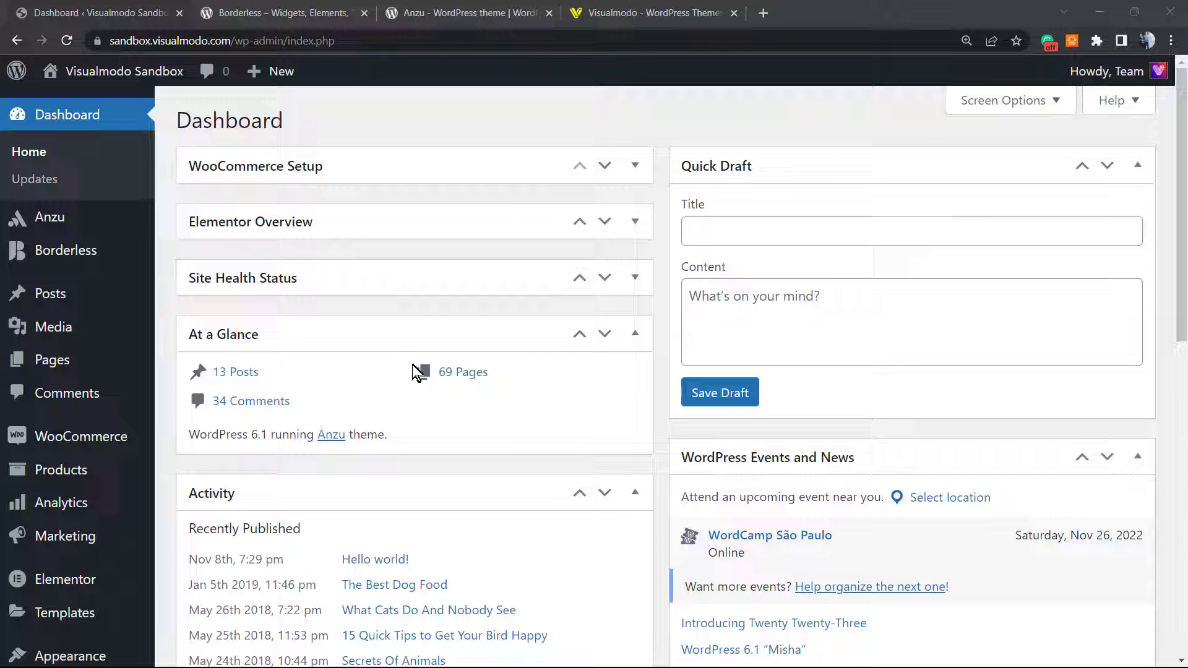
mouse_move(464, 471)
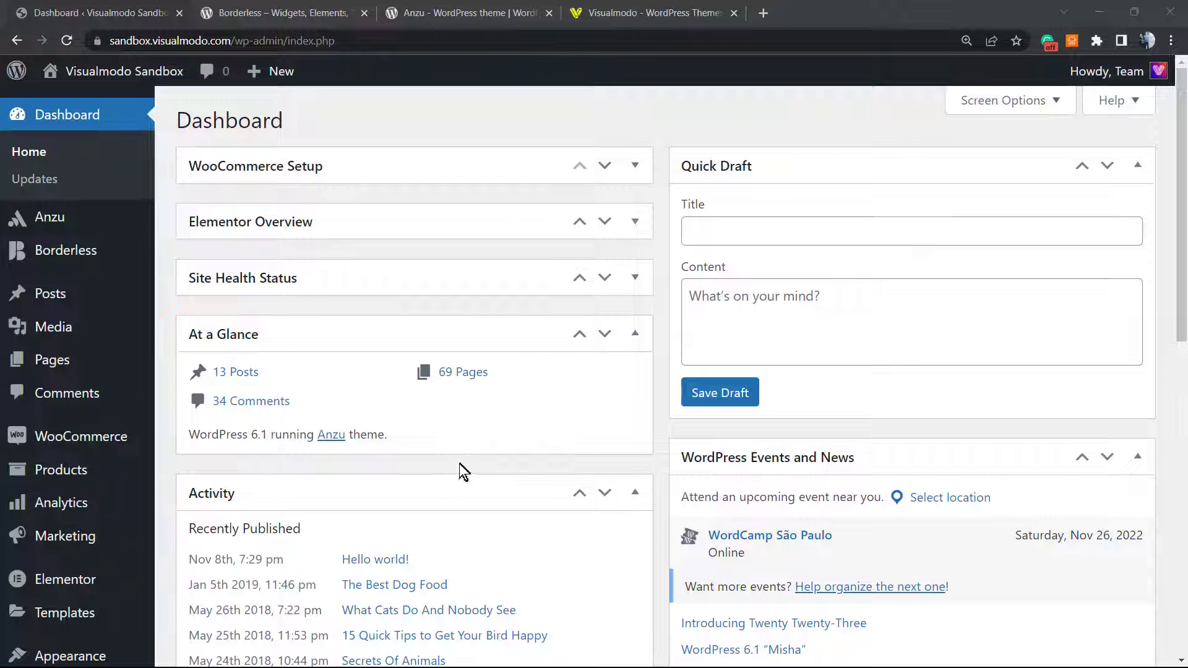
mouse_move(435, 453)
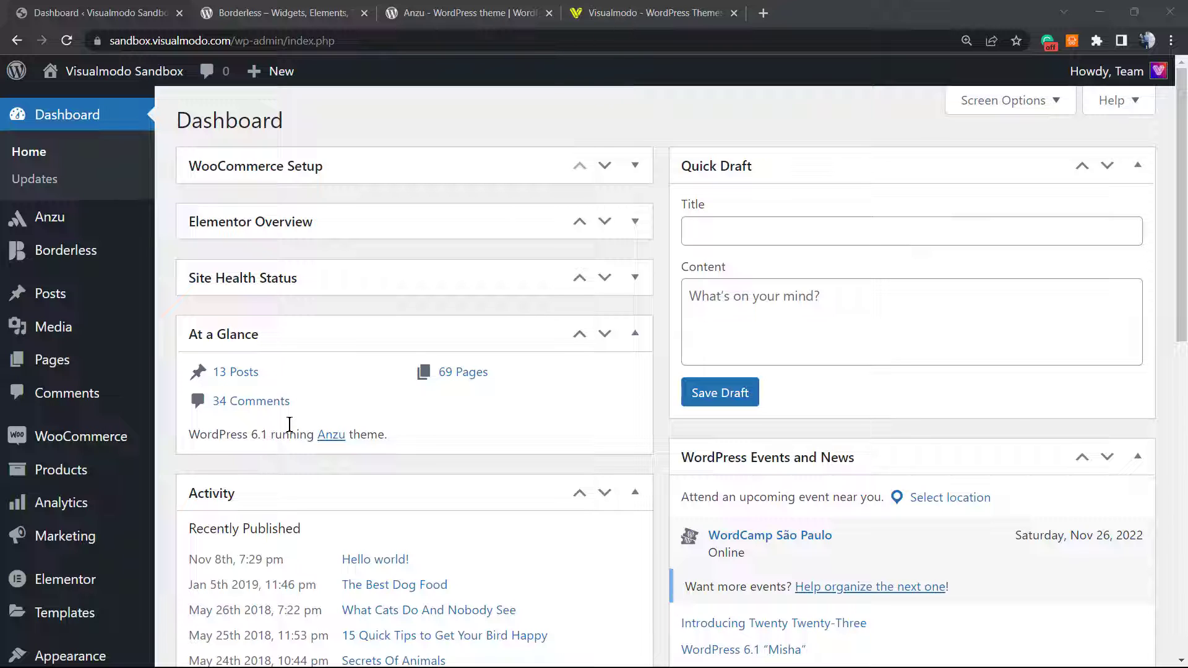
mouse_move(355, 335)
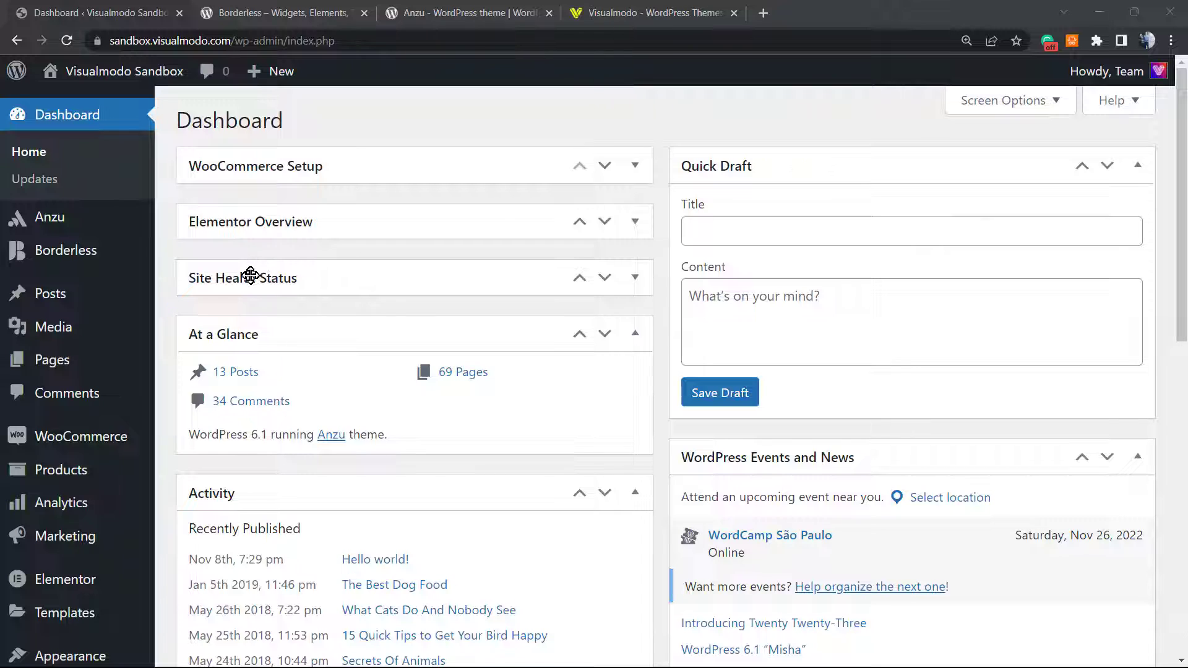
mouse_move(242, 285)
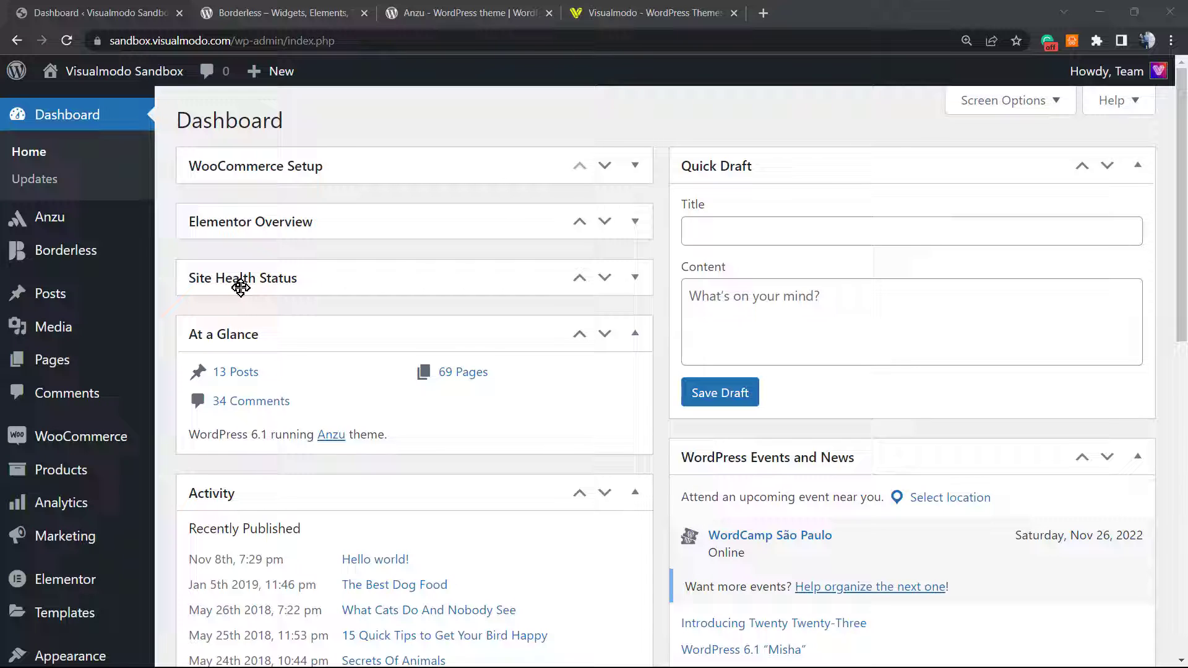
mouse_move(371, 312)
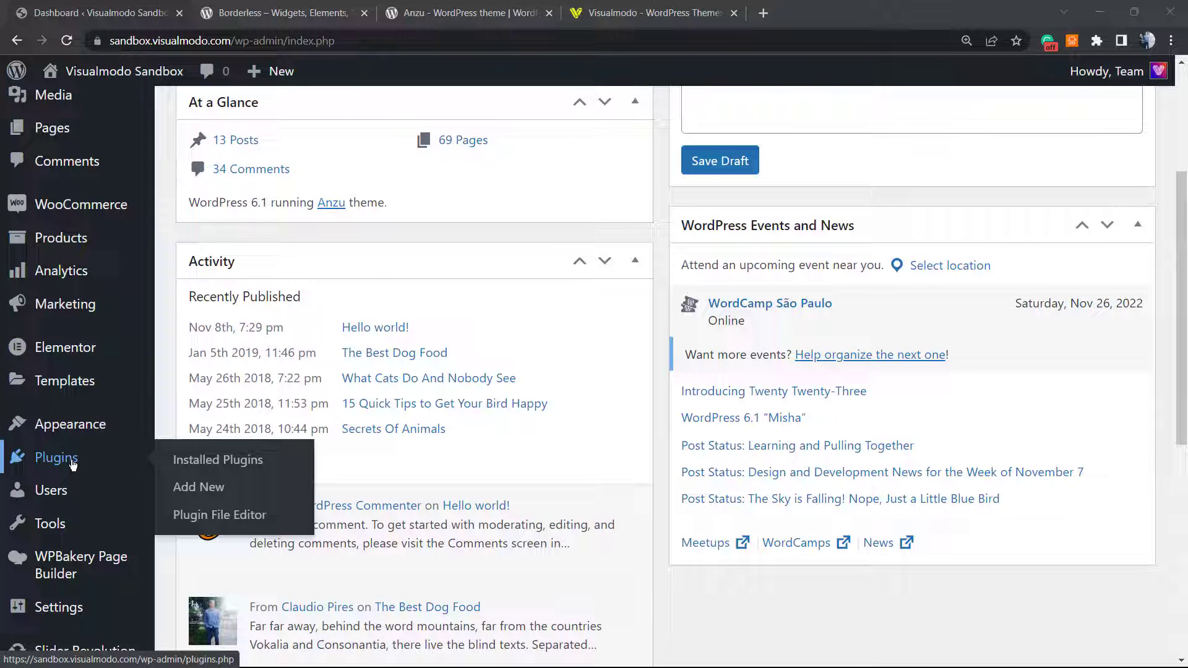
mouse_move(198, 487)
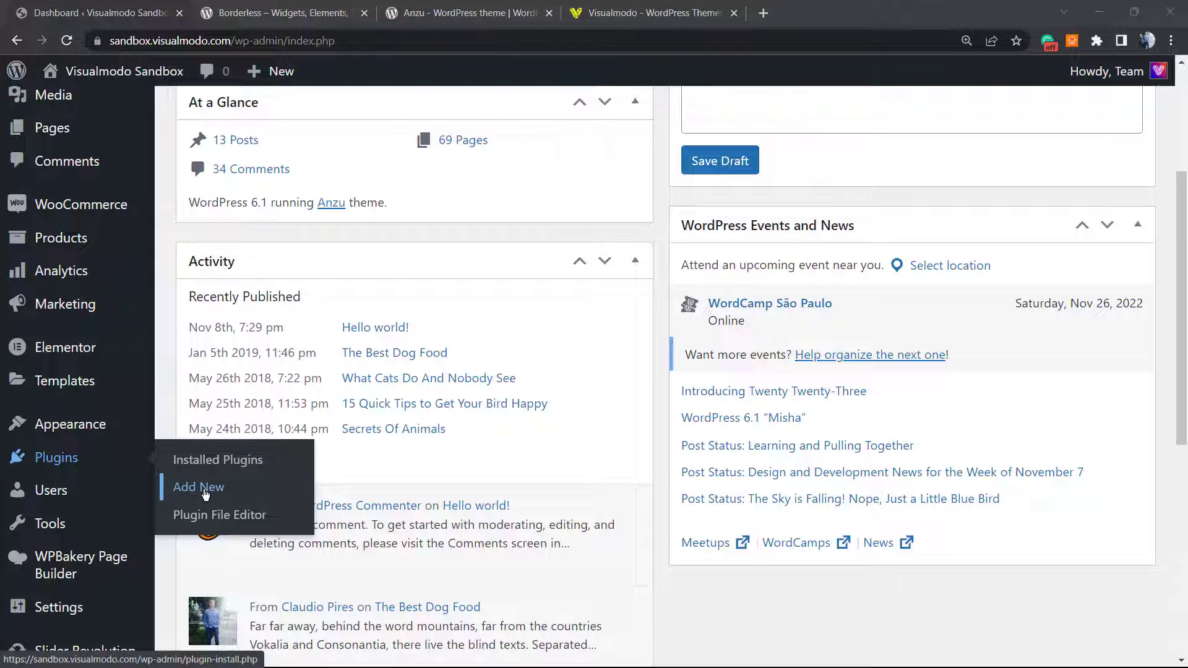
Step: Go to Plugins > Add New to reach the Add Plugins page
left_click(198, 488)
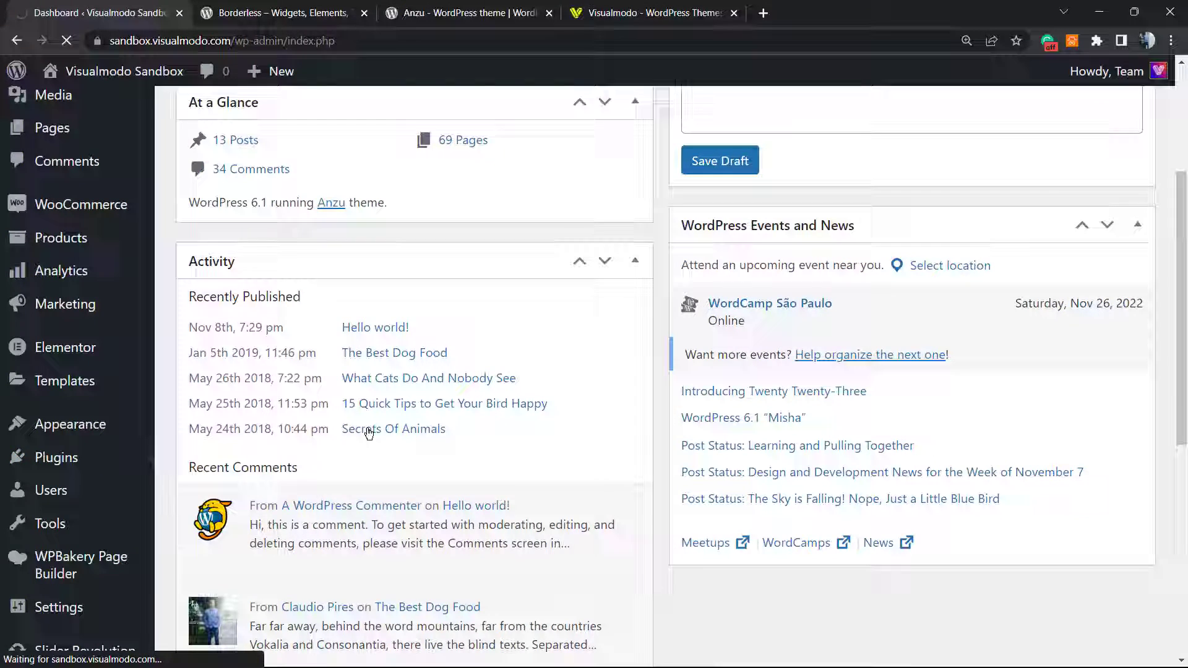
left_click(56, 456)
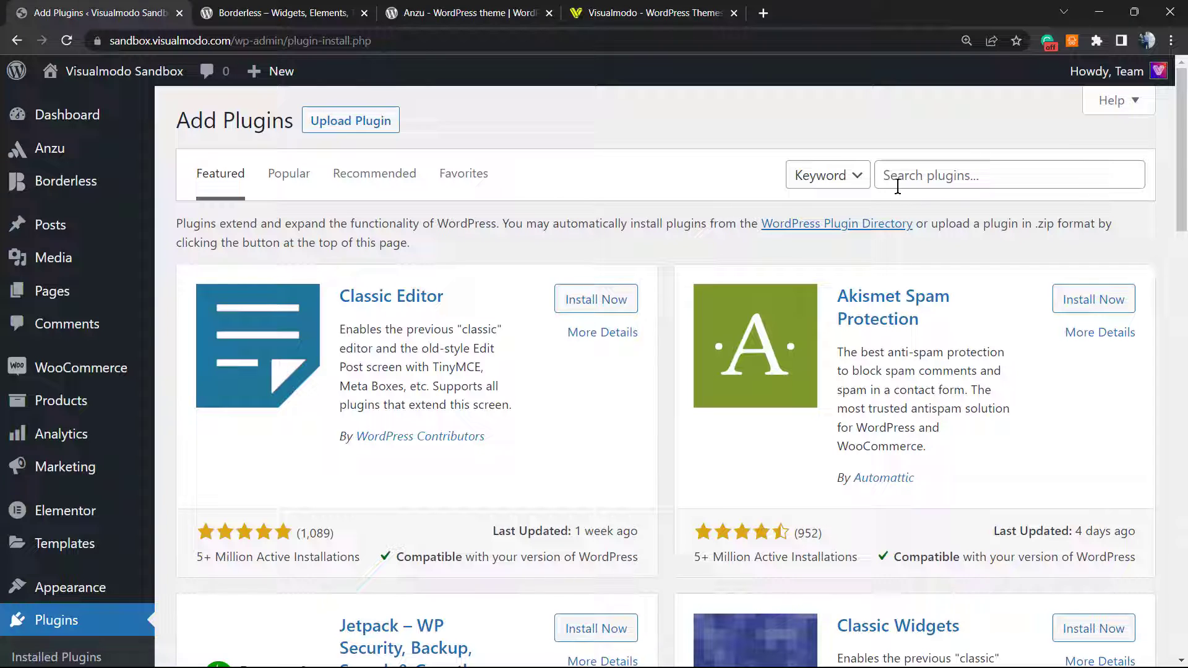
Step: Search the plugin directory for 'Counter Number'
left_click(1007, 174)
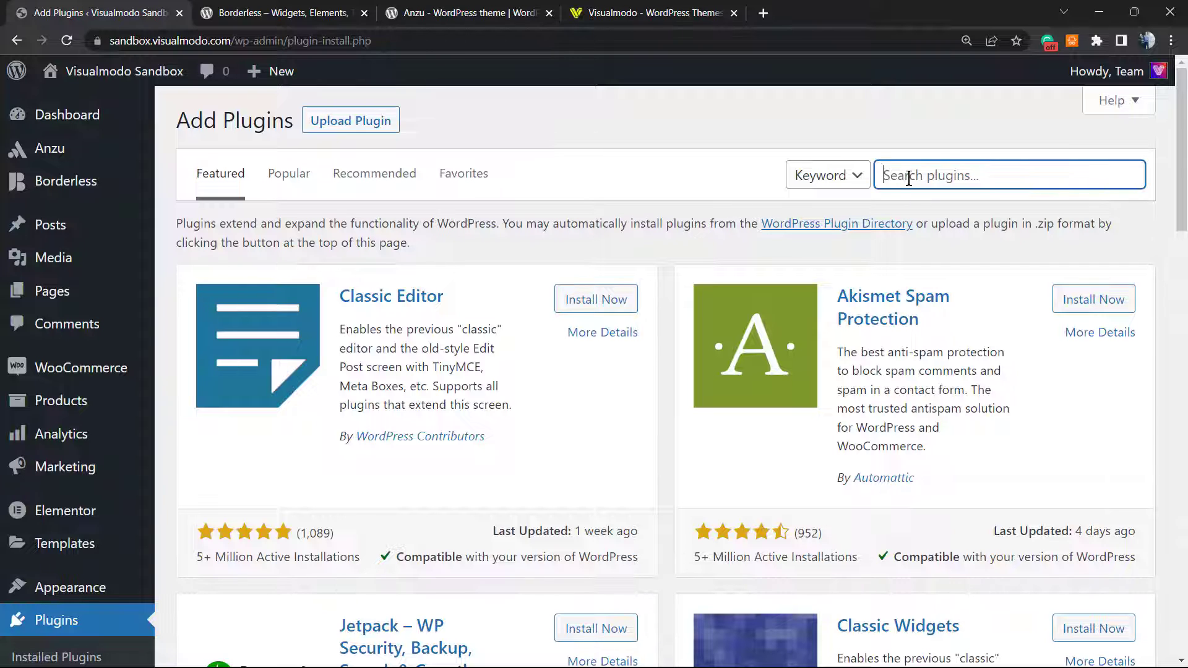
type("Counter Number")
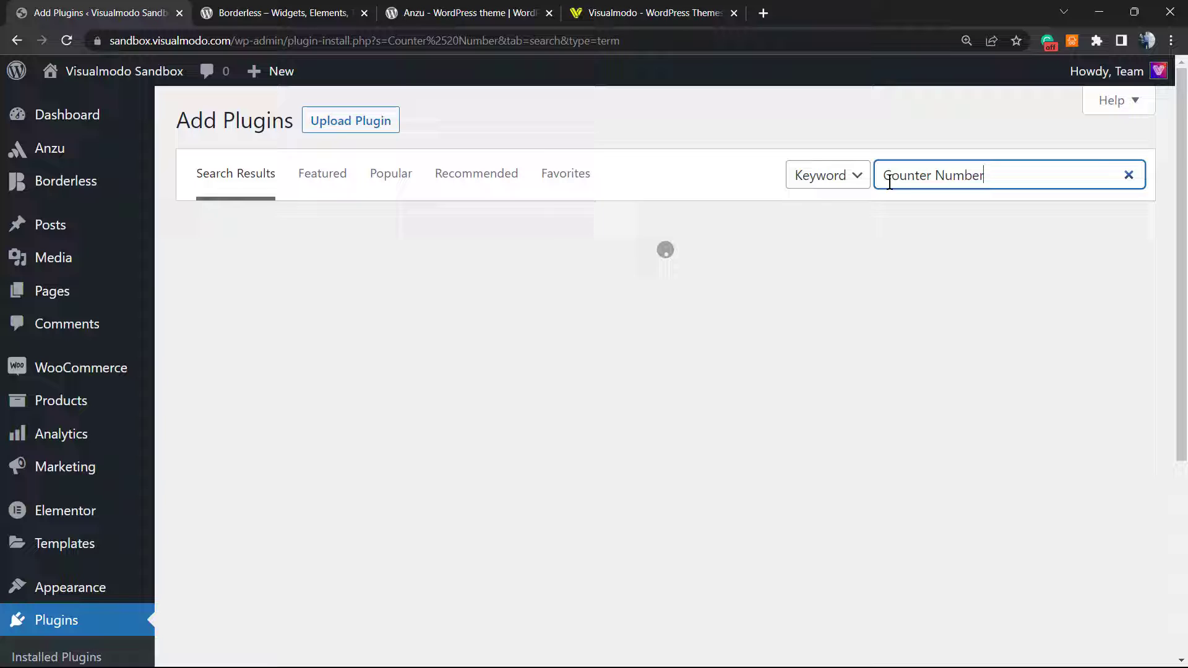
key("Return")
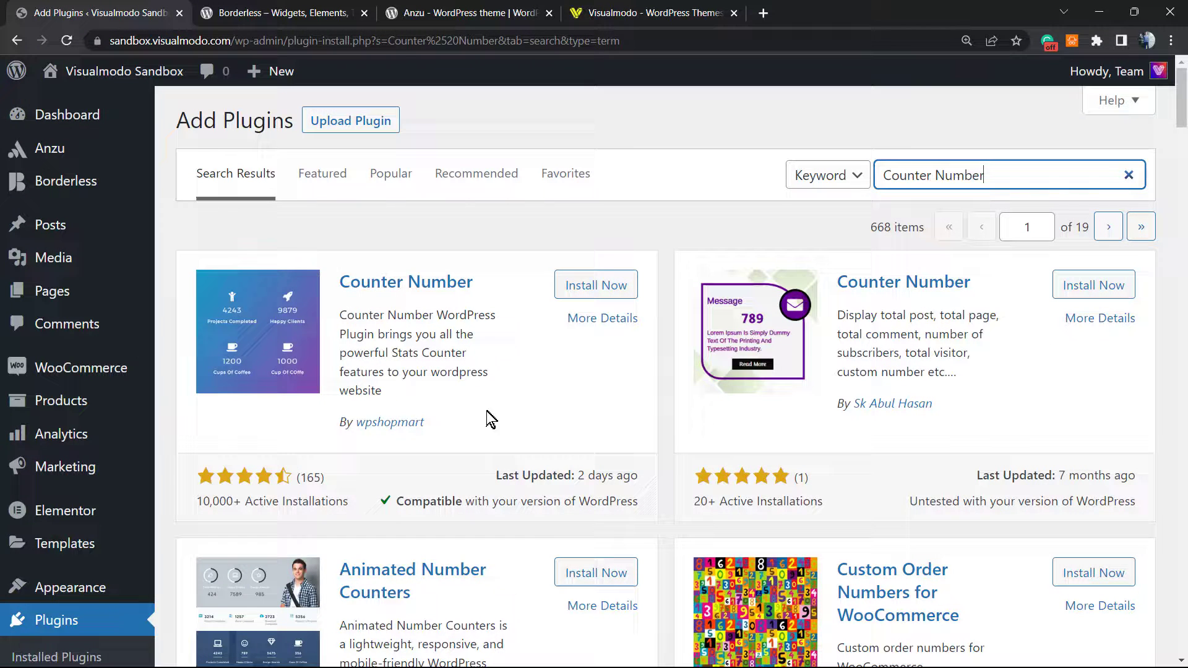
mouse_move(560, 386)
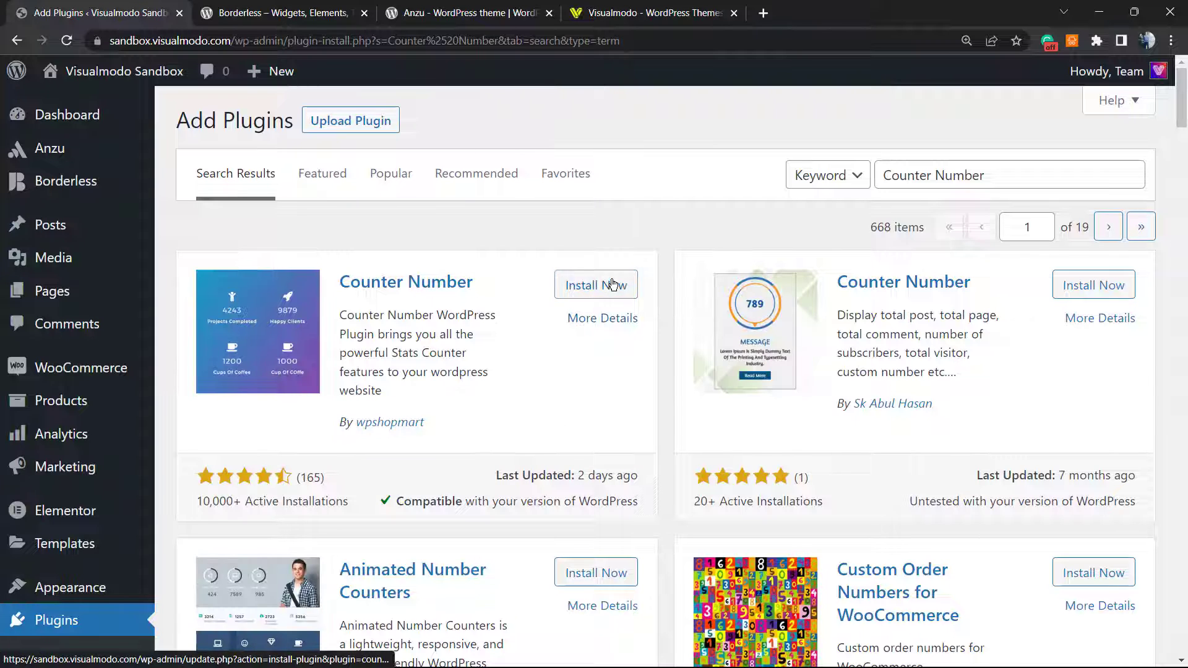
Step: Install and activate the Counter Number plugin by wpshopmart
left_click(595, 284)
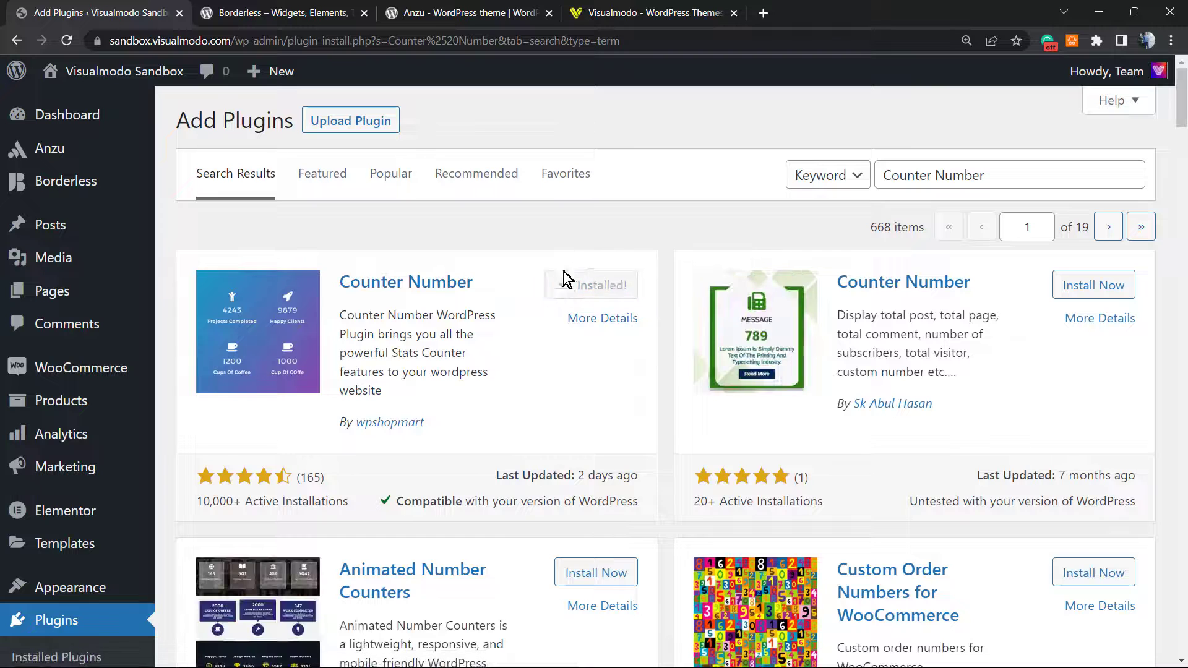
left_click(599, 284)
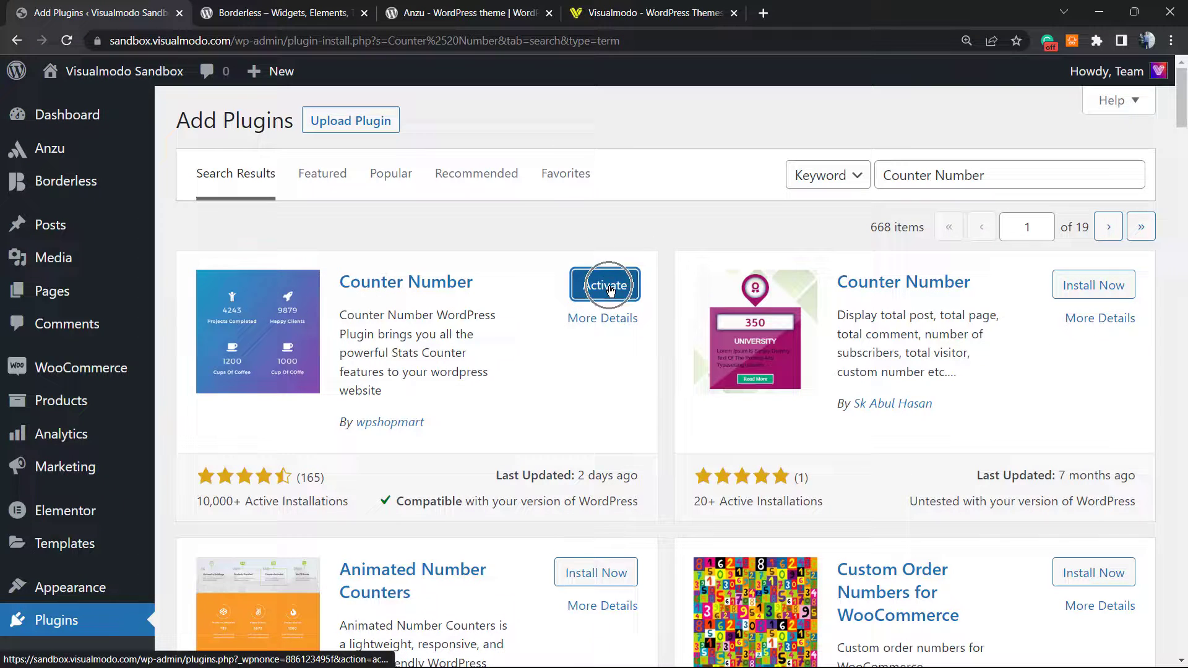
left_click(605, 285)
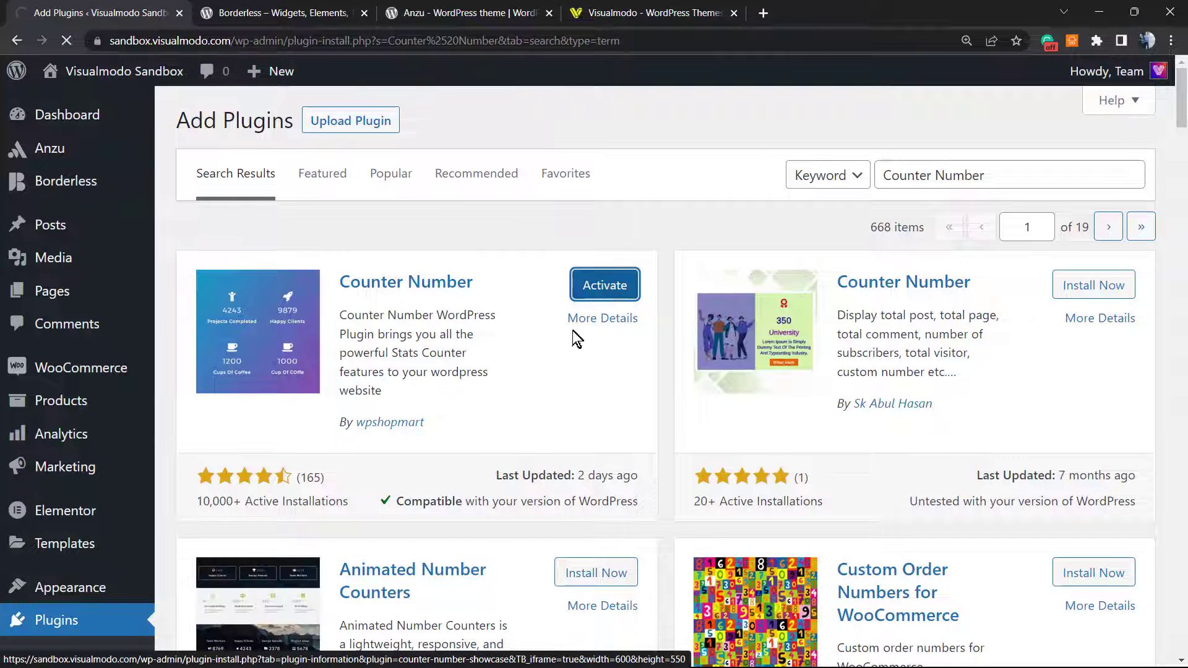
mouse_move(527, 343)
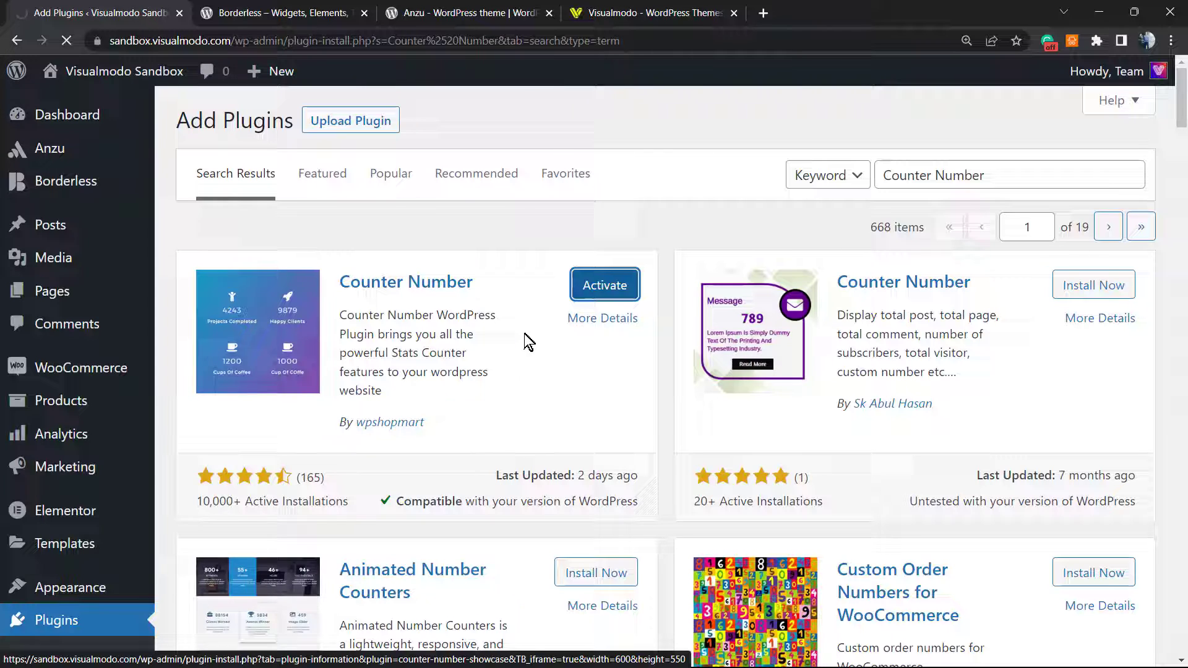
left_click(605, 284)
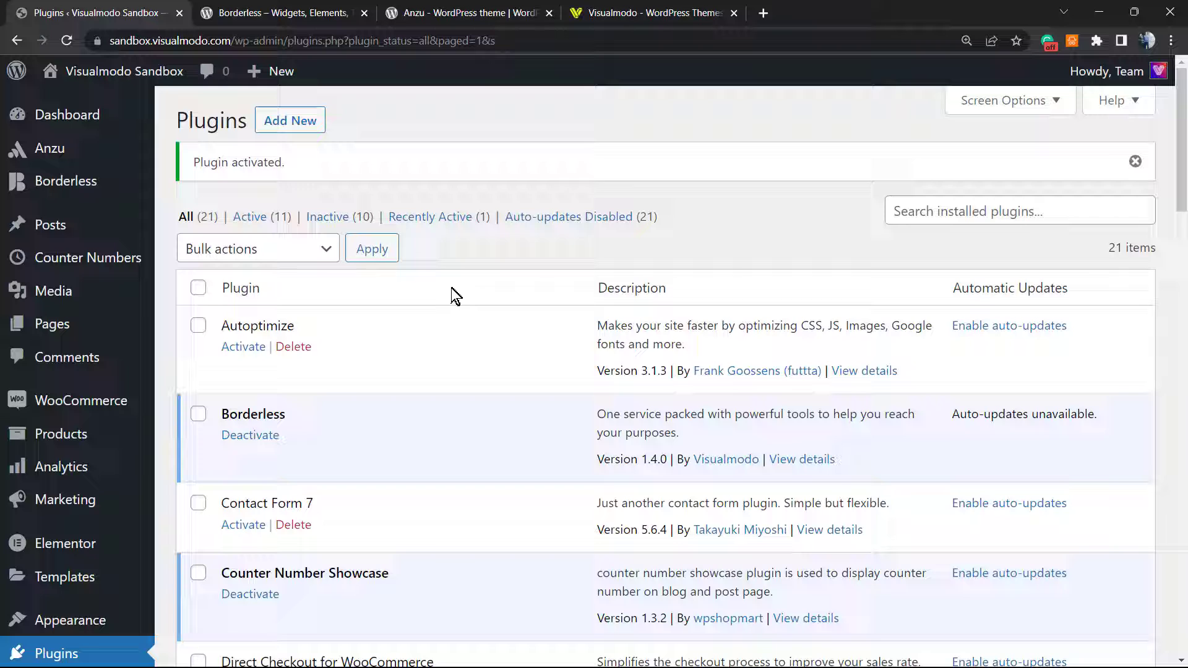
scroll("down", 3)
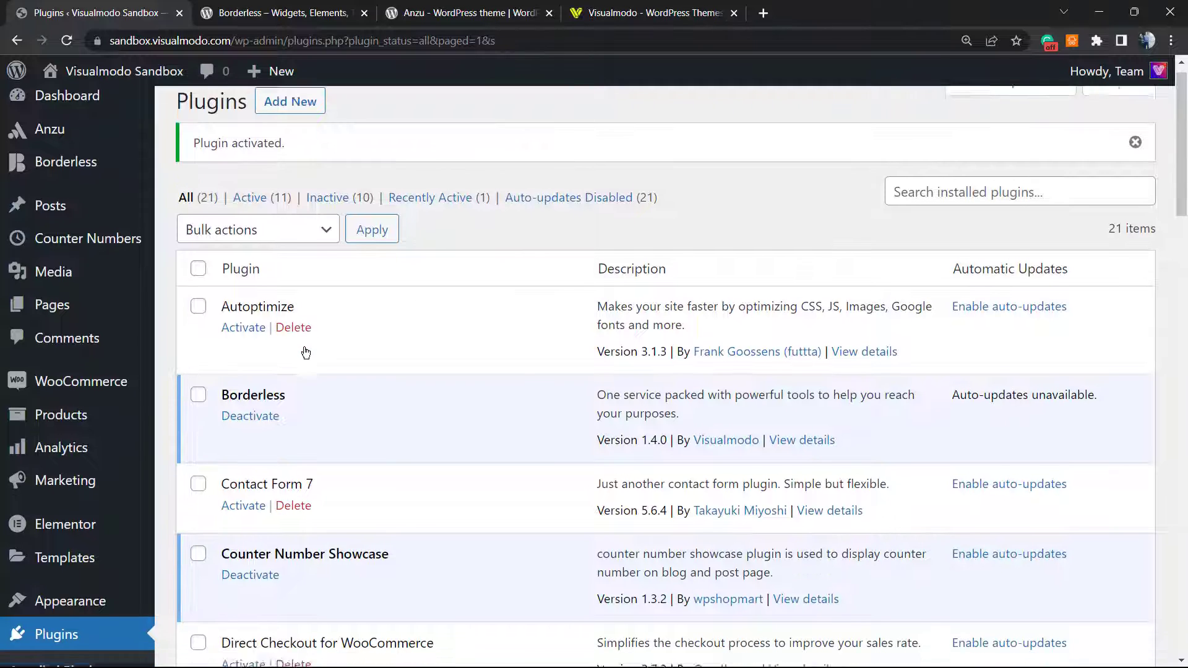
scroll("down", 3)
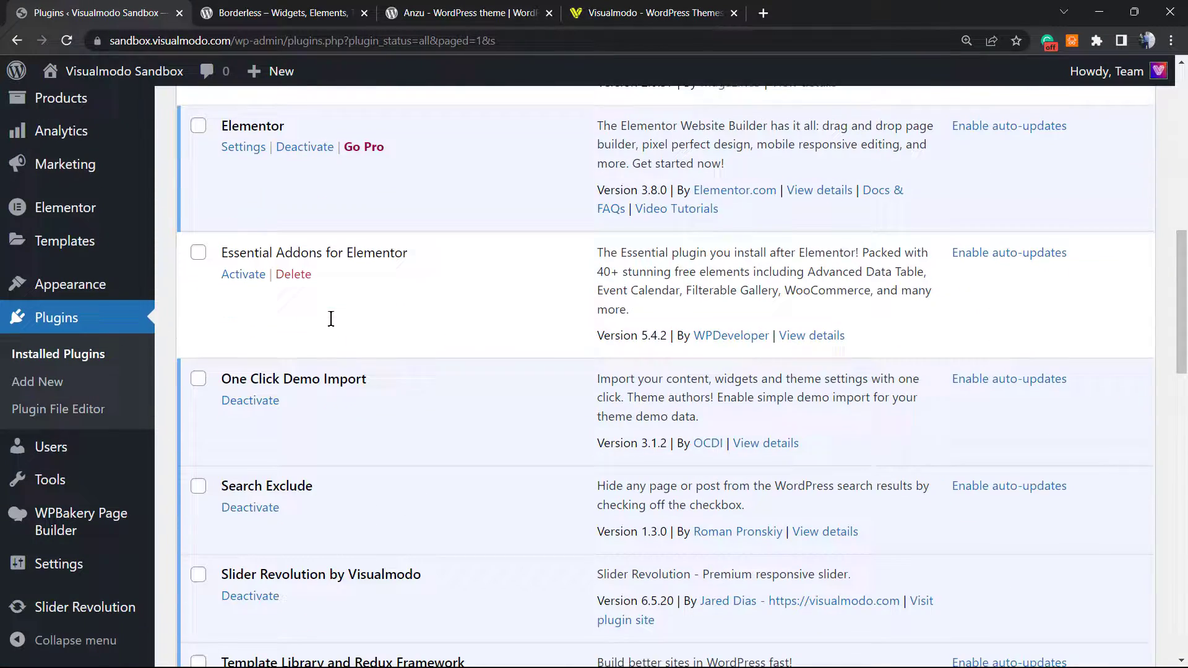
scroll("down", 3)
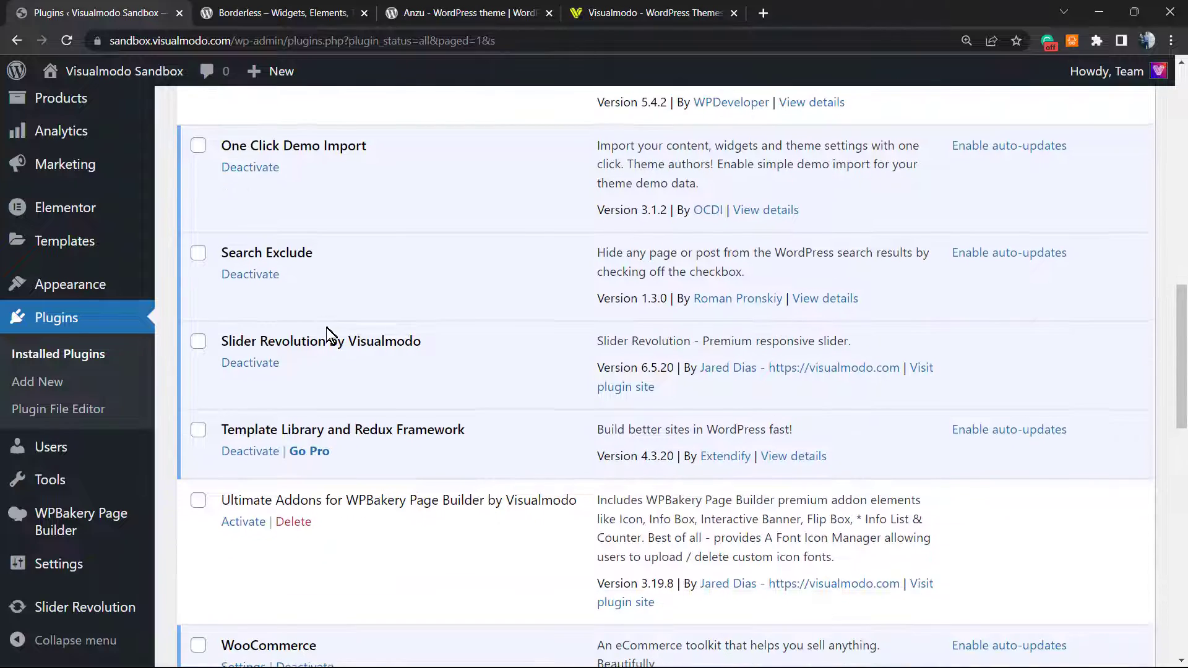
scroll("down", 3)
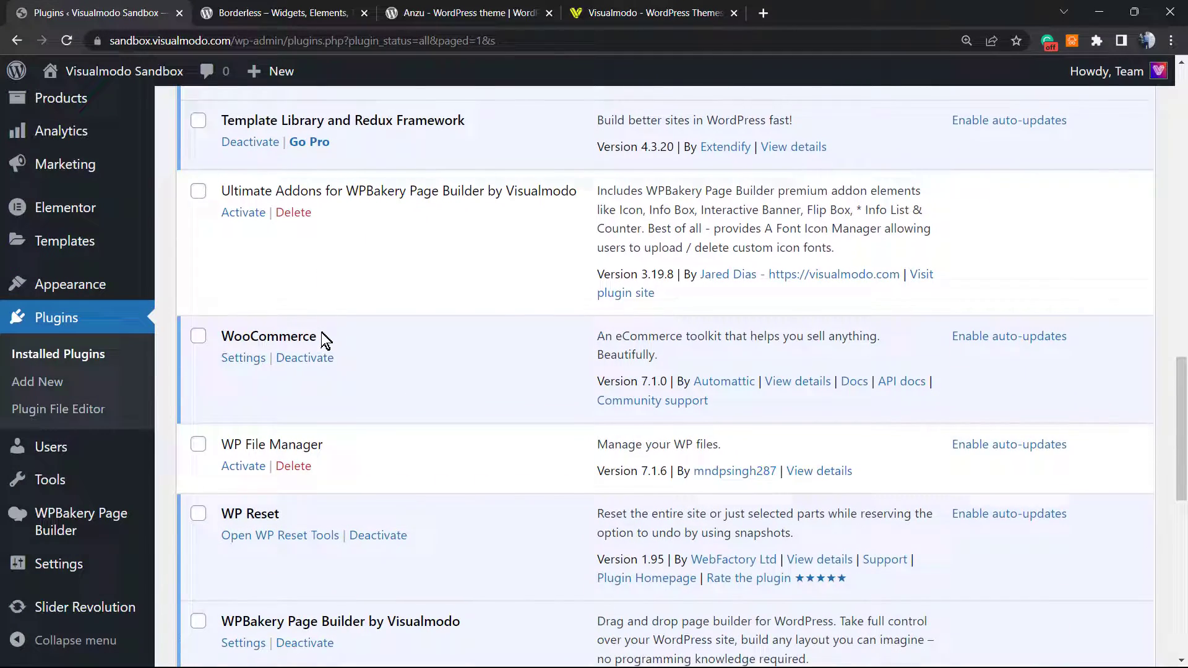
scroll("down", 3)
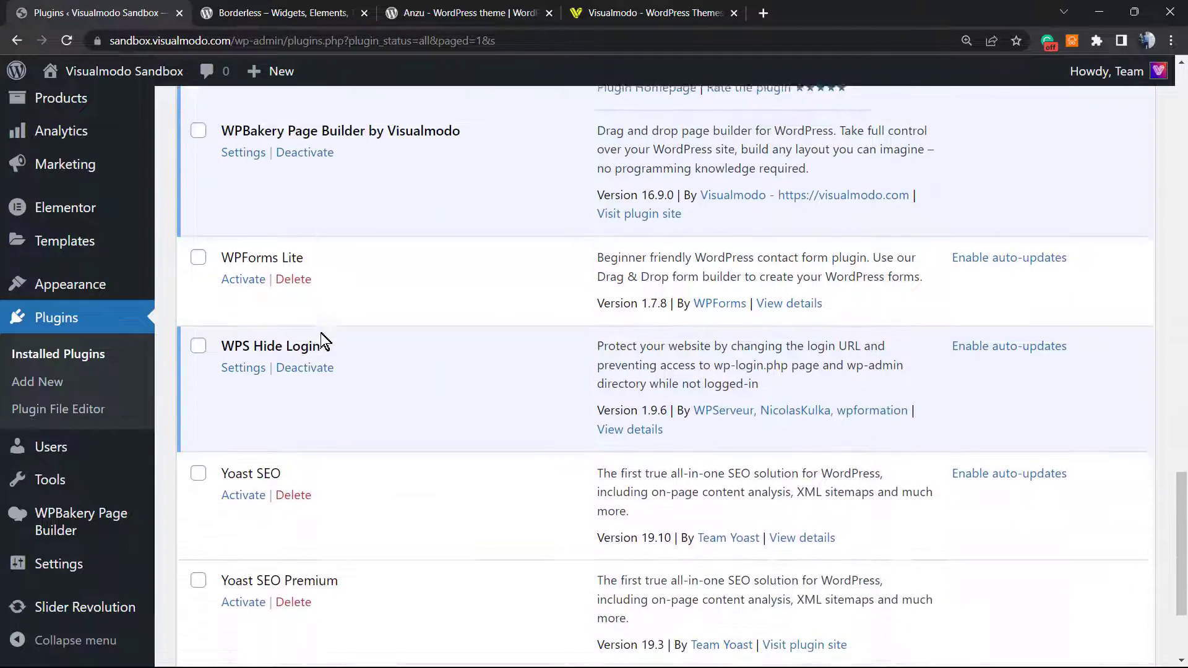
scroll("up", 3)
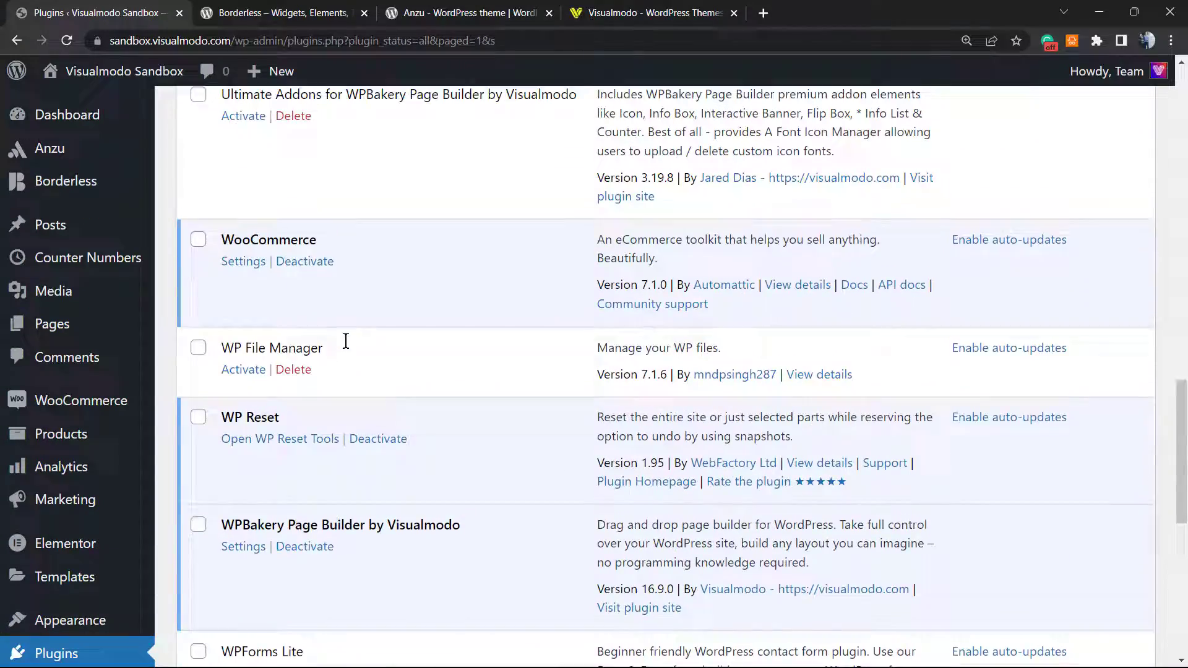
scroll("up", 3)
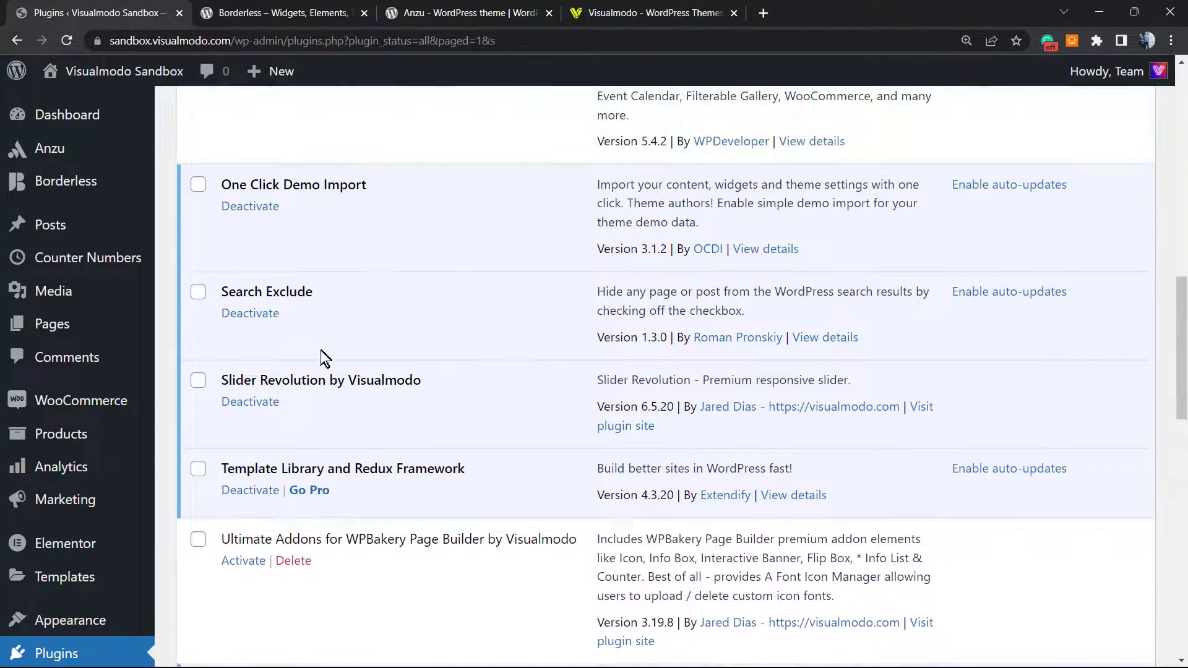
scroll("up", 3)
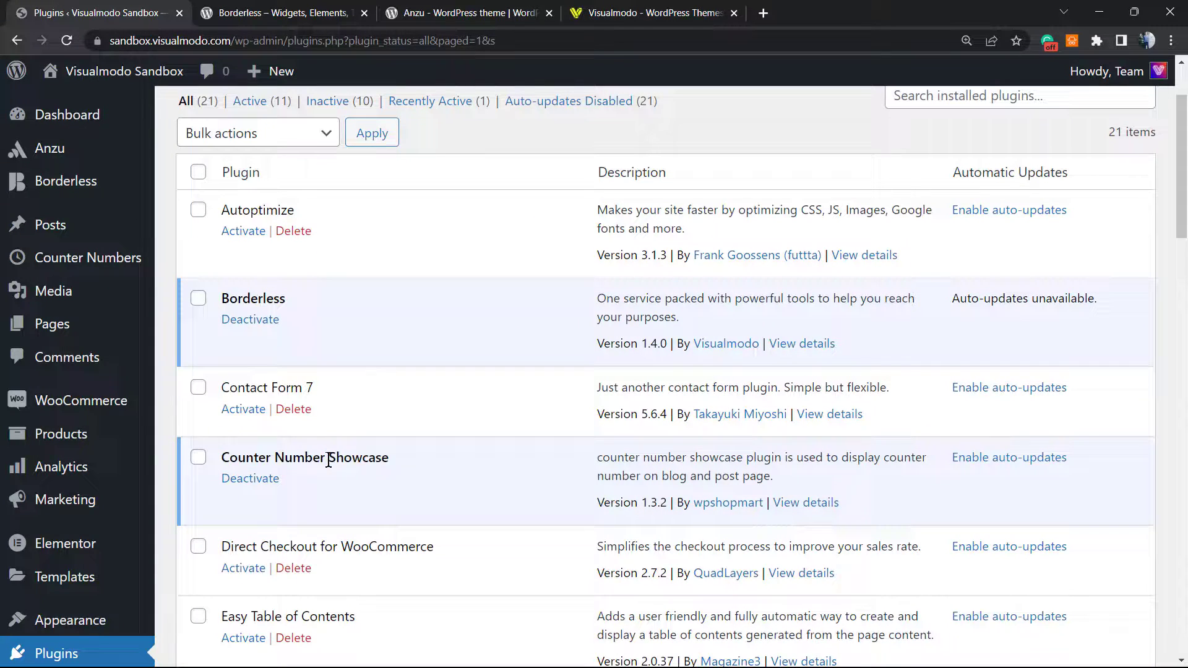
double_click(305, 456)
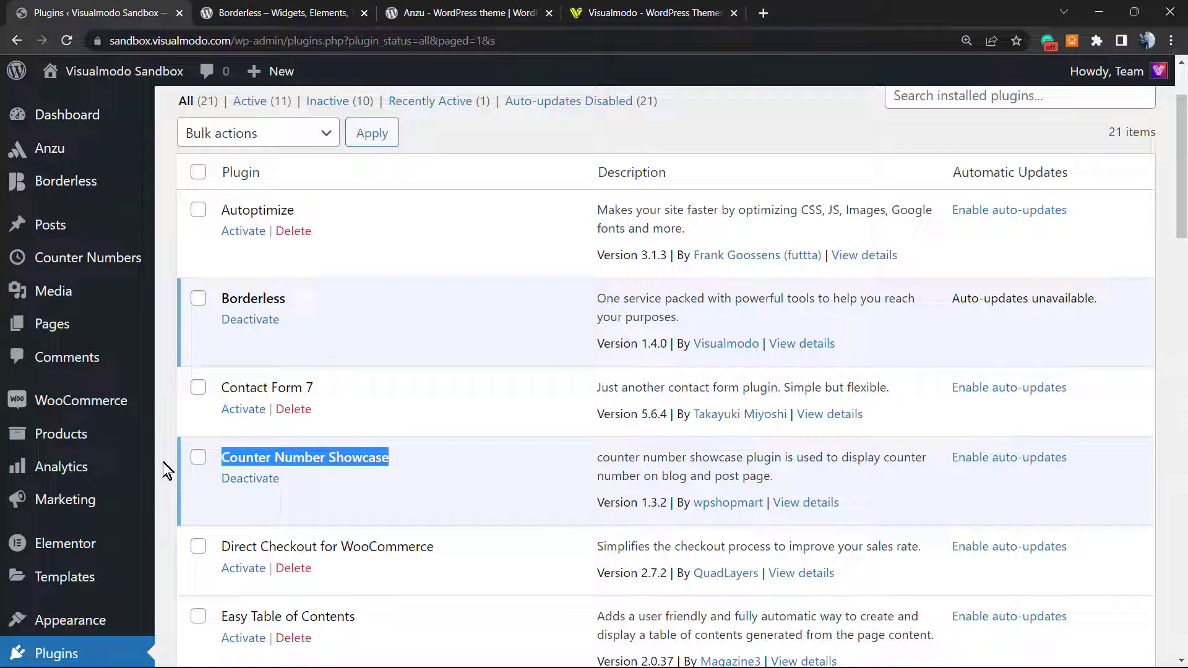
mouse_move(89, 257)
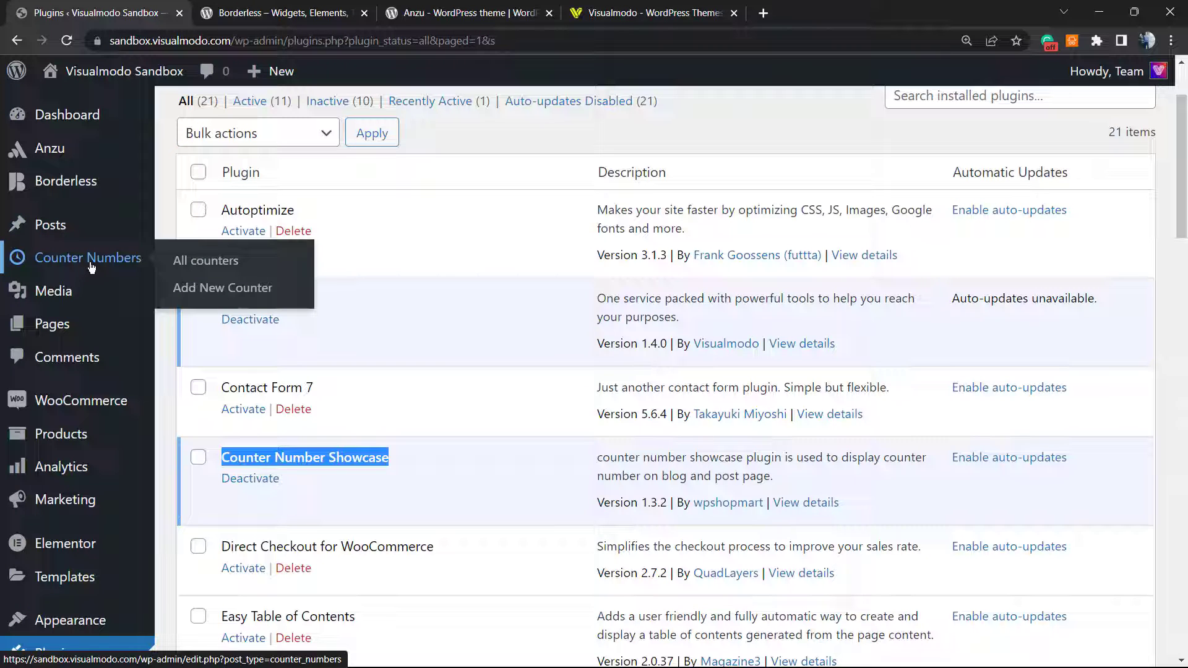
mouse_move(206, 261)
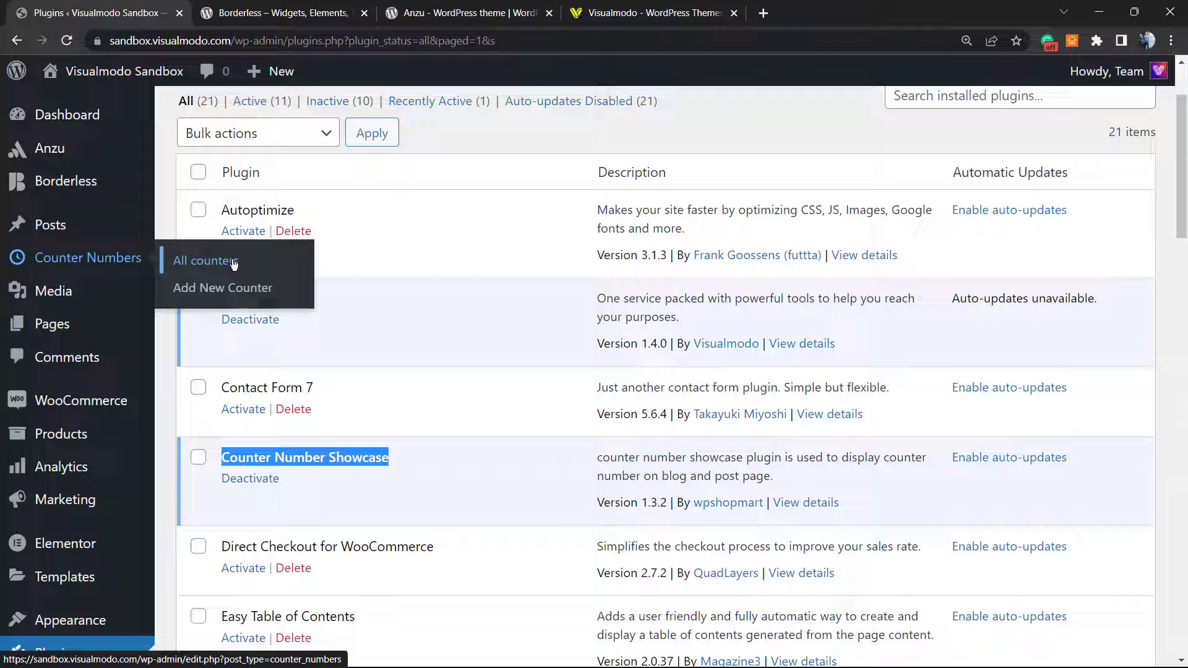
mouse_move(206, 260)
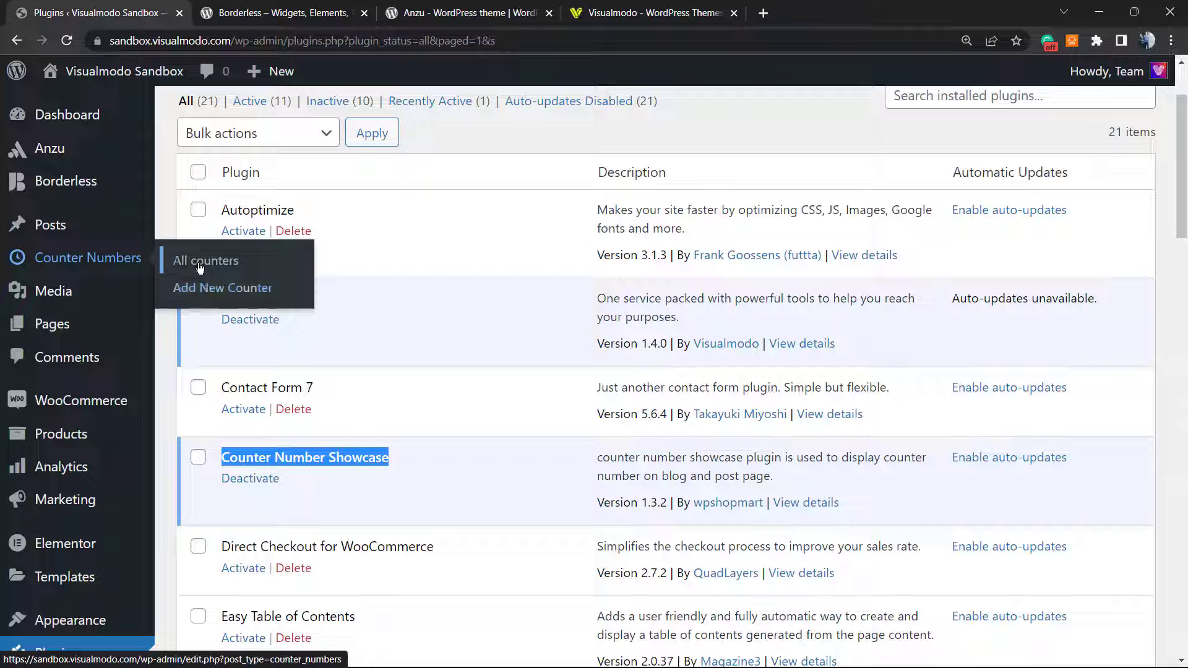
Step: Open the Counter Numbers list and start a new counter
left_click(206, 260)
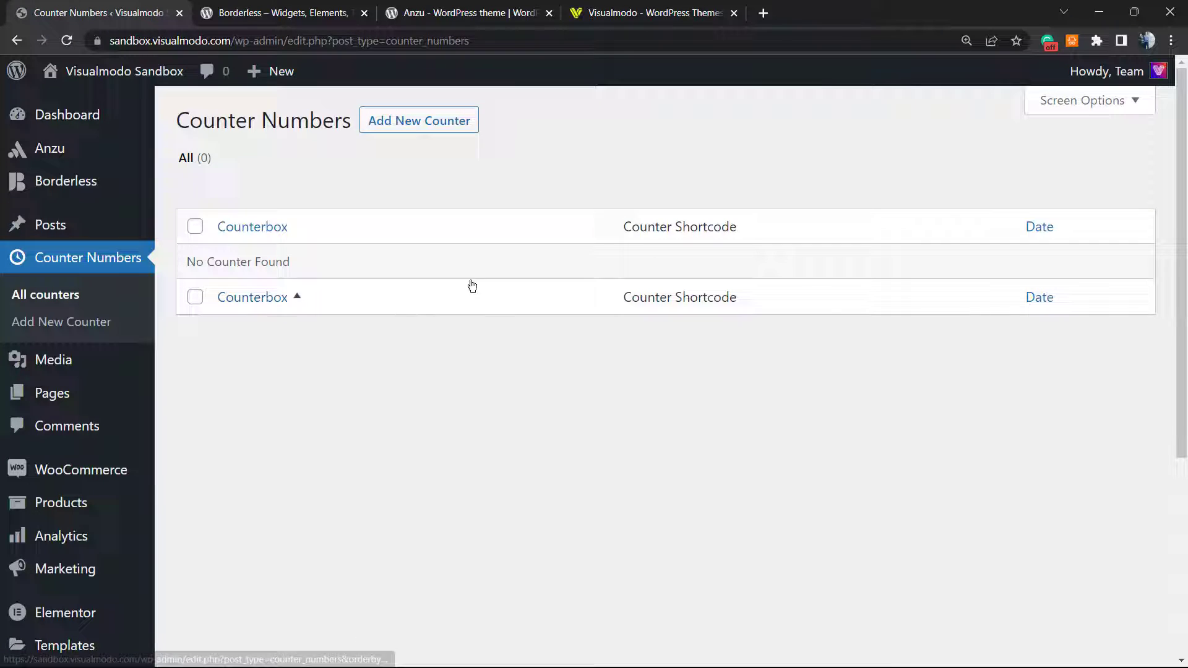
mouse_move(271, 127)
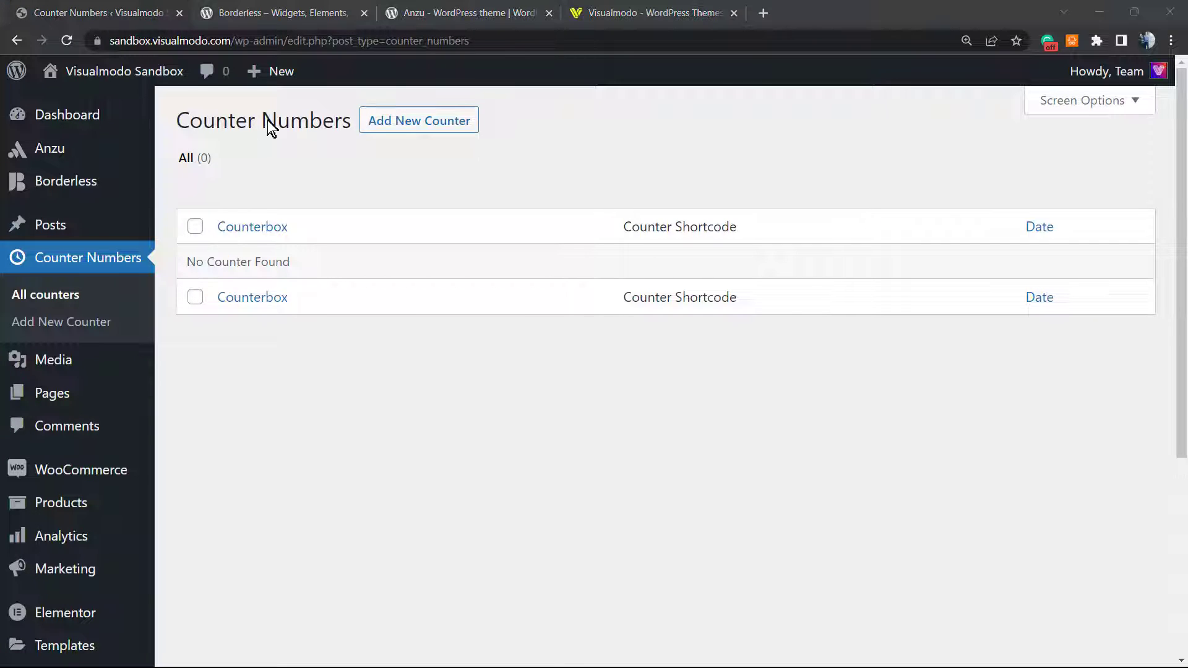
mouse_move(511, 146)
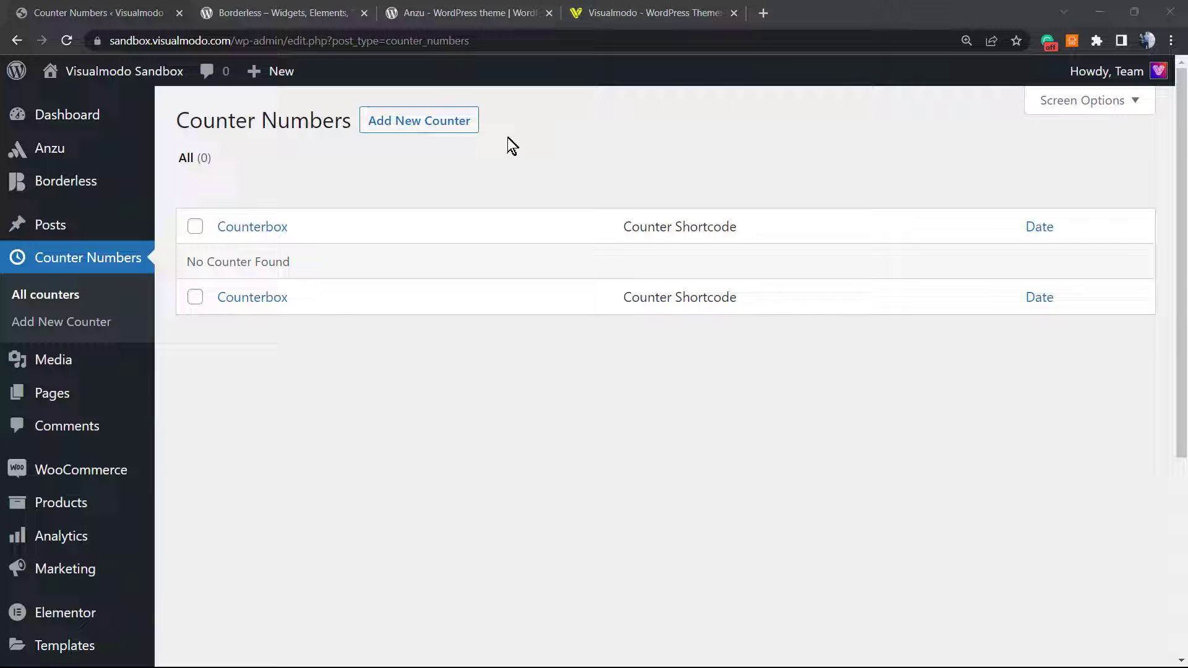
mouse_move(419, 120)
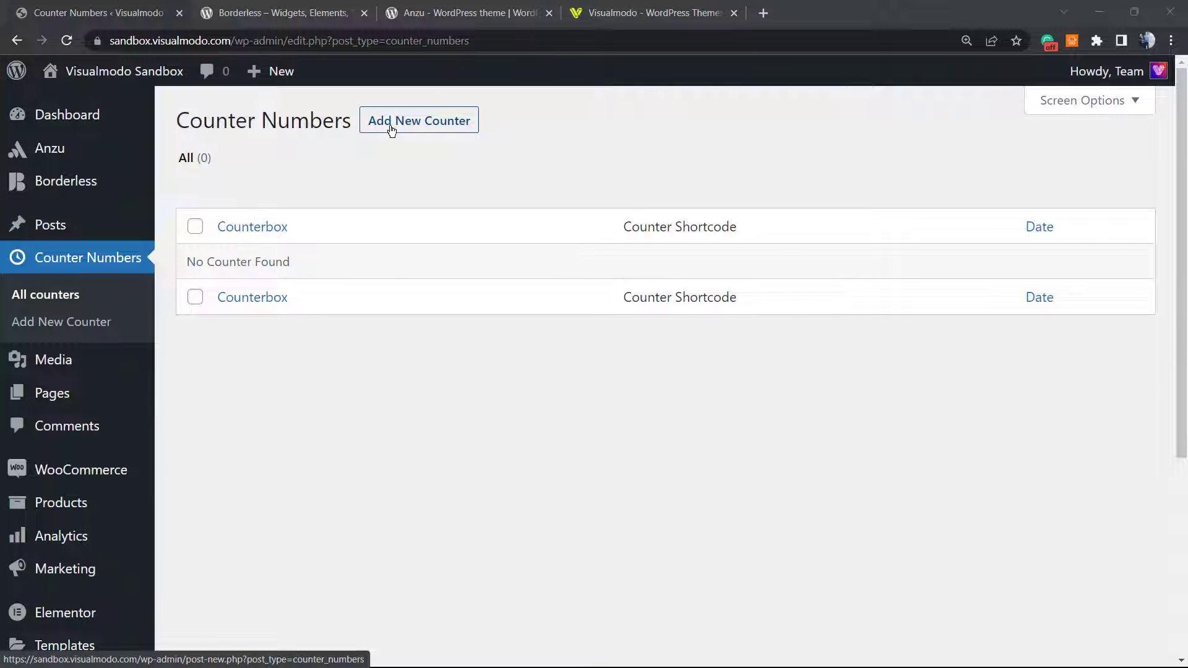
mouse_move(416, 158)
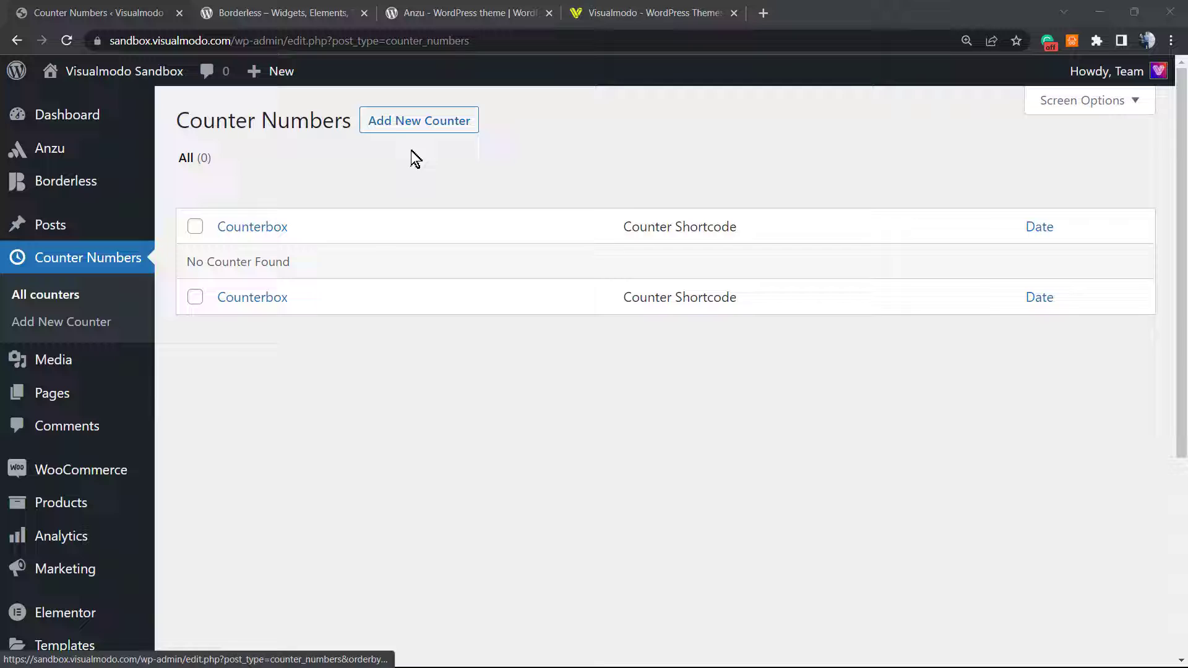
mouse_move(379, 129)
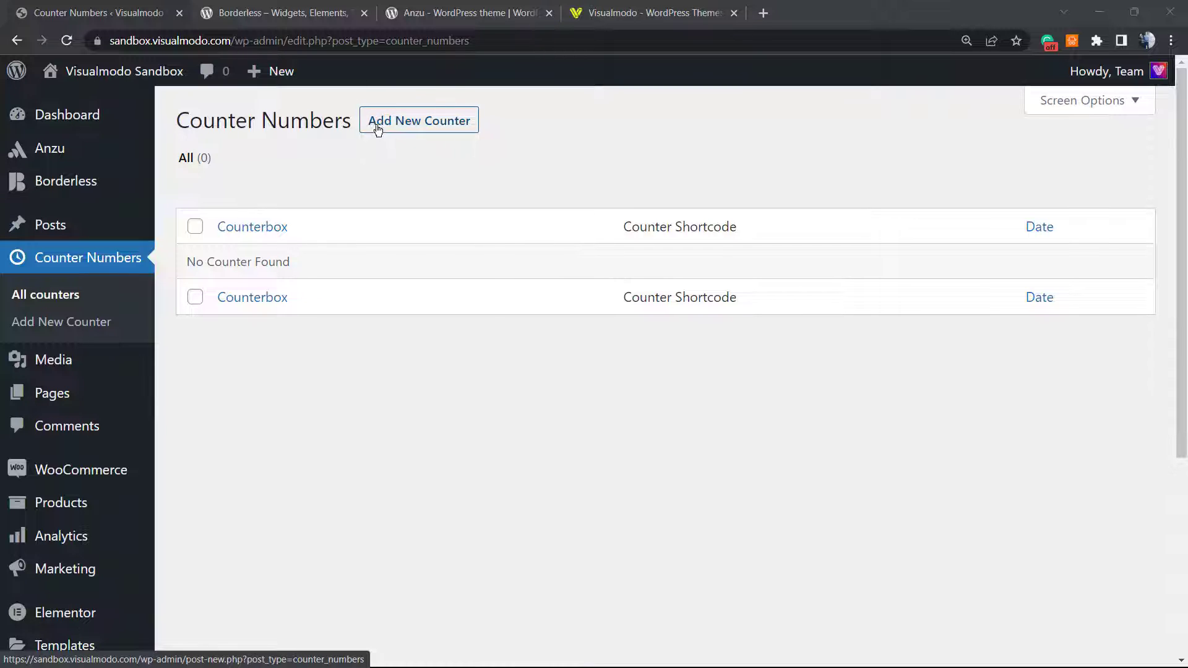
left_click(420, 120)
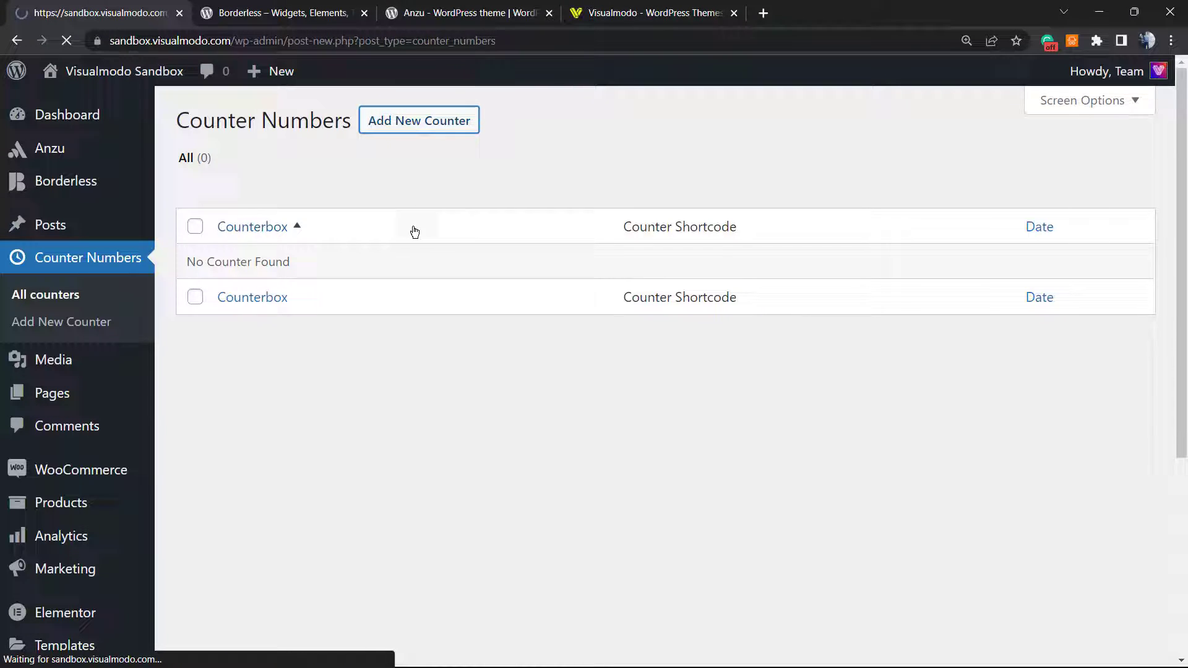
Step: Title the new counter 'Test' and move down to the Counter Design Template
left_click(418, 120)
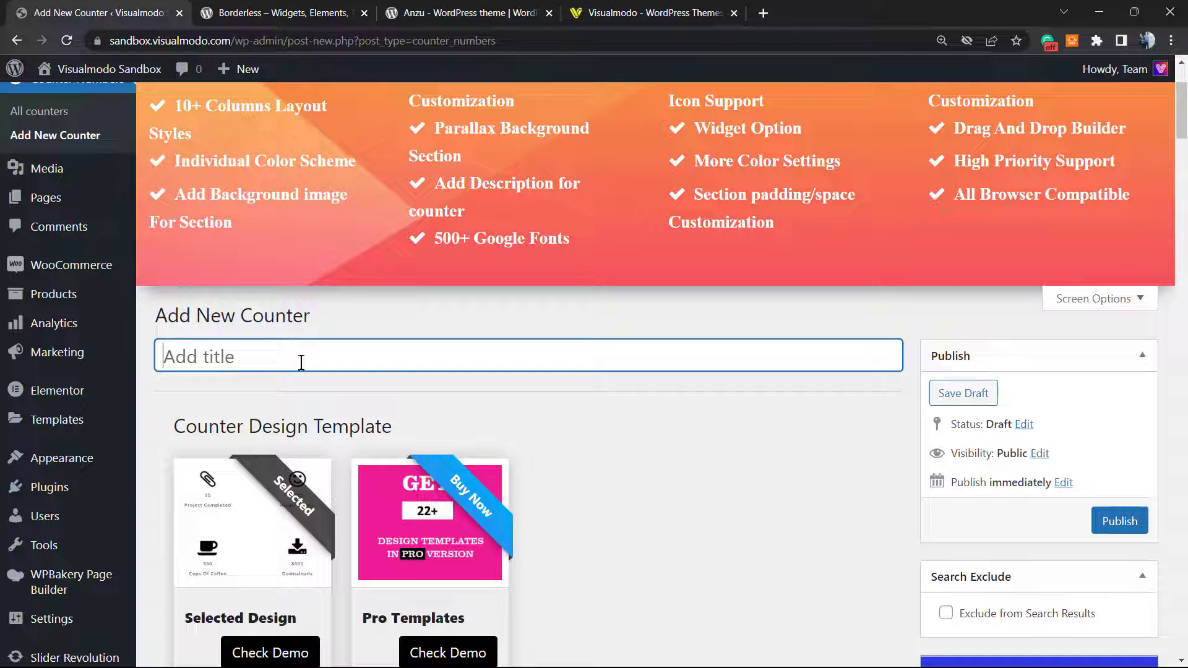
type("T")
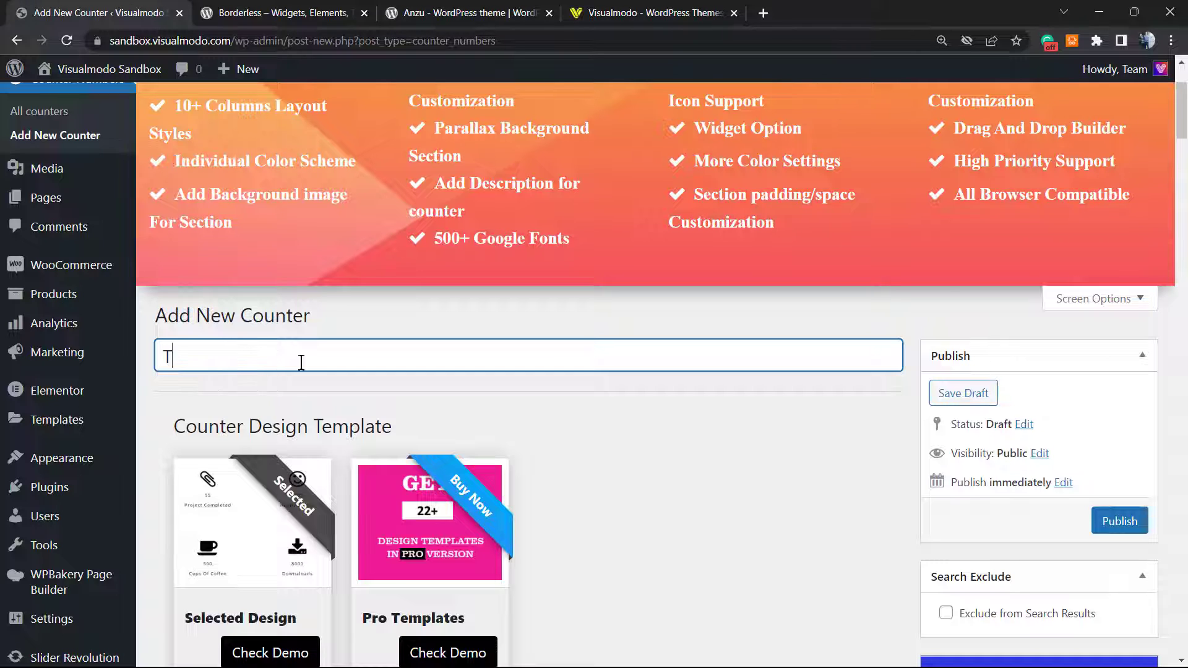
type("est")
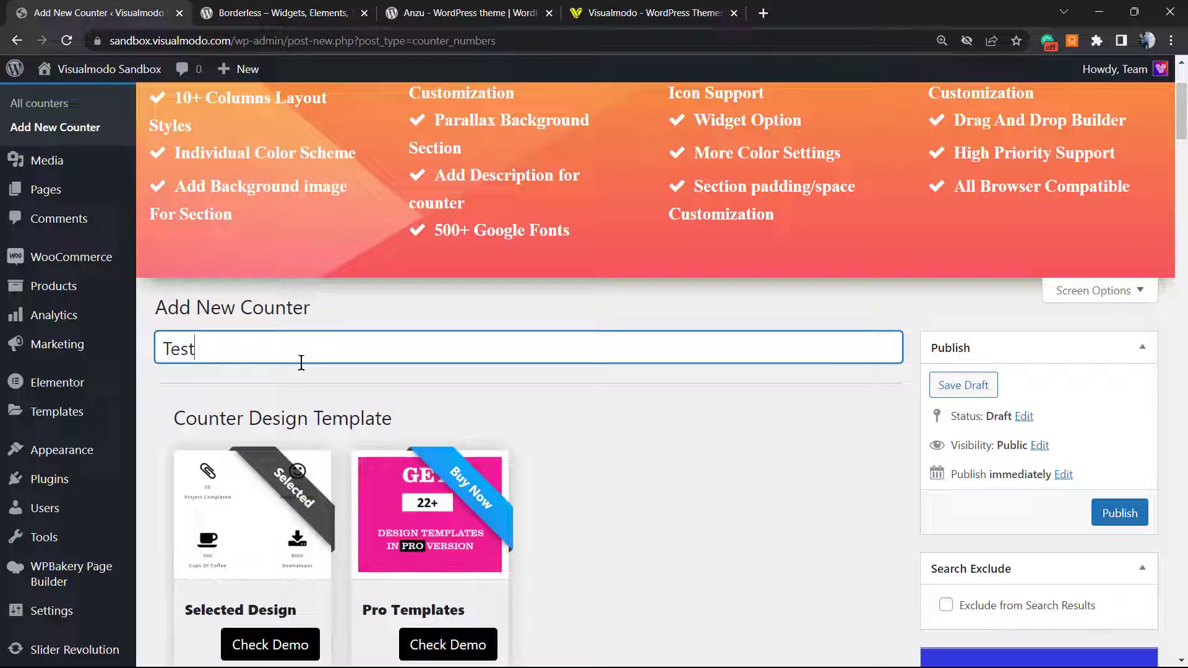
scroll("down", 3)
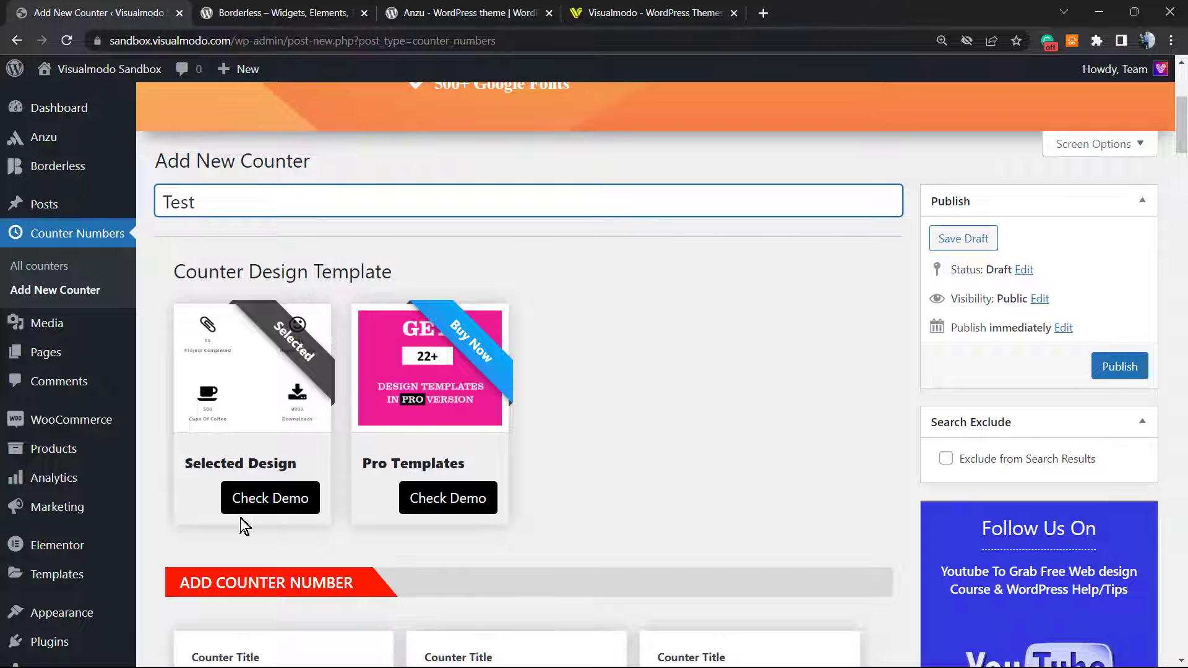
mouse_move(364, 511)
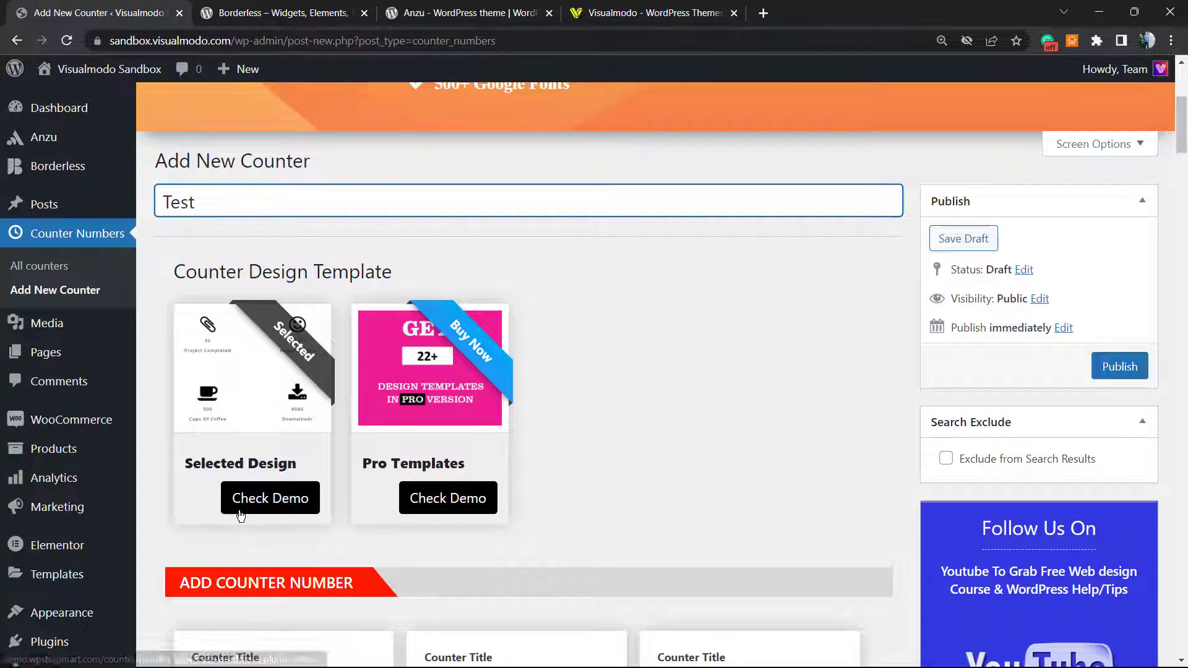
Step: View the Counter Number Showcase demo page and browse its sample counters
left_click(270, 497)
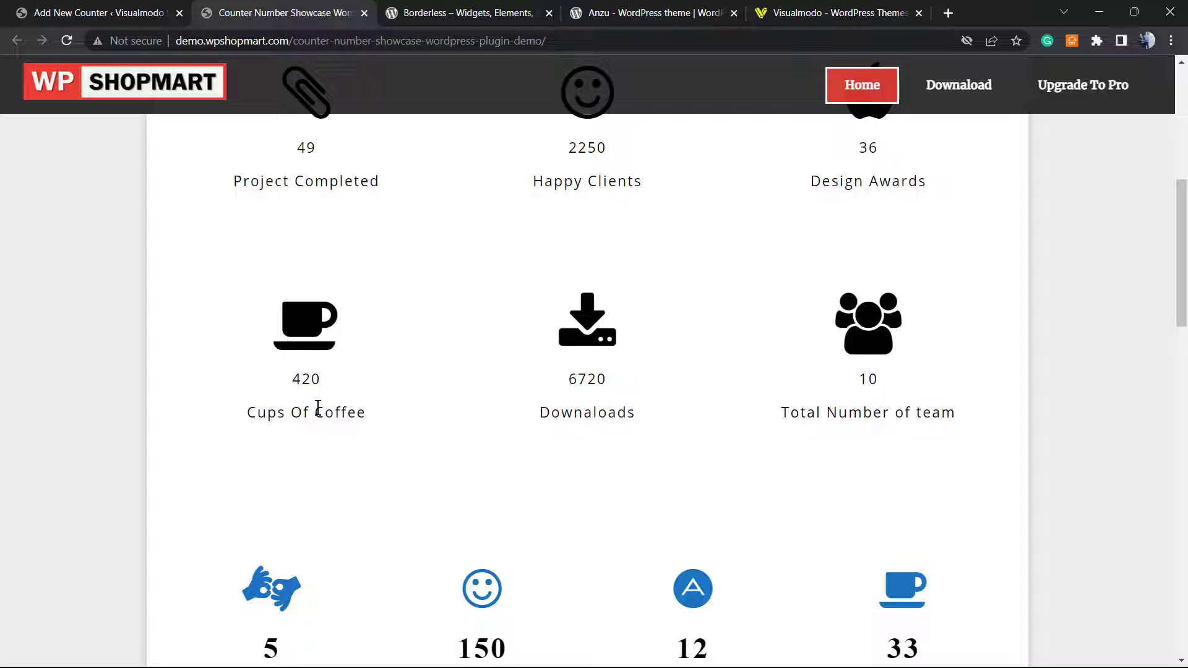
scroll("down", 3)
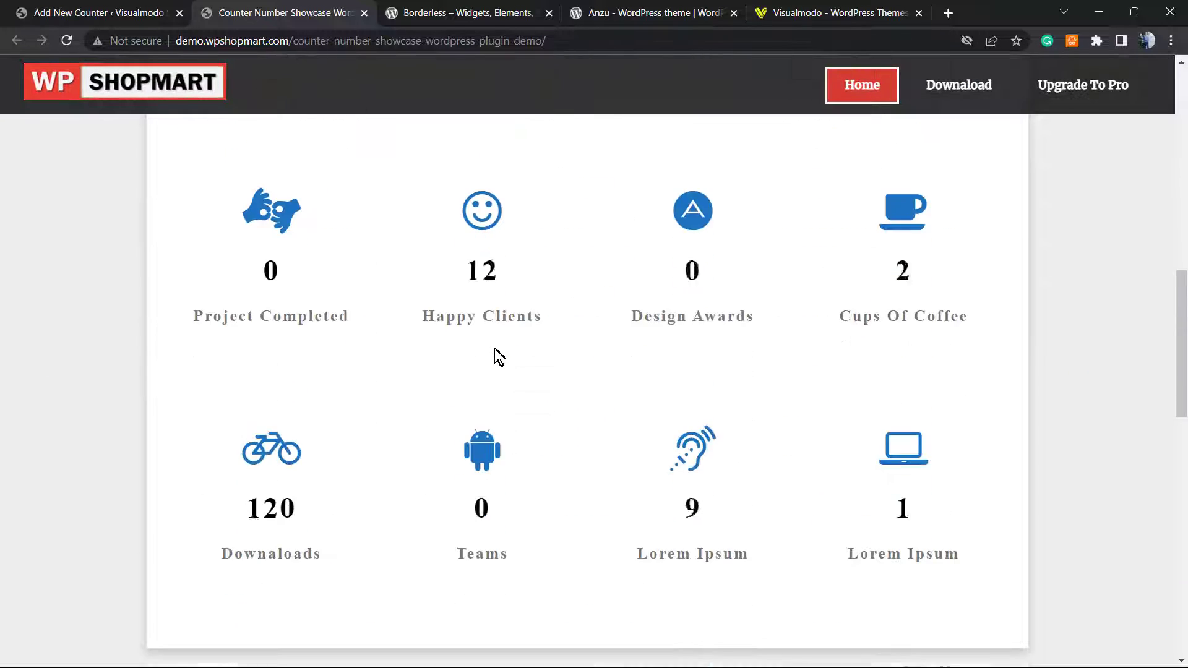
scroll("down", 3)
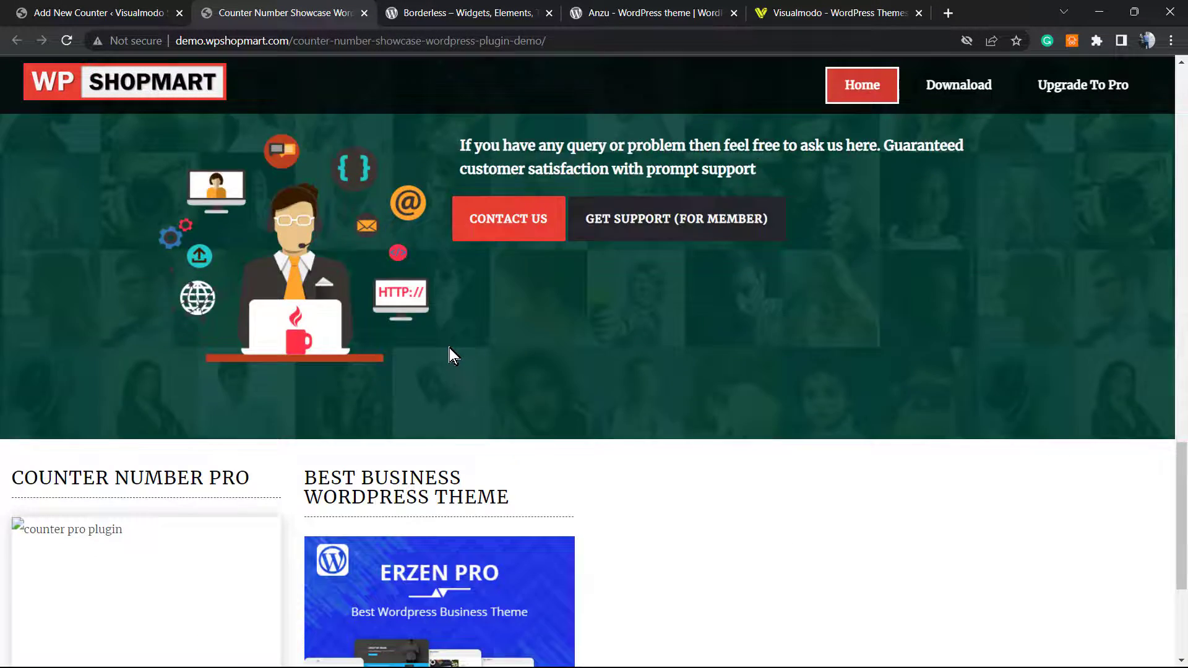
scroll("down", 3)
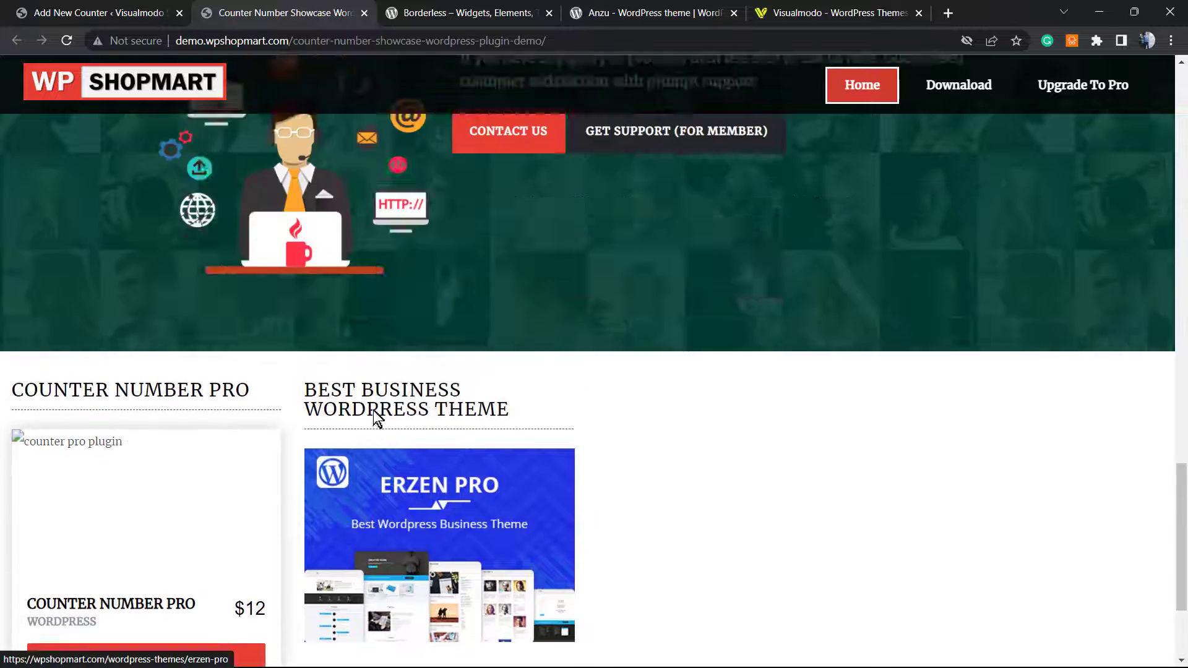
scroll("up", 3)
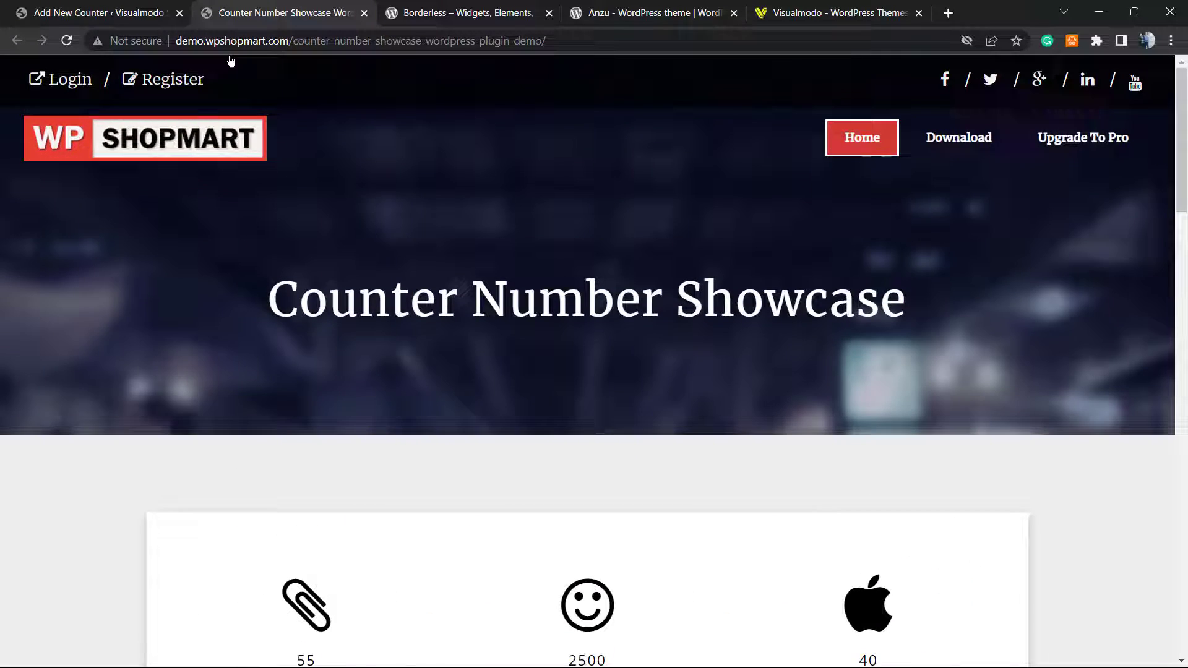
Step: Return to the Add New Counter tab and review the counter boxes, shortcode and settings
left_click(91, 12)
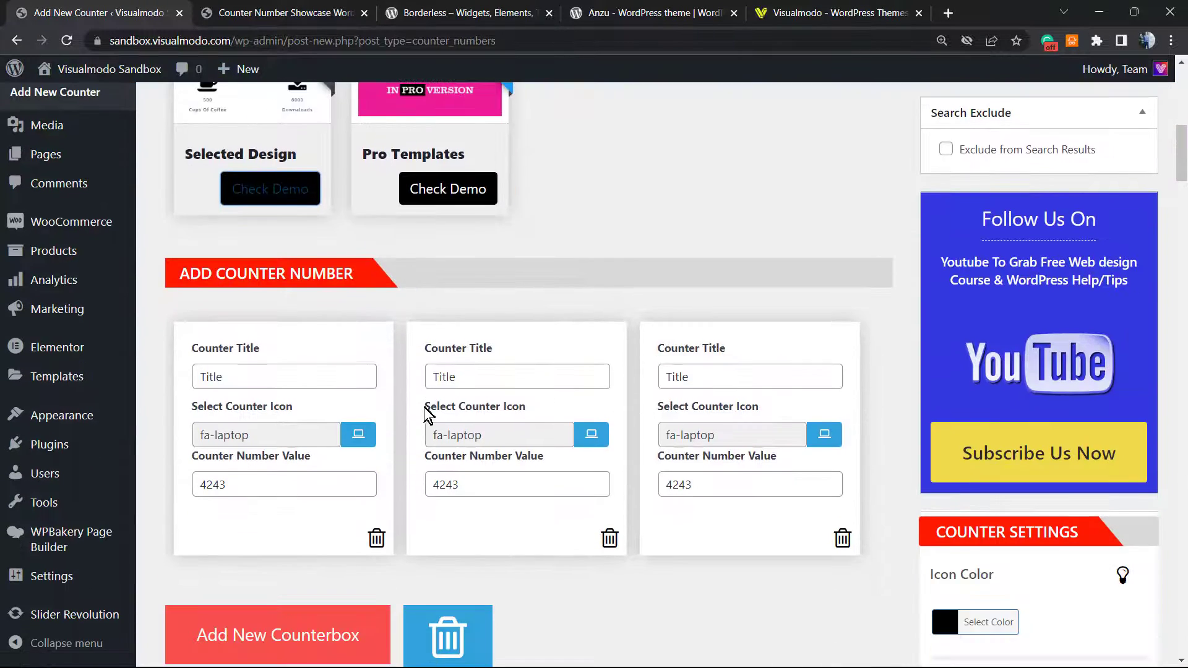
scroll("down", 3)
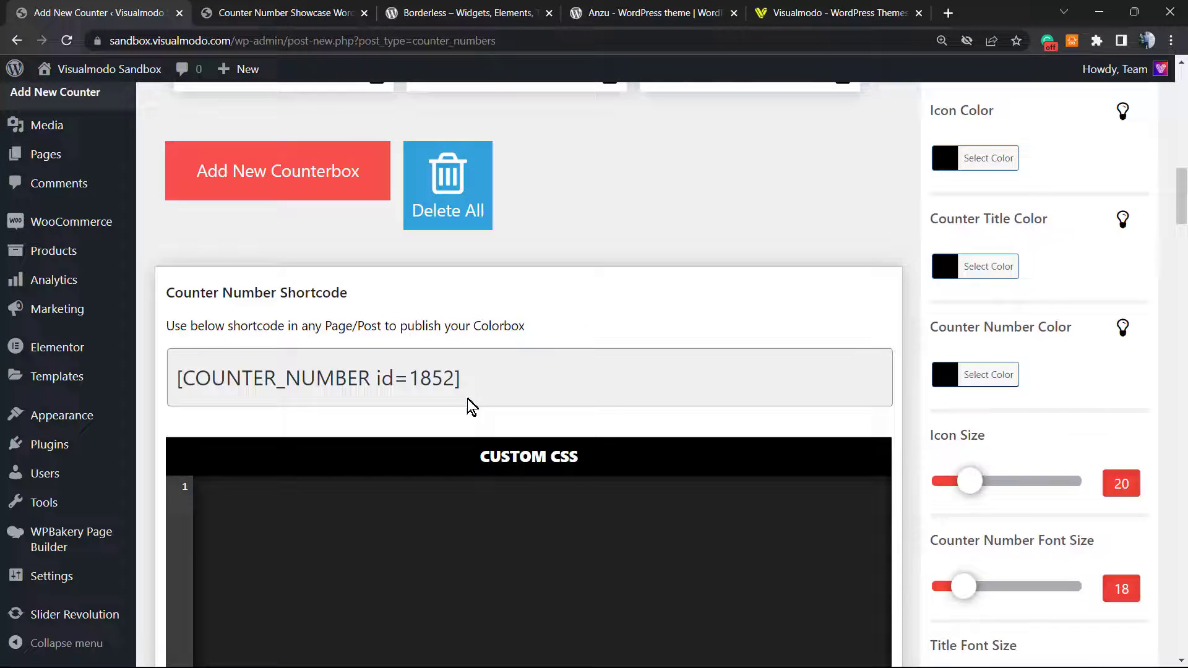
scroll("down", 3)
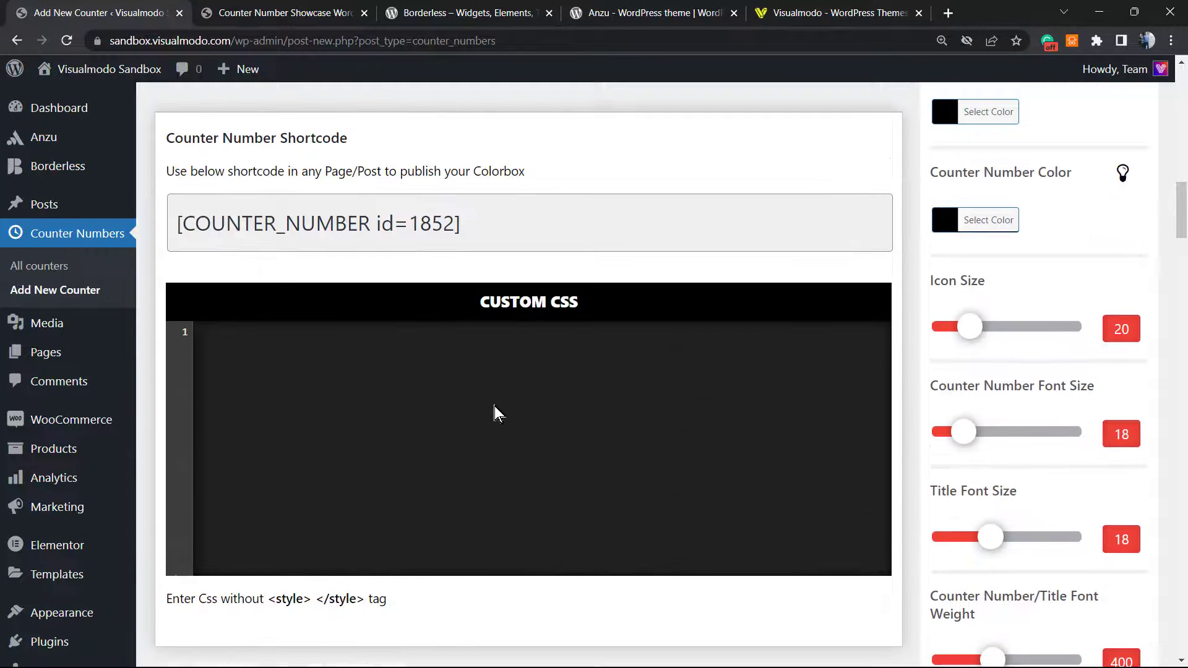
scroll("up", 3)
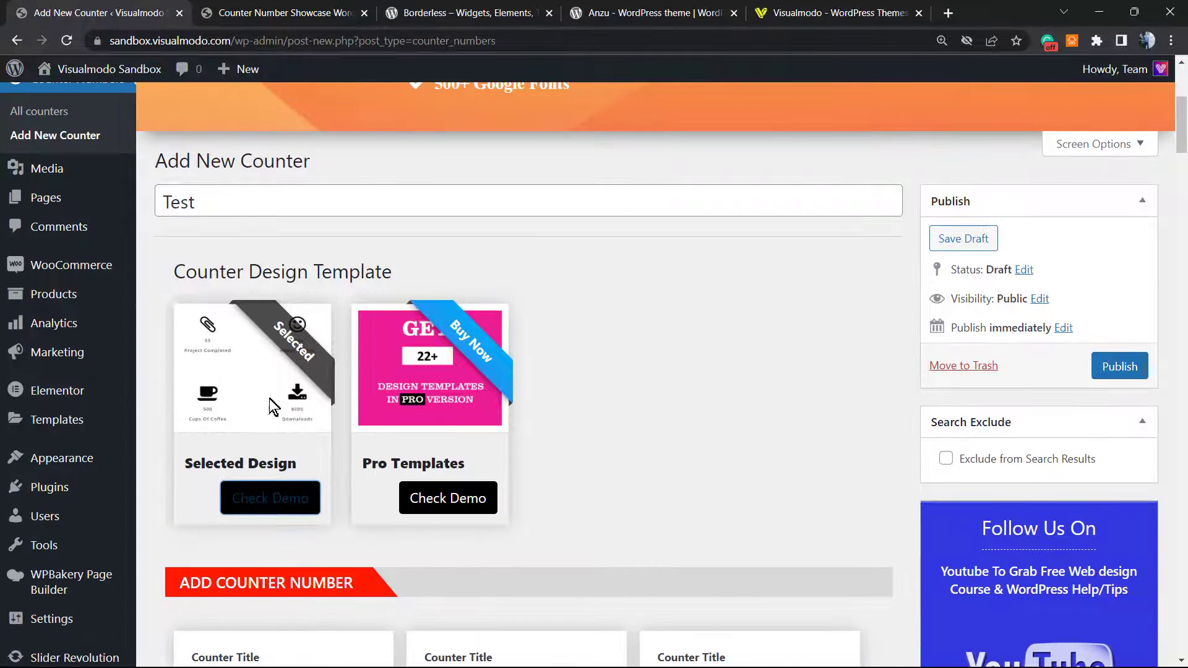
scroll("down", 3)
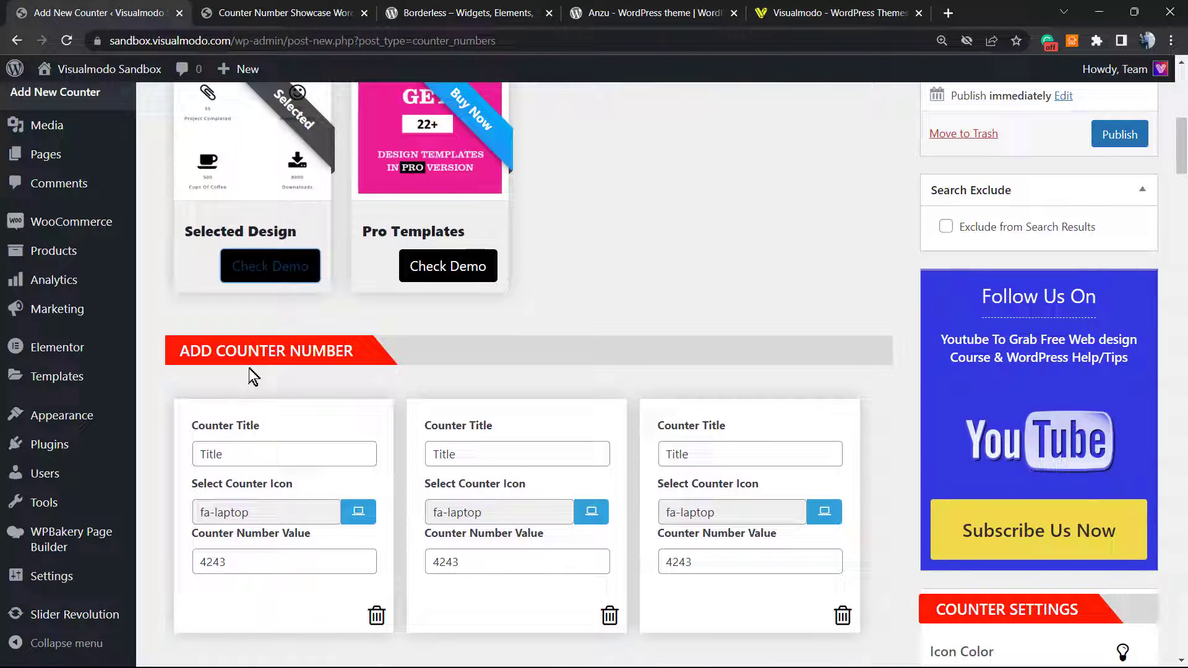
mouse_move(839, 135)
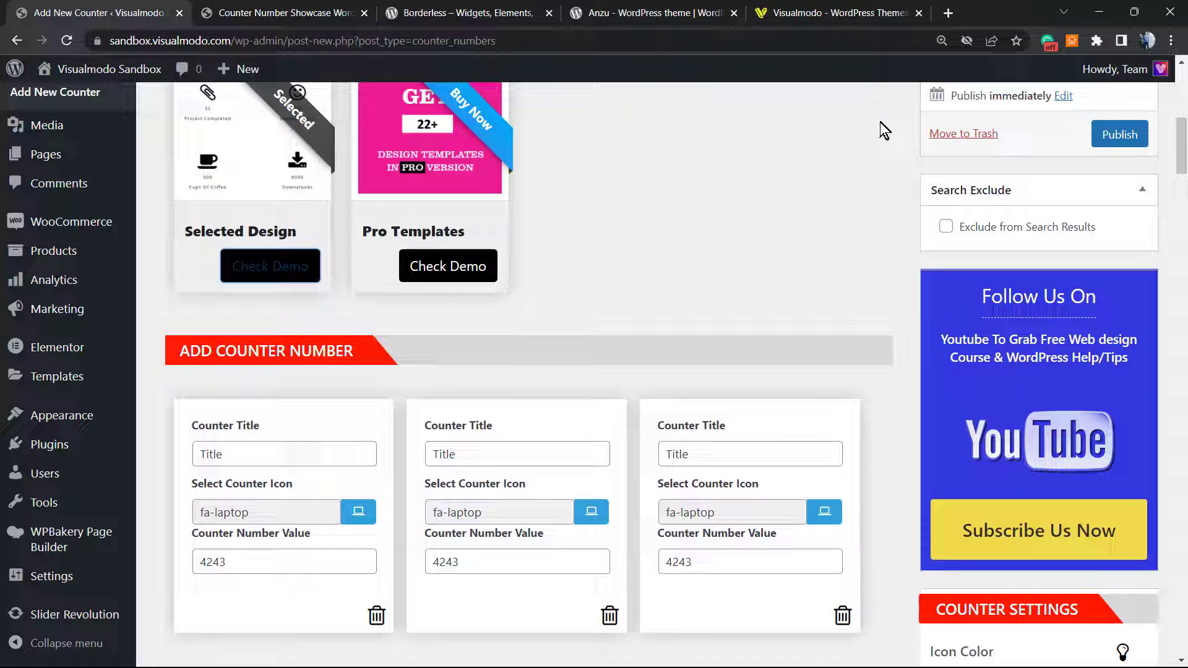
scroll("down", 3)
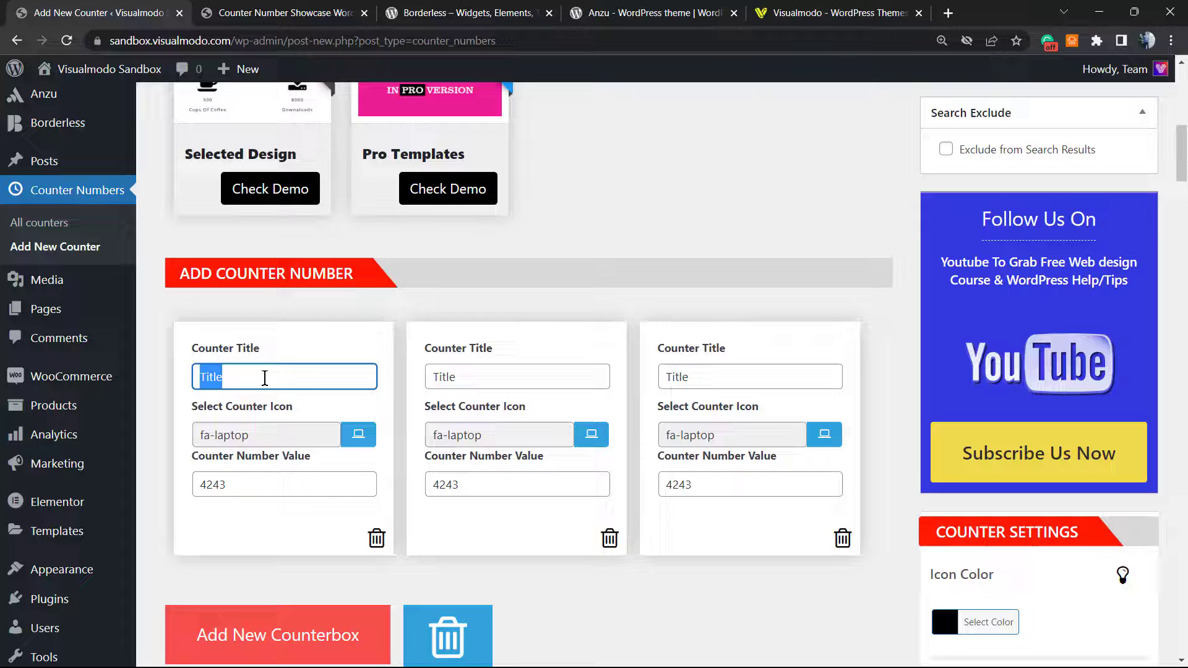
Step: Title the first counter box 'Posts' and give it the bell icon
type("Posts")
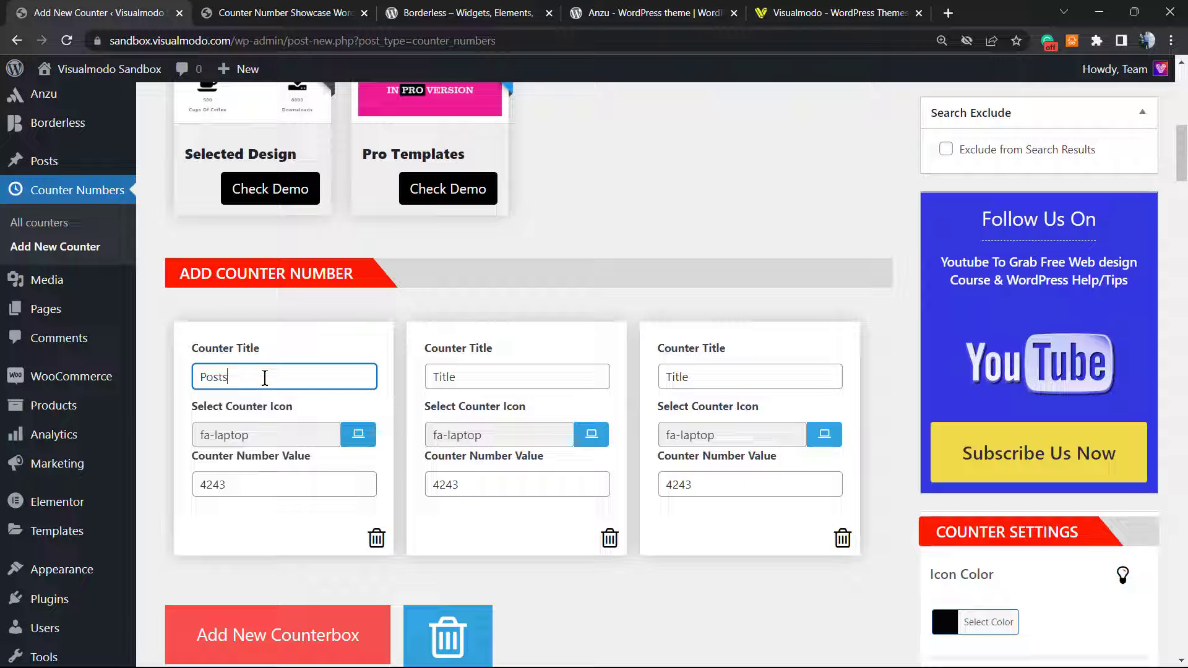
mouse_move(357, 434)
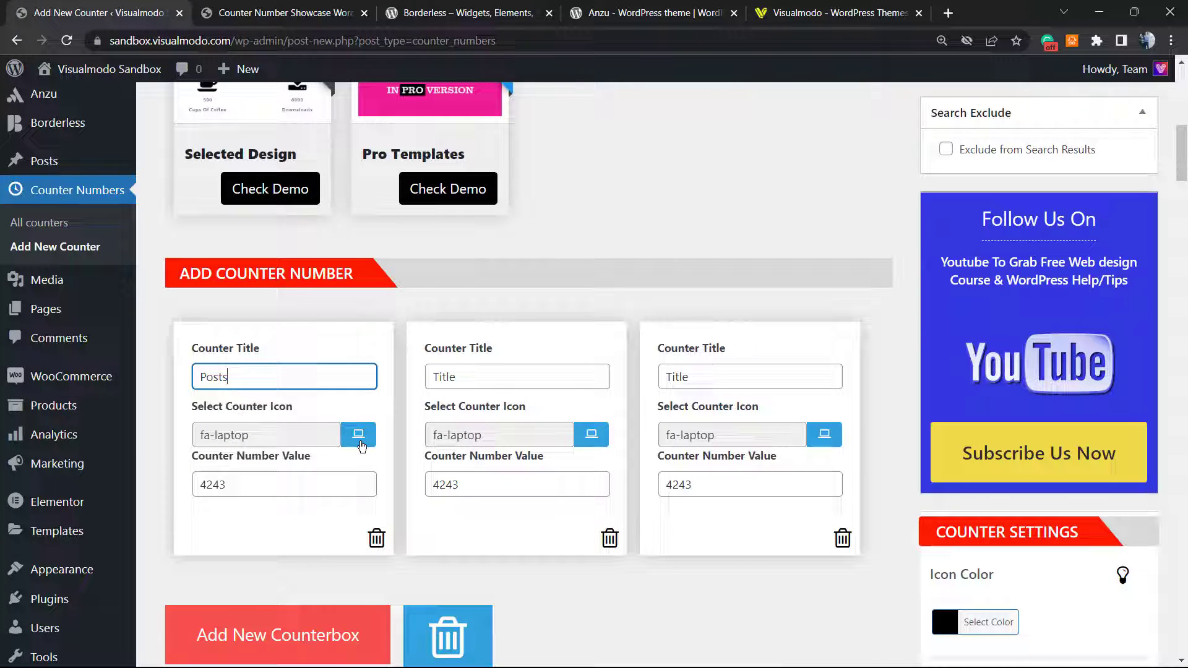
left_click(359, 435)
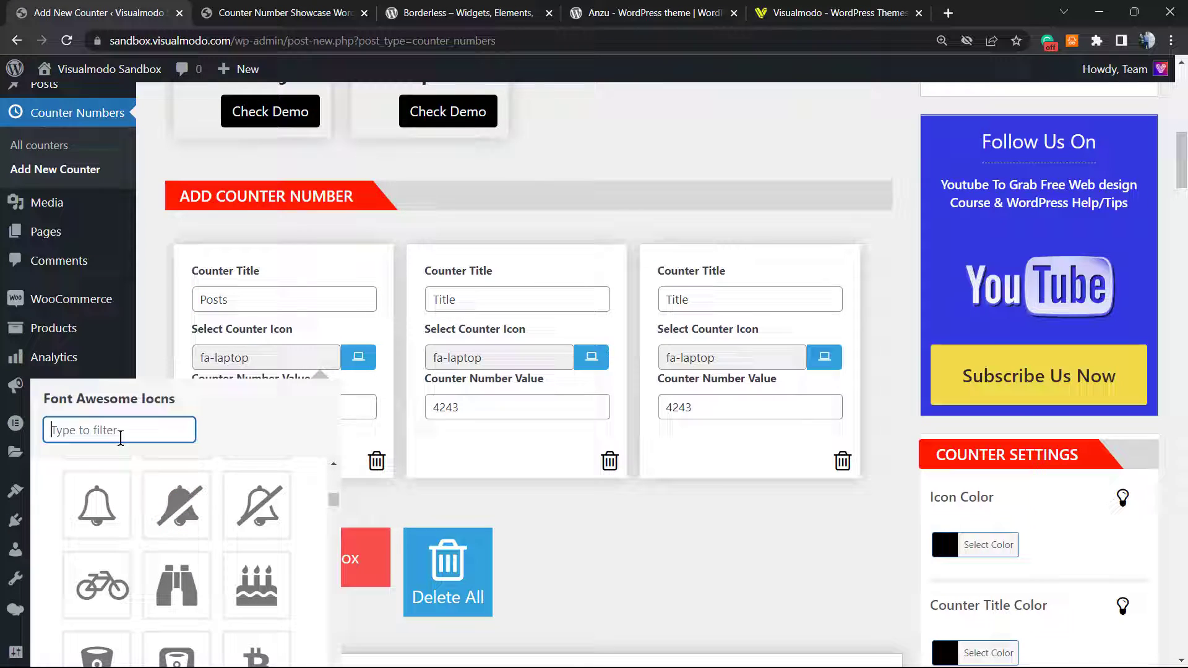
left_click(97, 505)
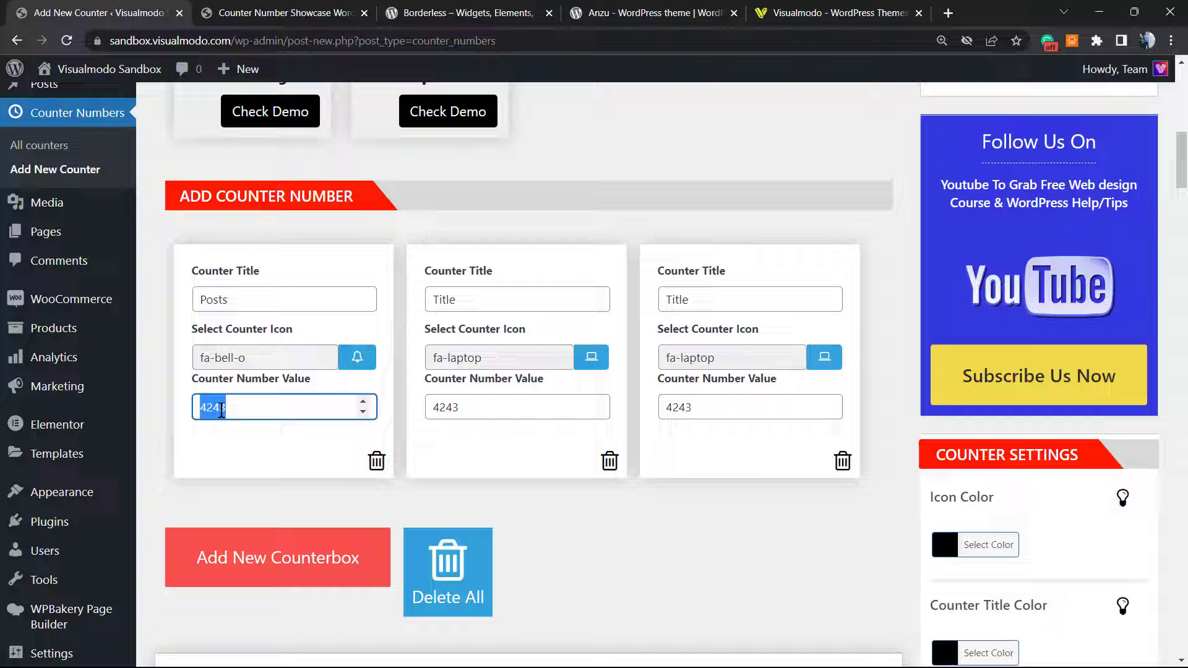
left_click(517, 298)
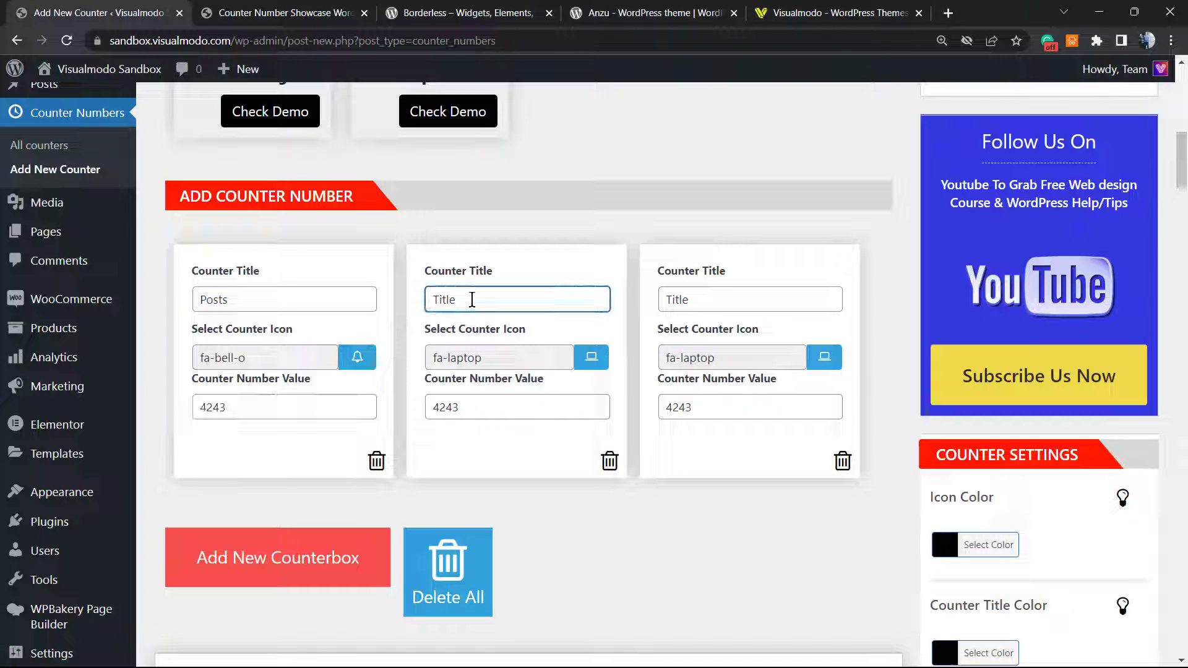
Step: Title the second box 'Pages' and set its value to 4444
type("P")
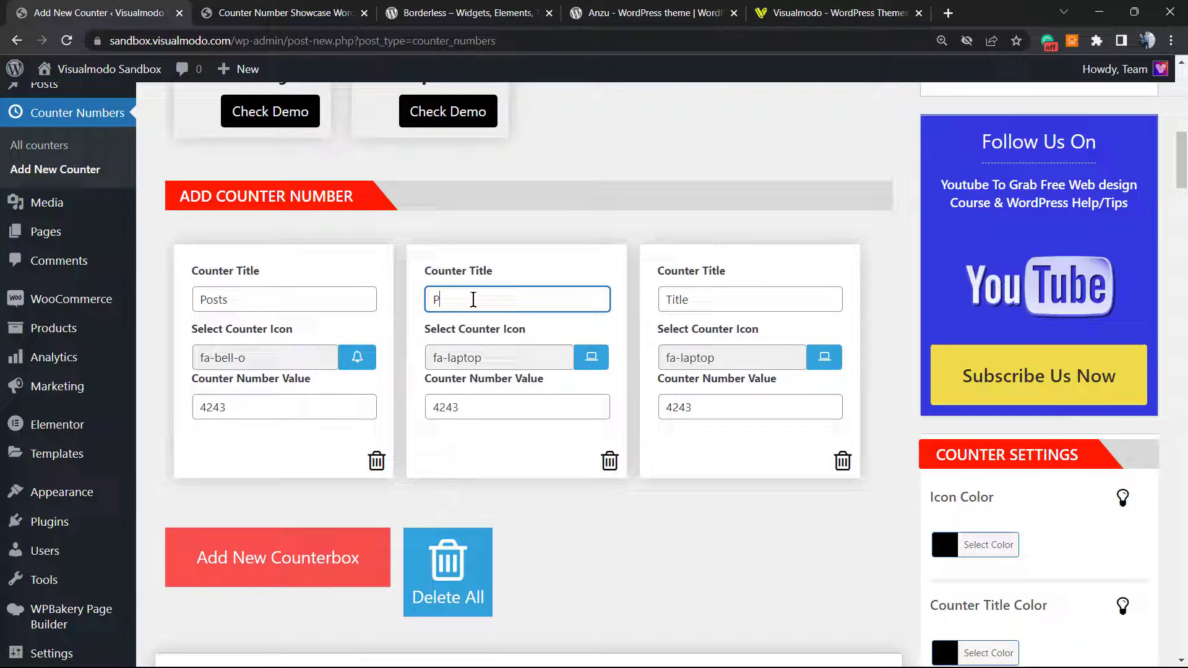
type("Pages")
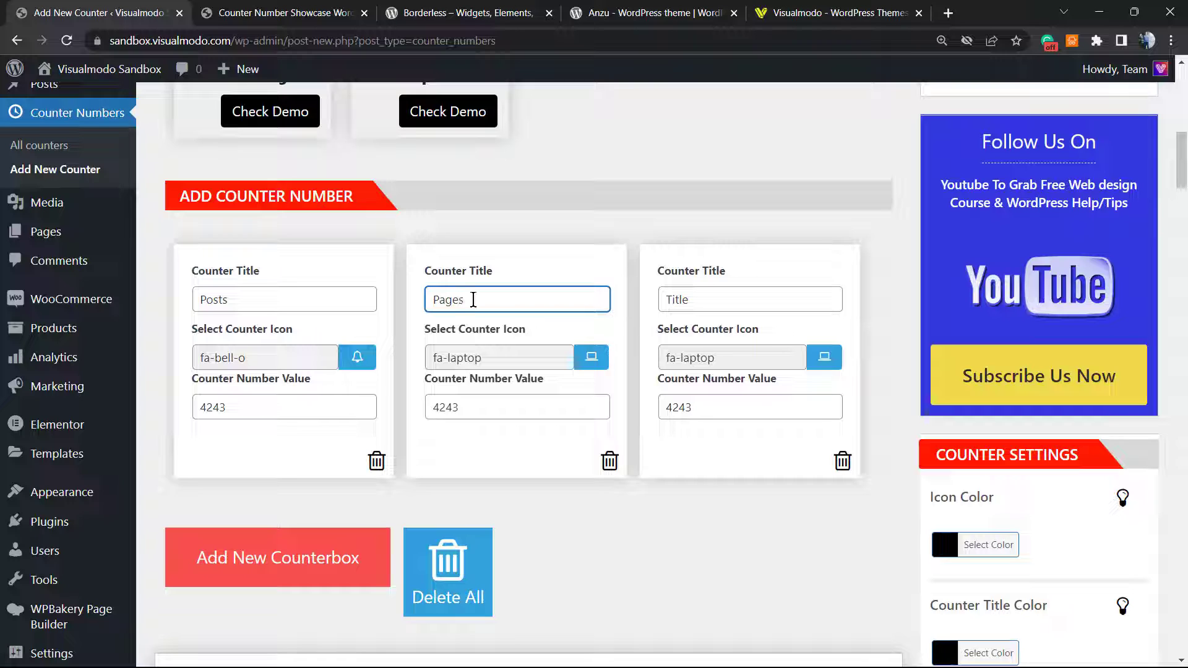
left_click(507, 408)
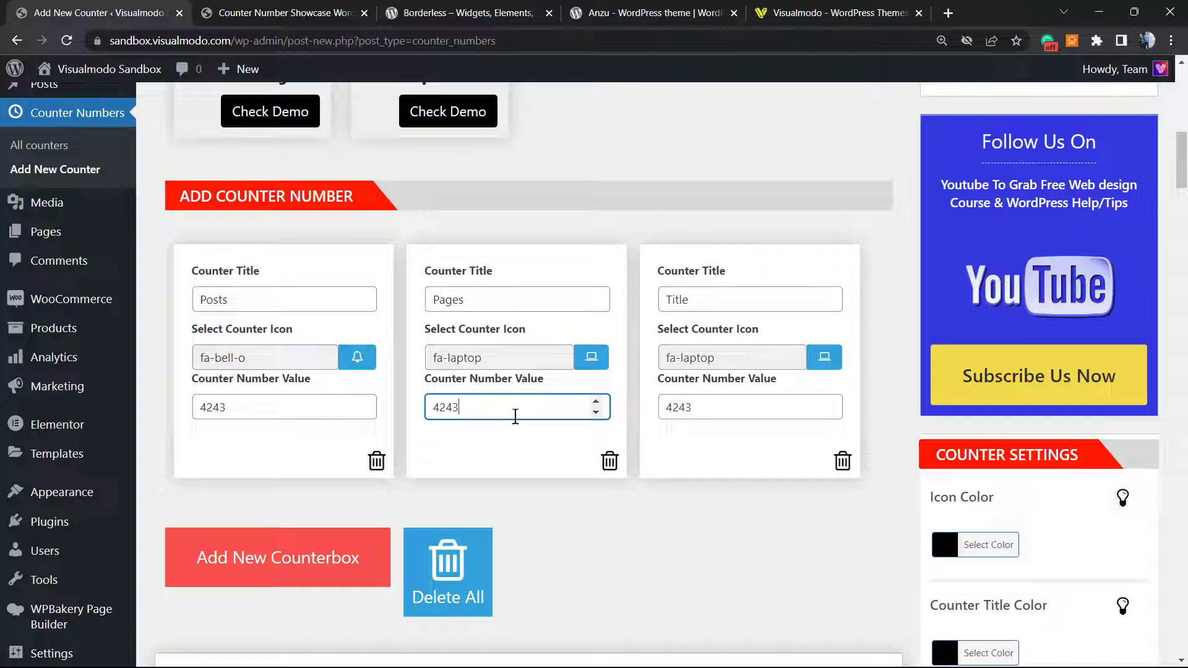
key("Backspace")
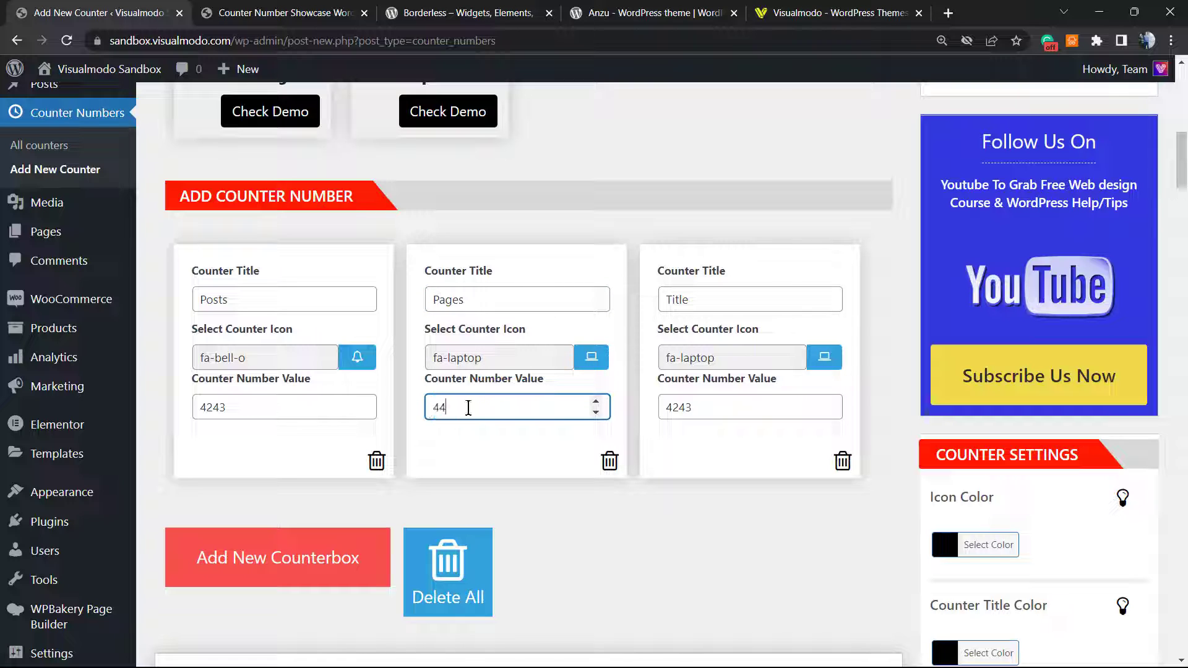
type("44")
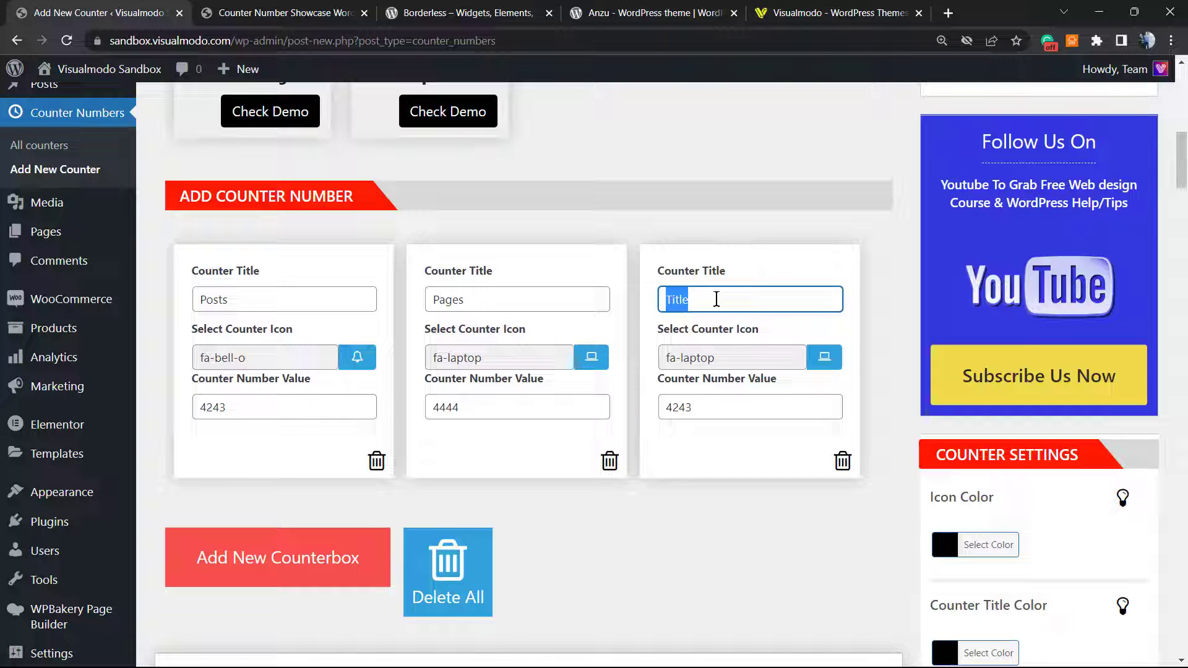
Step: Title the third box 'Projects' and give it the area-chart icon
type("Projects")
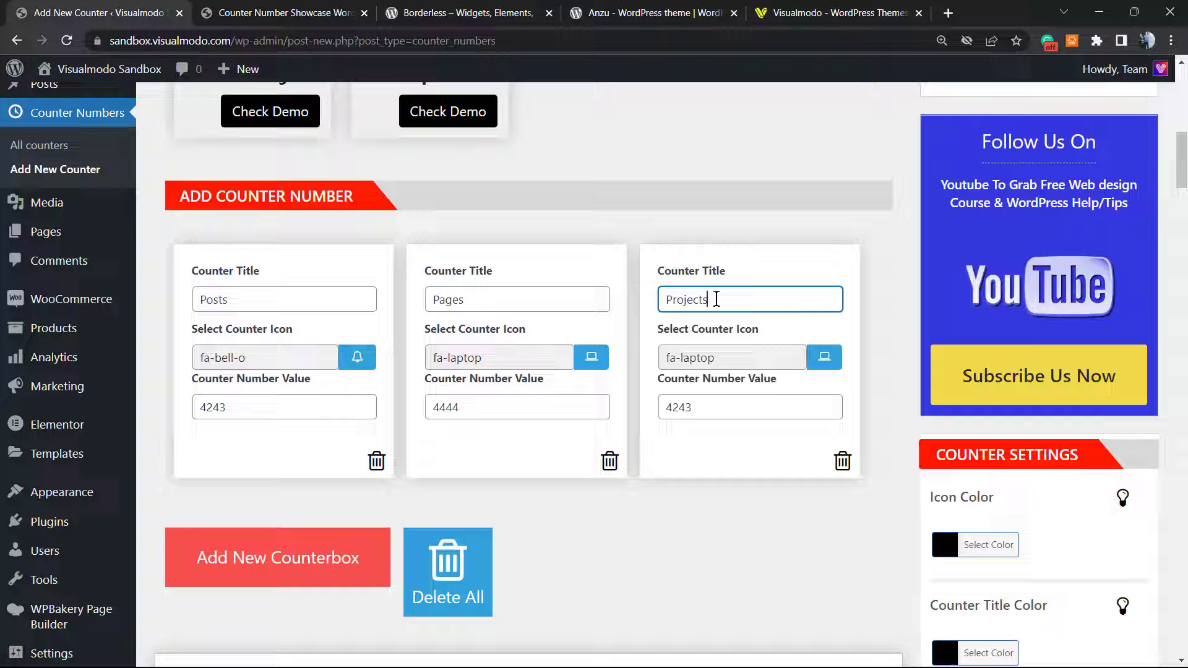
left_click(824, 357)
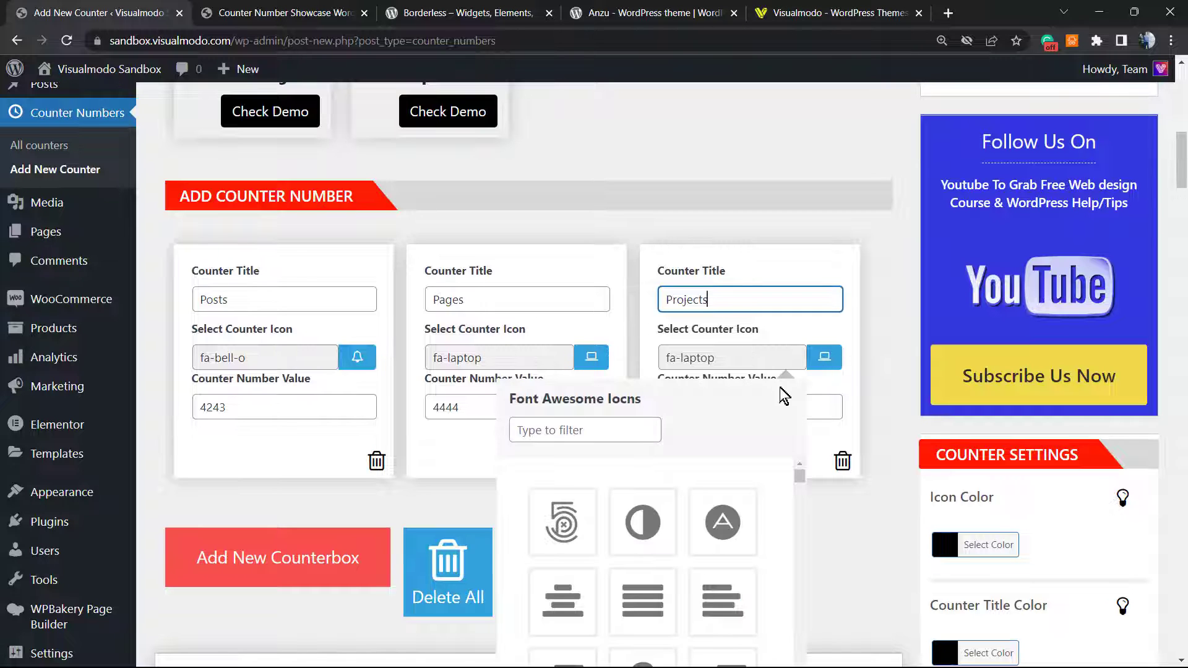
scroll("down", 3)
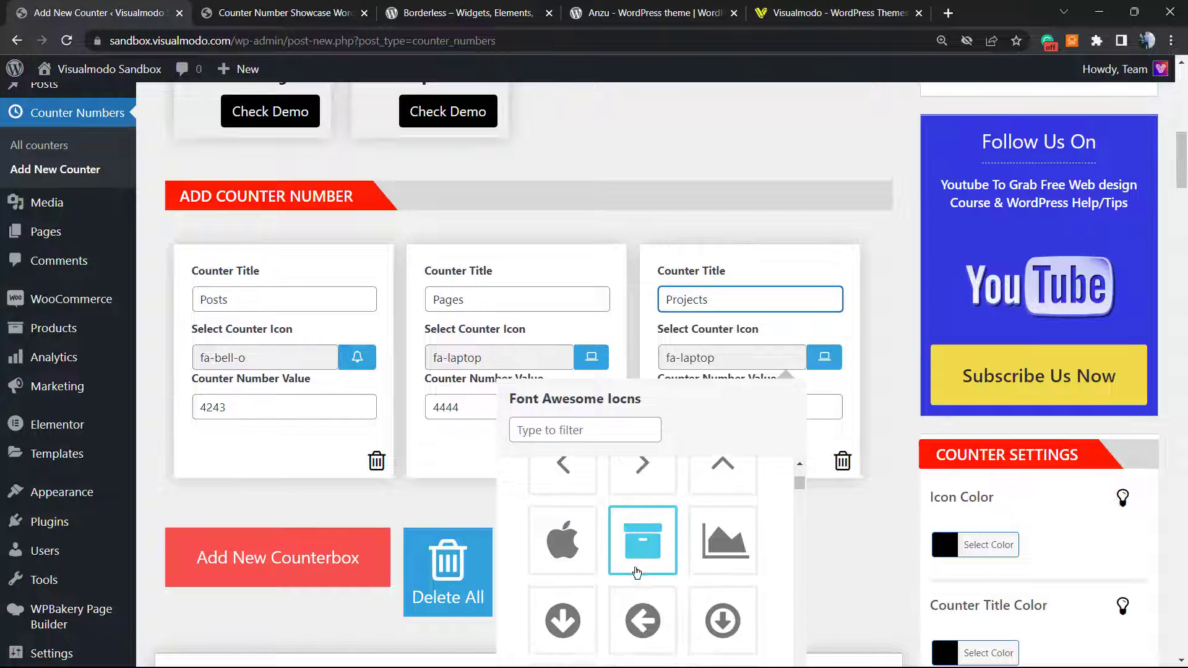
left_click(721, 540)
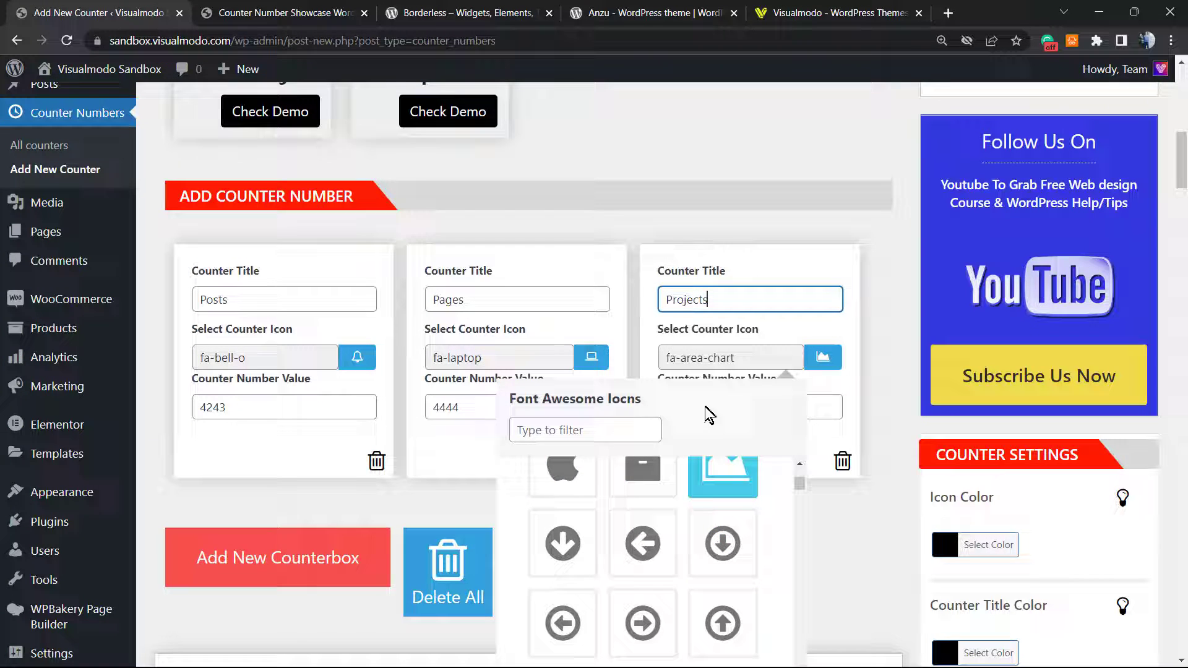
left_click(749, 408)
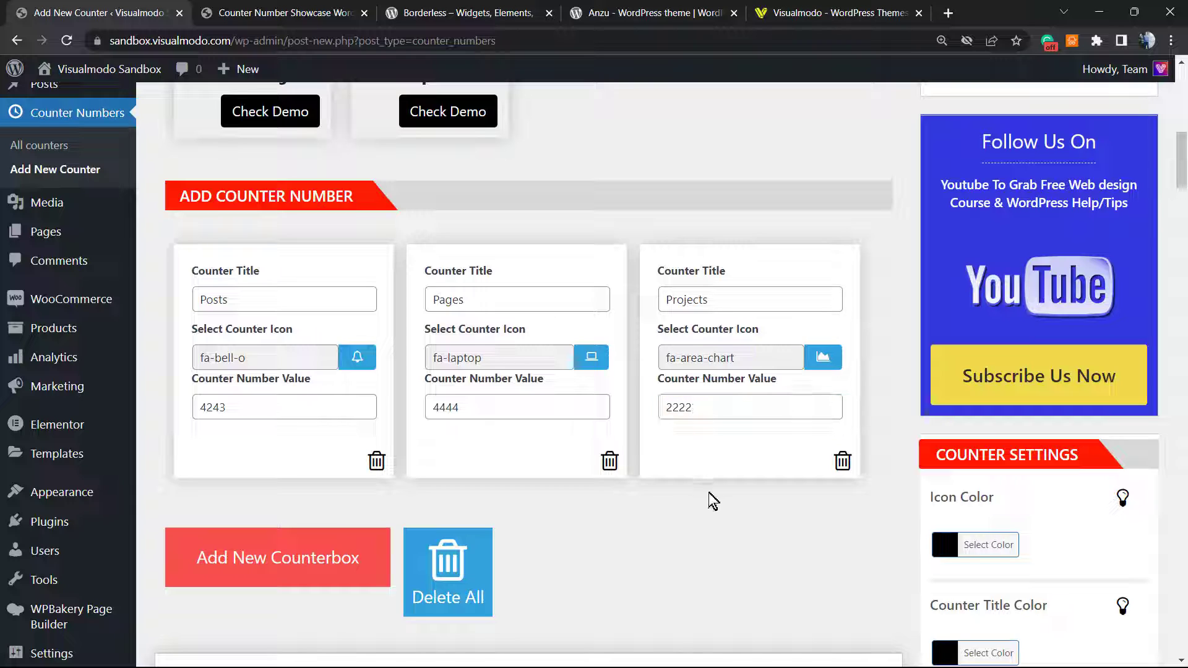
mouse_move(740, 442)
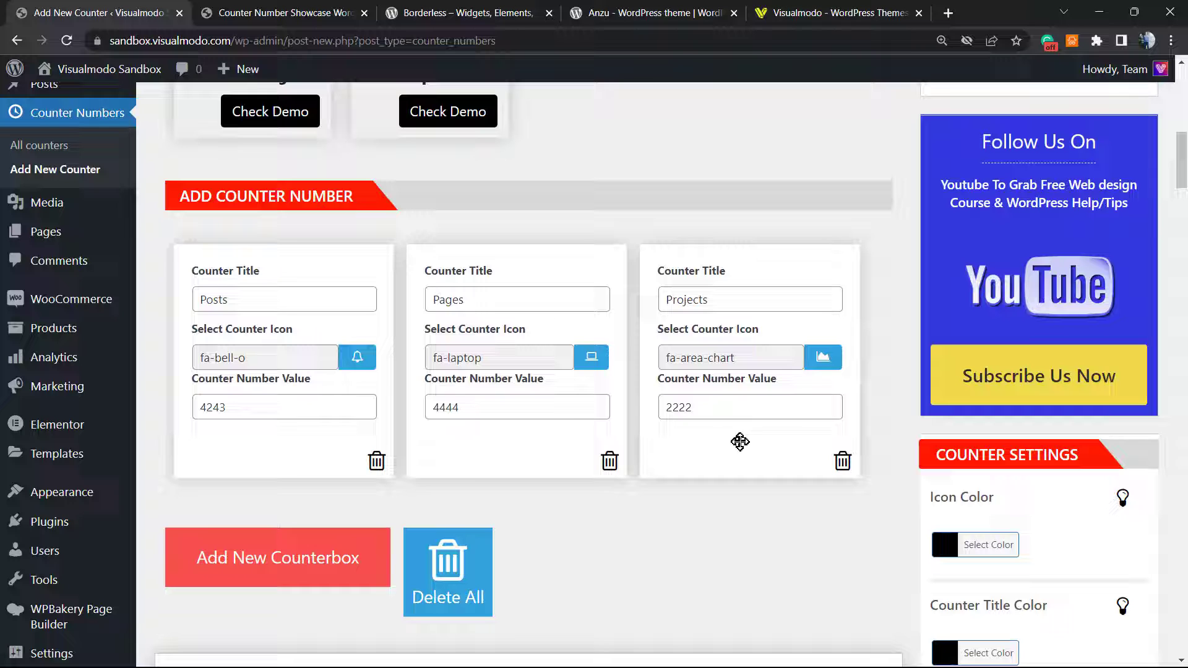
scroll("down", 3)
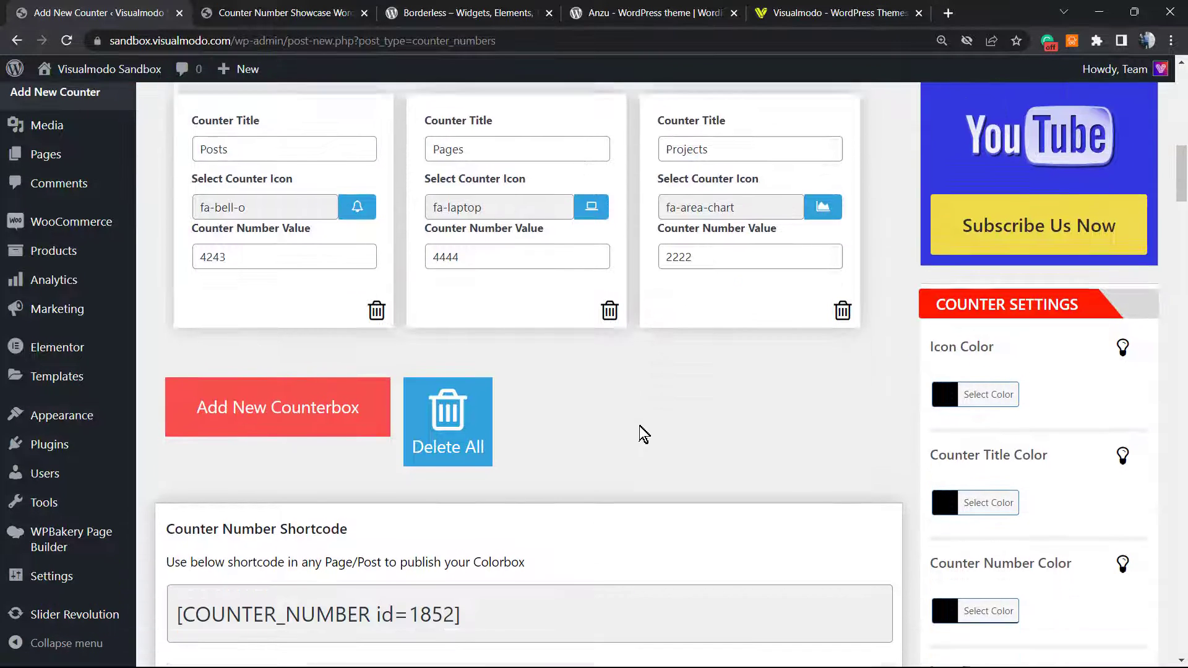
scroll("down", 3)
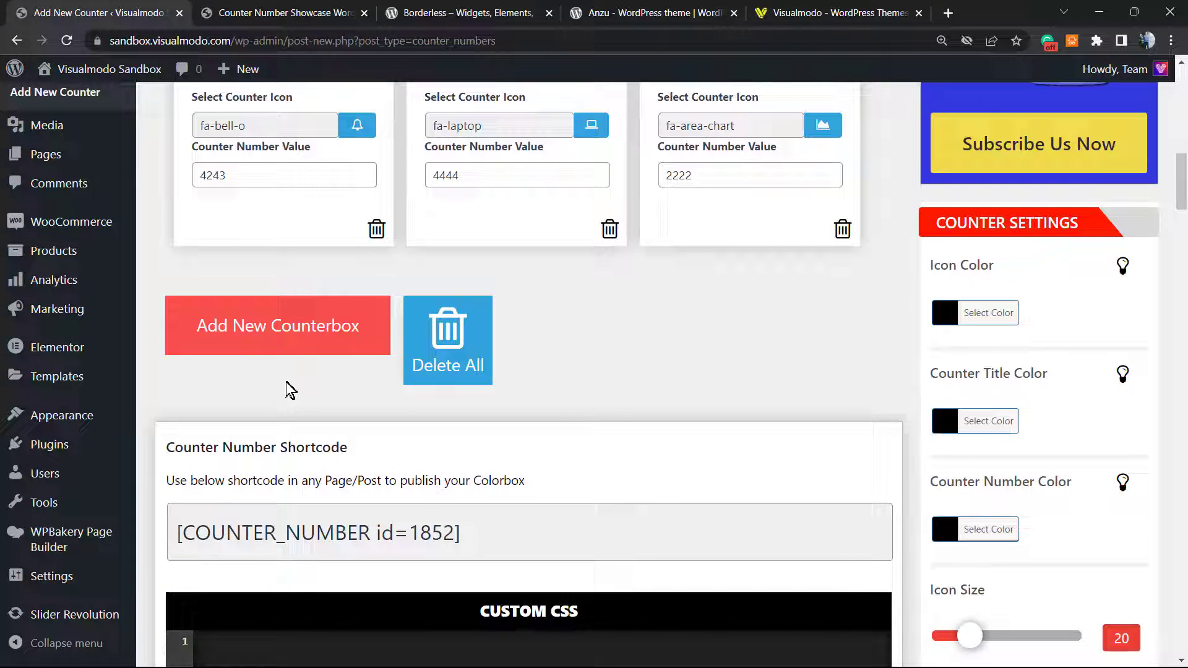
mouse_move(302, 400)
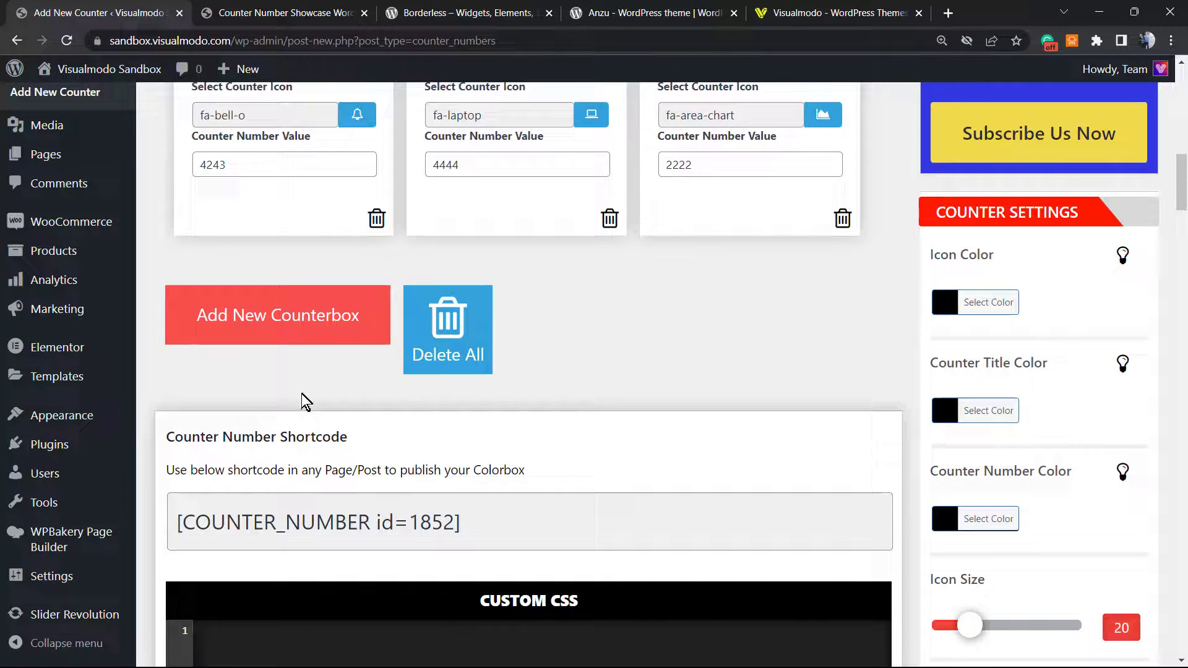
scroll("up", 3)
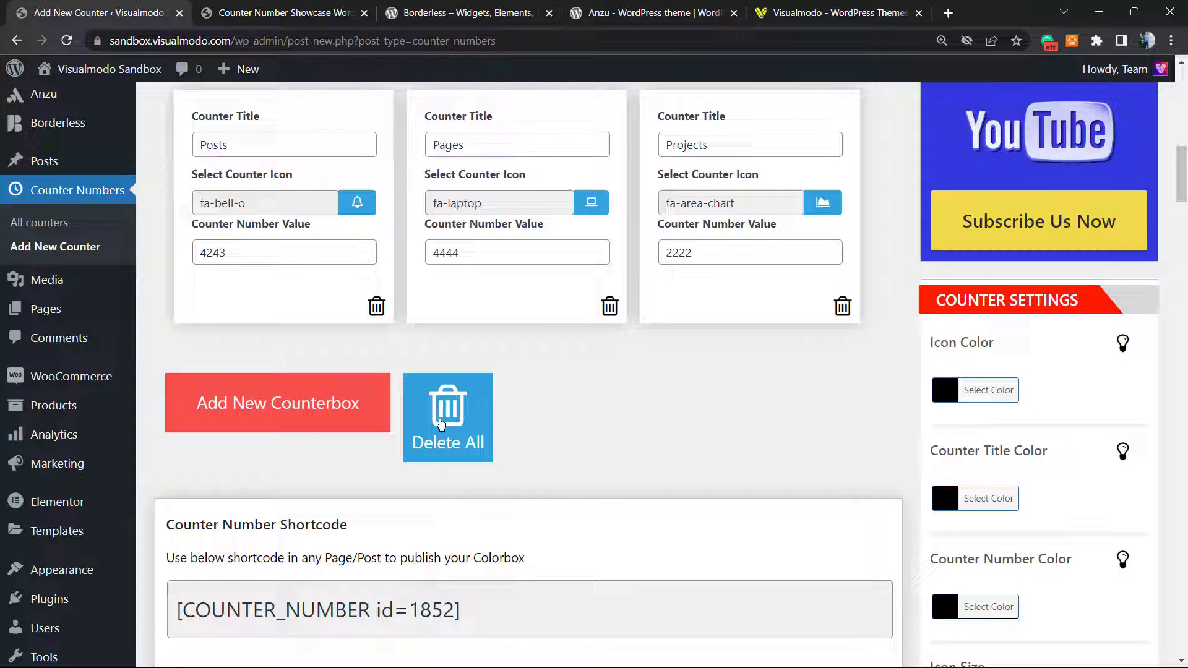
scroll("up", 3)
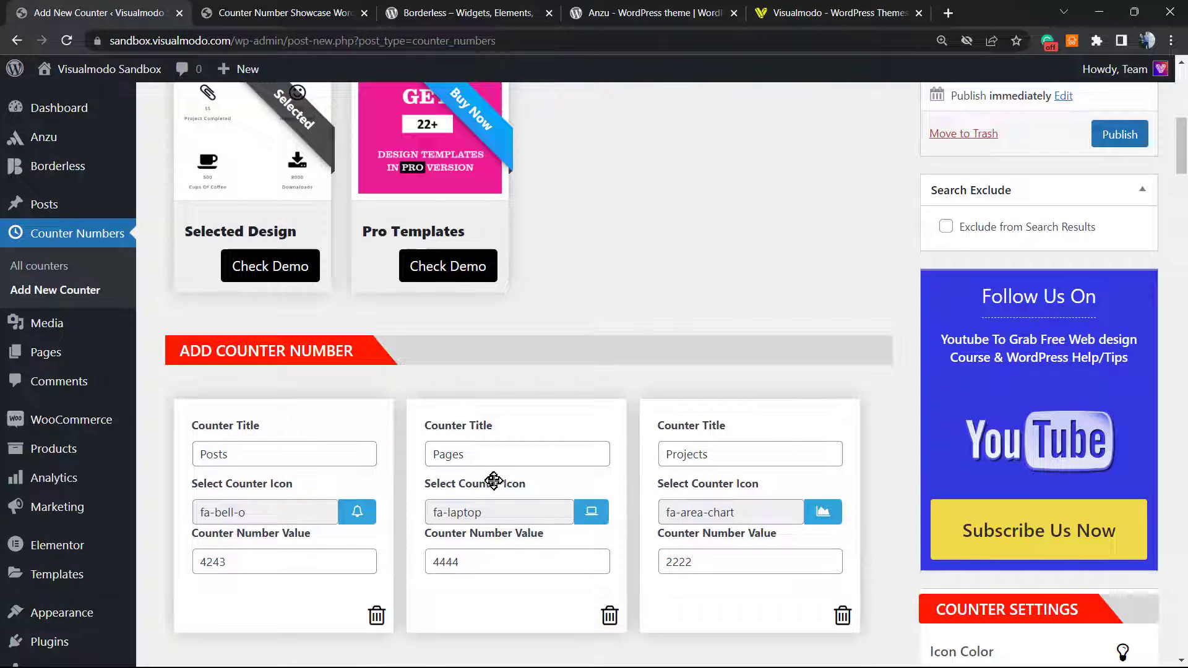
scroll("down", 3)
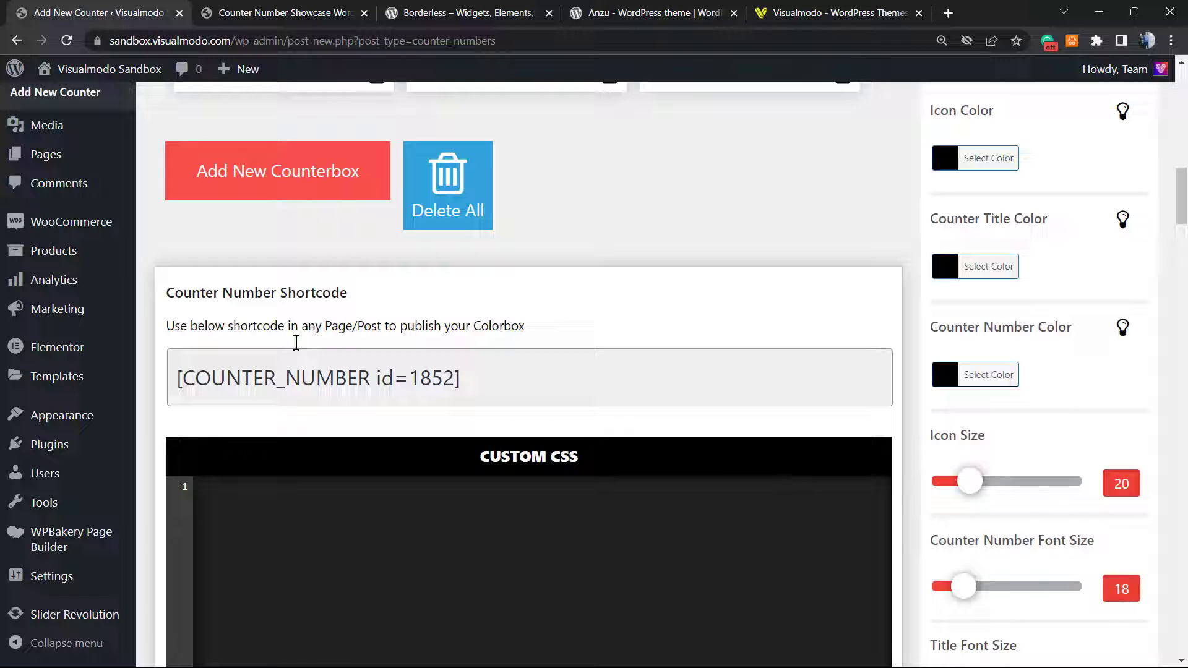
scroll("down", 3)
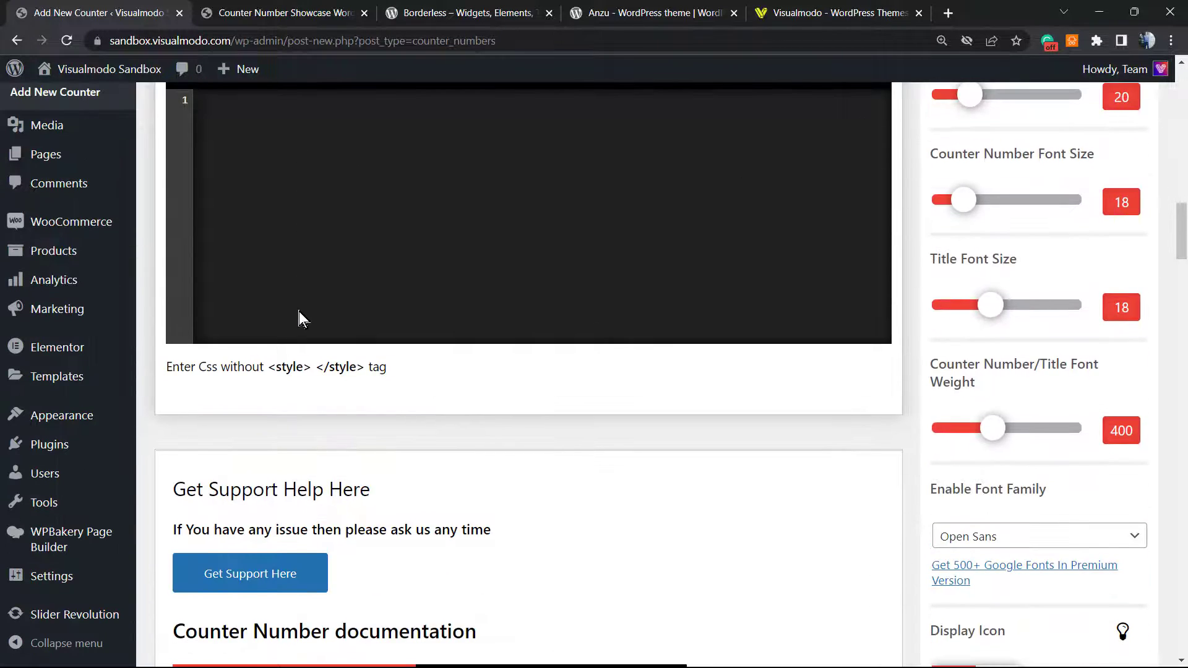
scroll("down", 3)
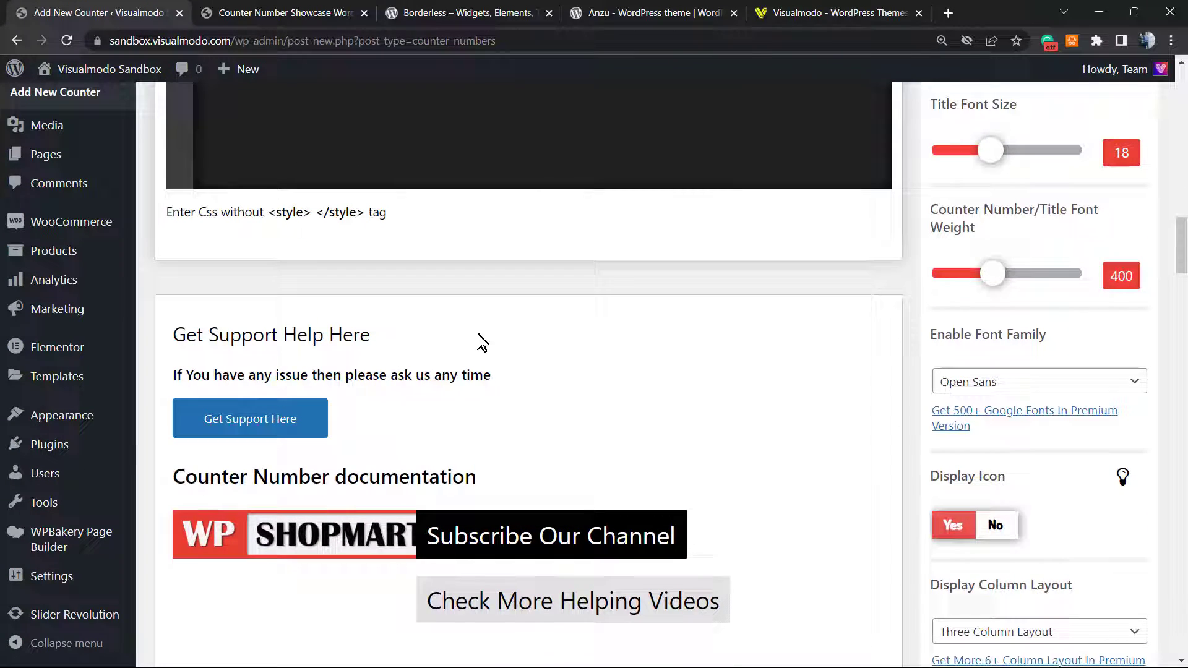
scroll("down", 3)
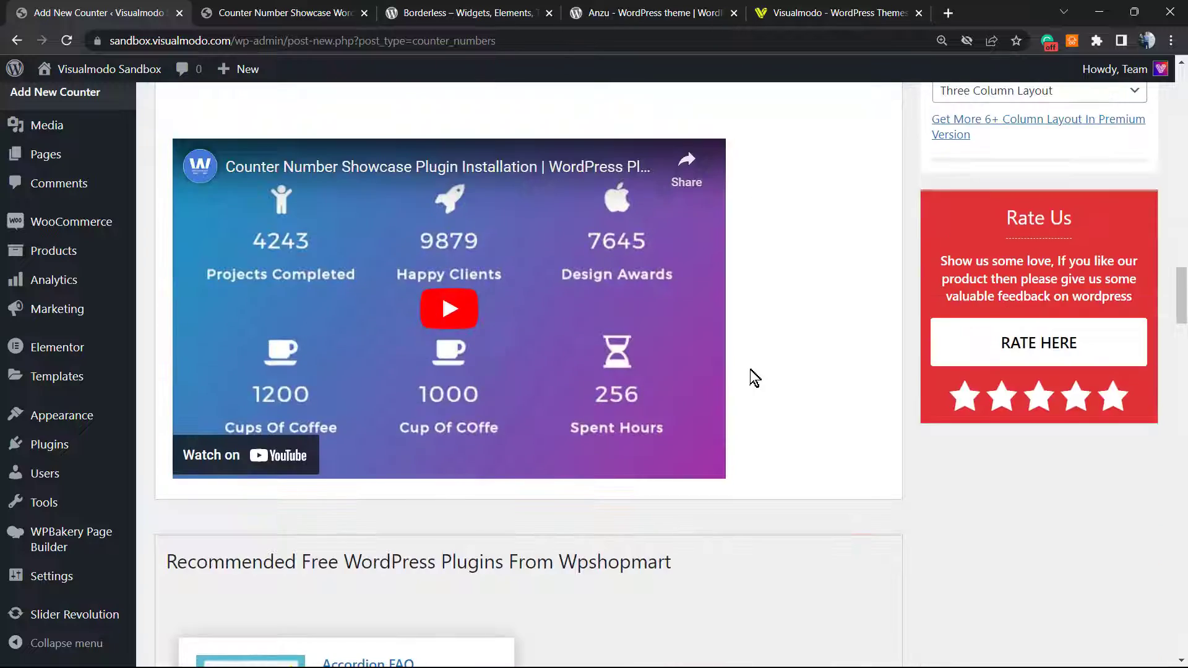
scroll("down", 3)
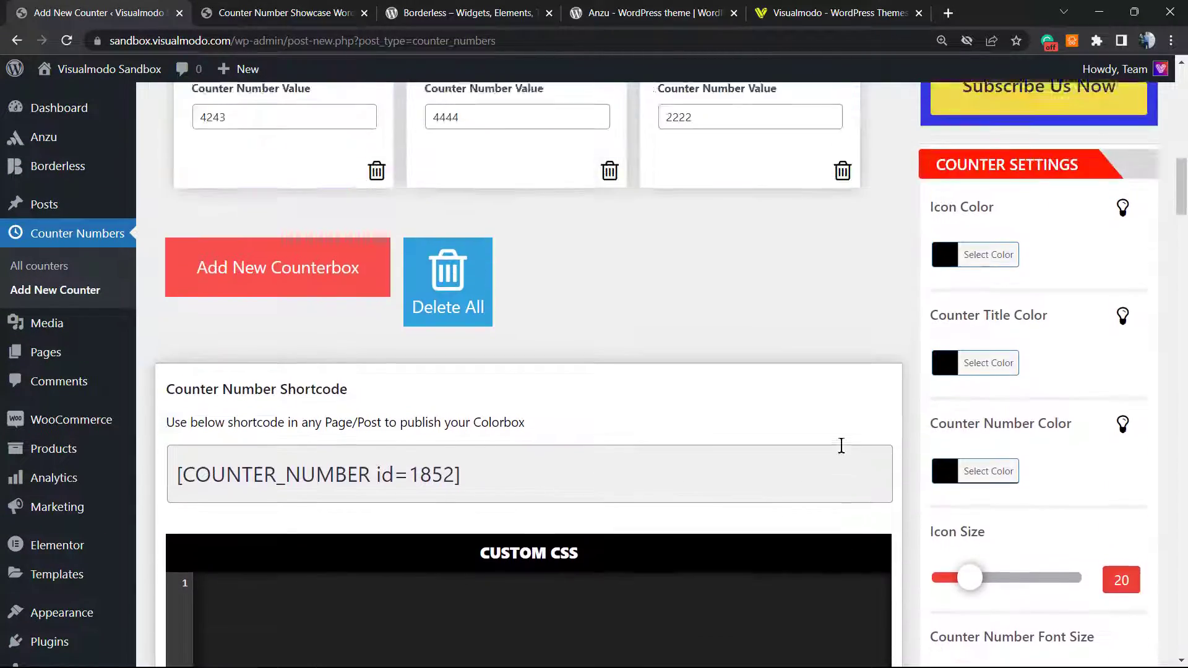
scroll("up", 3)
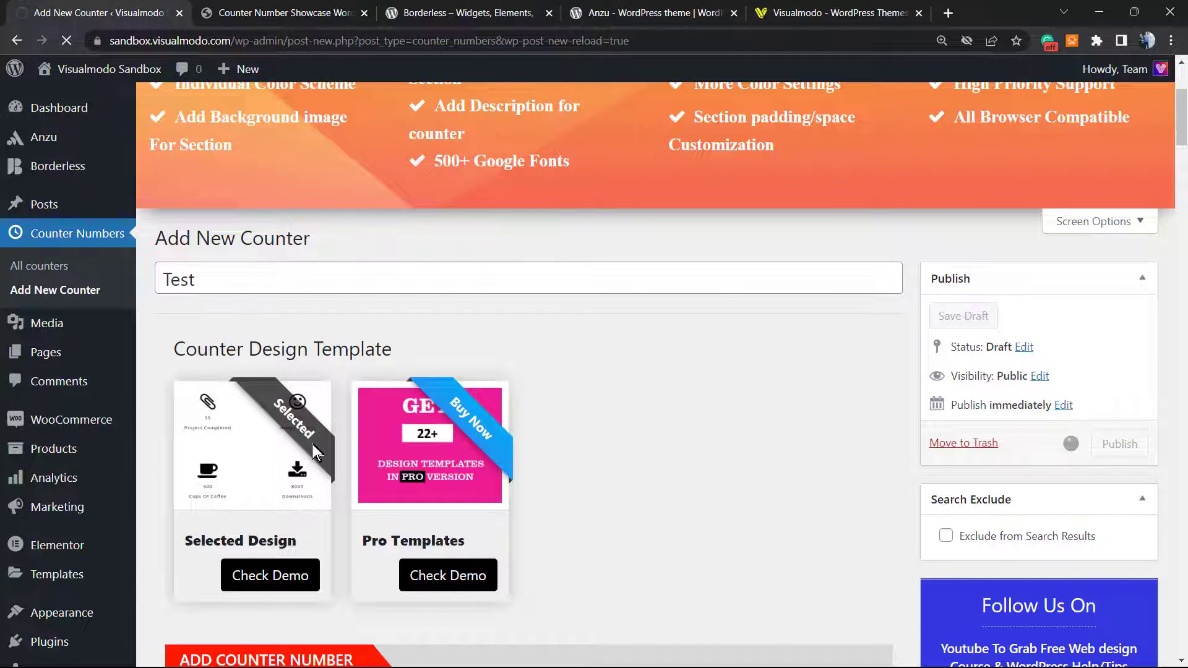
Step: Publish the Test counter and start a new page via Pages > Add New
left_click(1119, 443)
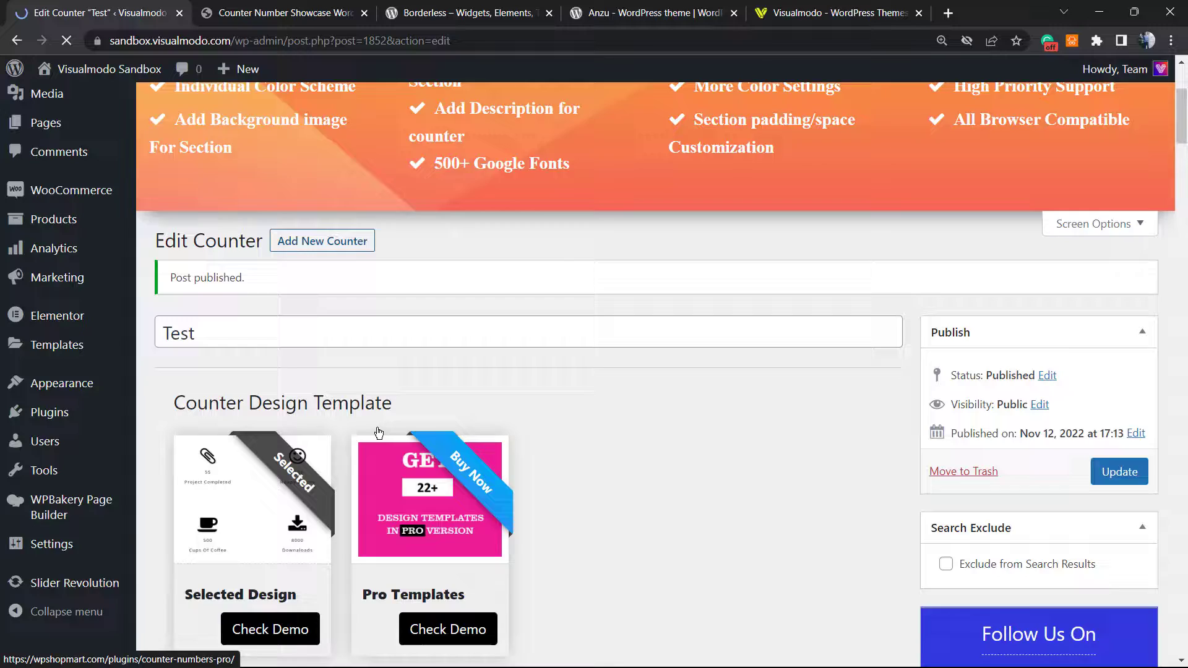
scroll("down", 3)
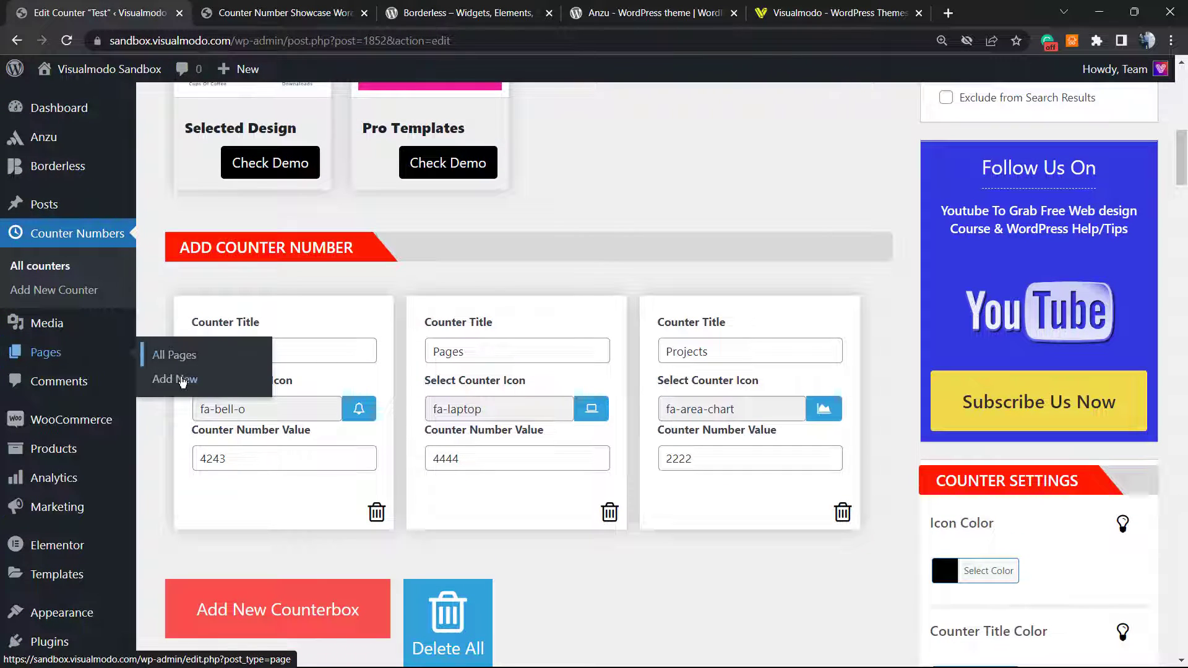
left_click(175, 380)
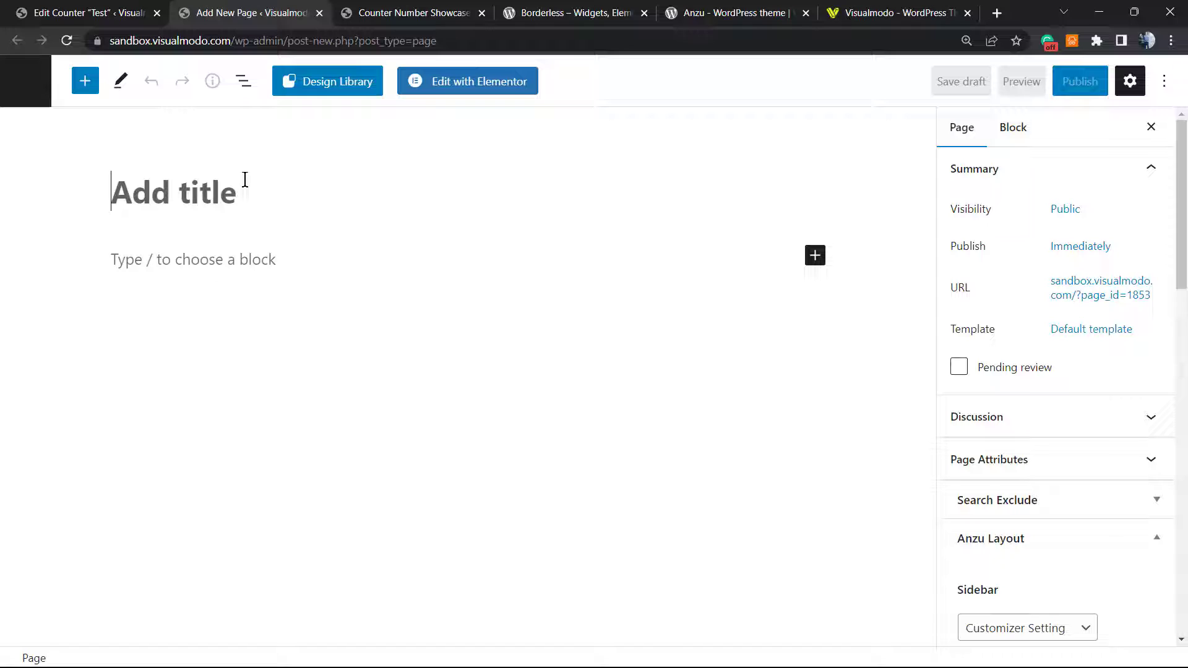
Step: Title the page 'Numbers' and add two 'Test' paragraphs
type("Numb")
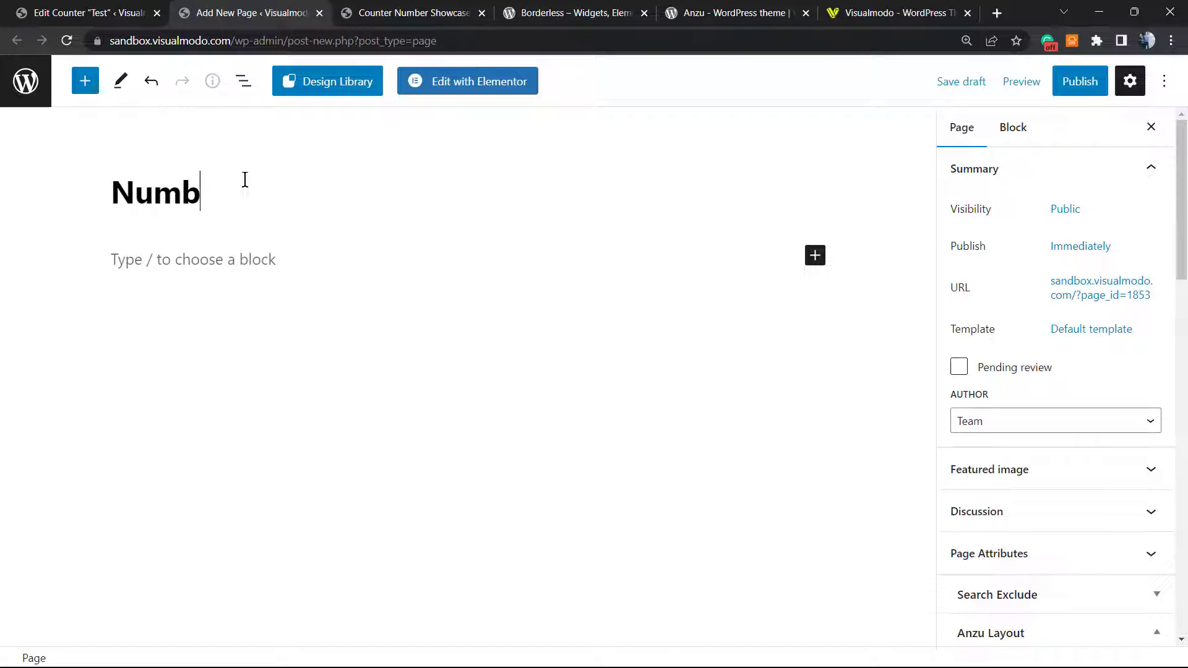
type("ers")
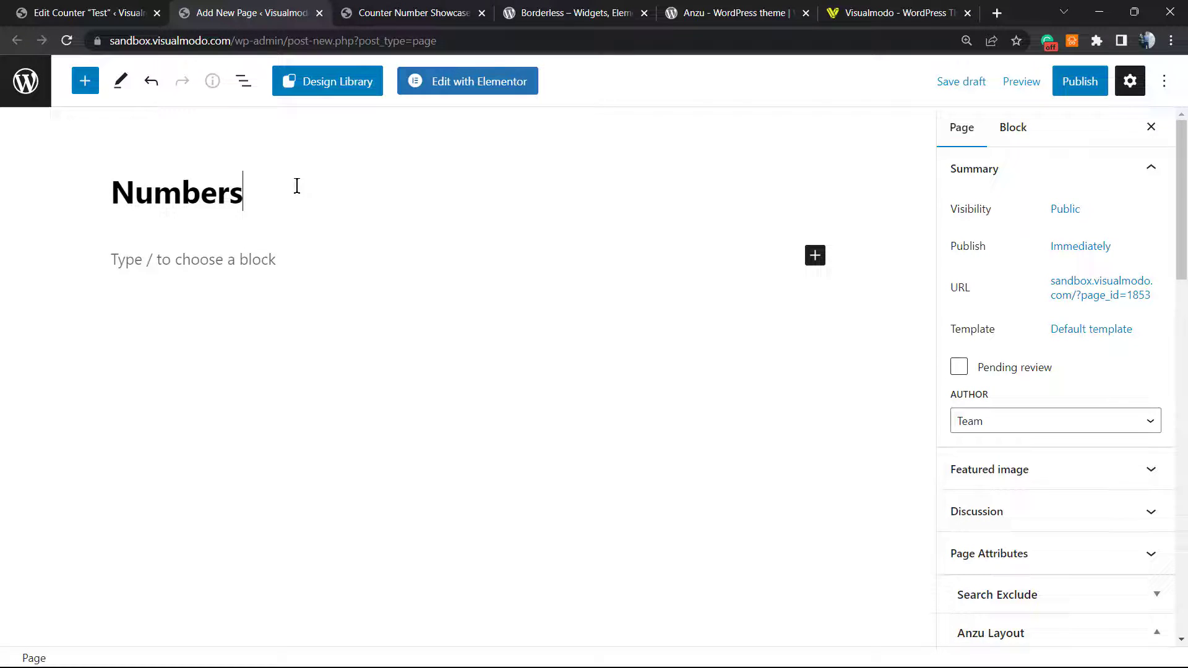
left_click(193, 258)
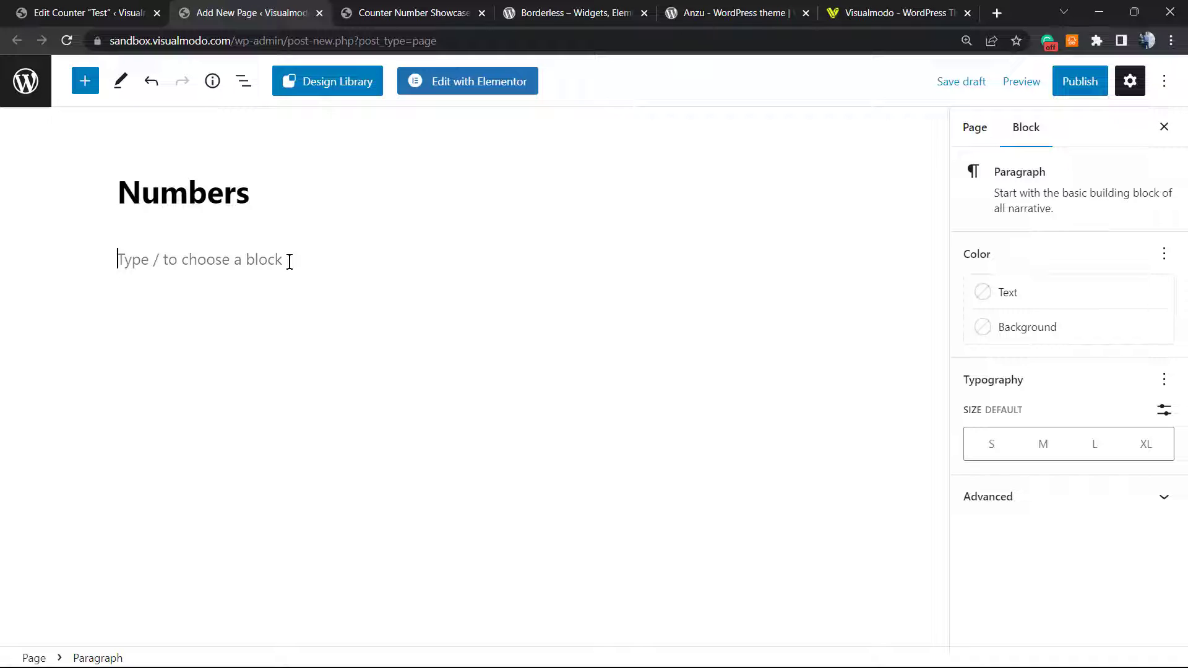
type("Test")
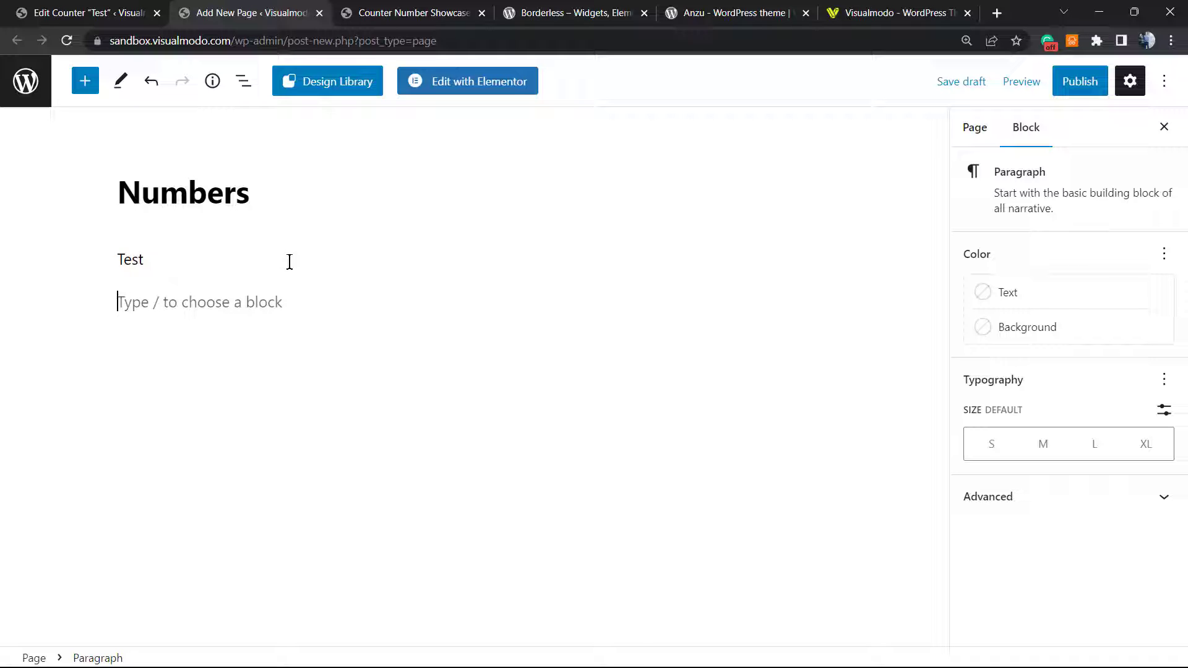
type("Test")
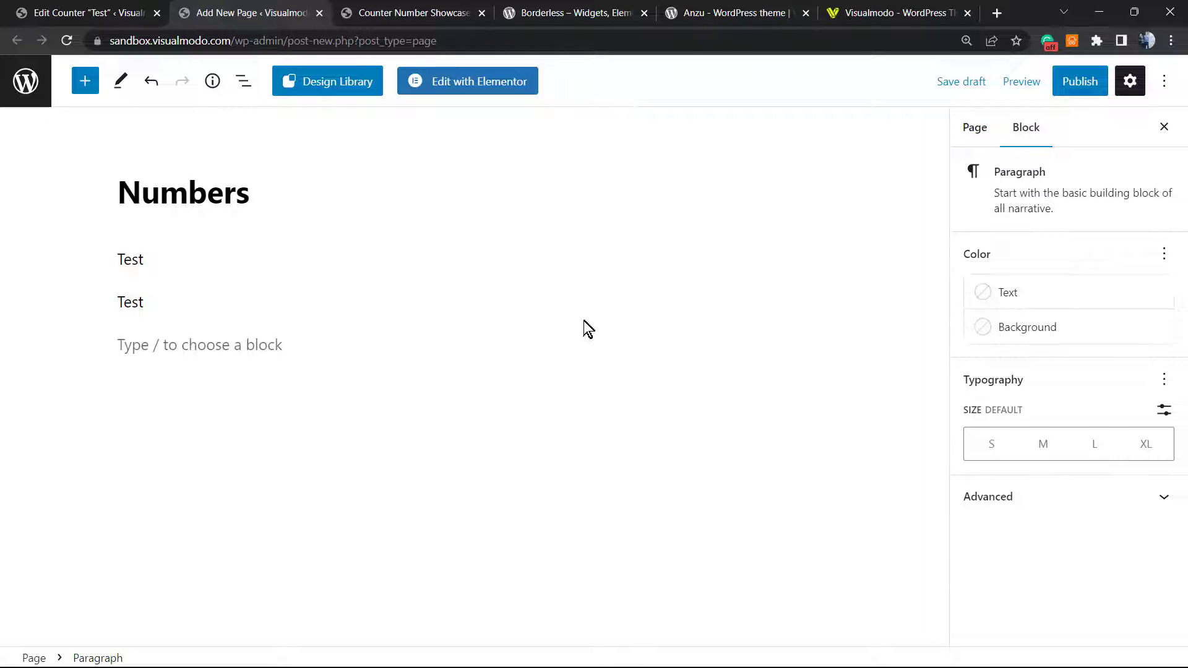
left_click(974, 126)
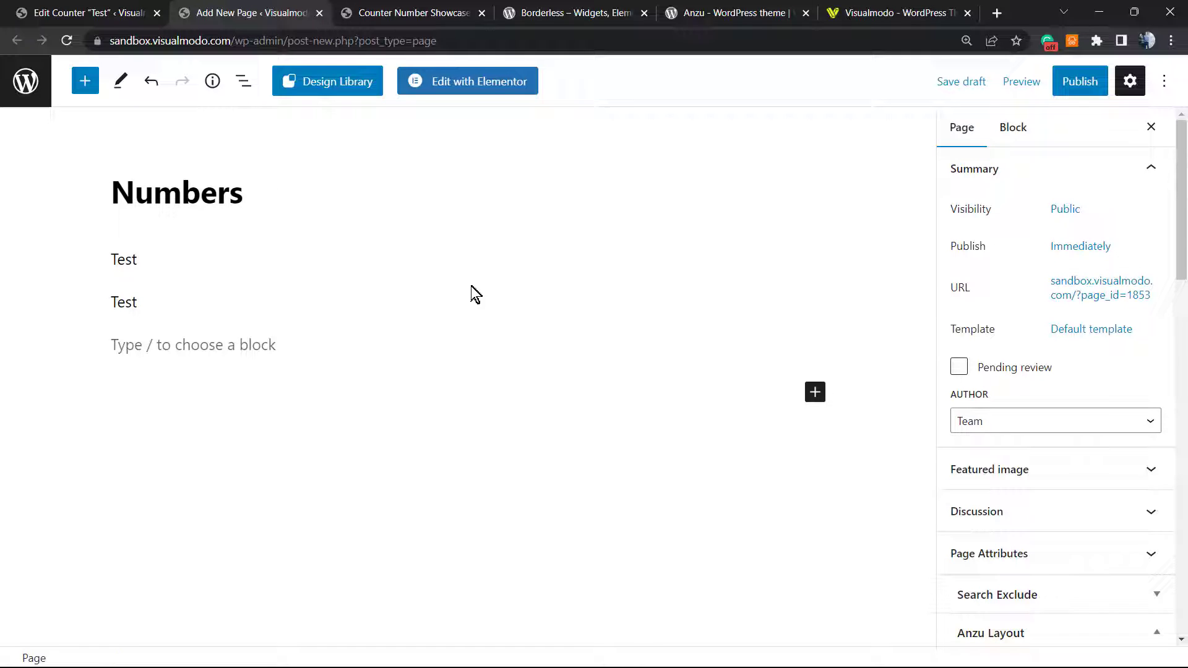
Step: Insert a Shortcode block containing [COUNTER_NUMBER id=1852]
left_click(816, 393)
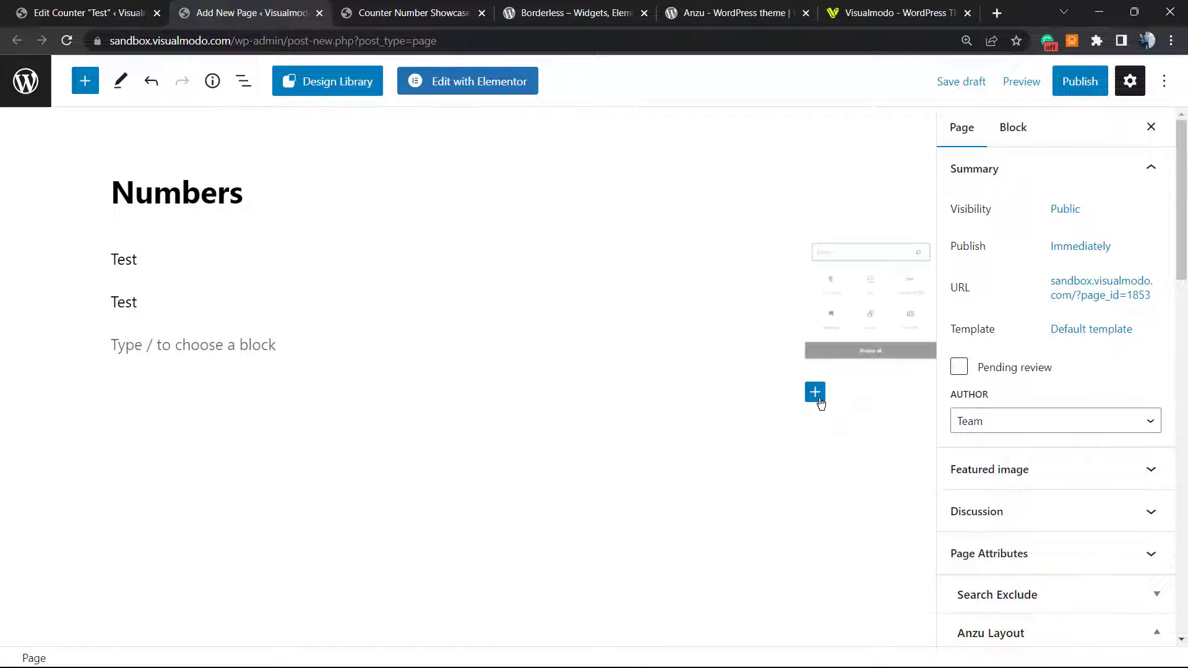
left_click(815, 392)
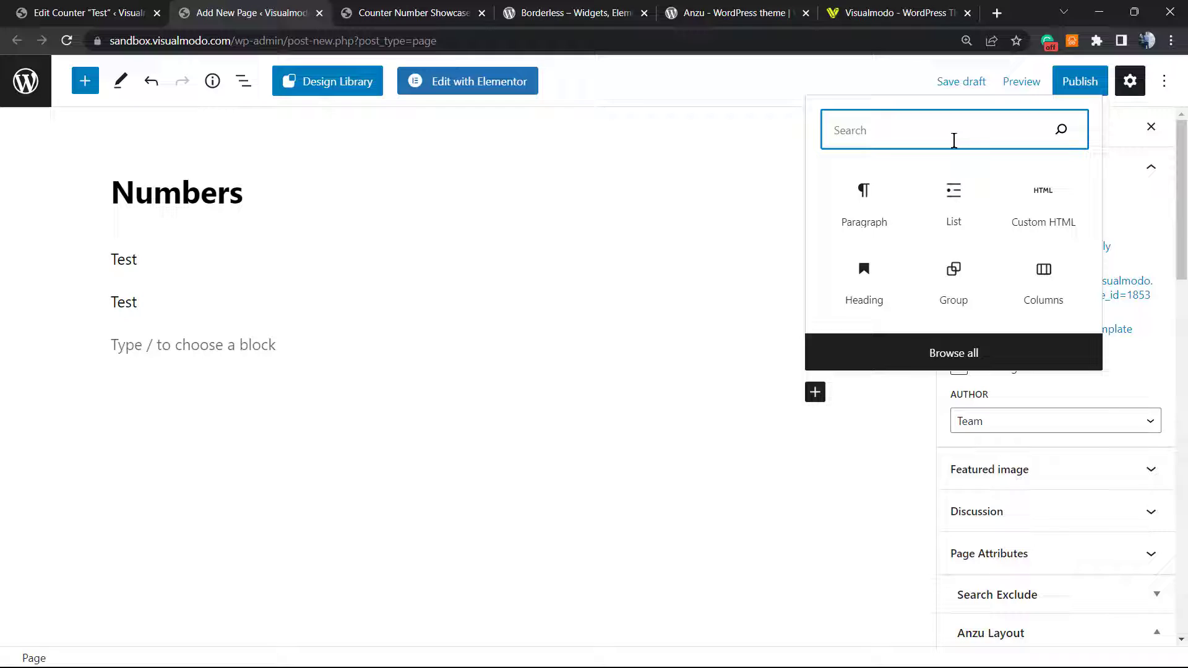
type("sh")
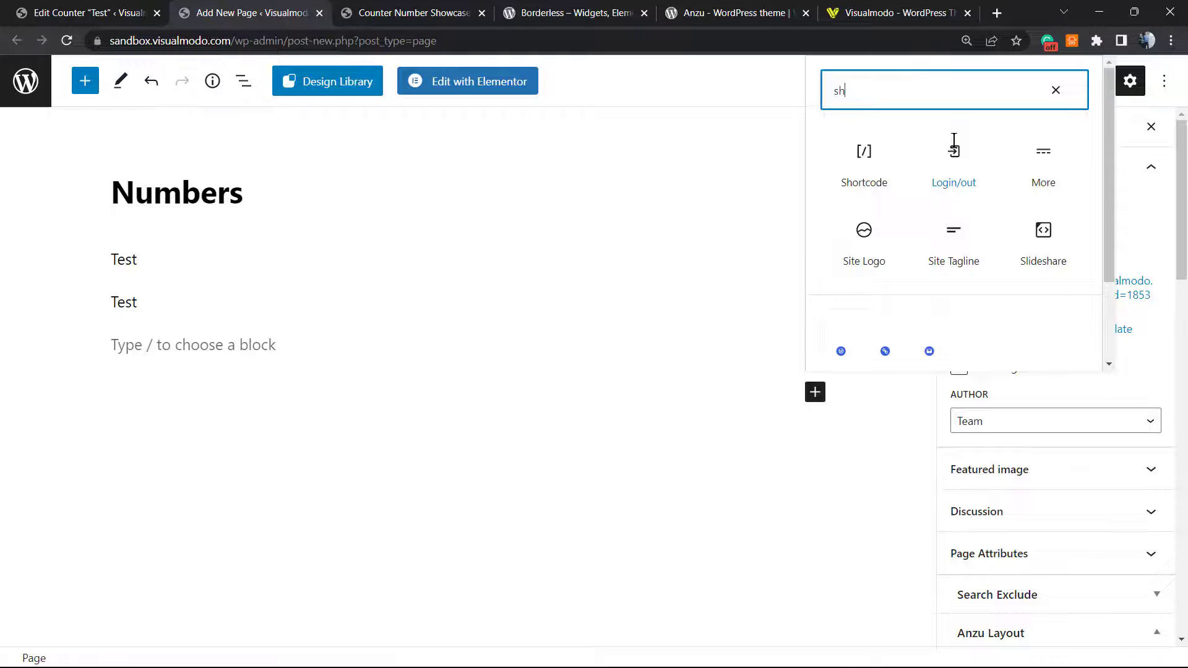
type("o")
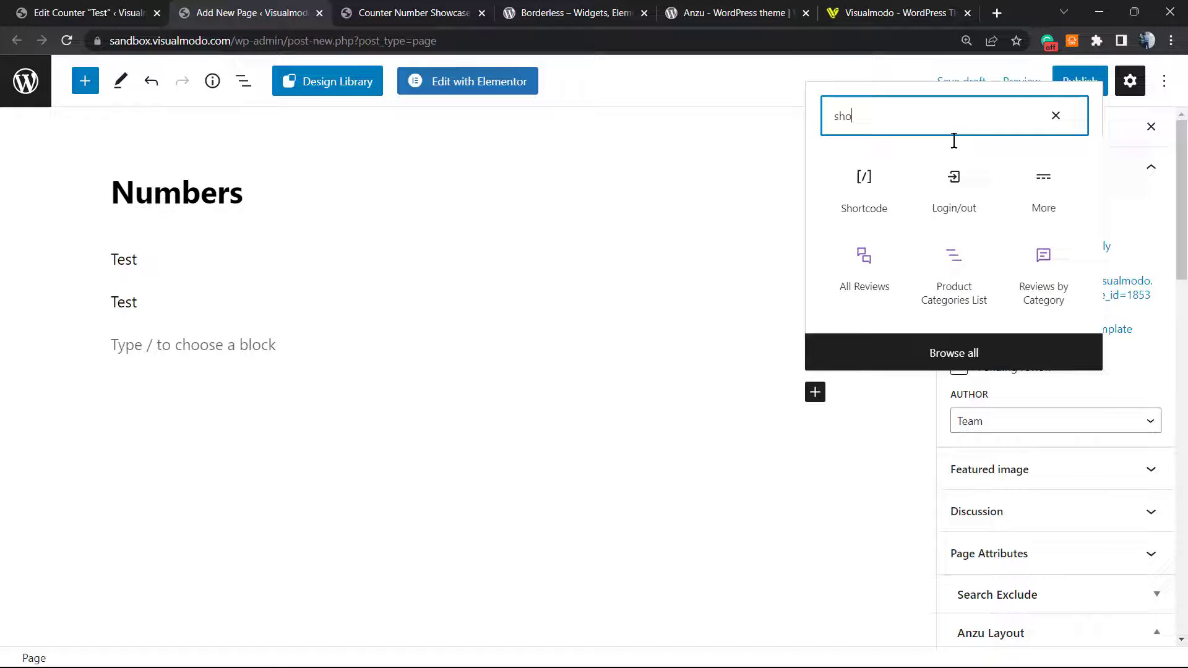
left_click(863, 186)
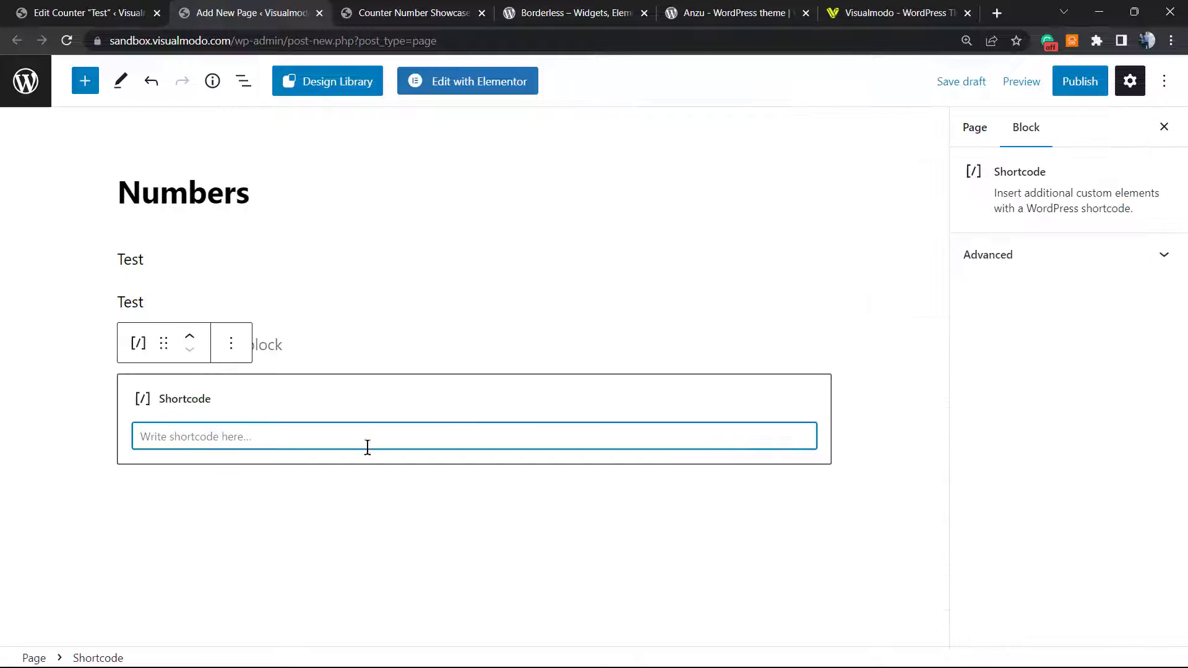
type("[COUNTER_NUMBER id=1852]")
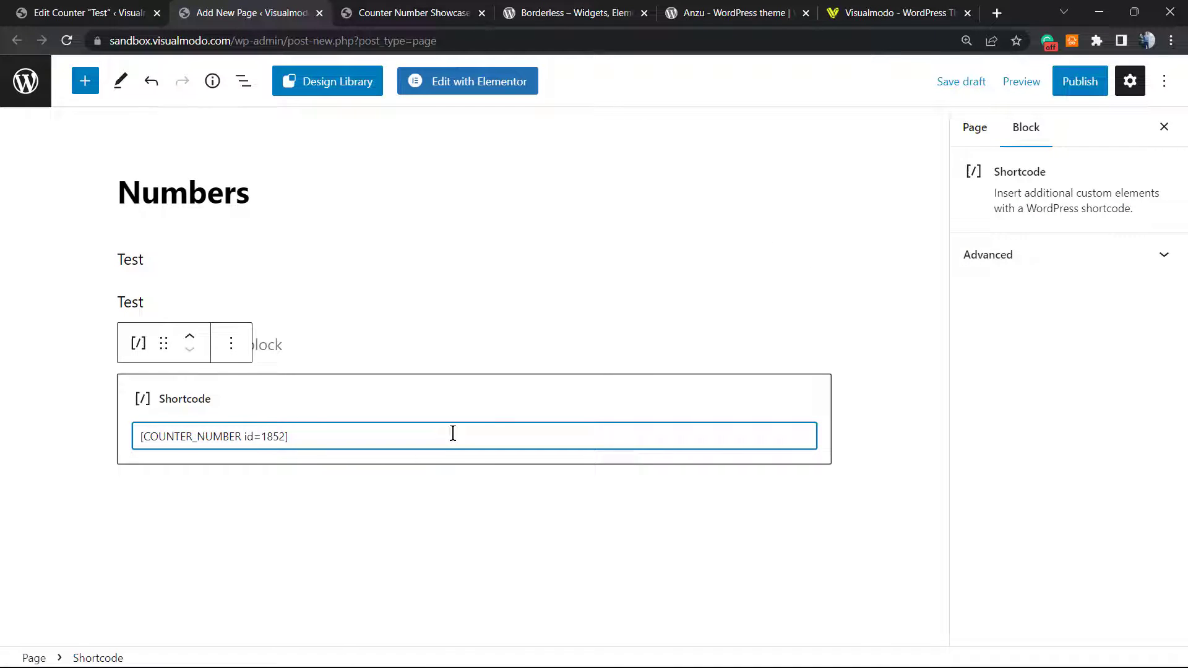
Step: Publish the Numbers page and view it live
left_click(1079, 82)
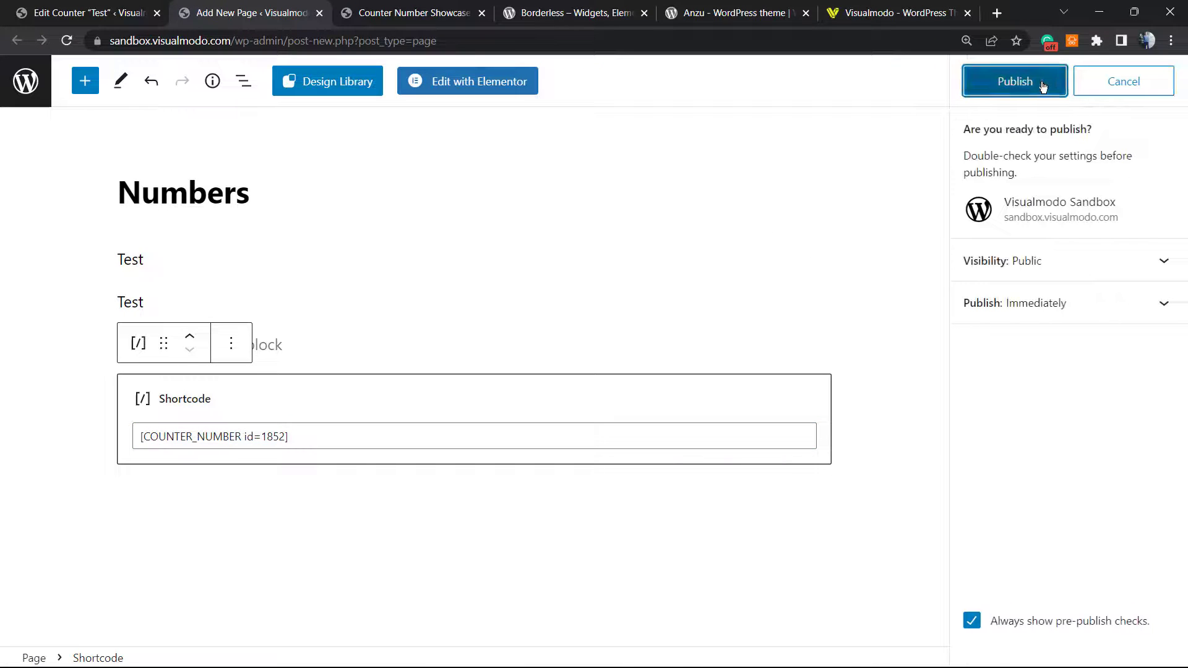
left_click(1013, 81)
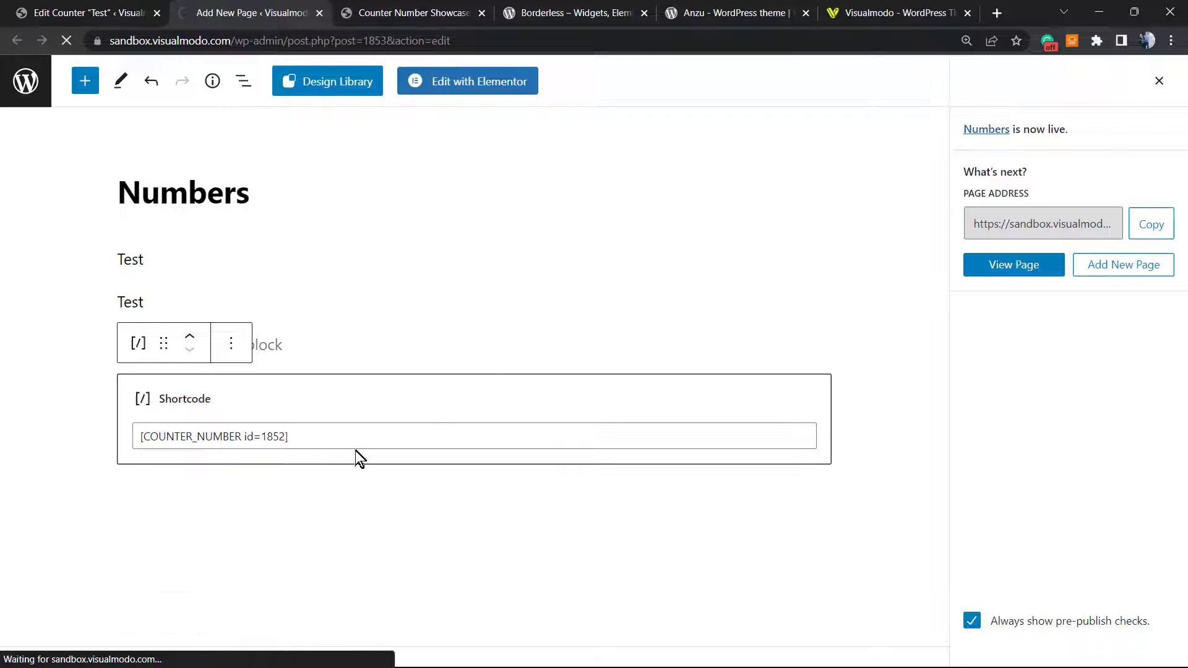
left_click(1014, 265)
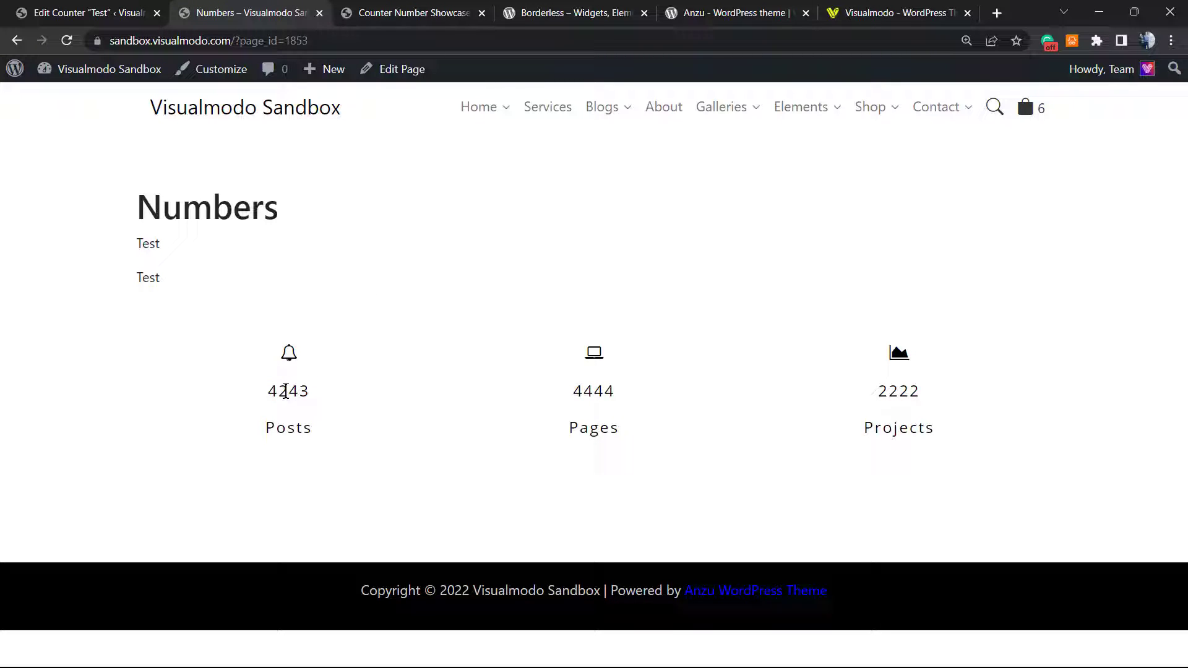
mouse_move(598, 371)
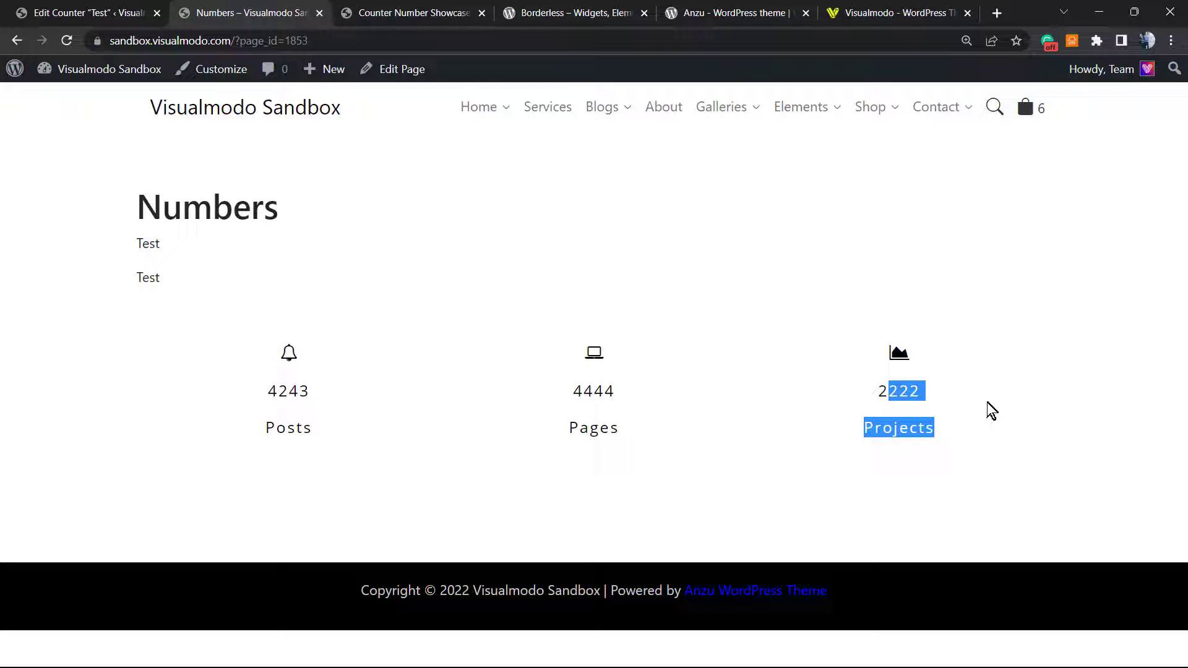
Step: Review the live Numbers page counters (4243, 4444, 2222) and return to the Test counter editor
left_click(485, 307)
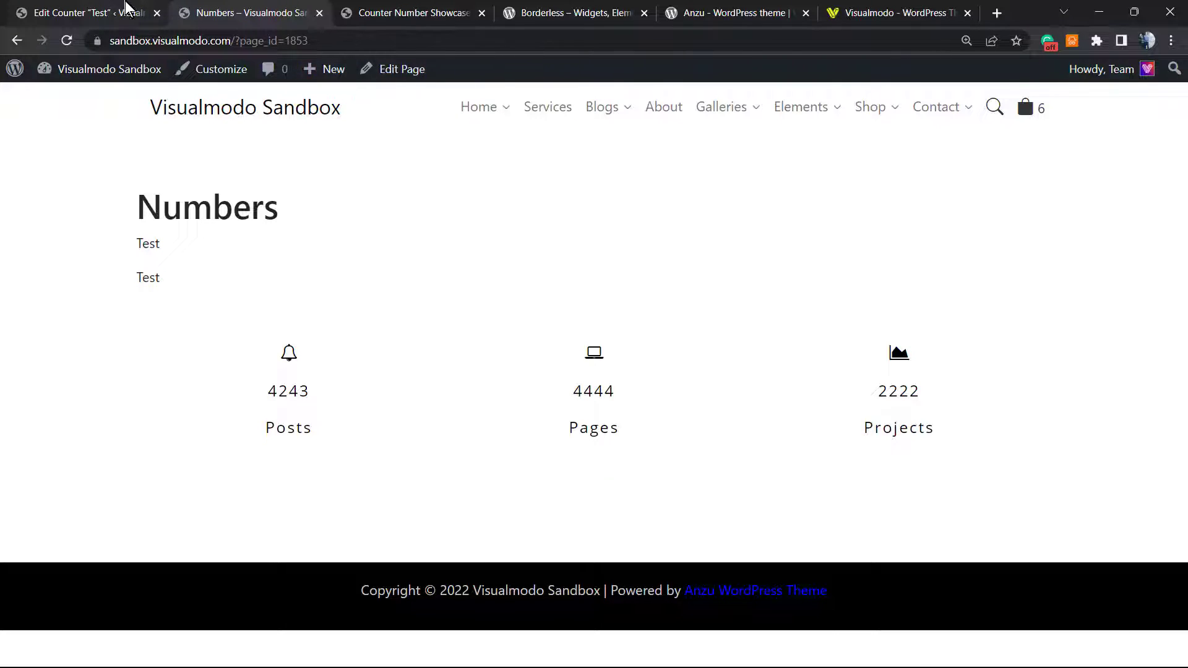
left_click(75, 13)
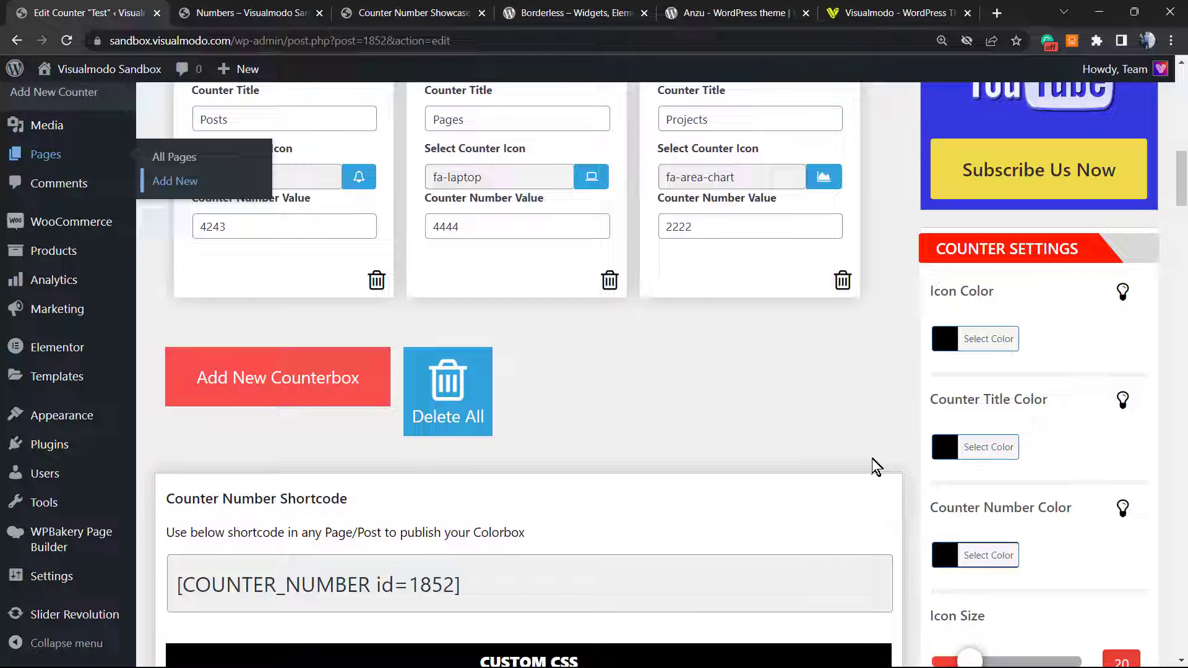
Step: Set the Test counter's Icon Size to 70 and Counter Number Font Size to 30
left_click(940, 41)
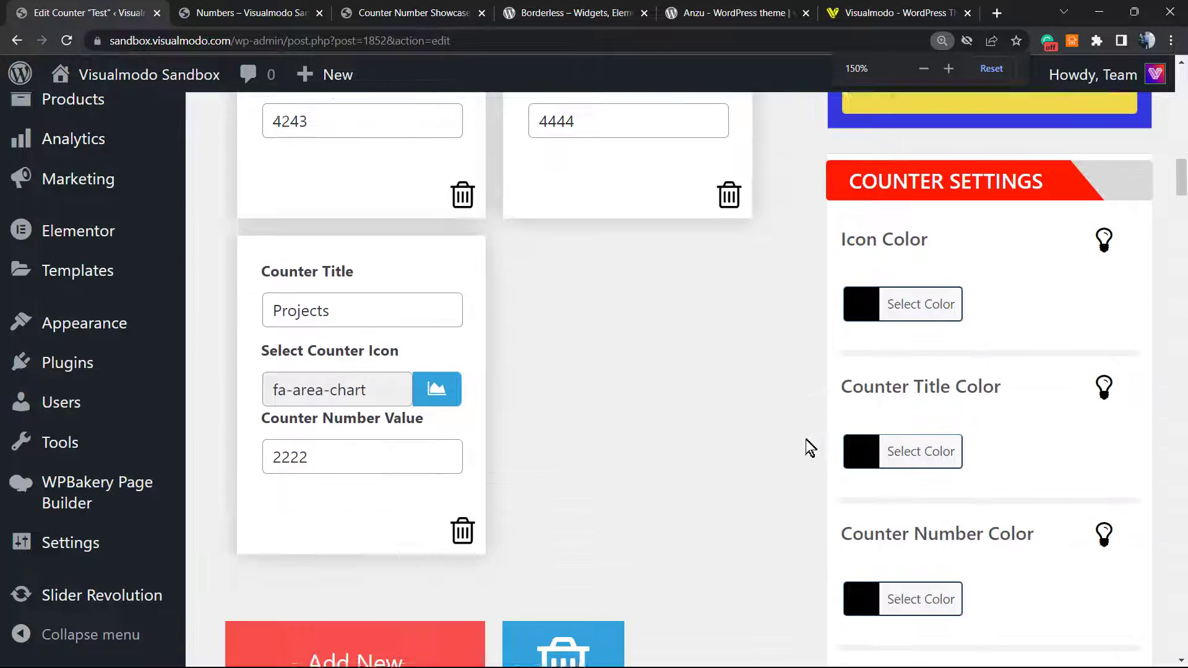
scroll("down", 3)
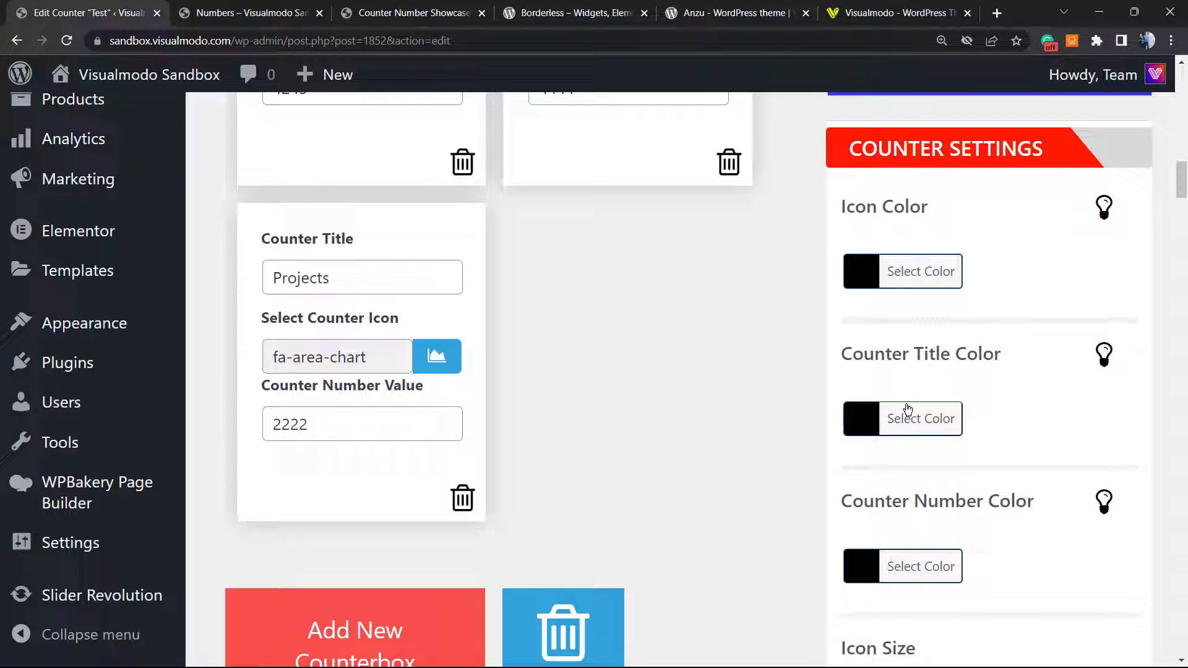
scroll("up", 3)
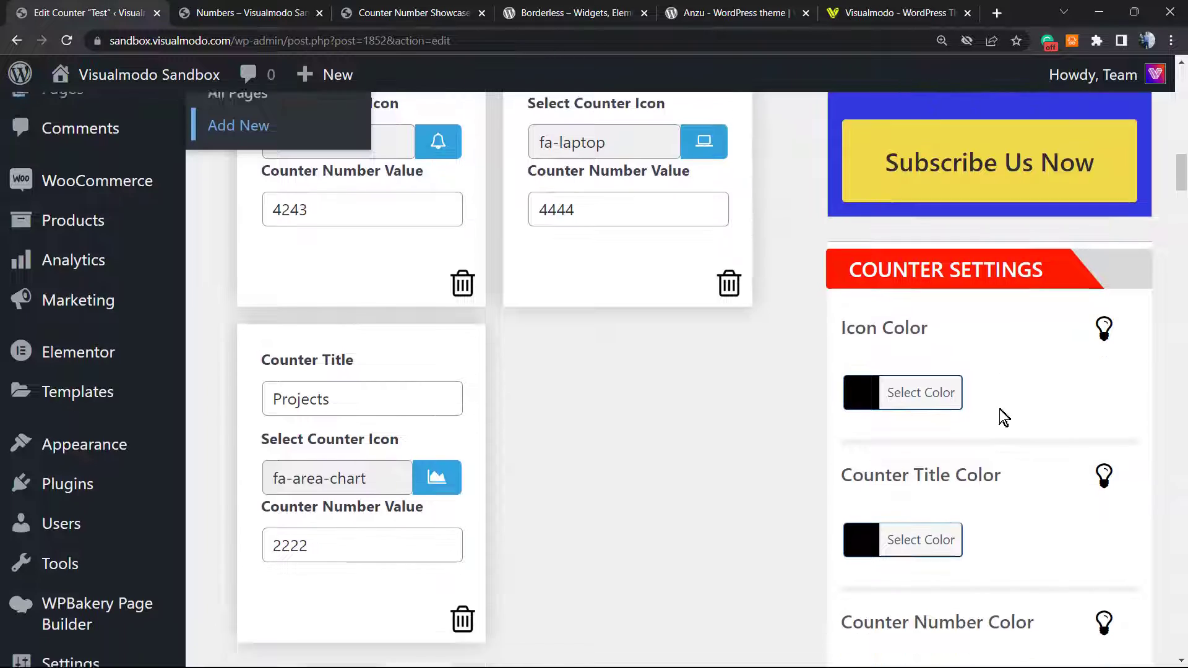
left_click(921, 392)
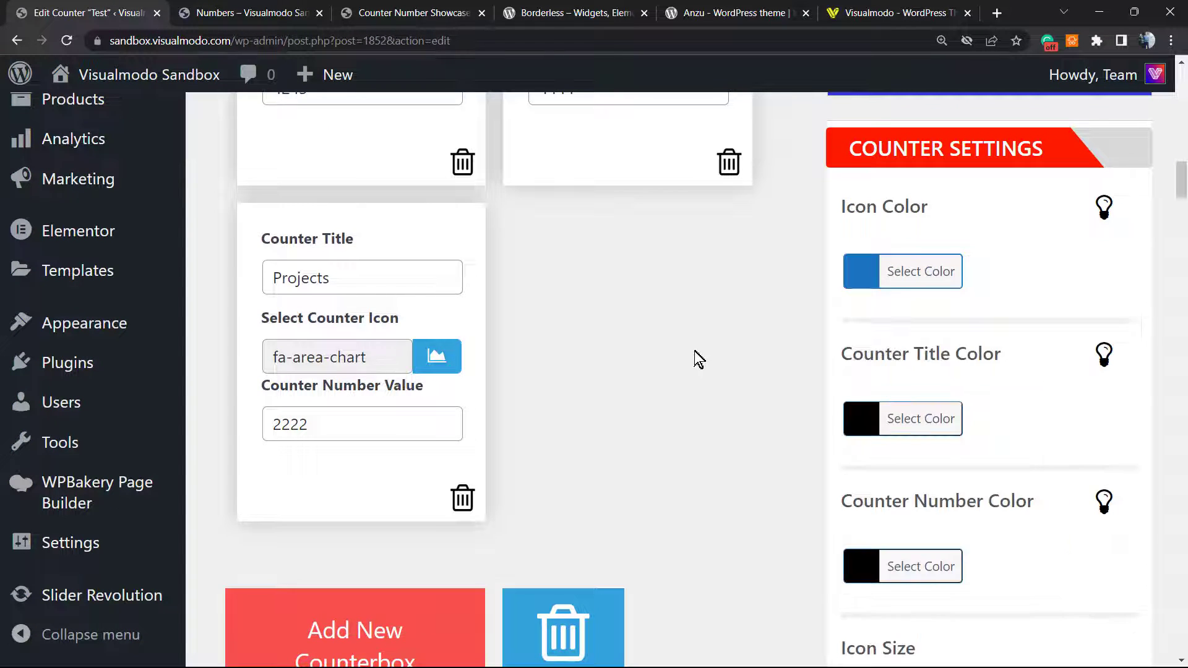
scroll("down", 3)
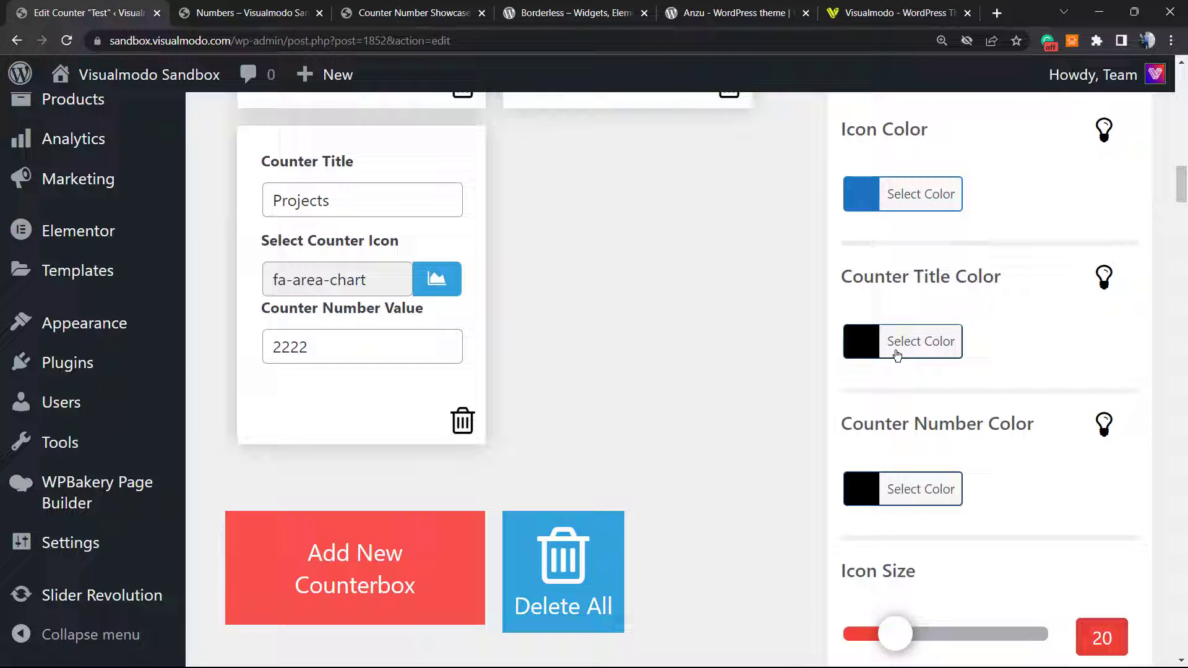
mouse_move(846, 472)
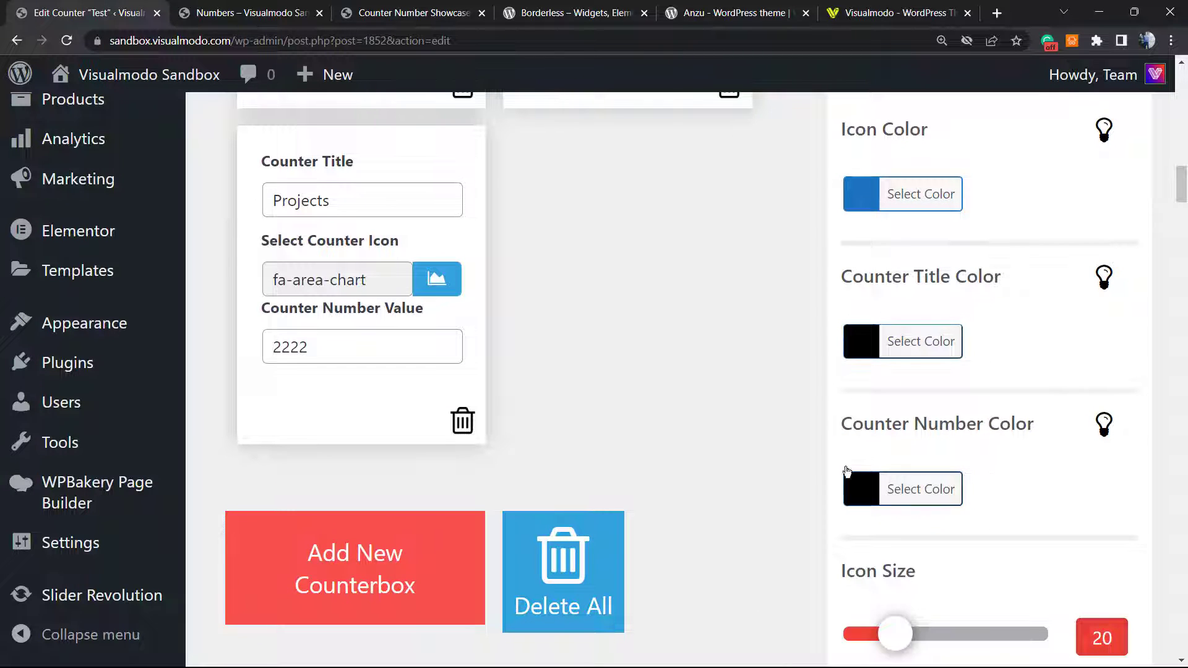
scroll("down", 3)
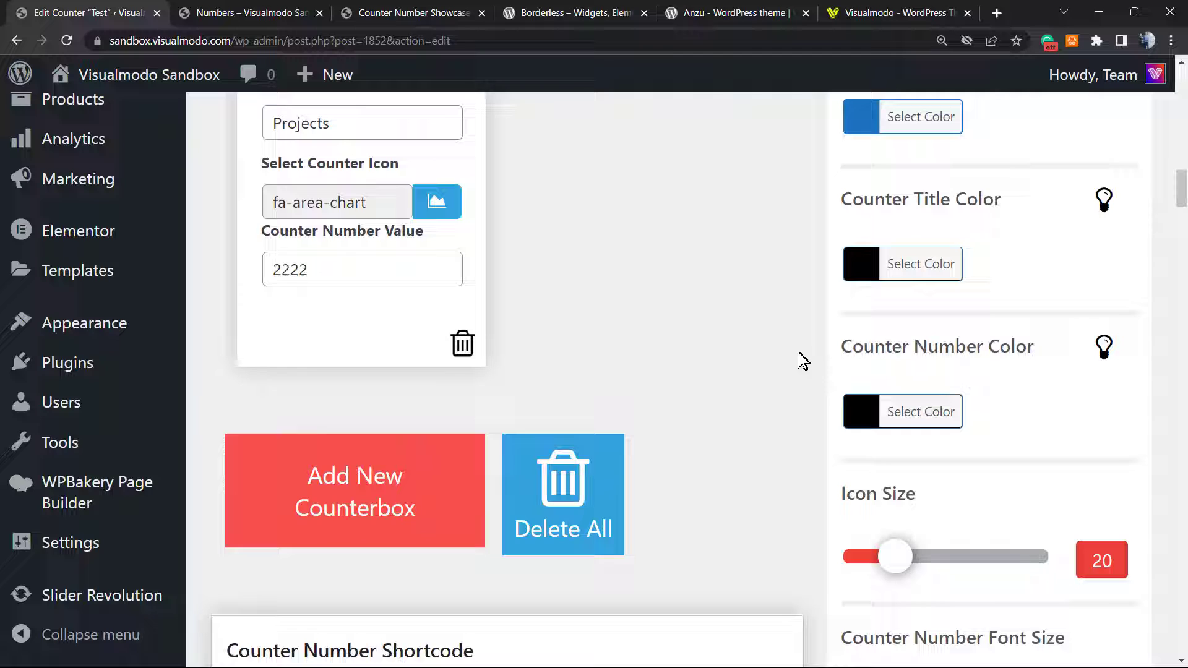
scroll("down", 3)
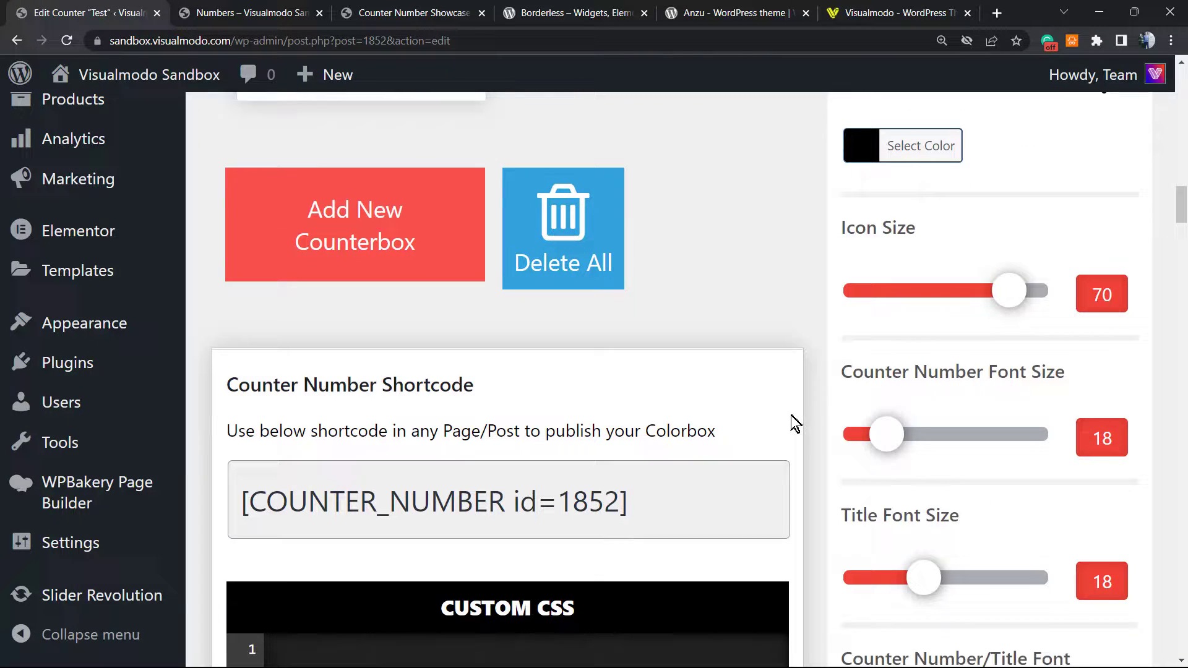
scroll("down", 3)
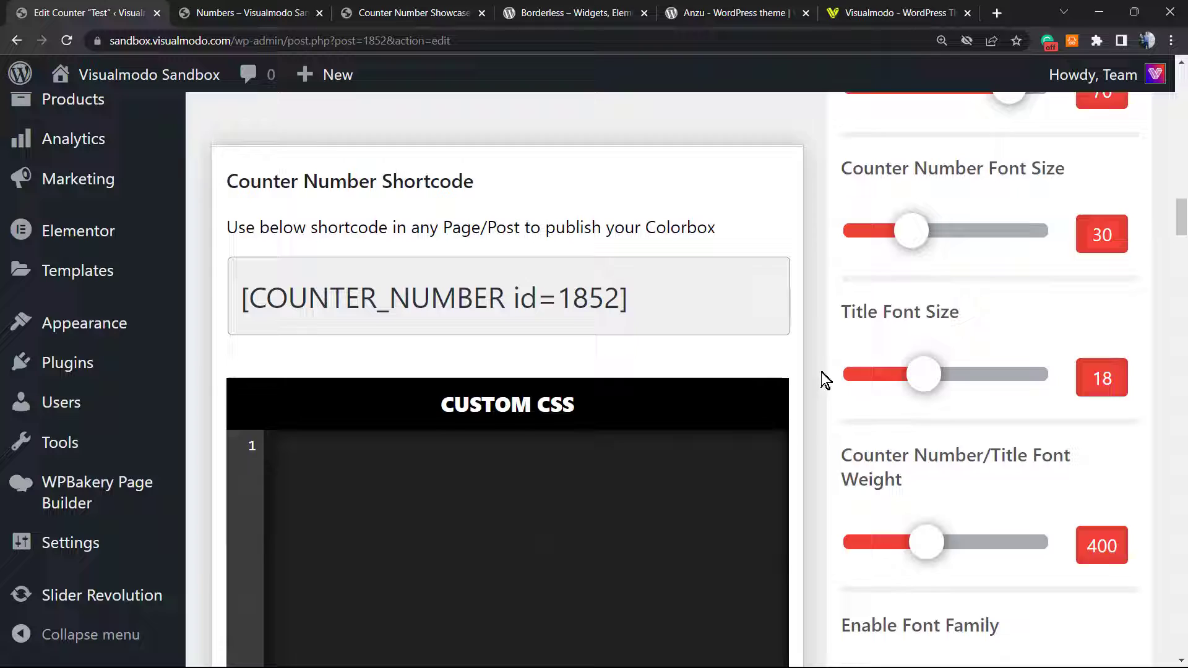
scroll("down", 3)
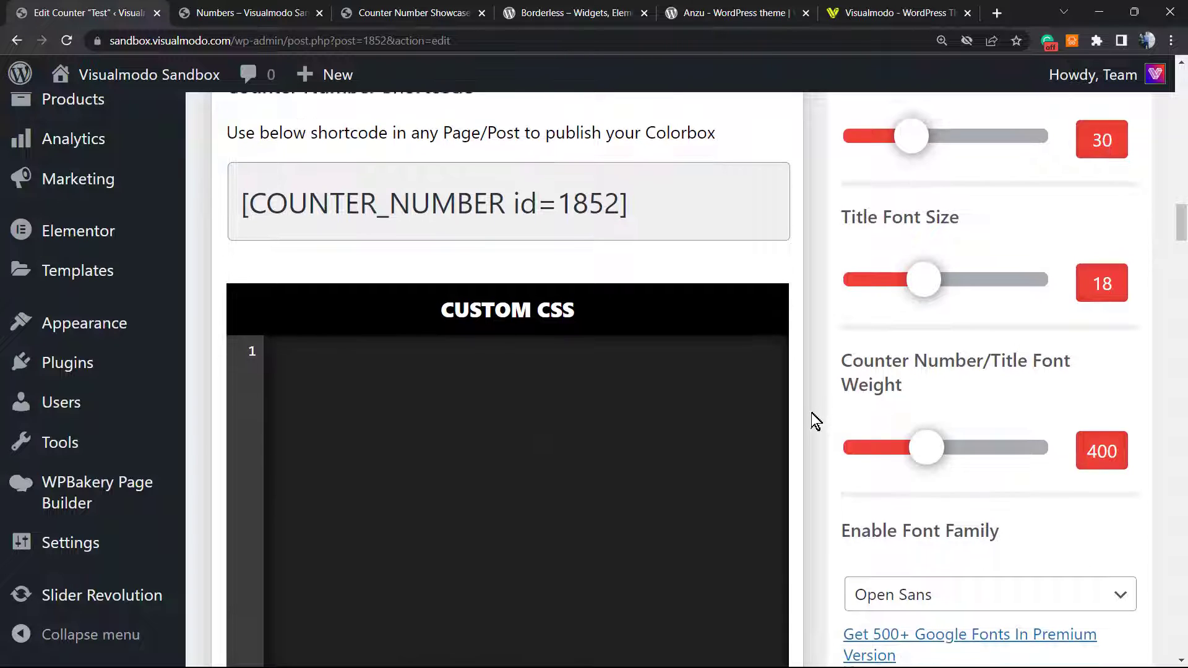
scroll("down", 3)
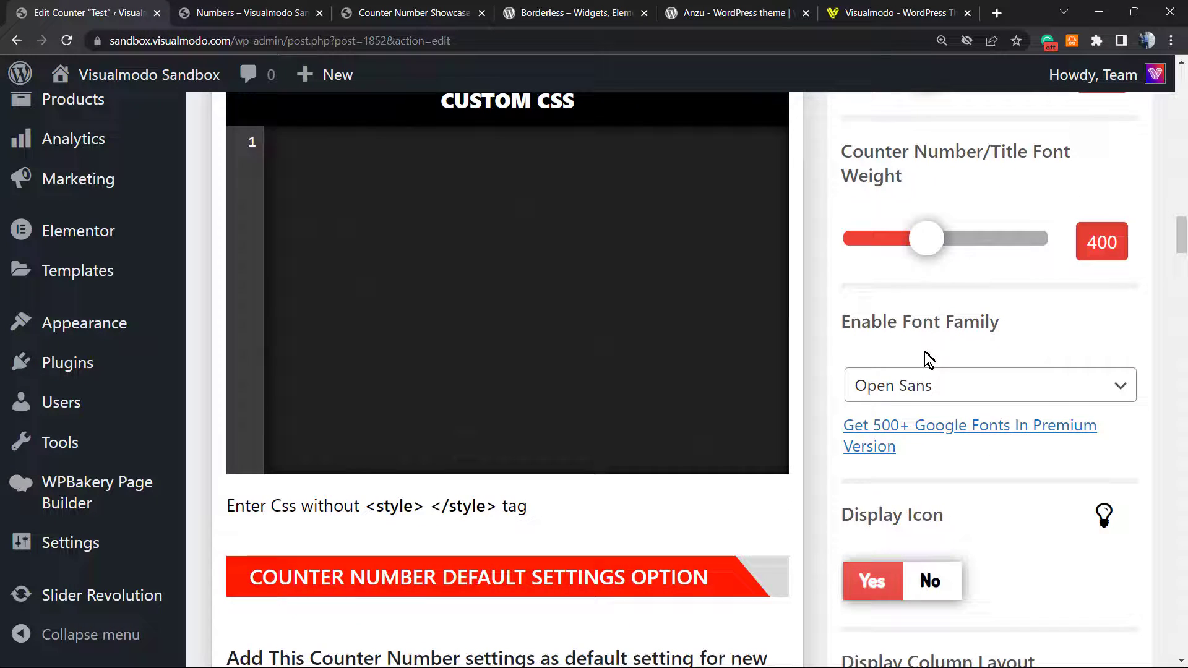
mouse_move(845, 376)
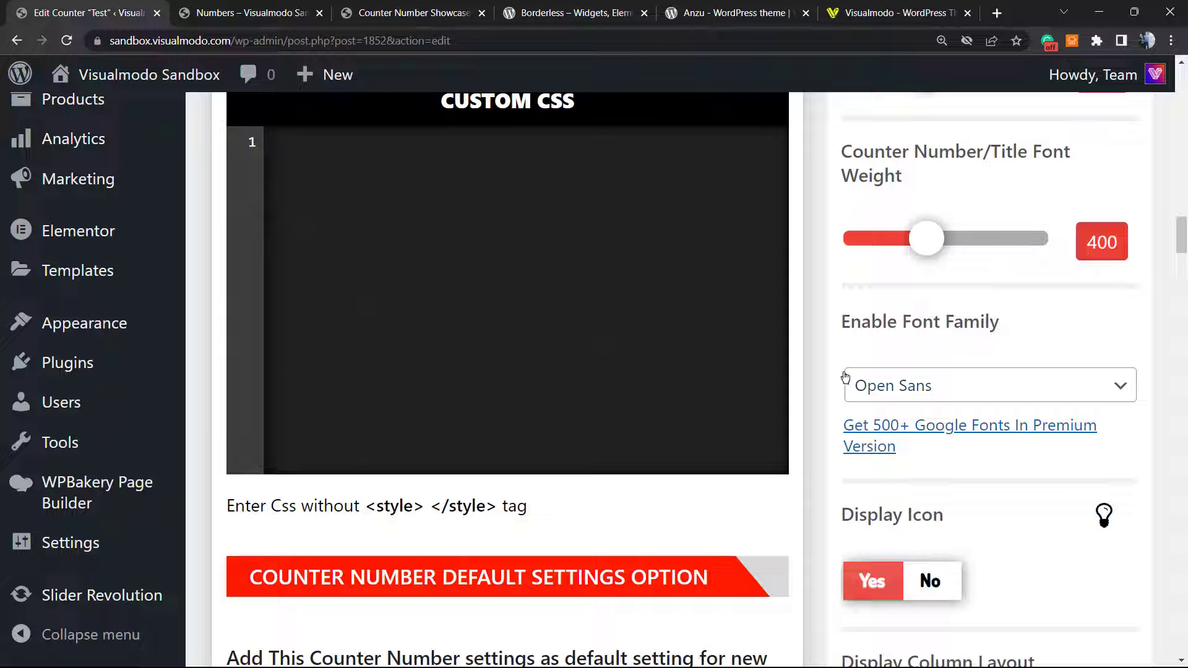
scroll("up", 3)
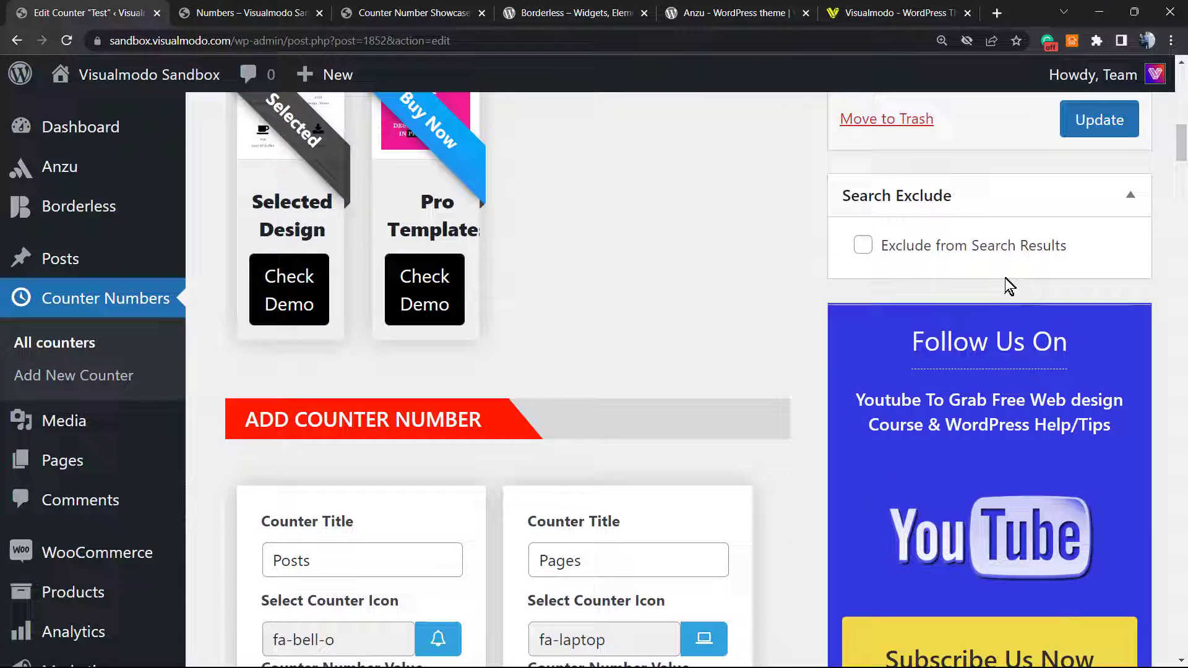
scroll("up", 3)
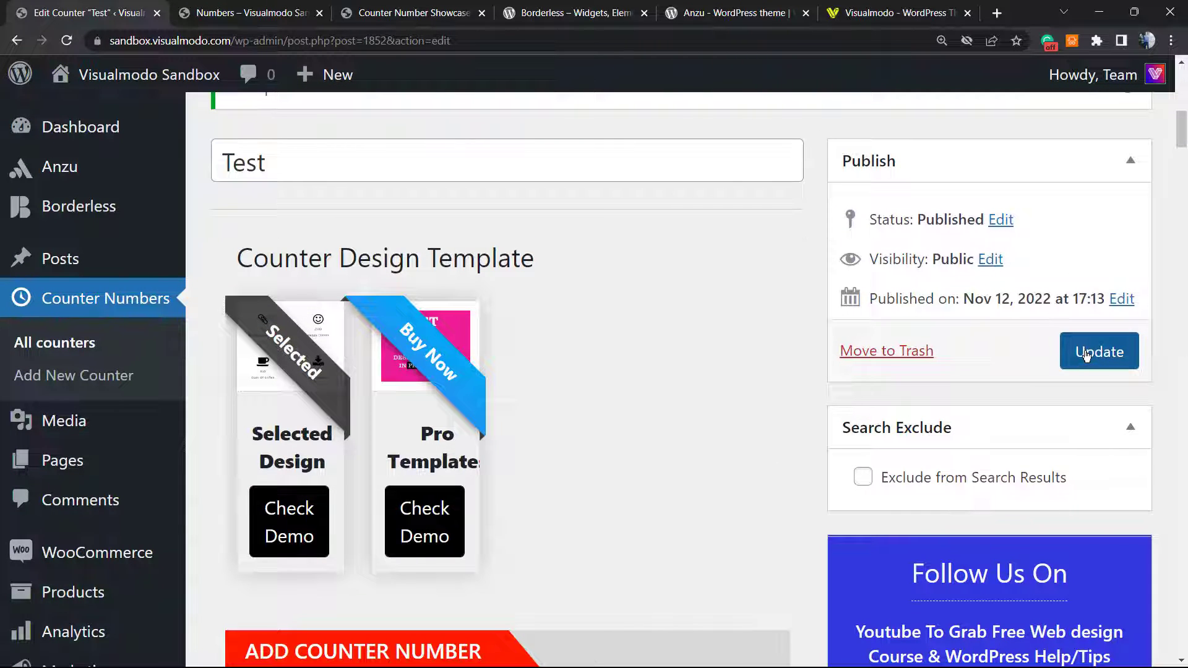
Step: Check the larger blue icons on the live Numbers page and return to the counter editor
left_click(250, 13)
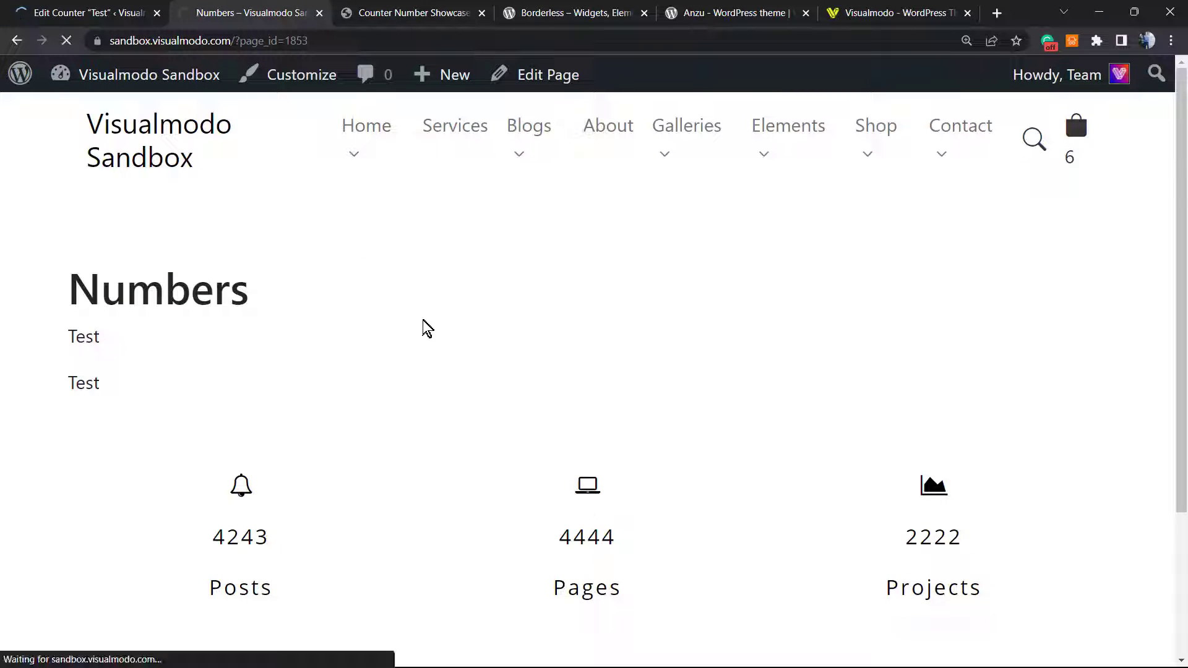
scroll("down", 3)
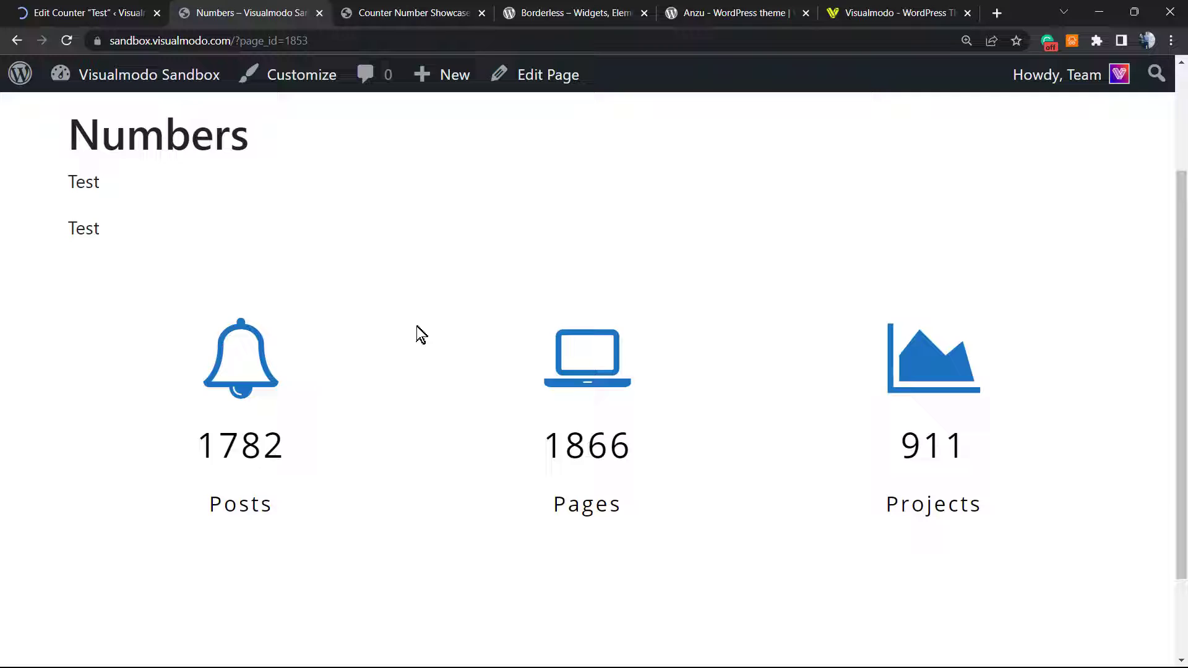
scroll("down", 3)
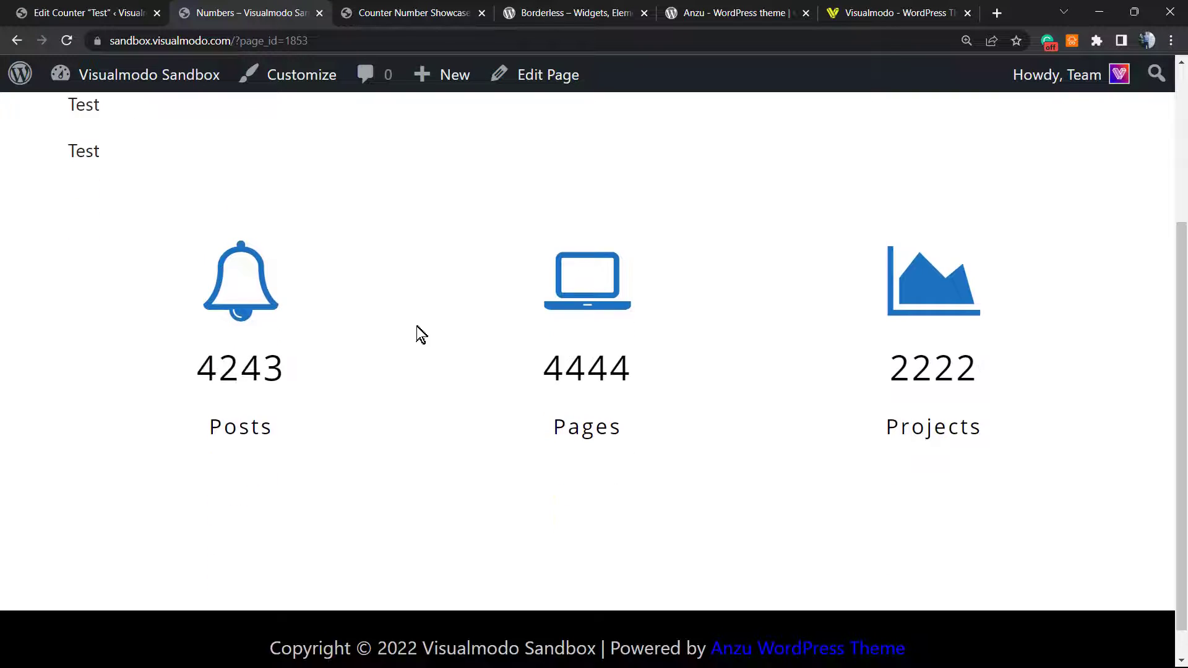
left_click(83, 13)
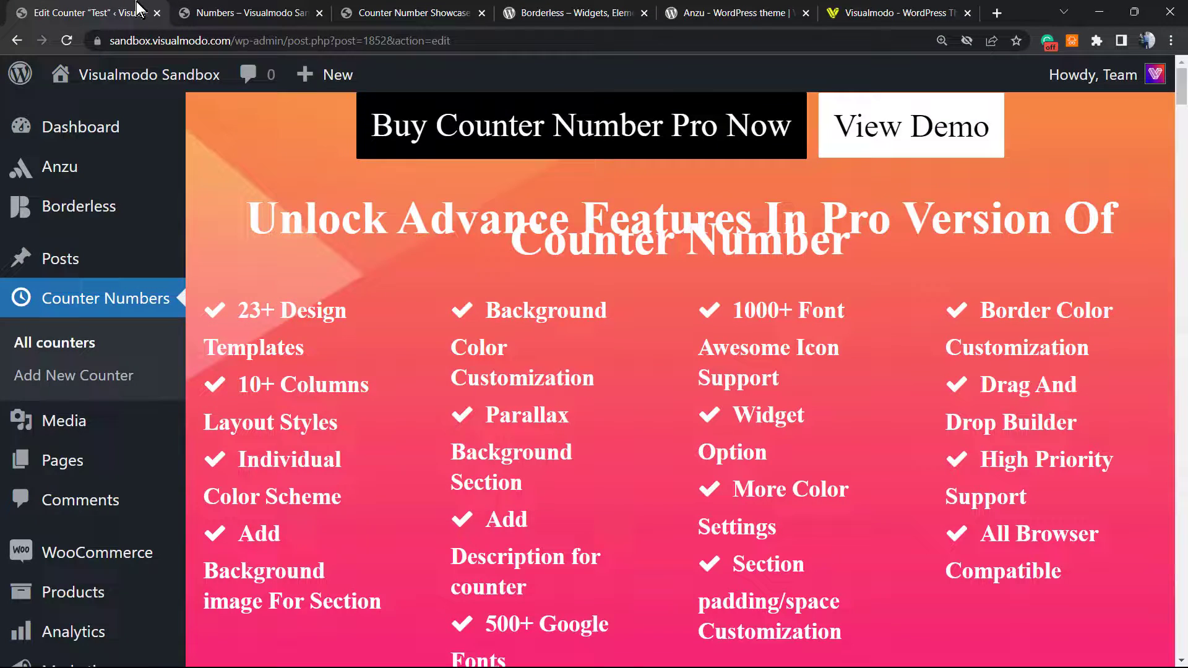
Step: Set Display Column Layout to Two Column Layout and verify it on the Numbers page
scroll("down", 3)
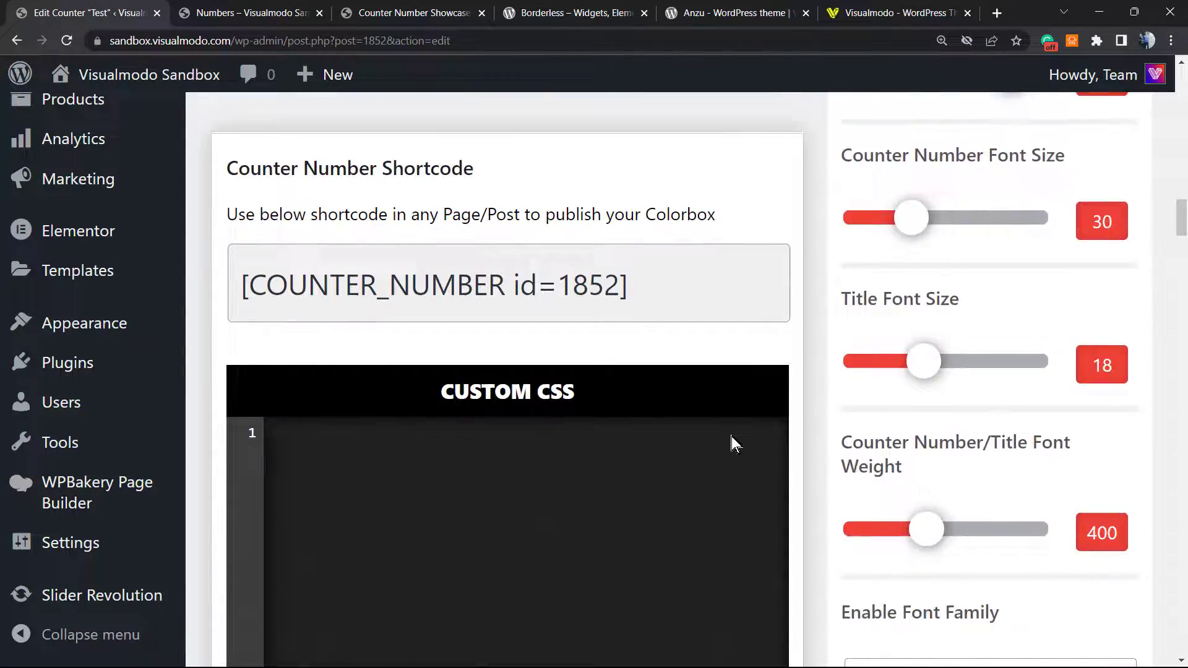
scroll("down", 3)
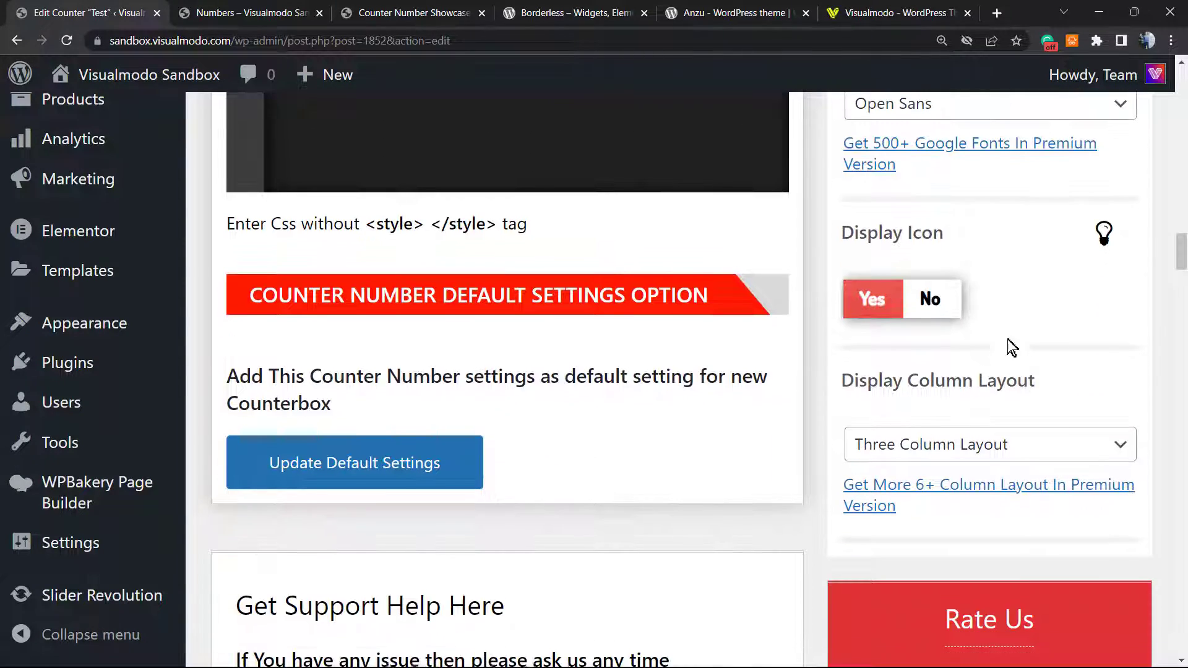
scroll("down", 3)
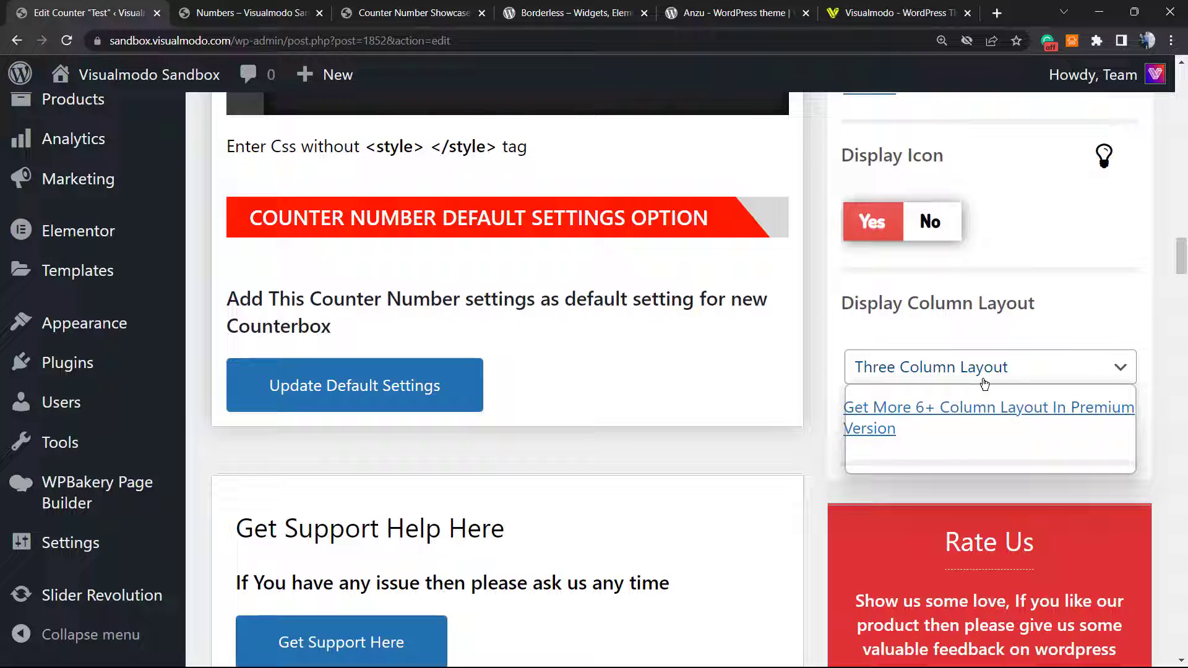
left_click(985, 366)
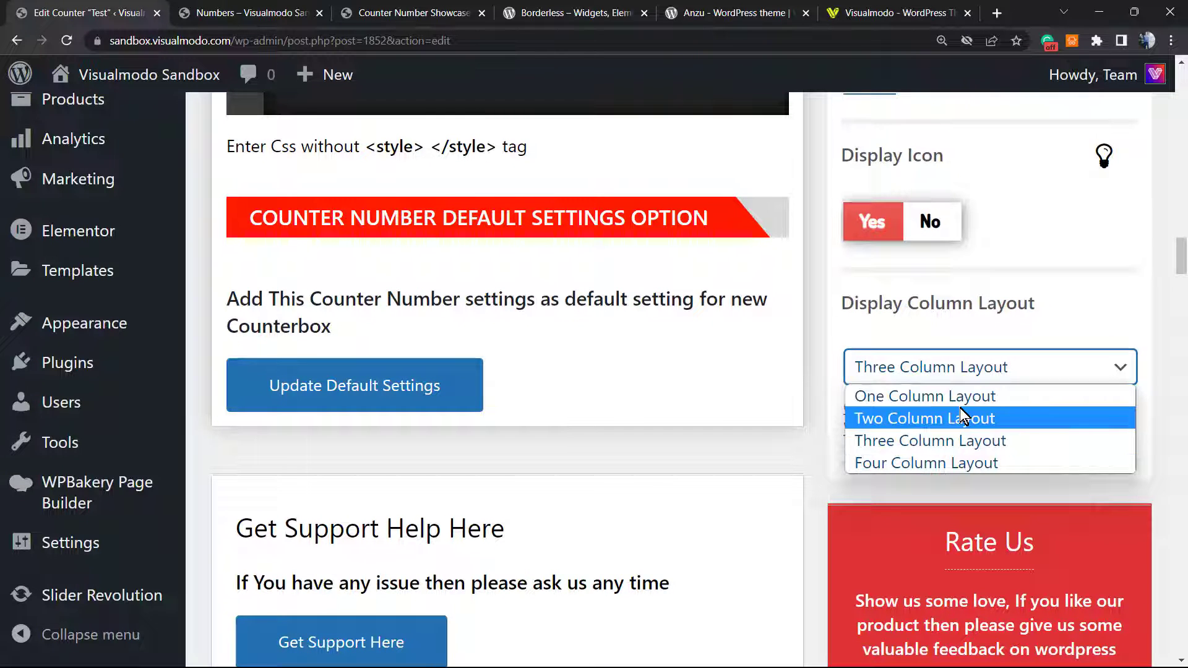
mouse_move(941, 463)
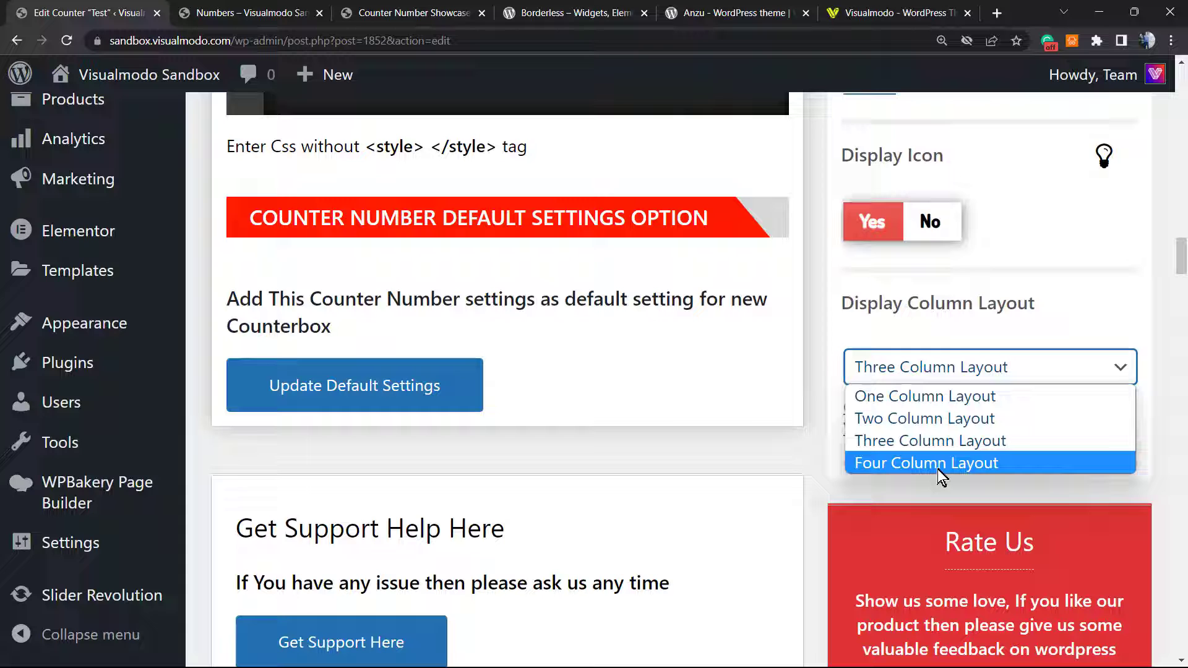
mouse_move(923, 419)
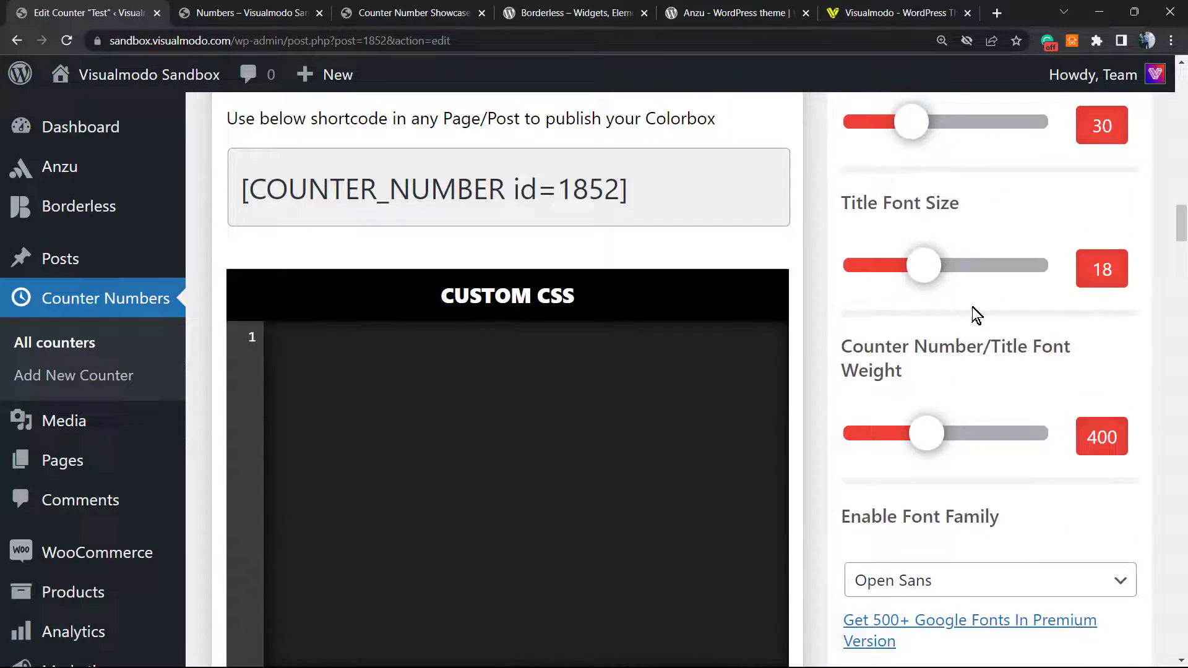
scroll("up", 3)
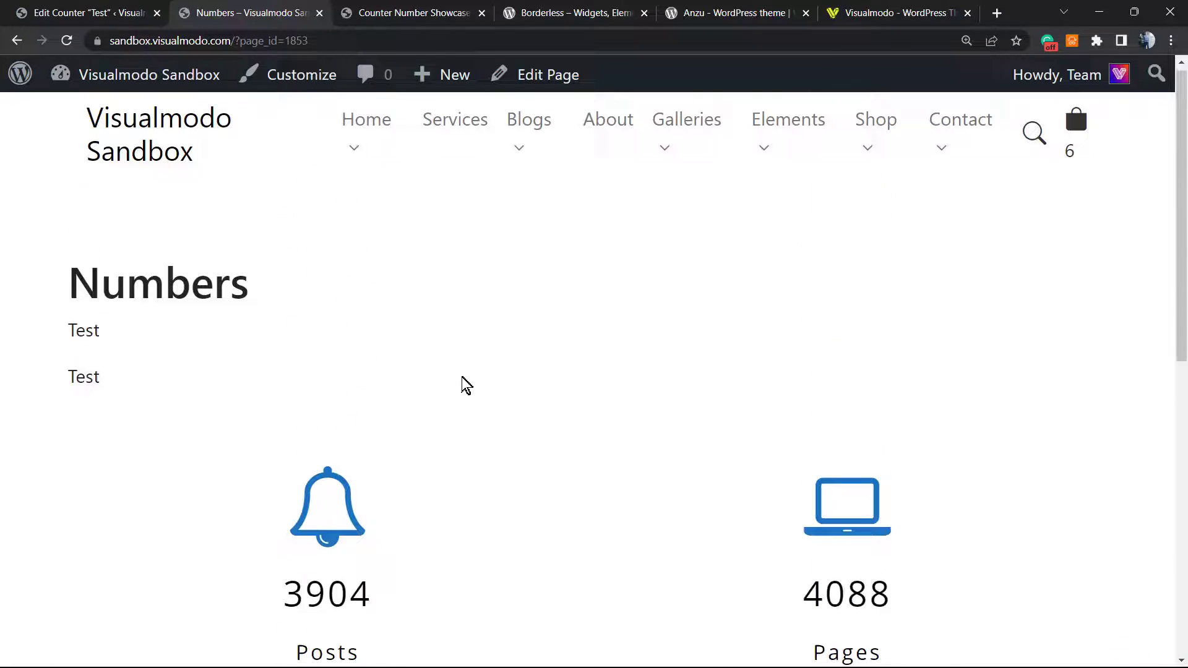
left_click(83, 13)
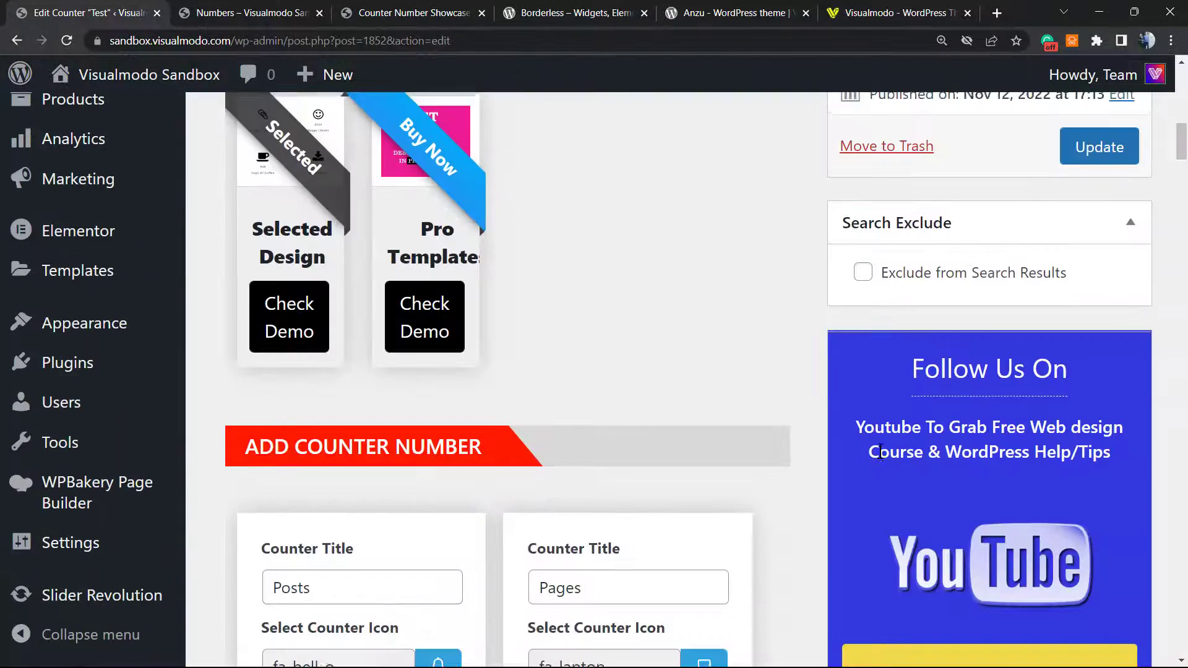
Step: Locate the counter's style options and the Enable Font Family dropdown
scroll("down", 3)
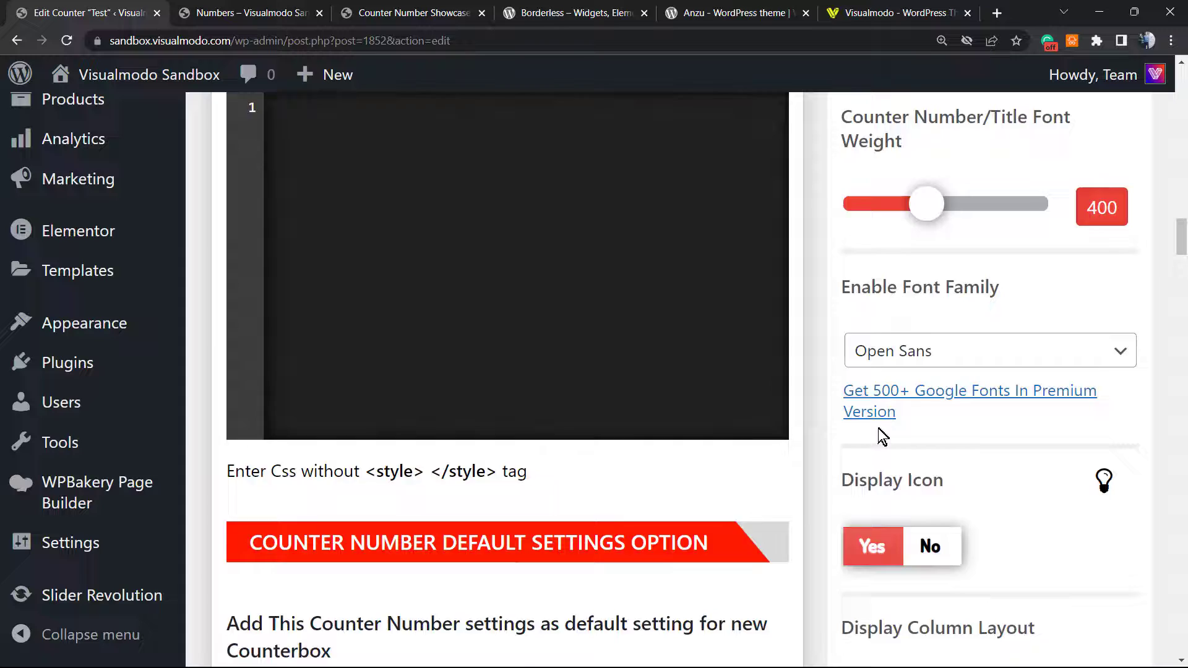
scroll("down", 3)
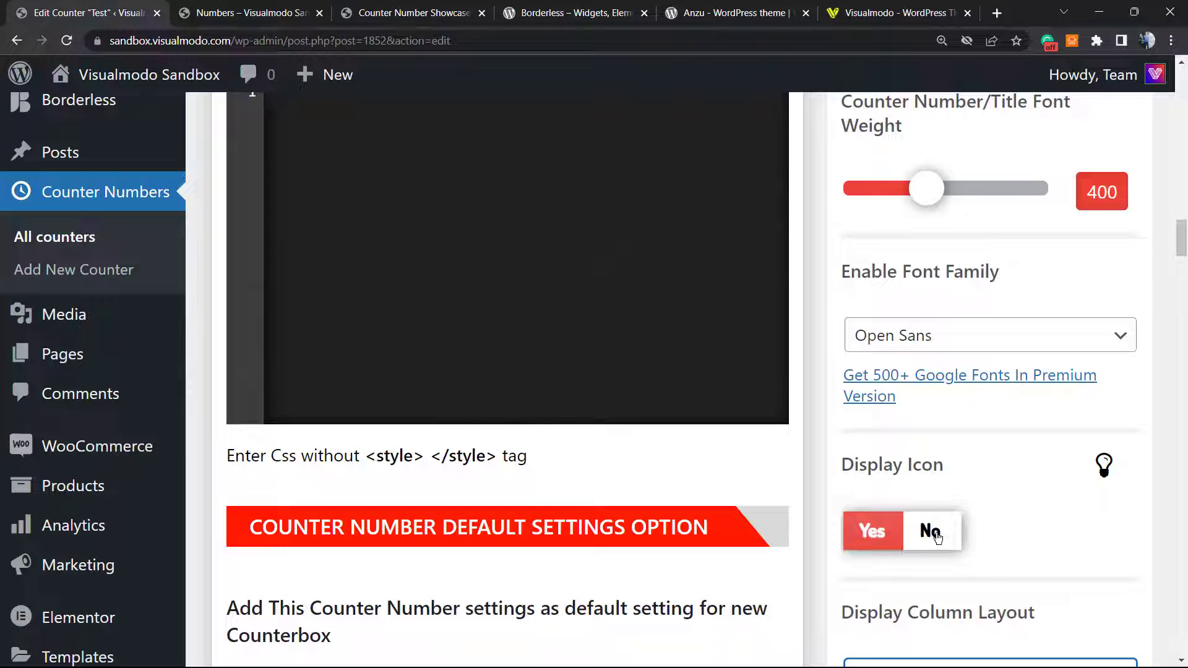
mouse_move(767, 513)
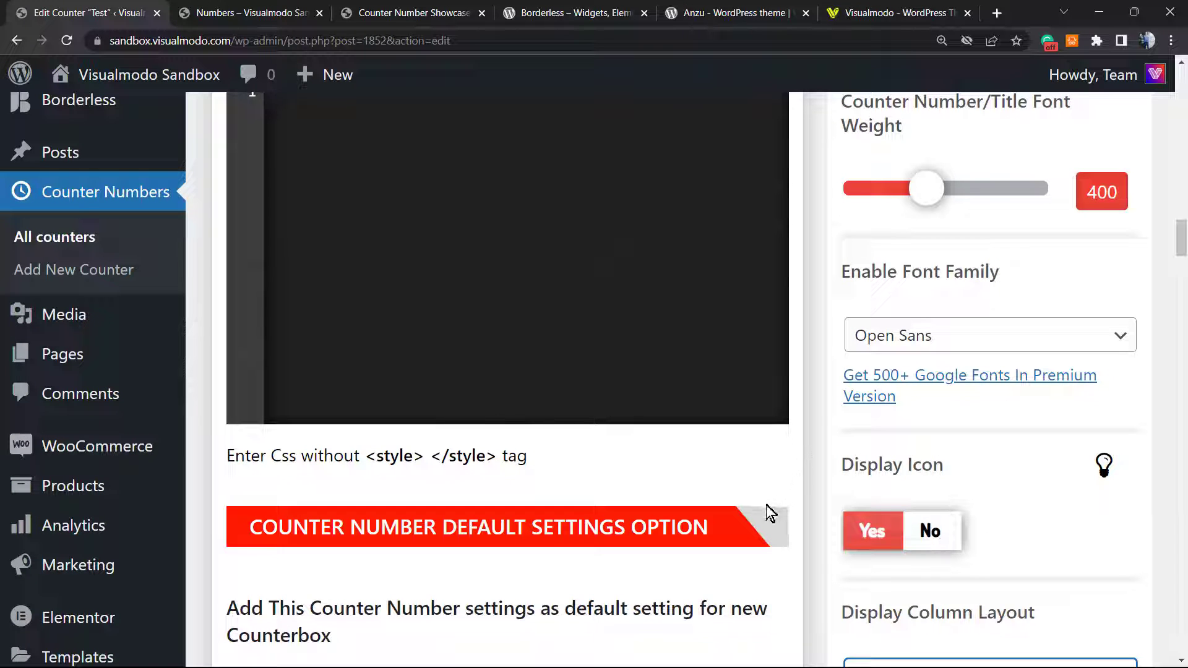
scroll("up", 3)
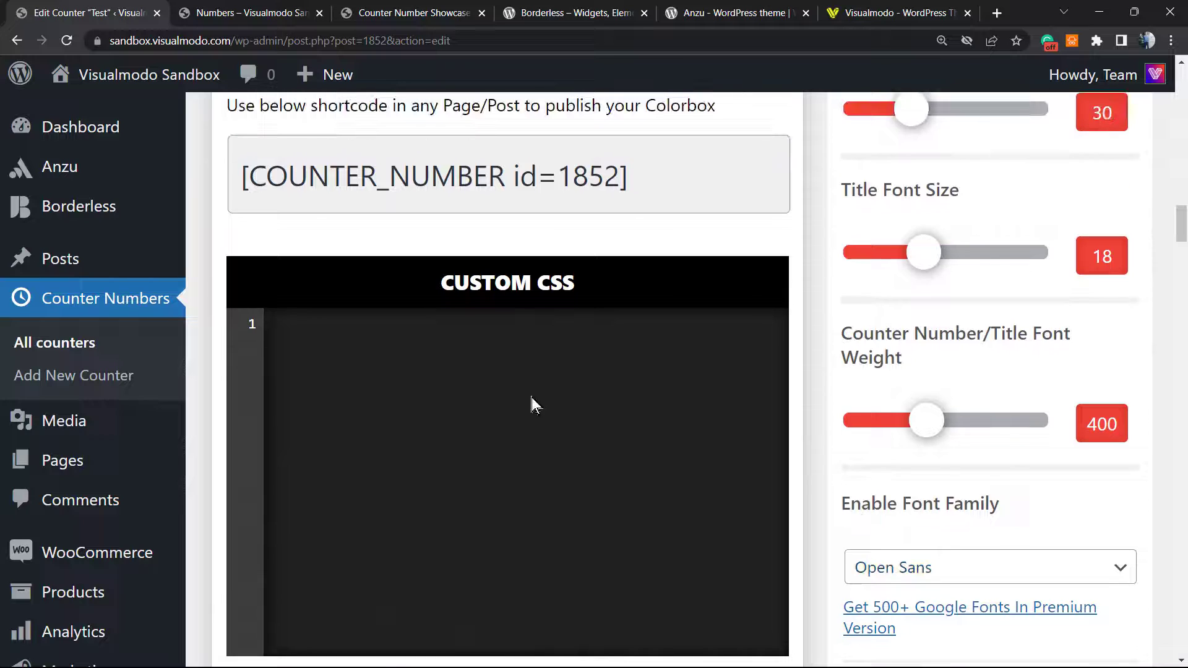
scroll("down", 3)
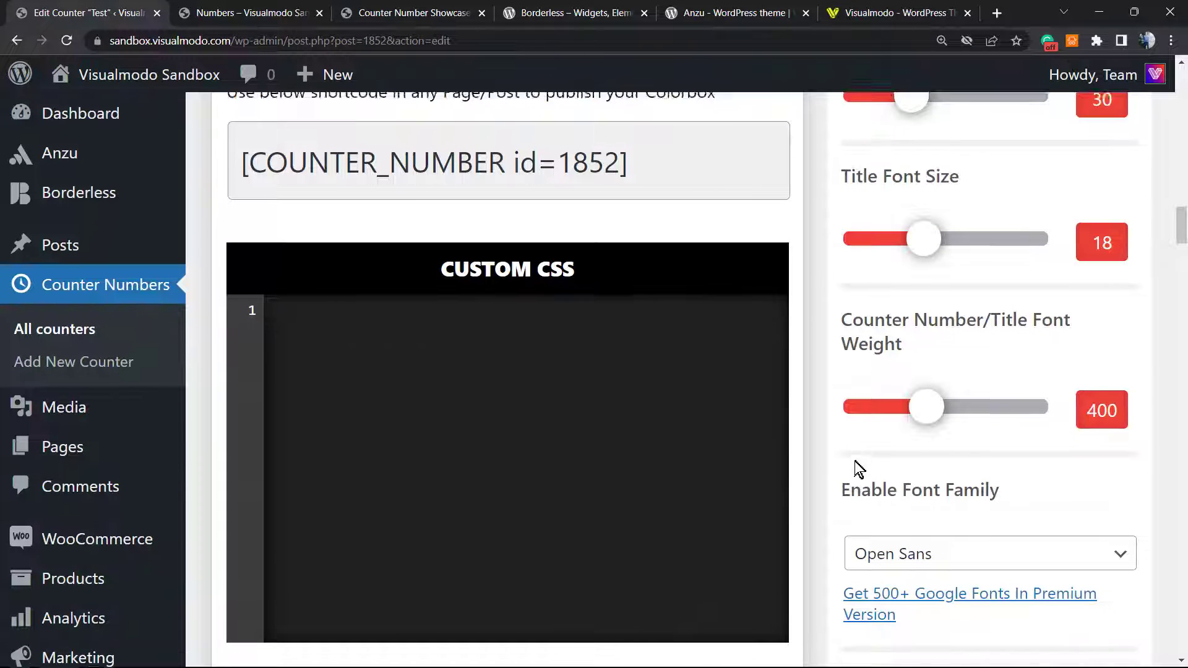
left_click(985, 553)
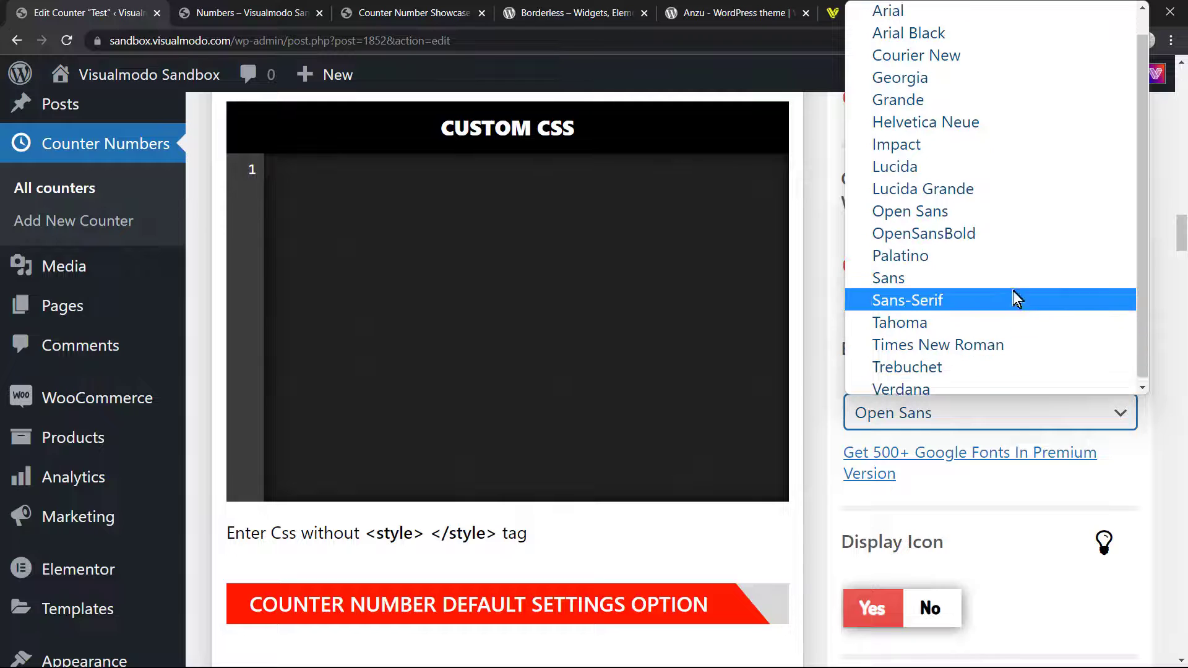
Step: Choose Open Sans as the counter's font family with a three-column layout
scroll("up", 3)
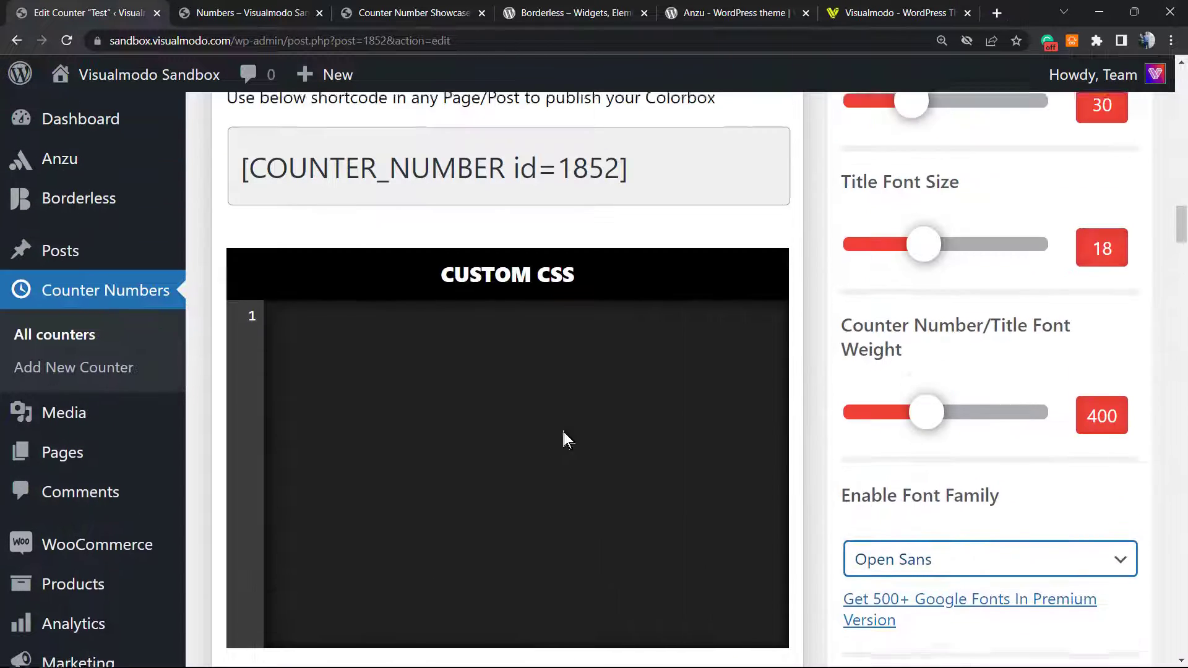
scroll("up", 3)
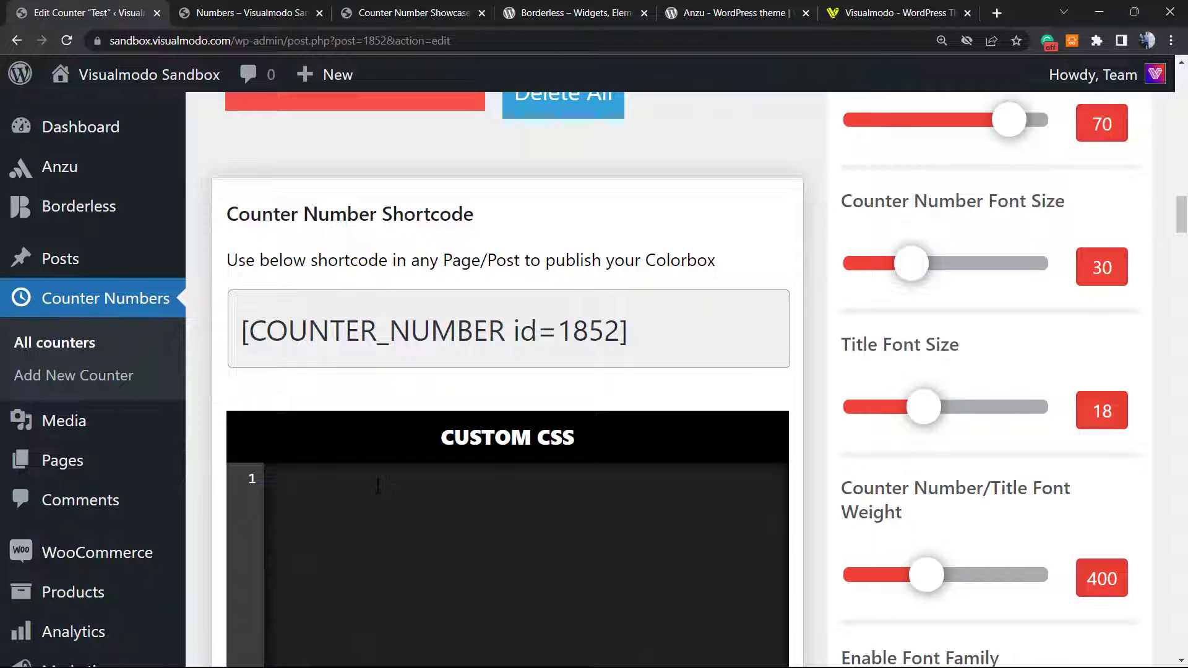
mouse_move(930, 454)
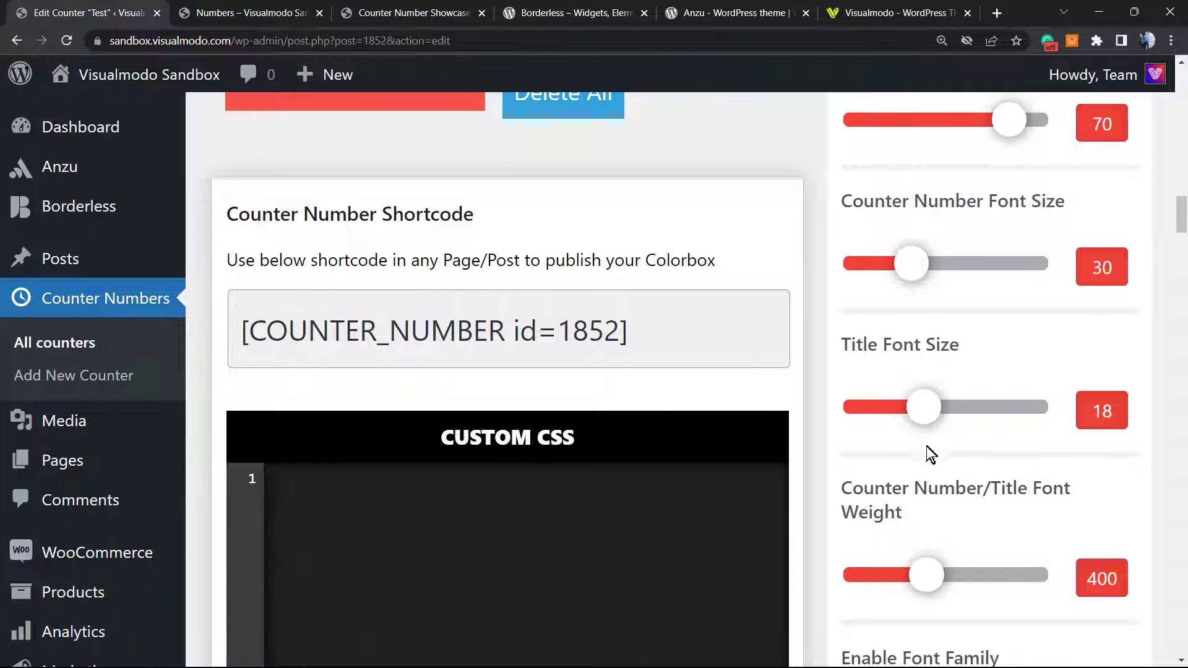
scroll("down", 3)
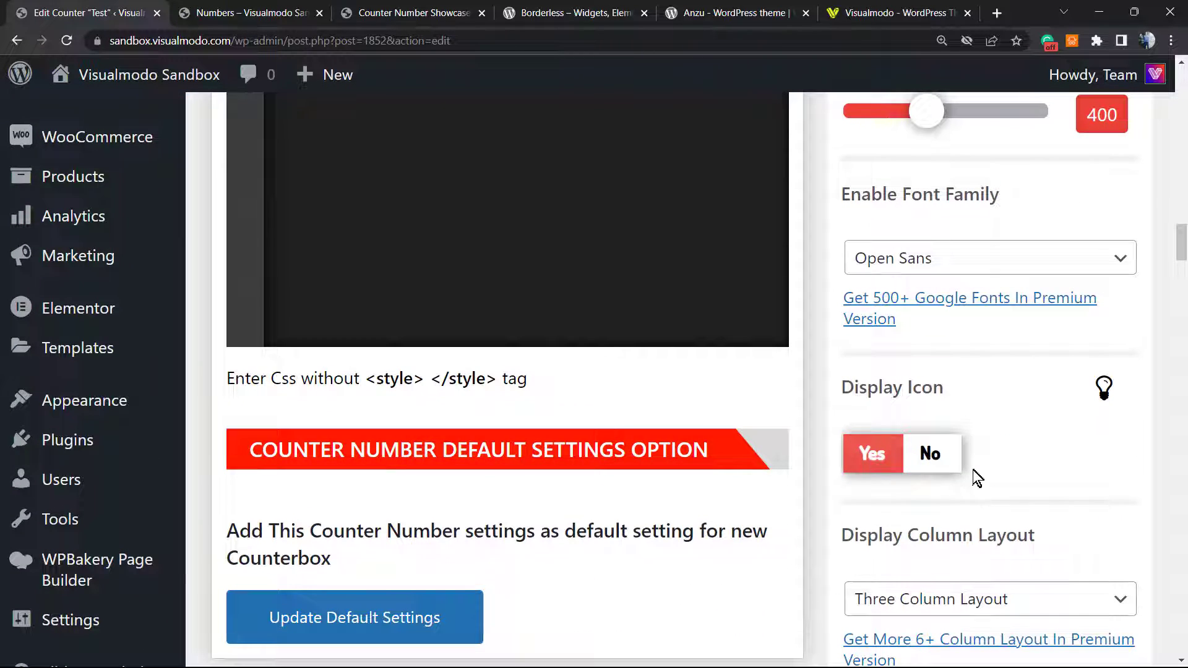
scroll("up", 3)
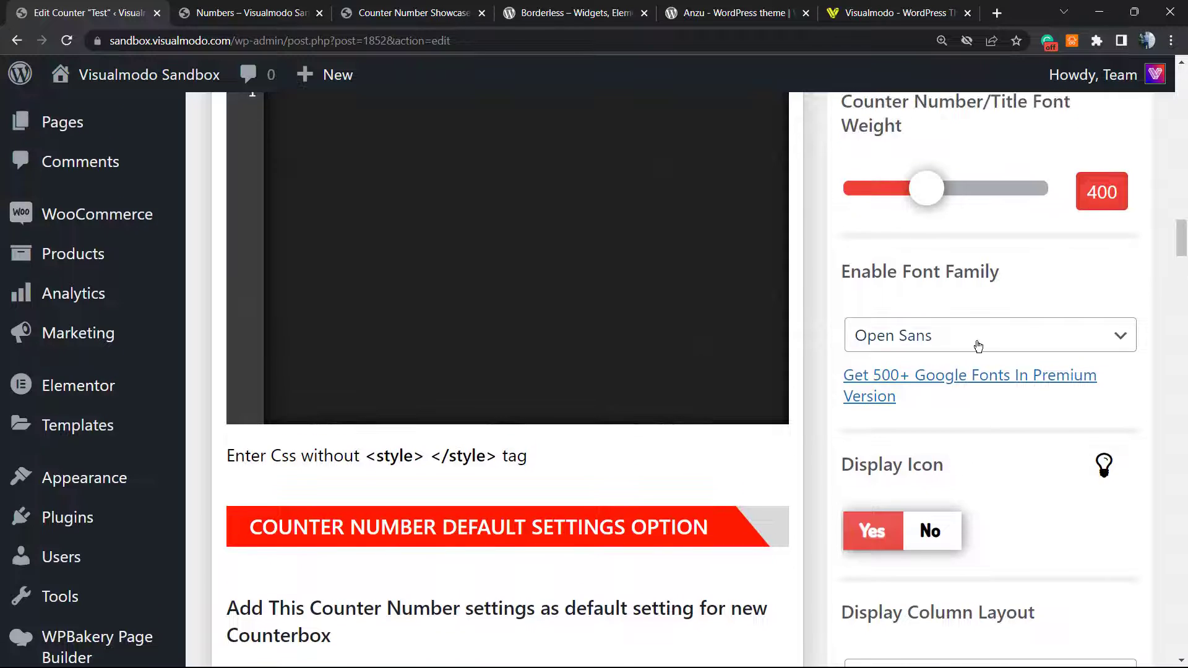
scroll("up", 3)
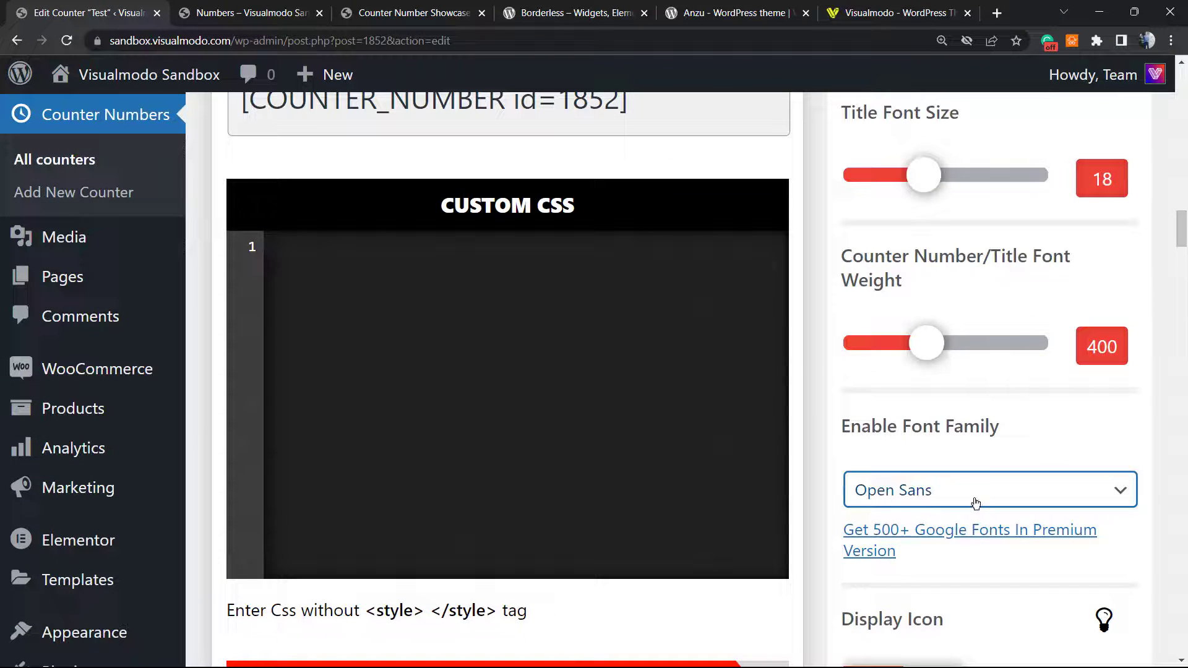
left_click(989, 490)
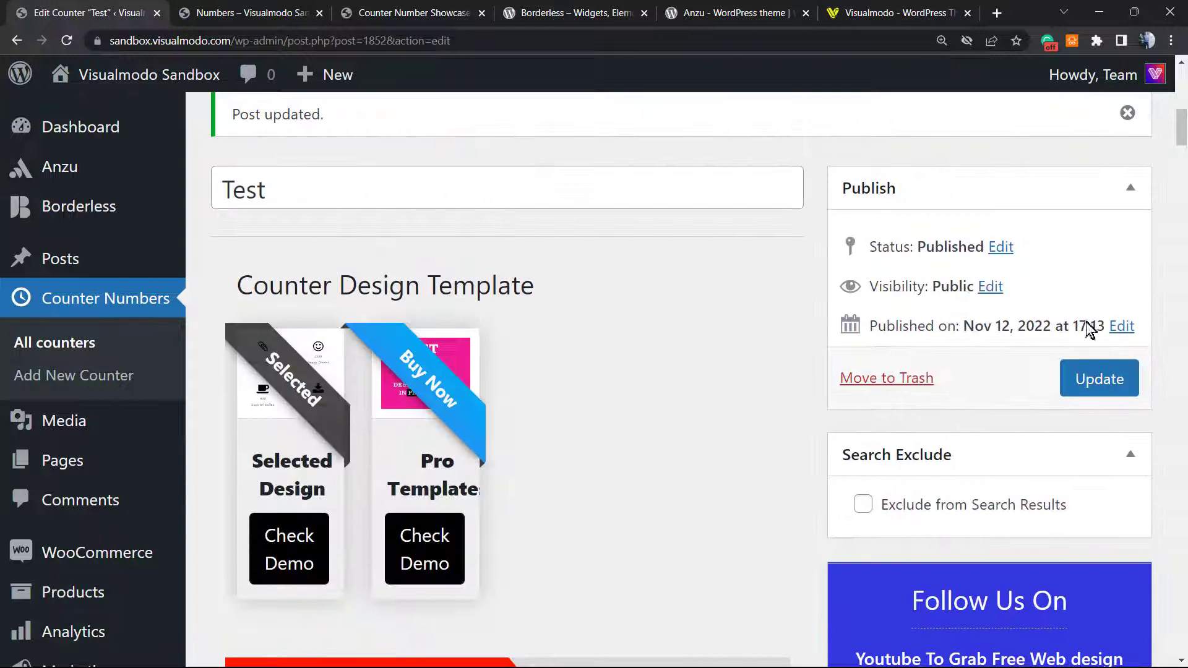
Step: Update the Test counter and watch its three-column counters on the live Numbers page
left_click(1098, 379)
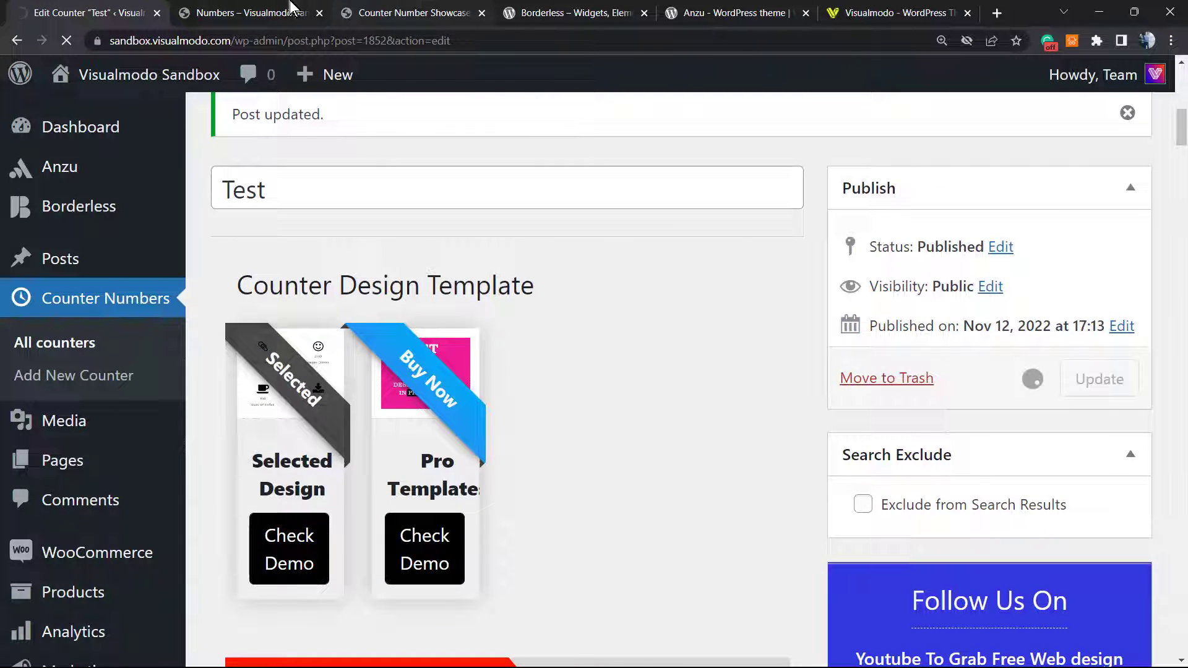
left_click(250, 12)
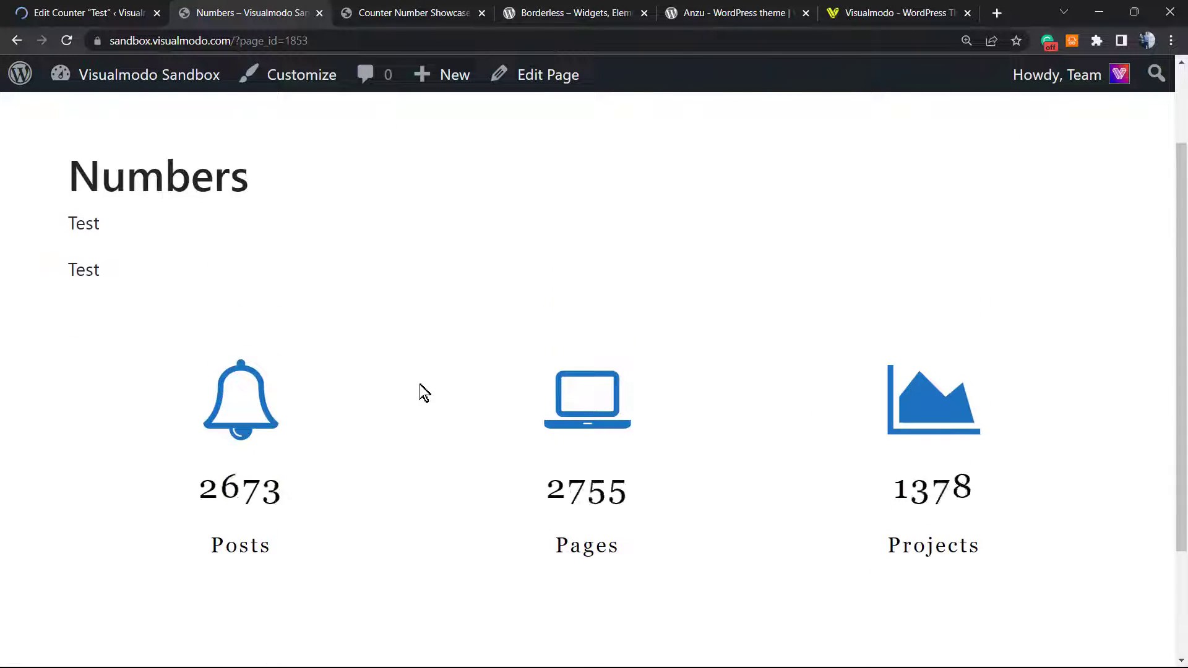
scroll("down", 3)
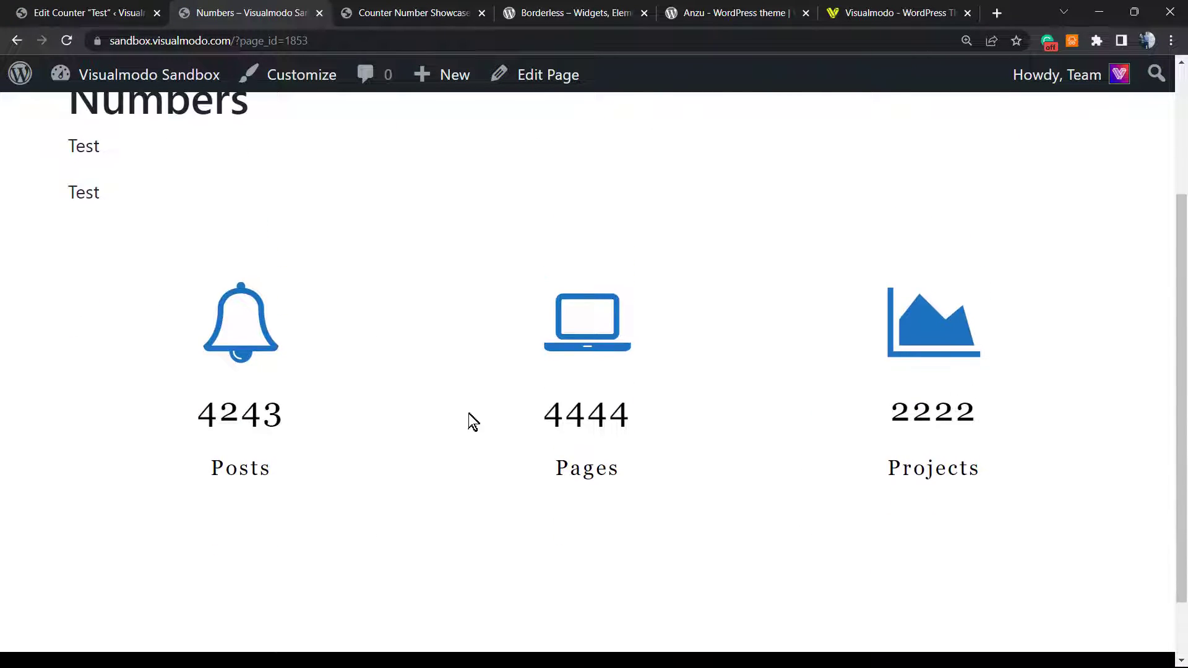
scroll("up", 3)
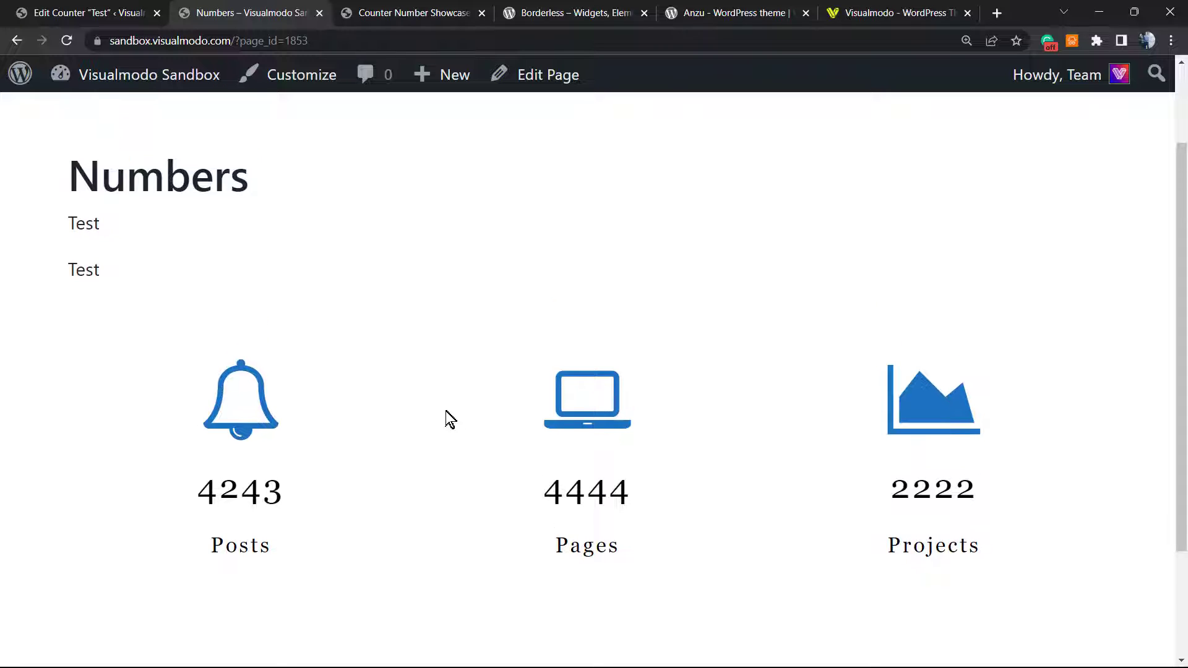
mouse_move(567, 389)
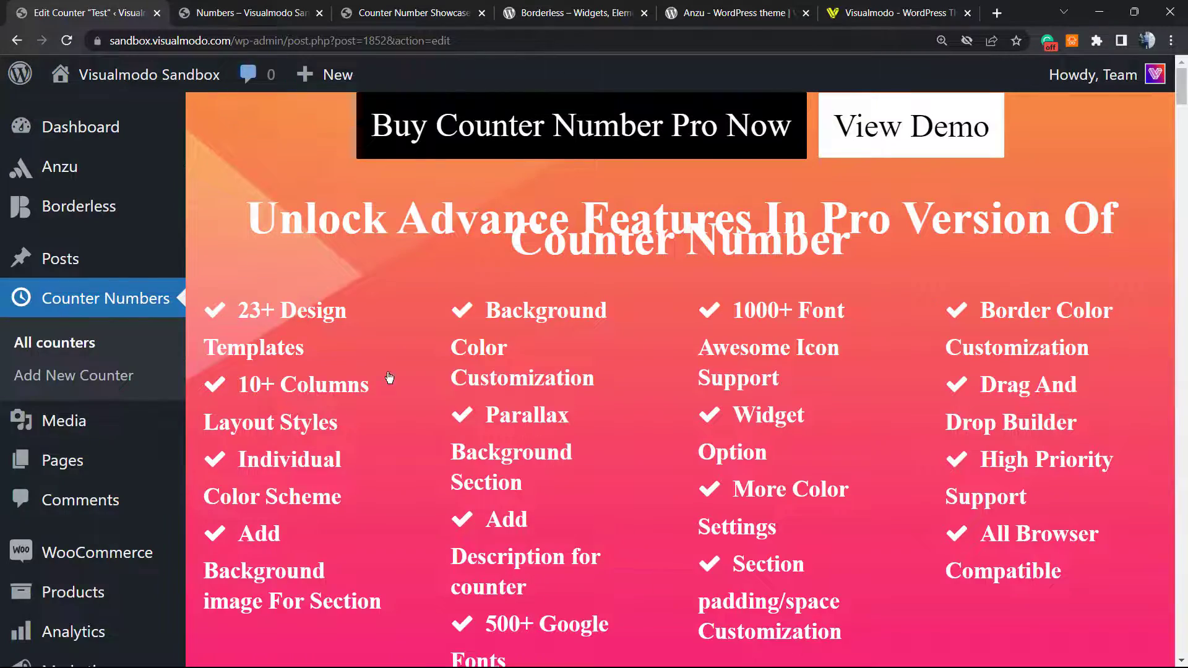
Step: Scroll the counter editor to review the Test counter's shortcode COUNTER_NUMBER id=1852
scroll("down", 3)
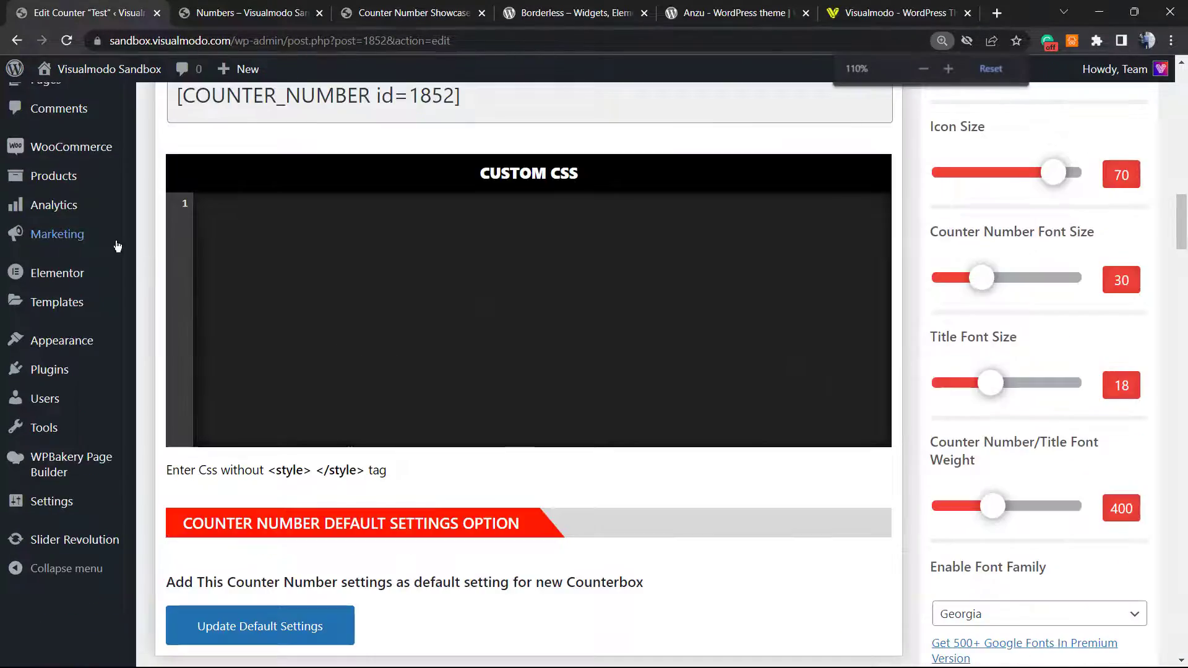
scroll("up", 3)
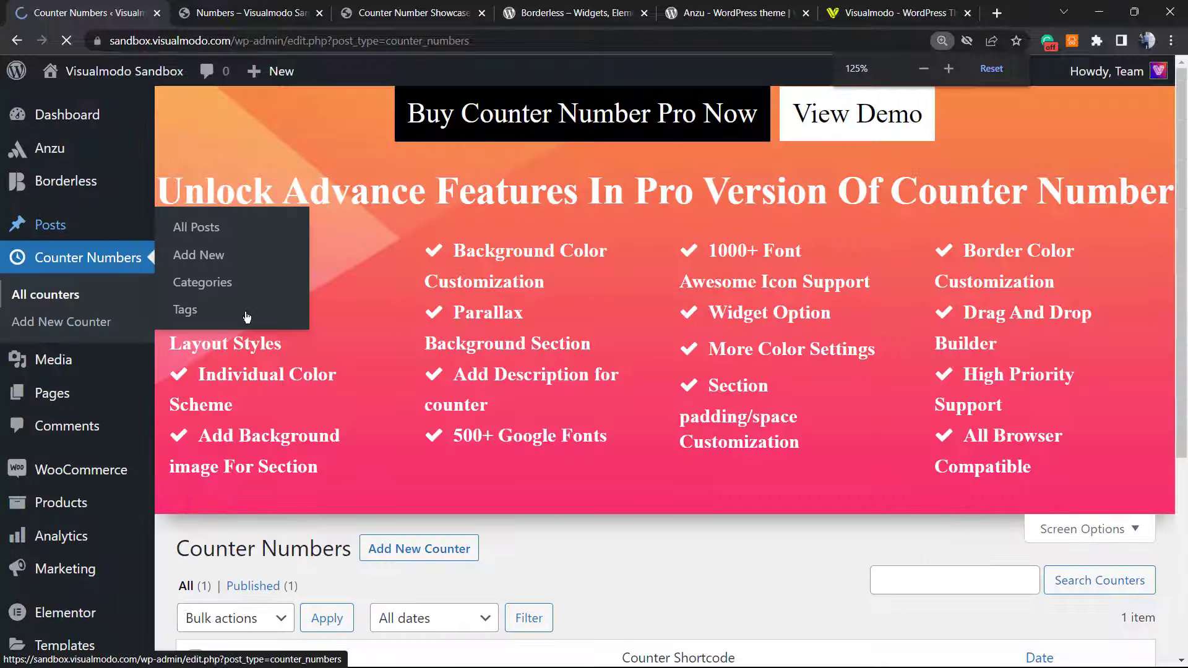
scroll("down", 3)
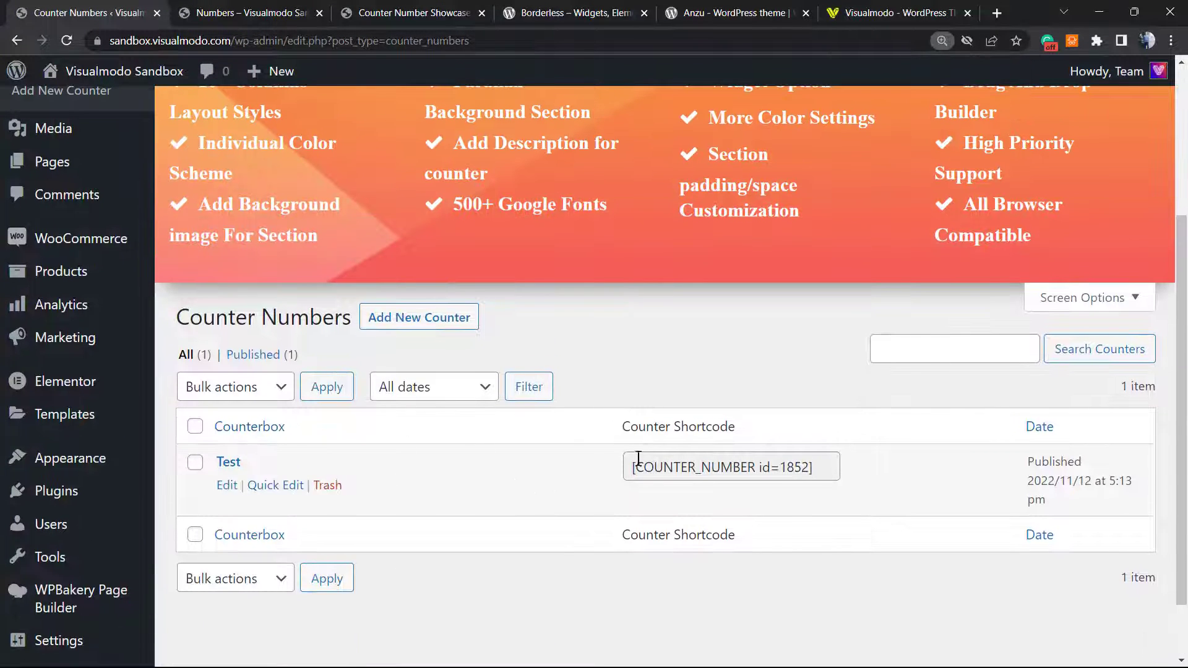
mouse_move(400, 208)
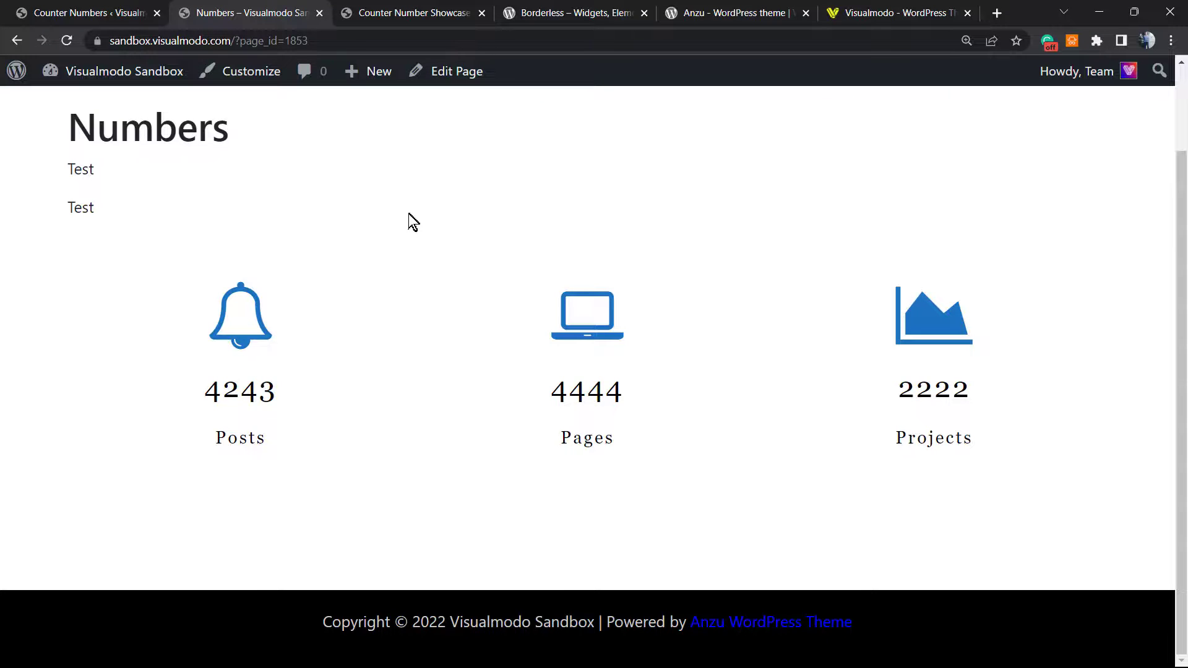
mouse_move(417, 185)
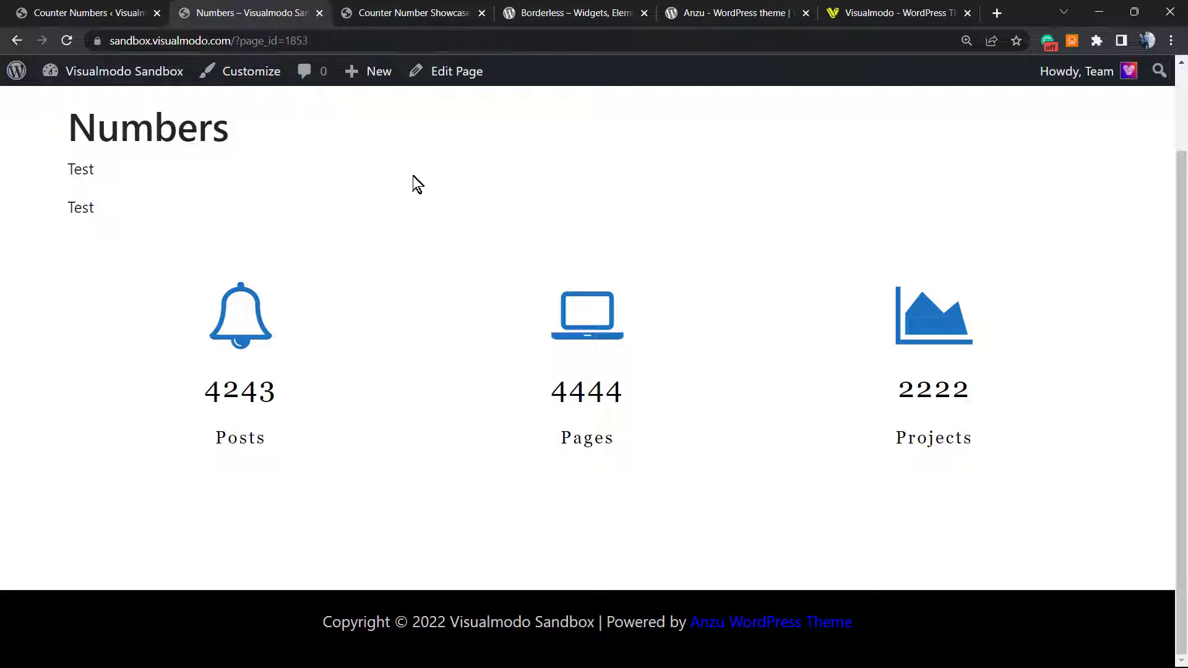
mouse_move(386, 11)
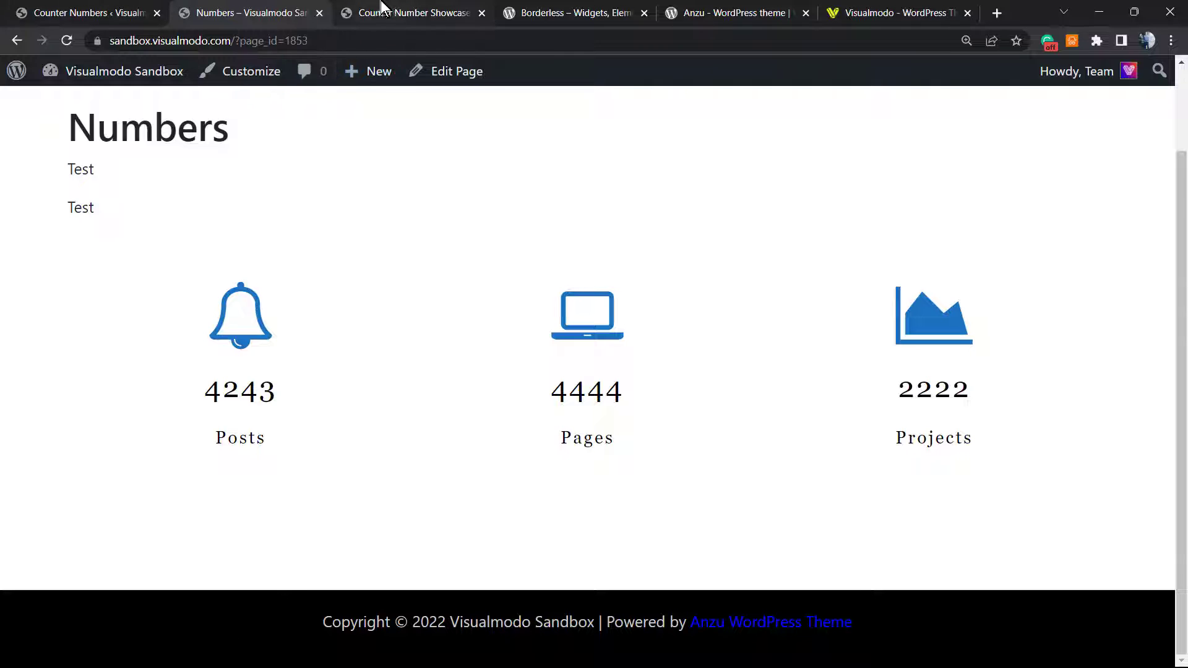
Step: Show the Counter Number Showcase demo and highlight Borderless and Toolkit on the plugin page
left_click(410, 13)
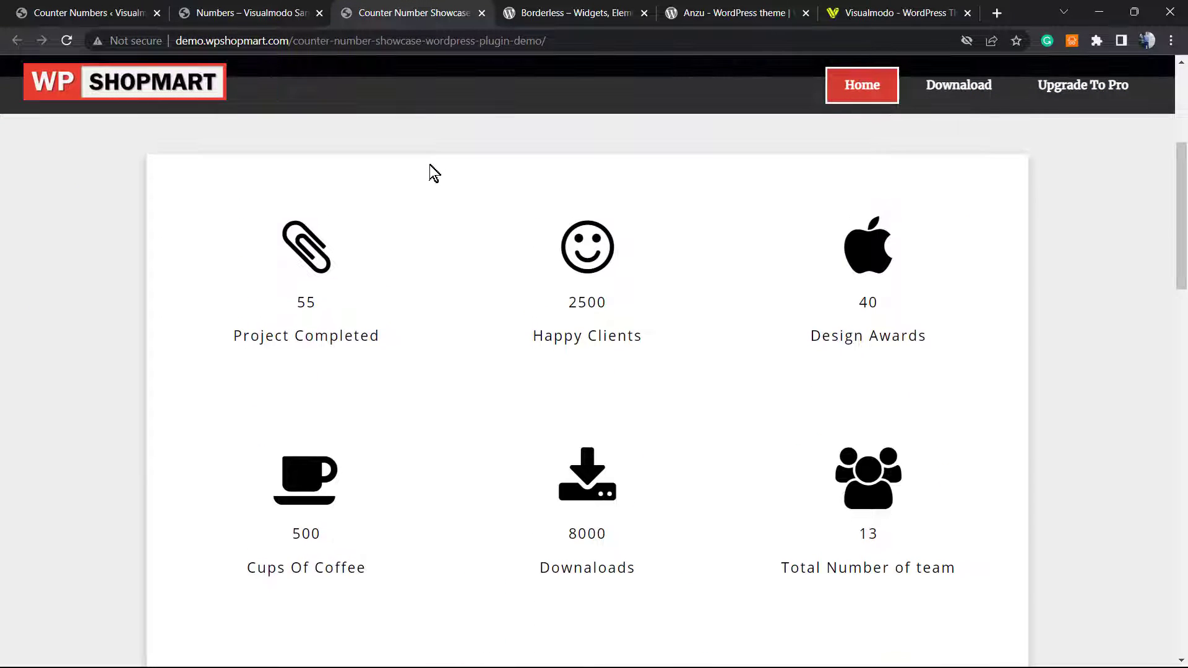
left_click(572, 12)
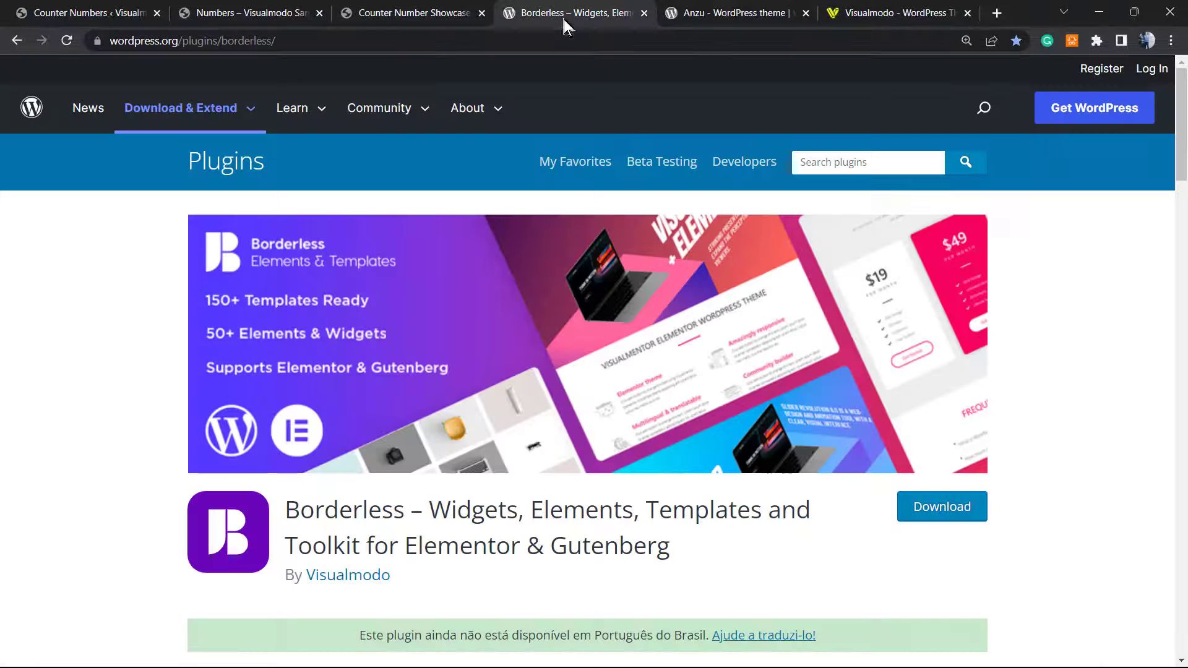
mouse_move(336, 481)
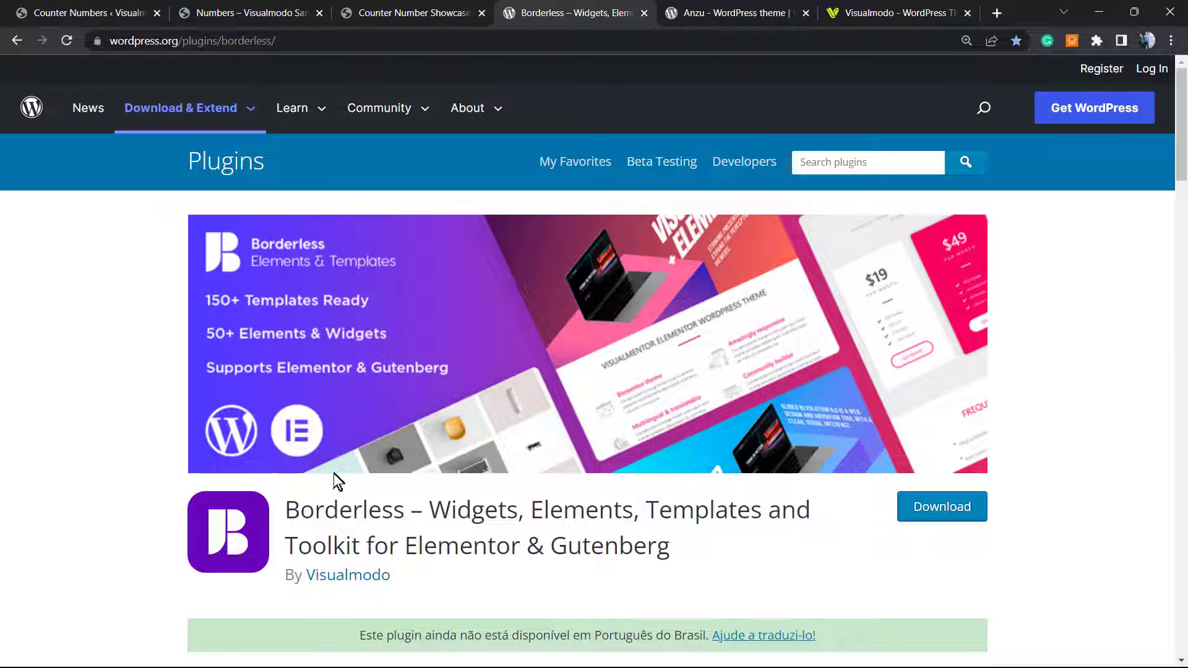
double_click(347, 509)
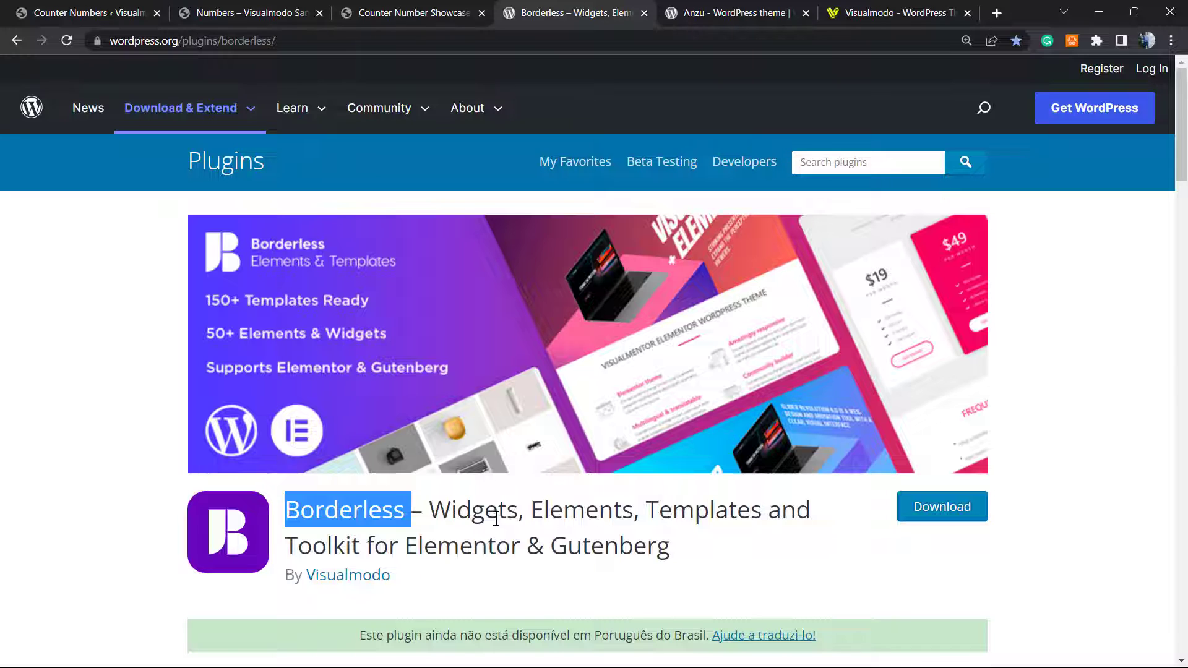
double_click(704, 509)
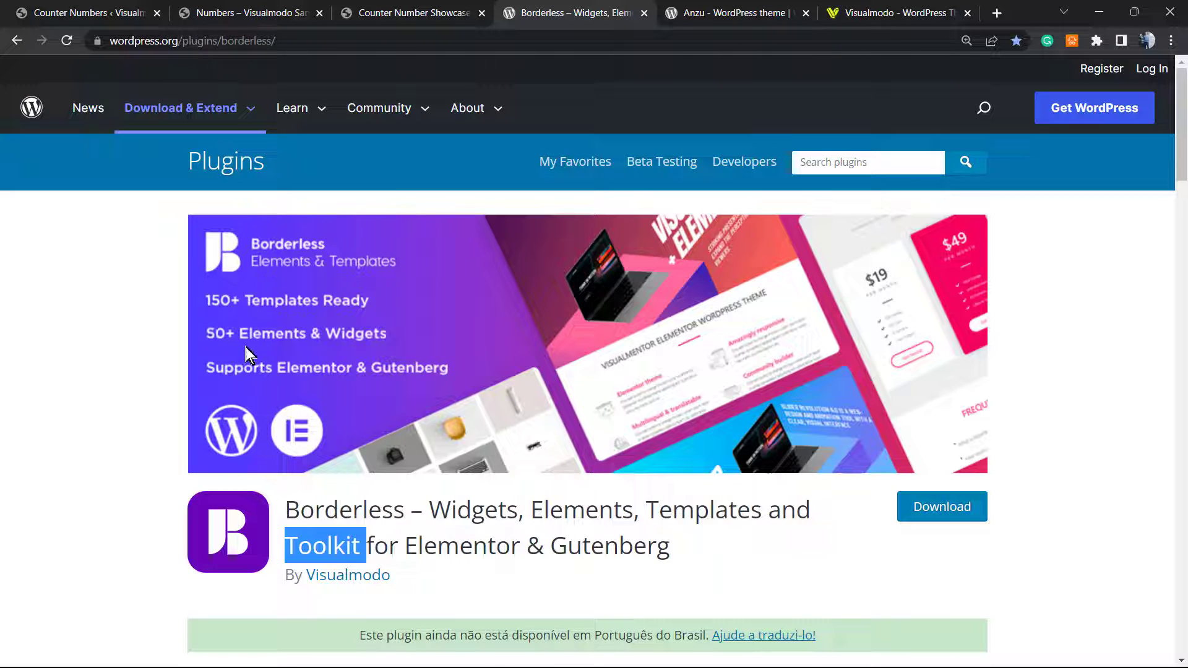
mouse_move(388, 364)
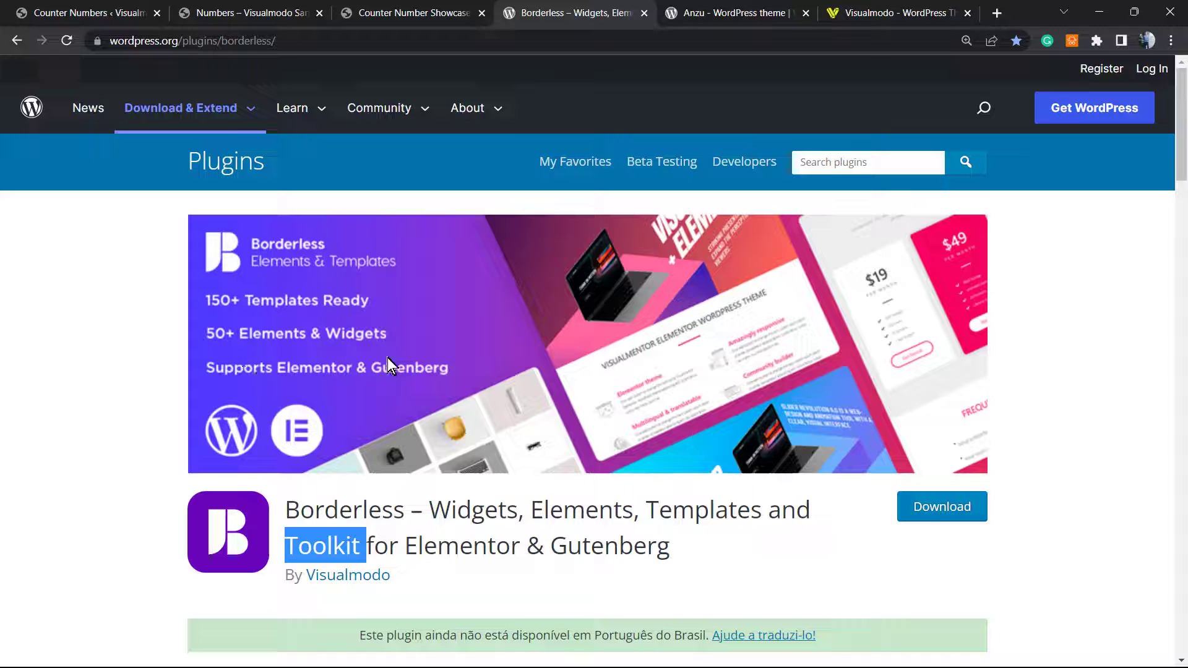
left_click(83, 12)
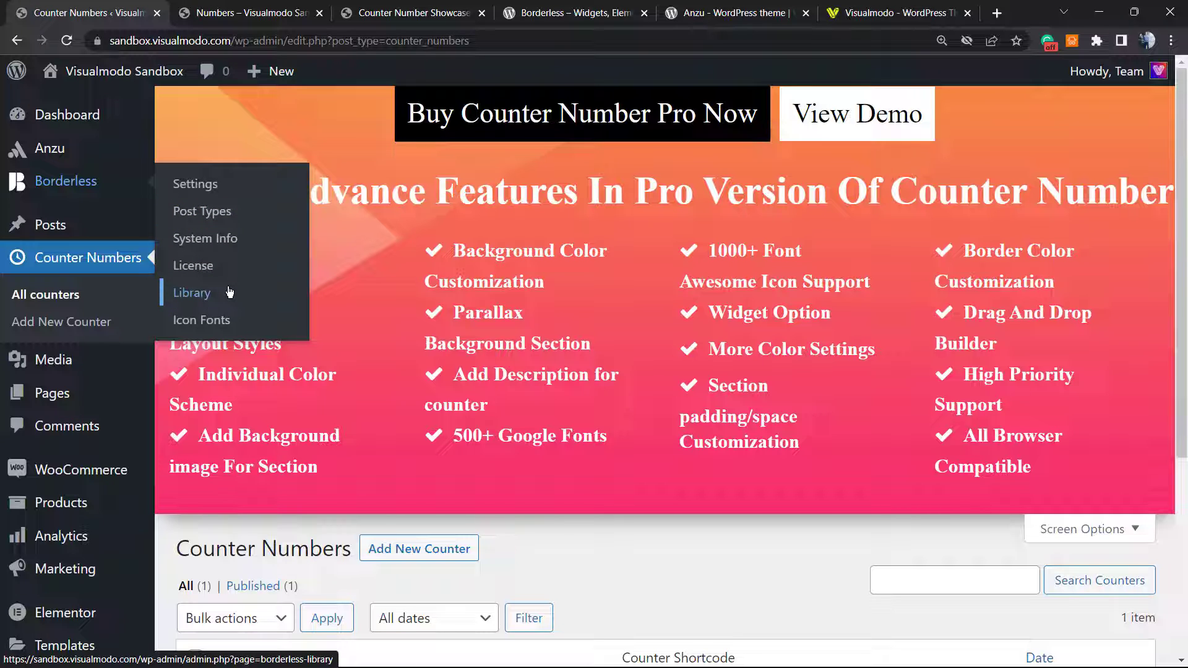
Step: Browse the Borderless template Library in WordPress, then show the Borderless plugin page
left_click(192, 292)
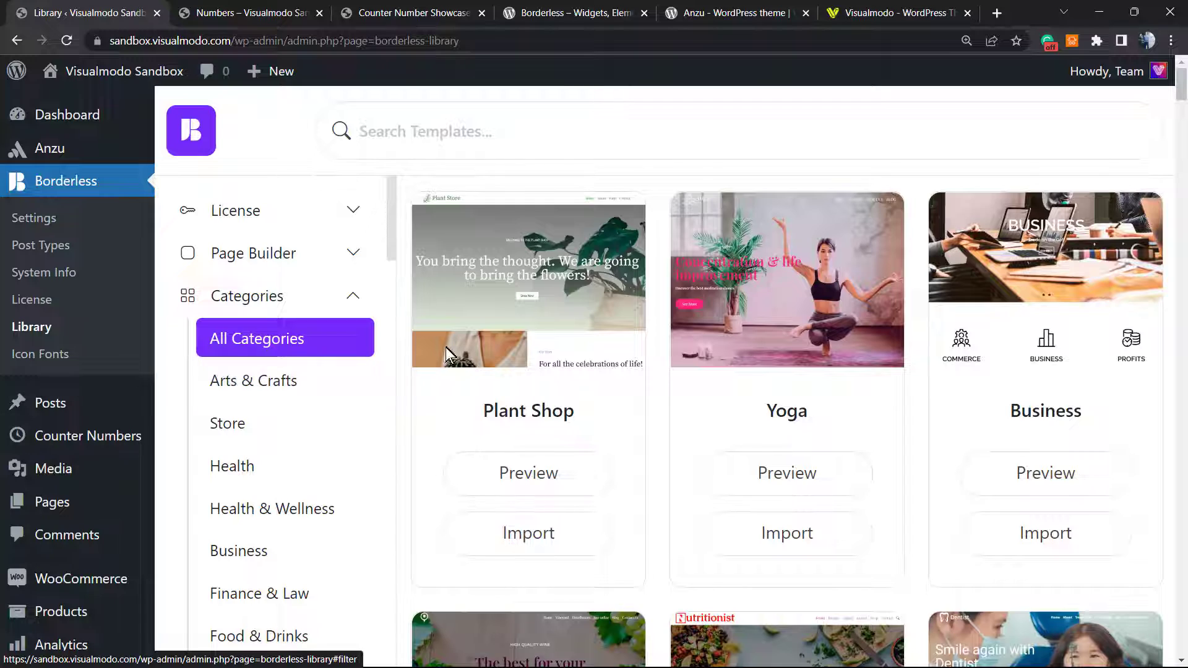
scroll("down", 3)
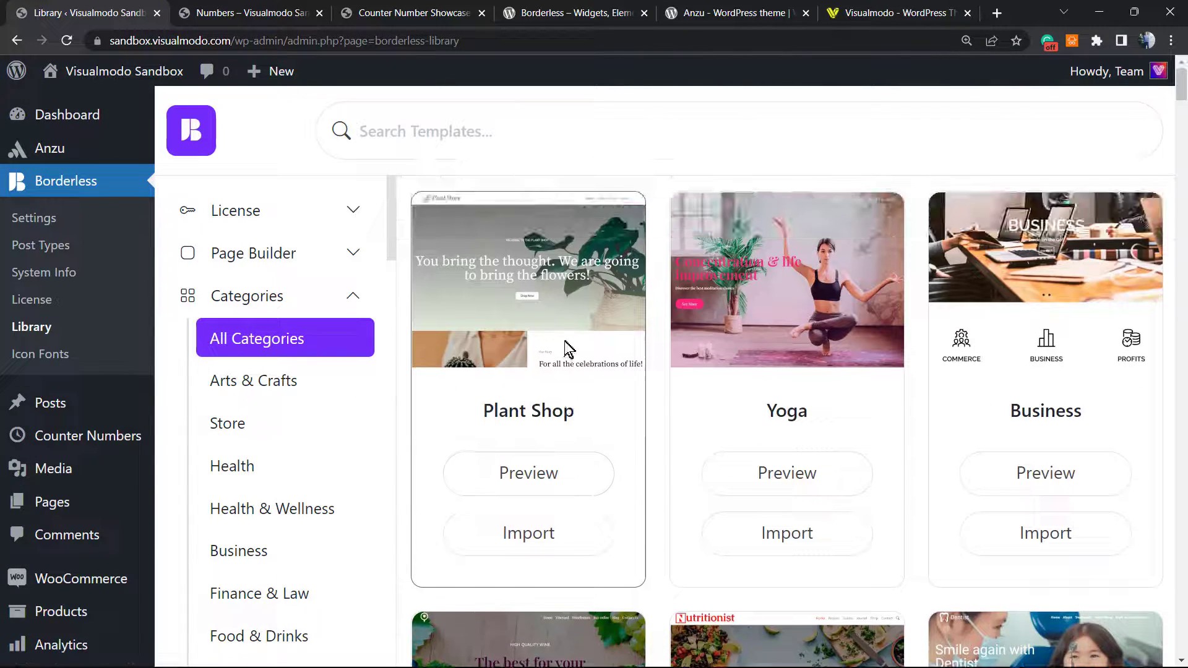
scroll("down", 3)
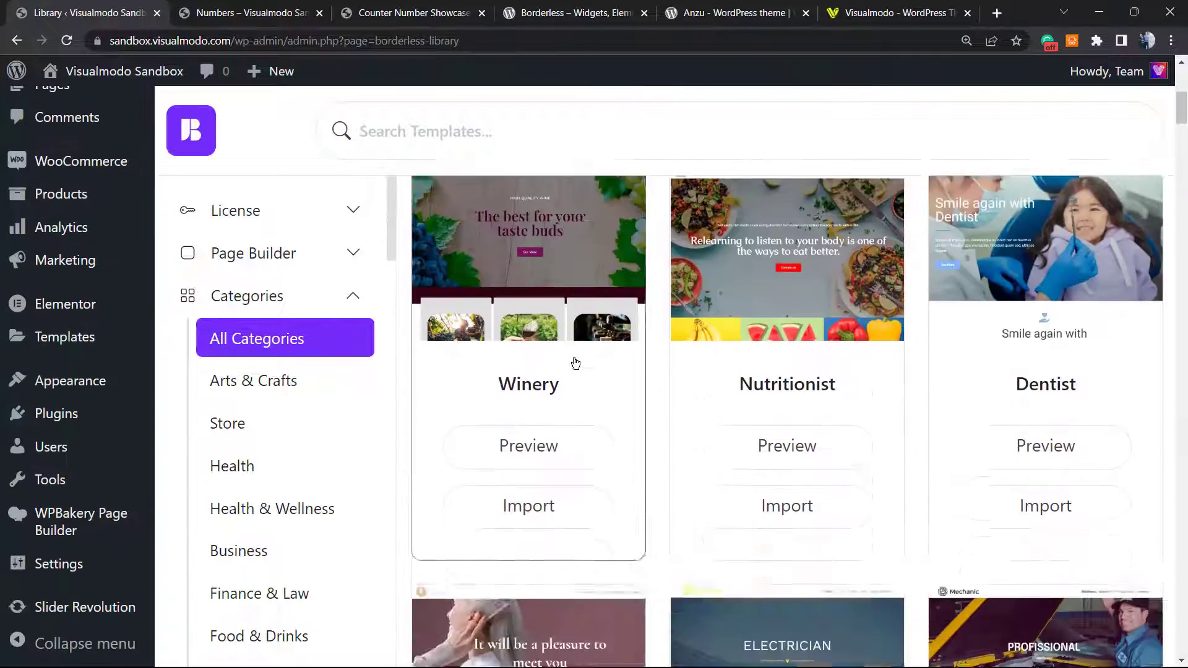
scroll("down", 3)
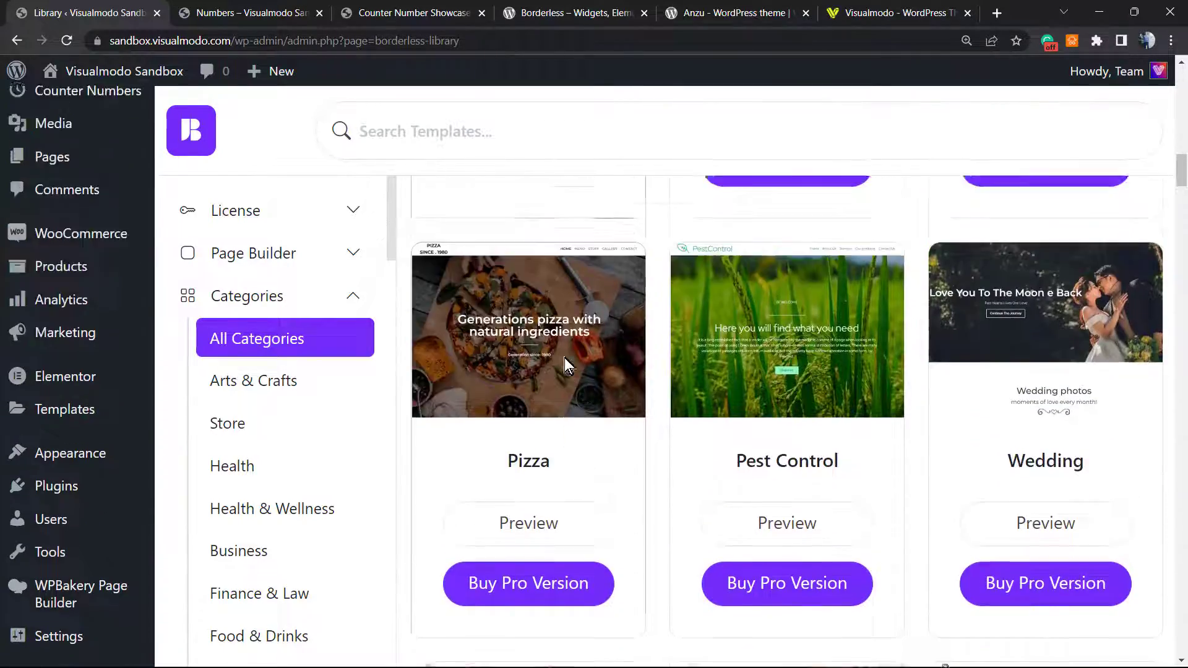
left_click(573, 12)
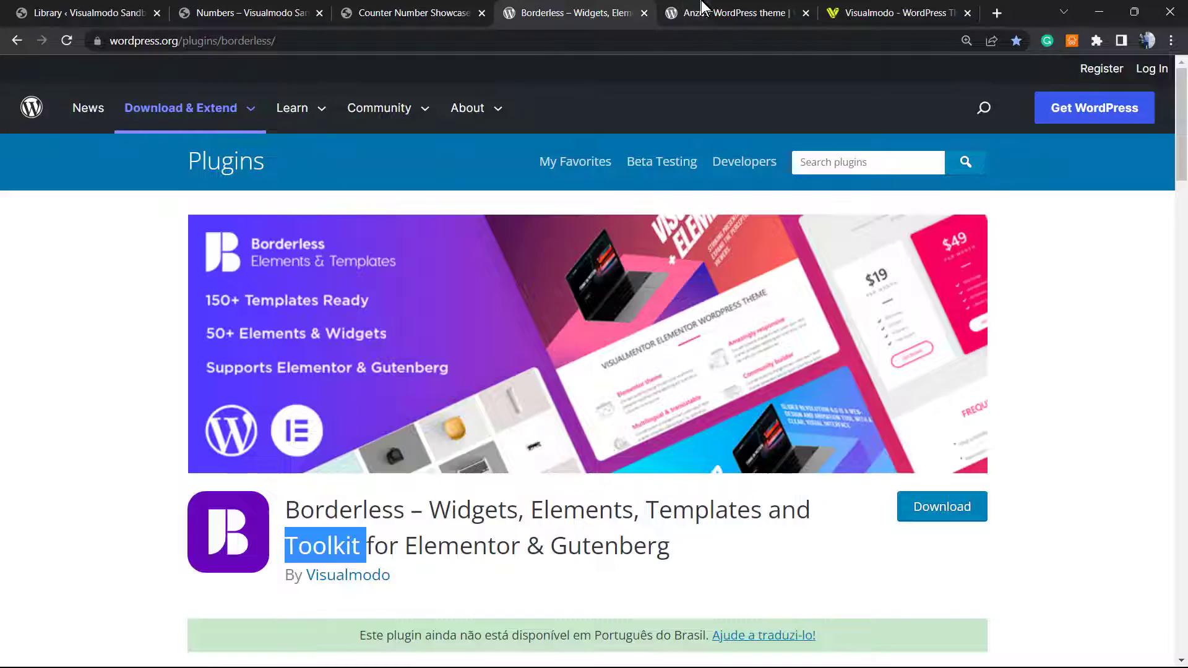
Step: Show the Anzu theme by Visualmodo on WordPress.org, then the Visualmodo homepage
left_click(731, 12)
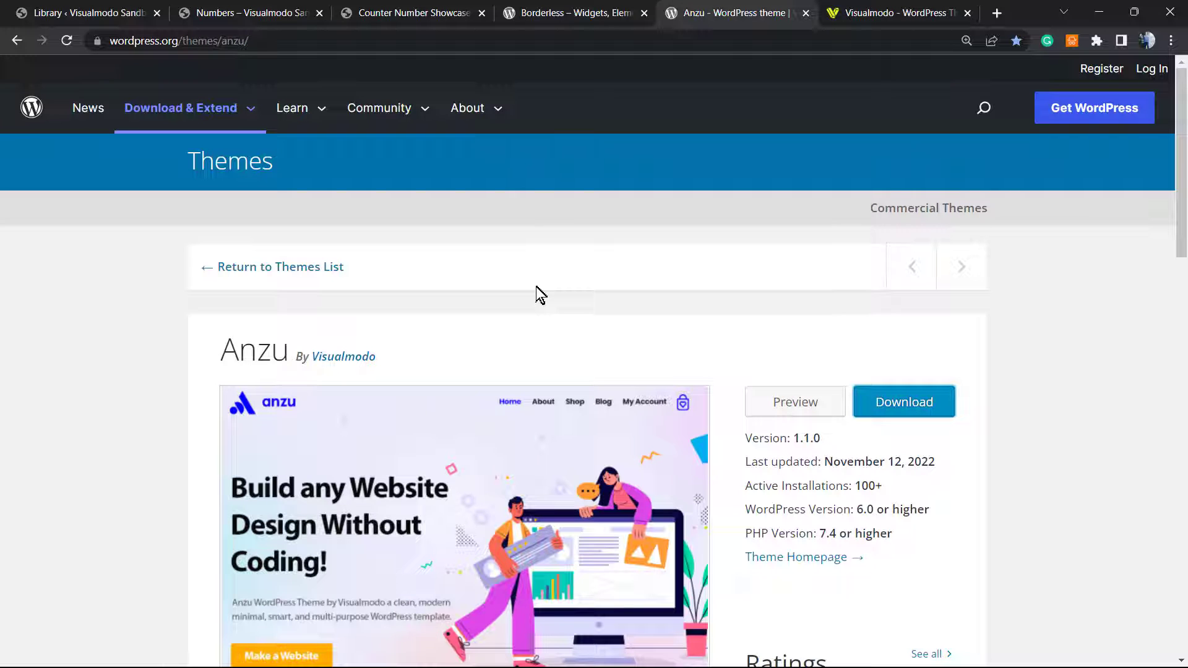
mouse_move(493, 316)
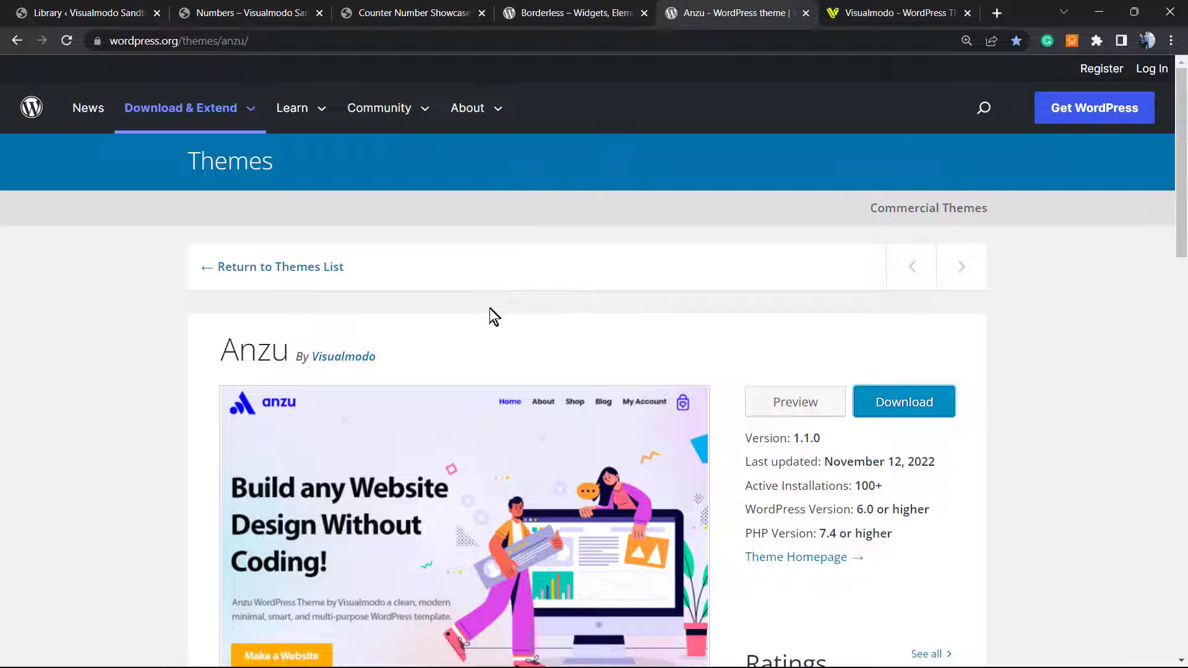
mouse_move(461, 320)
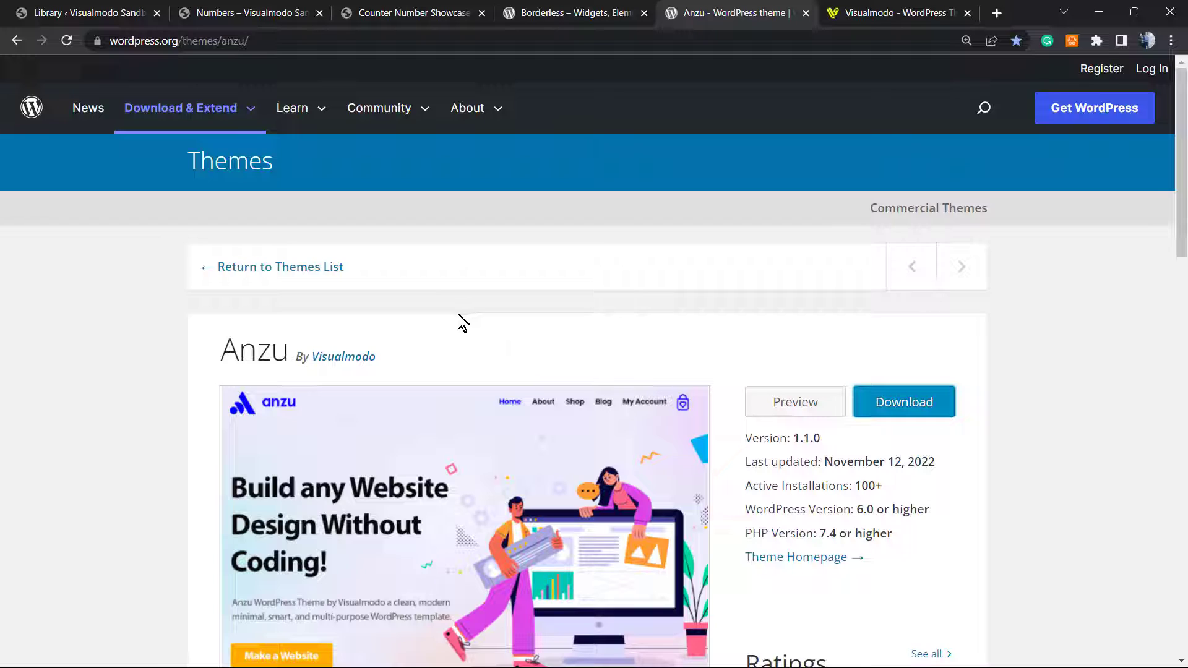
mouse_move(358, 414)
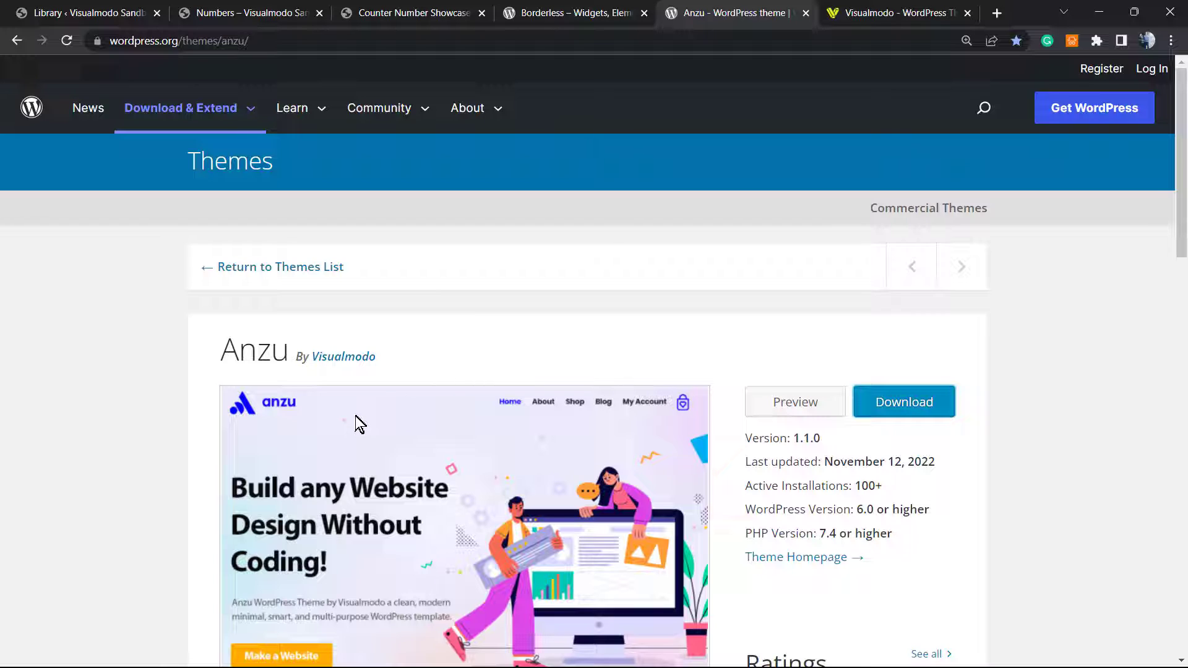
mouse_move(338, 420)
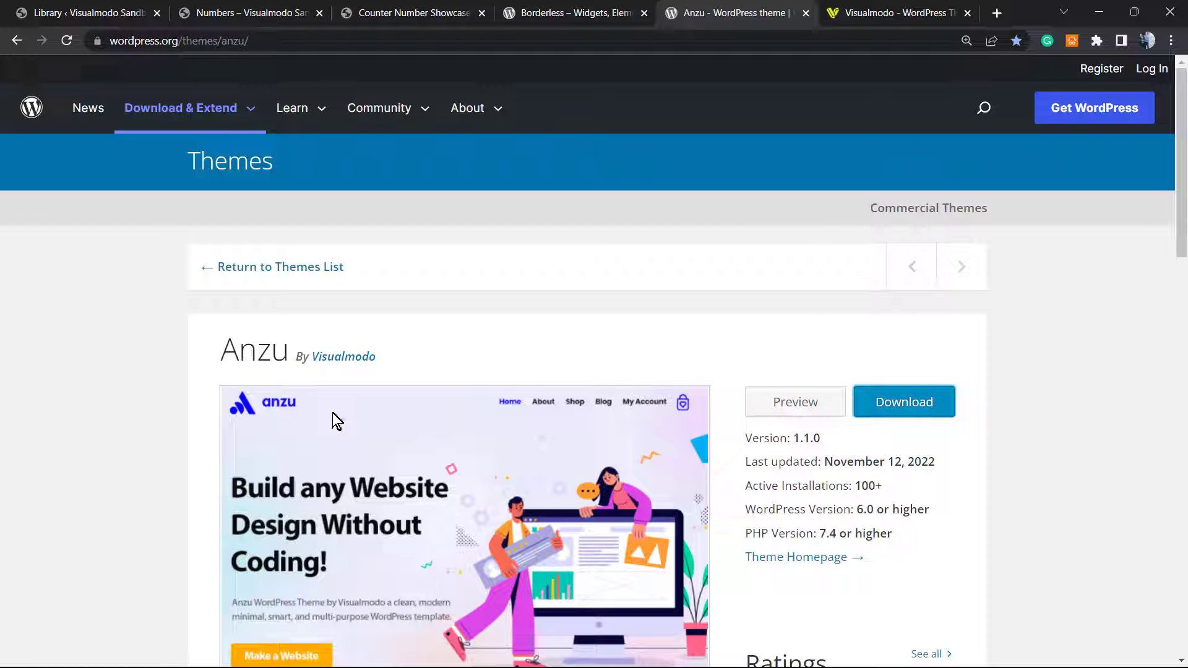
mouse_move(270, 357)
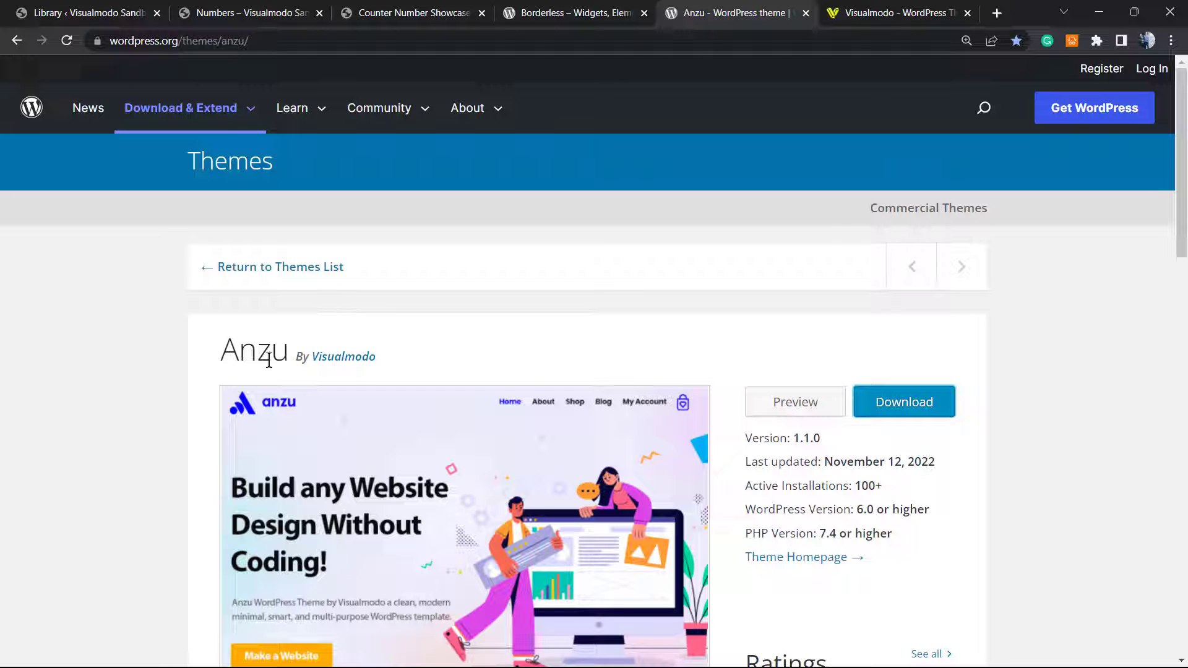
double_click(252, 350)
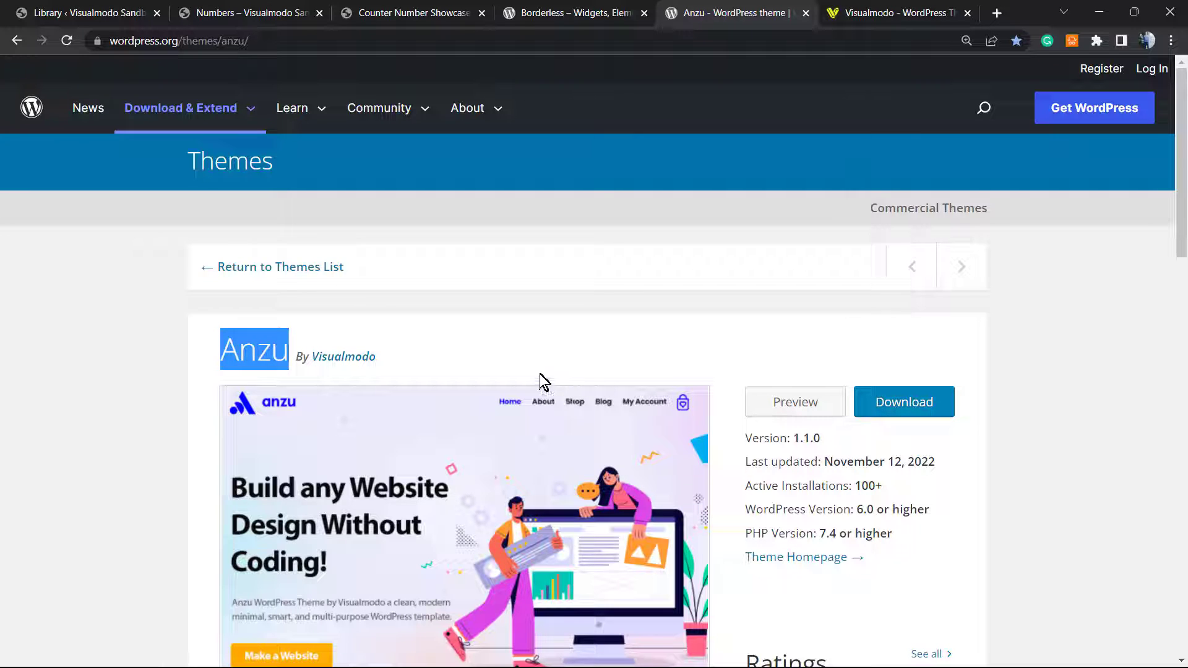
scroll("down", 3)
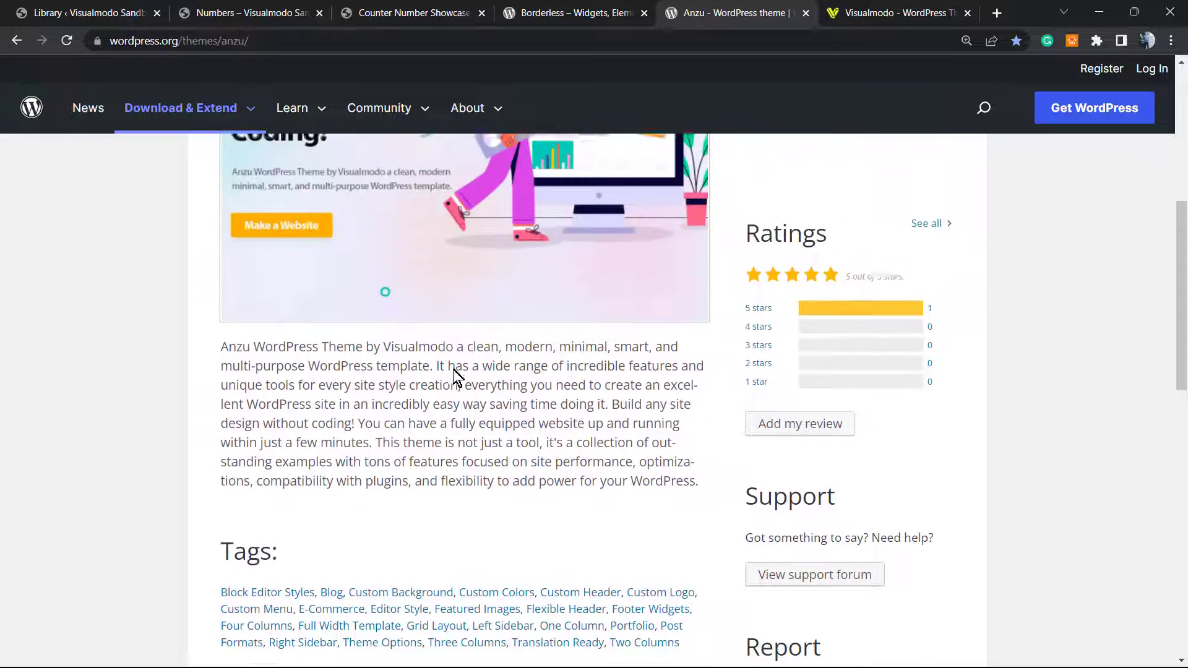
scroll("up", 3)
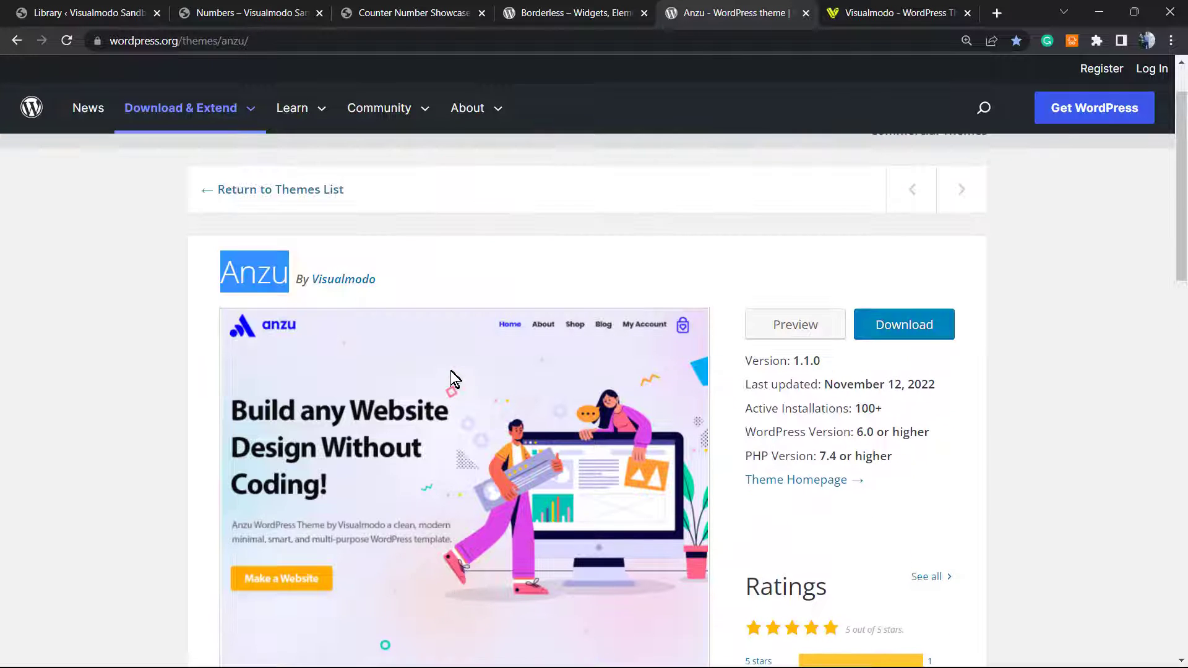
mouse_move(445, 379)
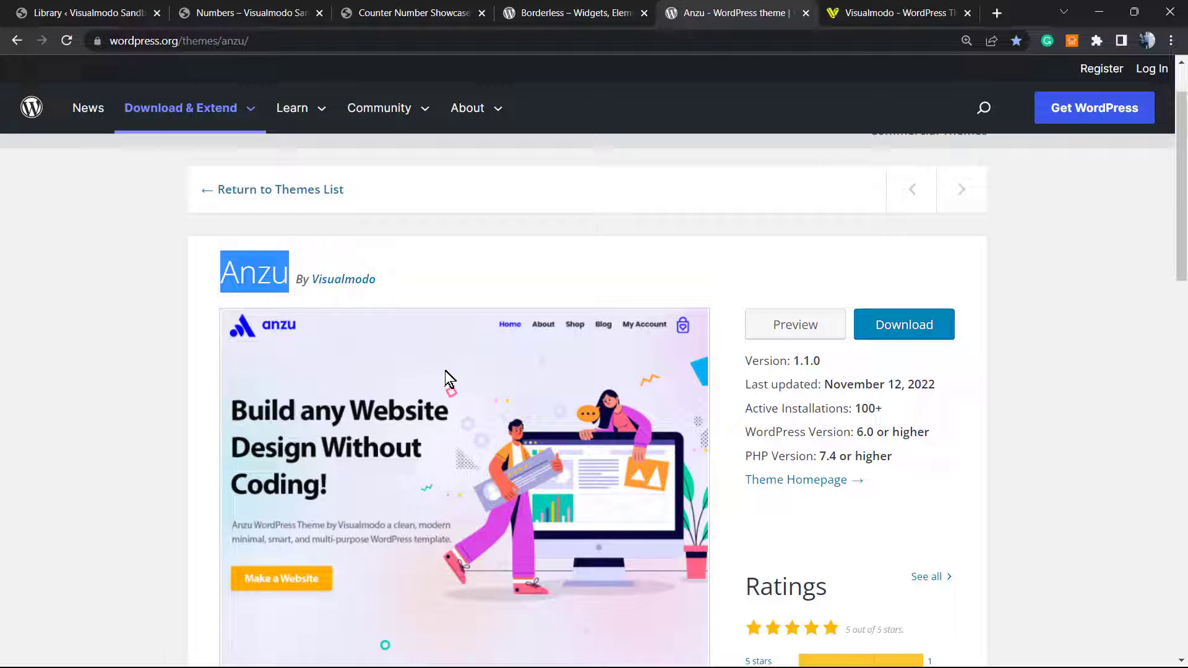
mouse_move(449, 387)
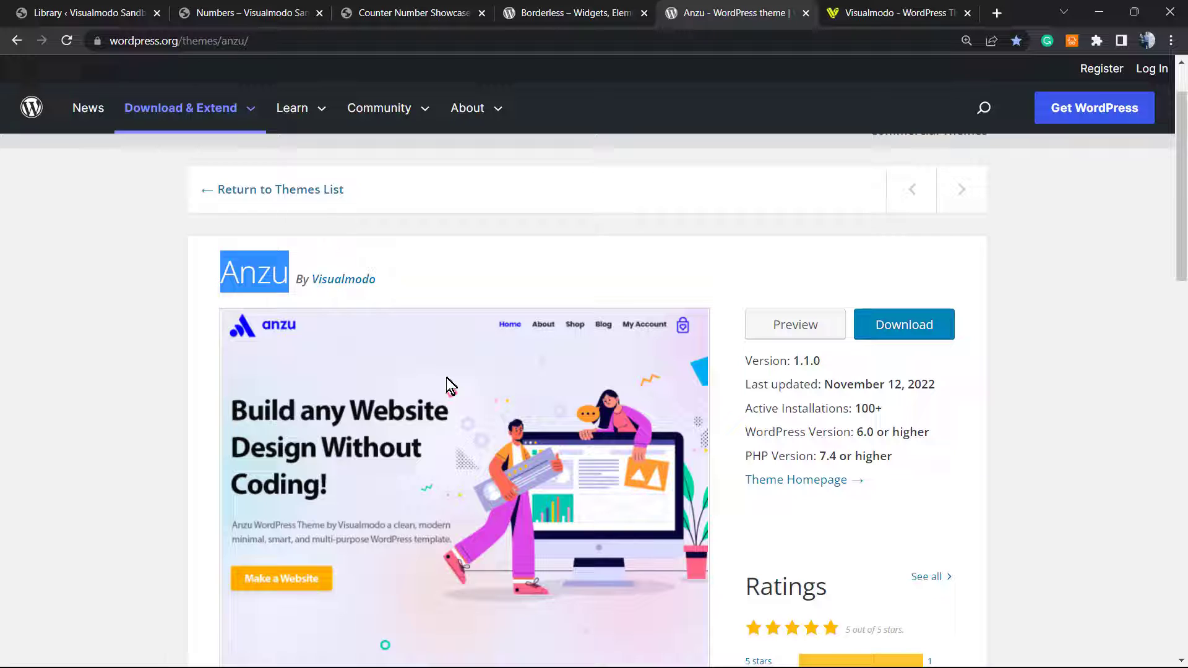
mouse_move(500, 396)
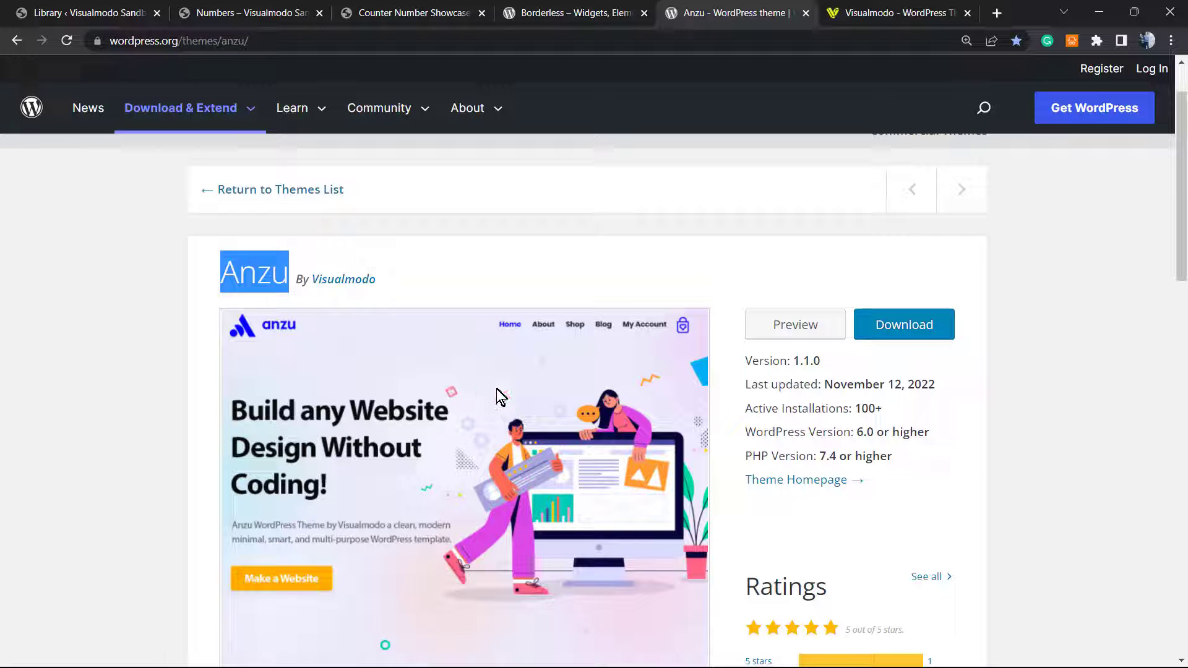
mouse_move(442, 400)
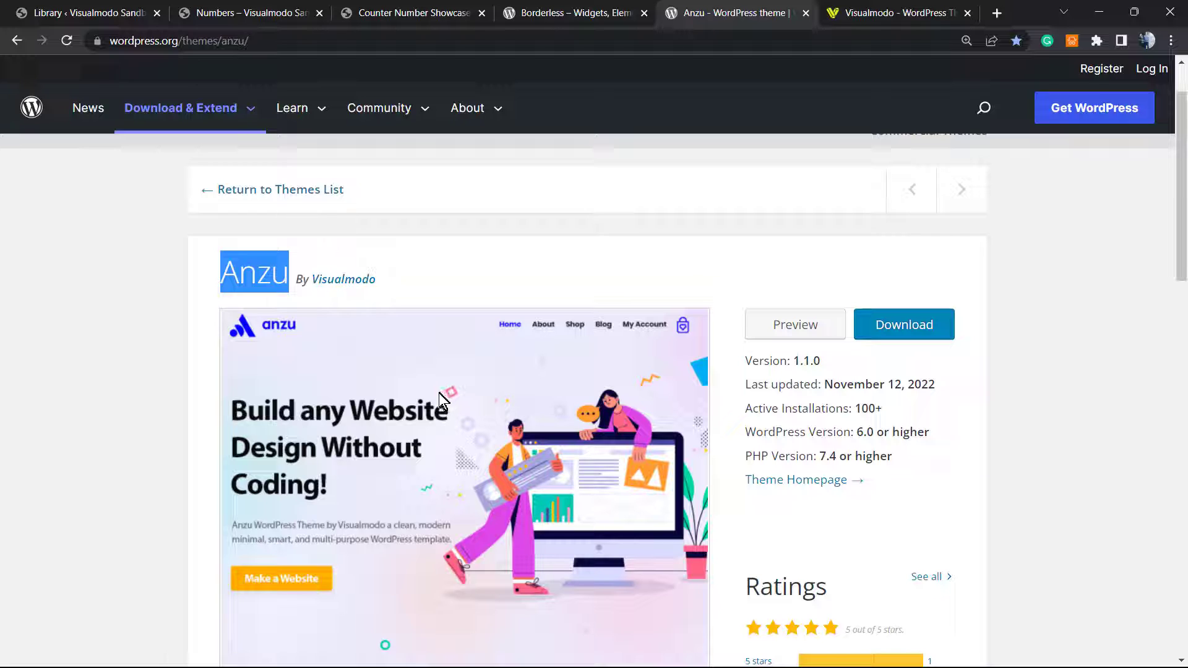
mouse_move(492, 377)
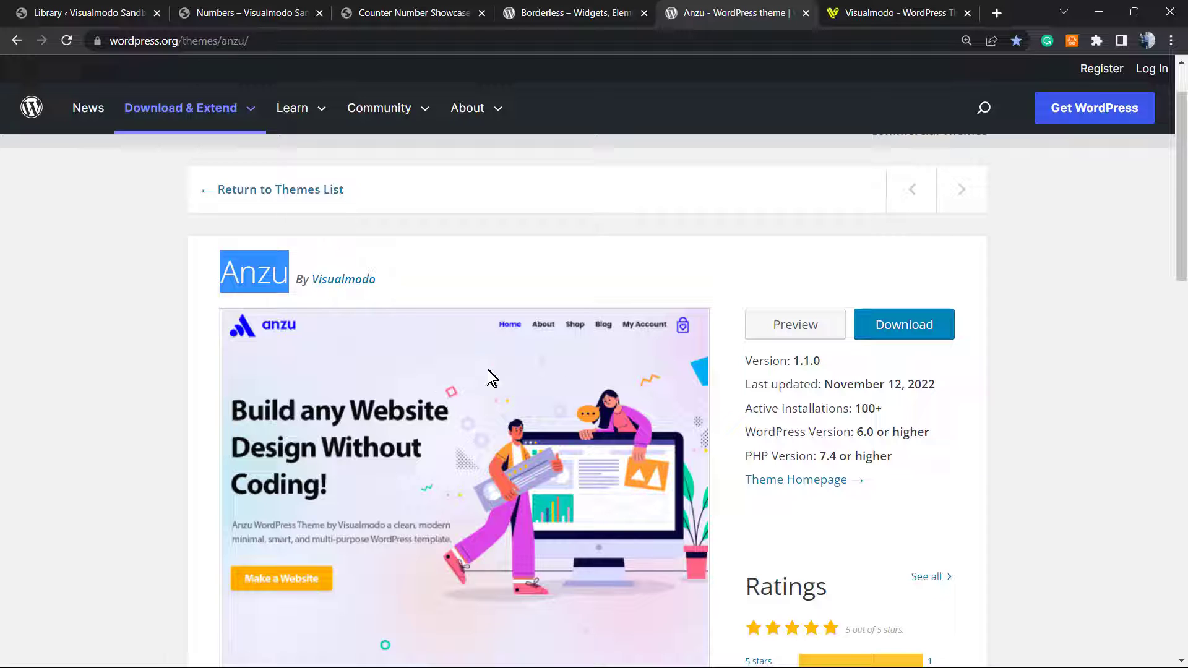
mouse_move(552, 282)
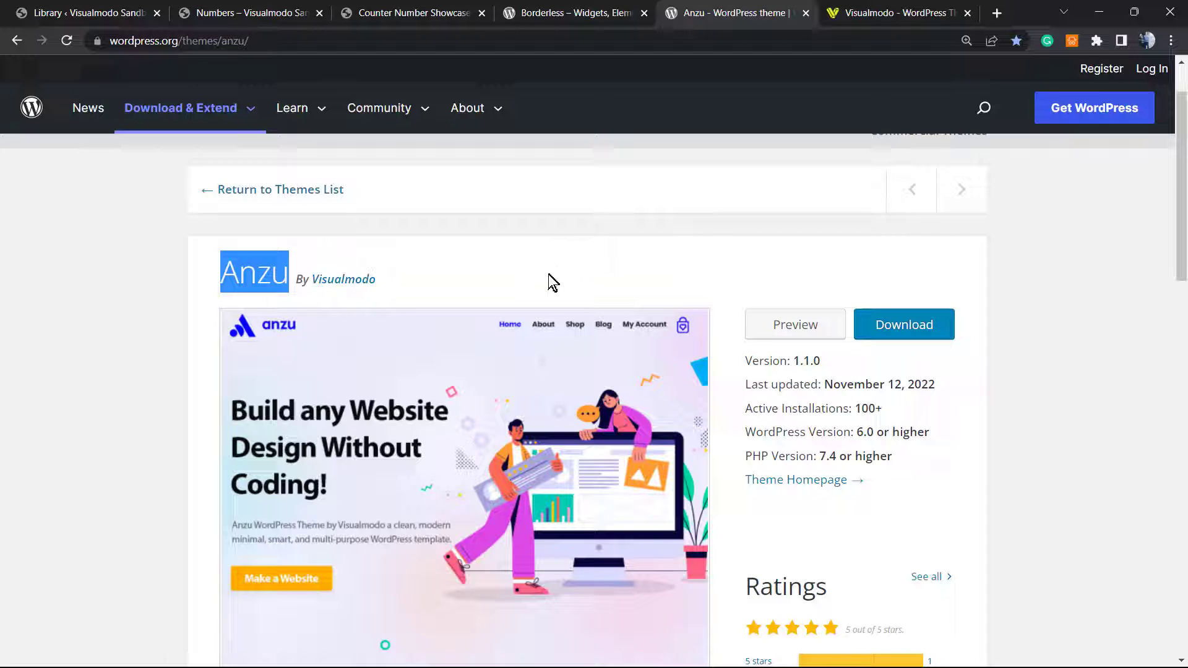
mouse_move(731, 11)
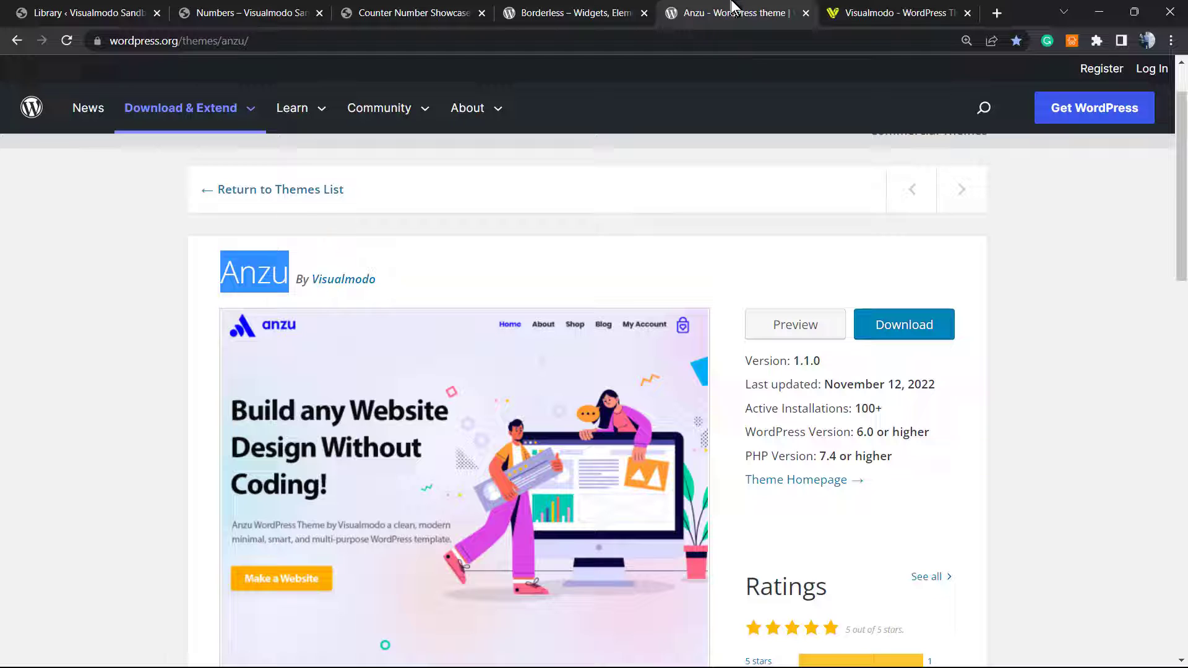
left_click(898, 13)
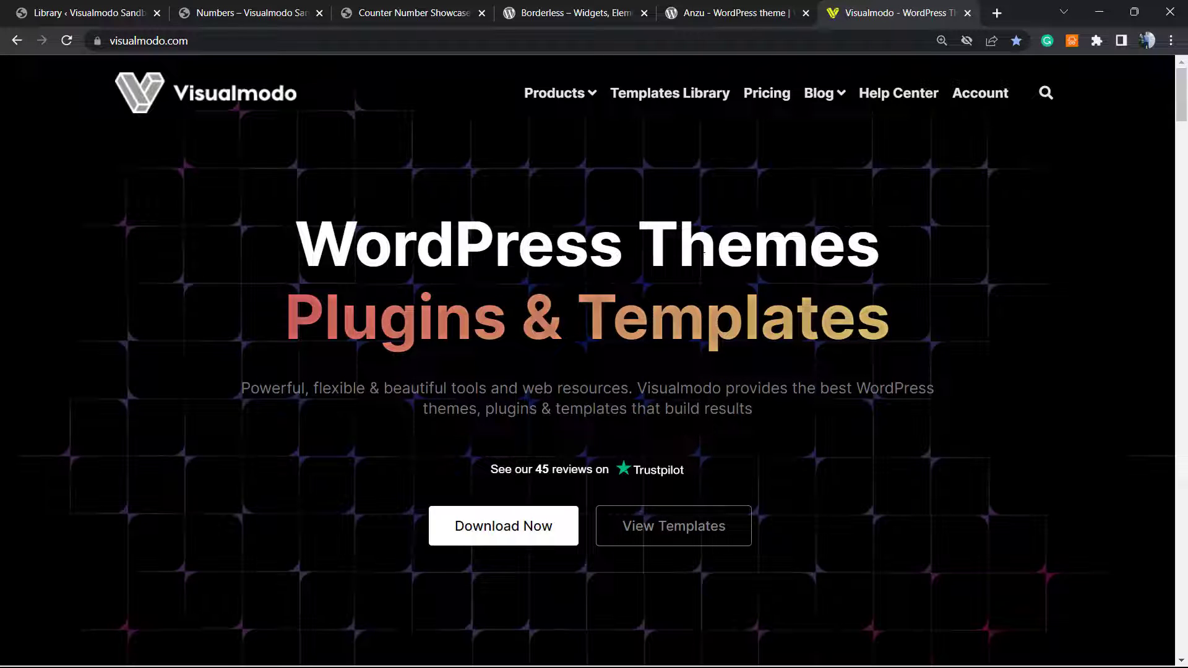
Step: Browse Visualmodo's Starter Templates Library (Bakery, Lawyer, Florist, Pasta templates)
left_click(669, 92)
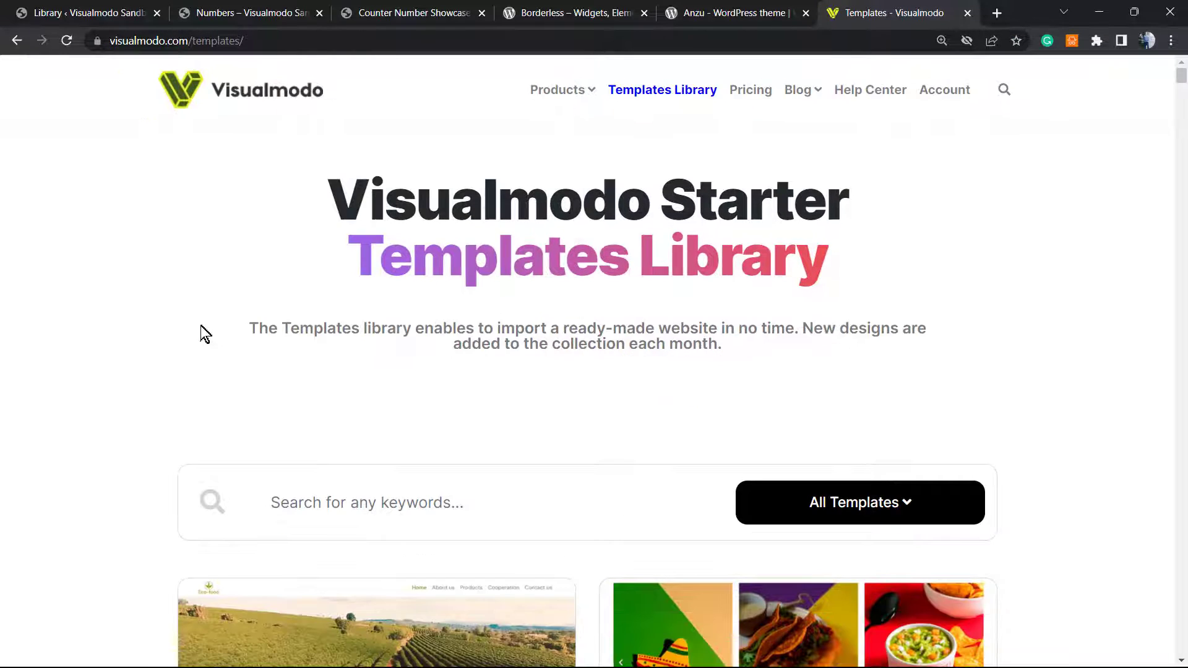
scroll("down", 3)
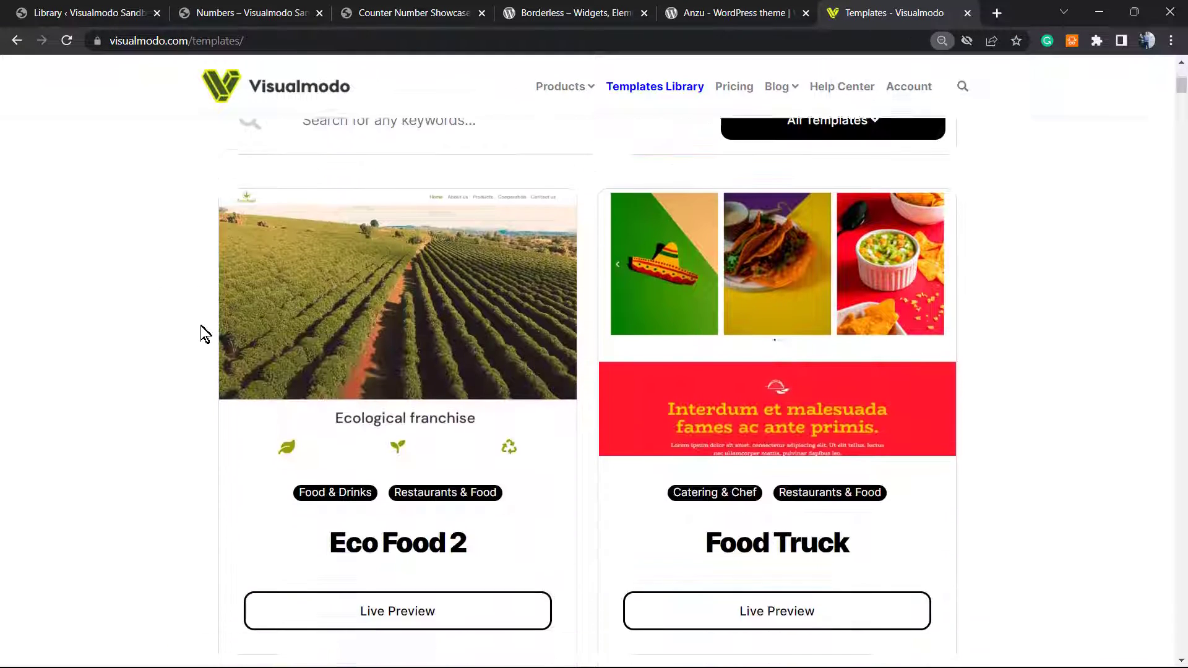
scroll("down", 3)
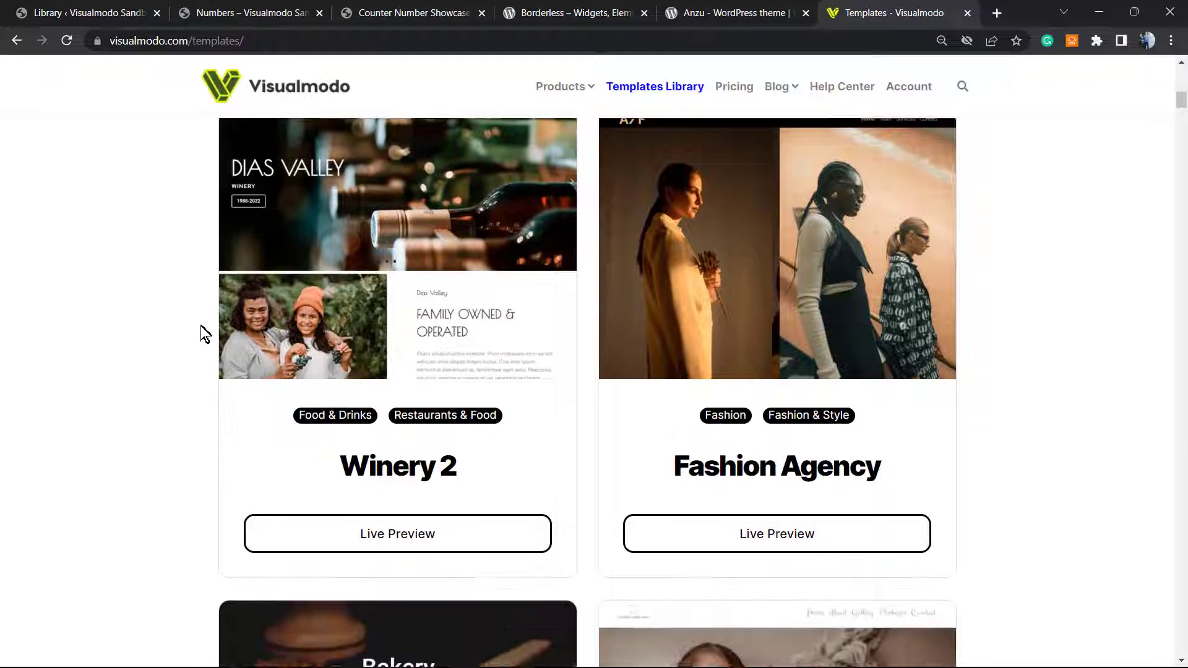
scroll("down", 3)
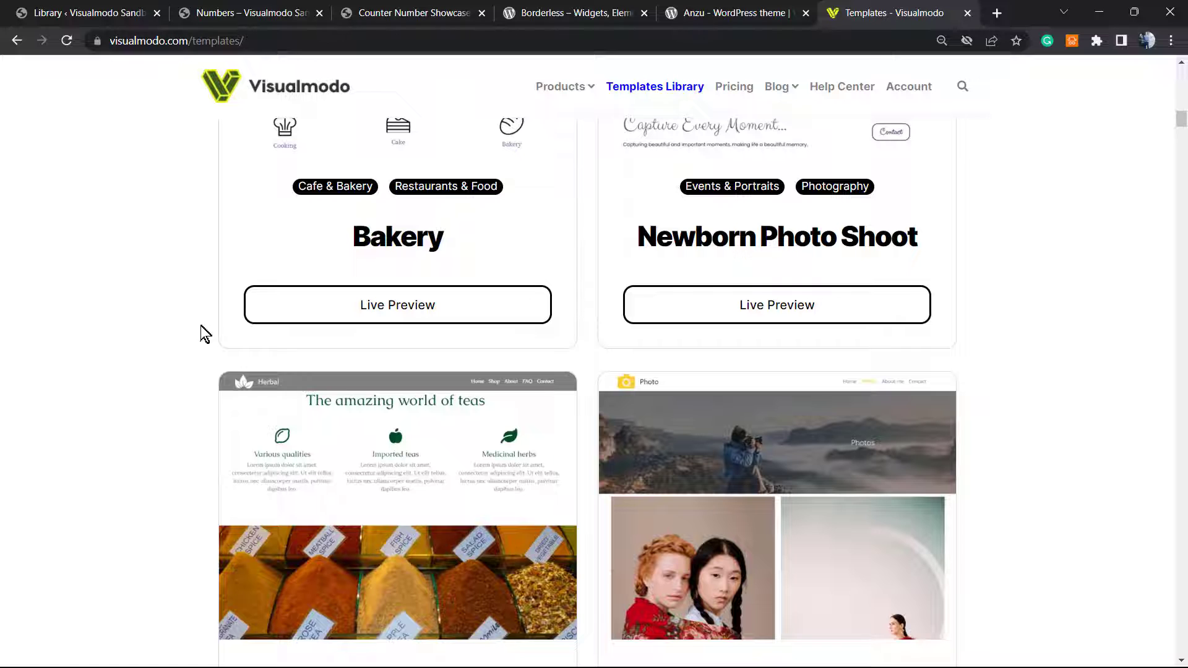
scroll("down", 3)
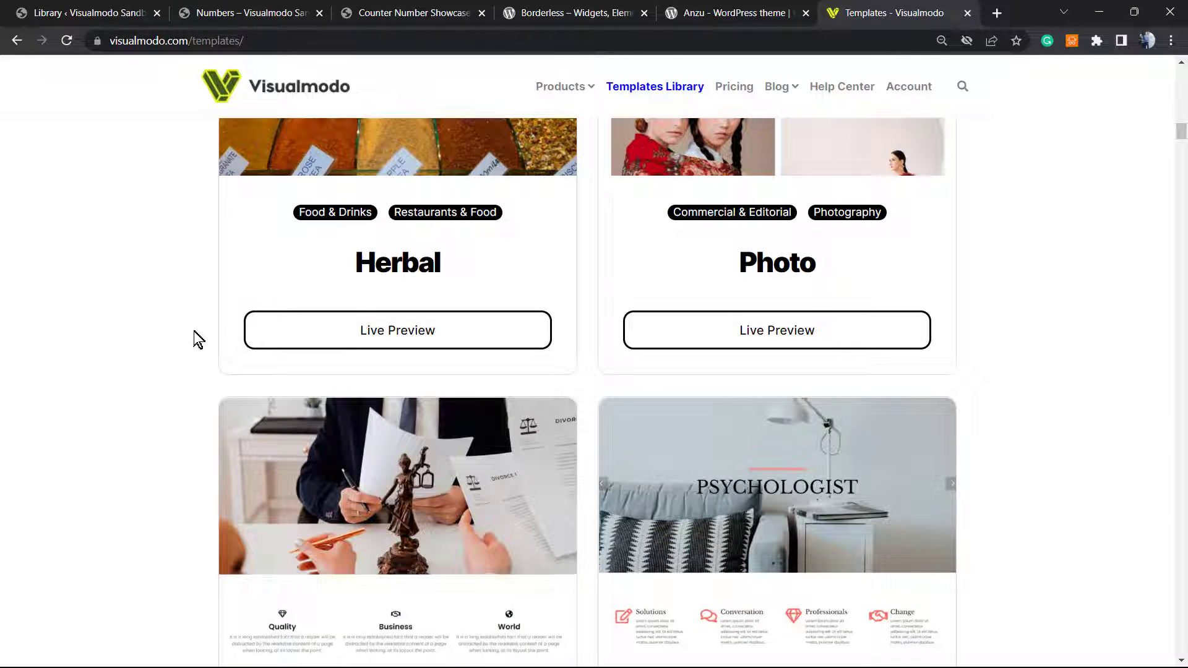
scroll("down", 3)
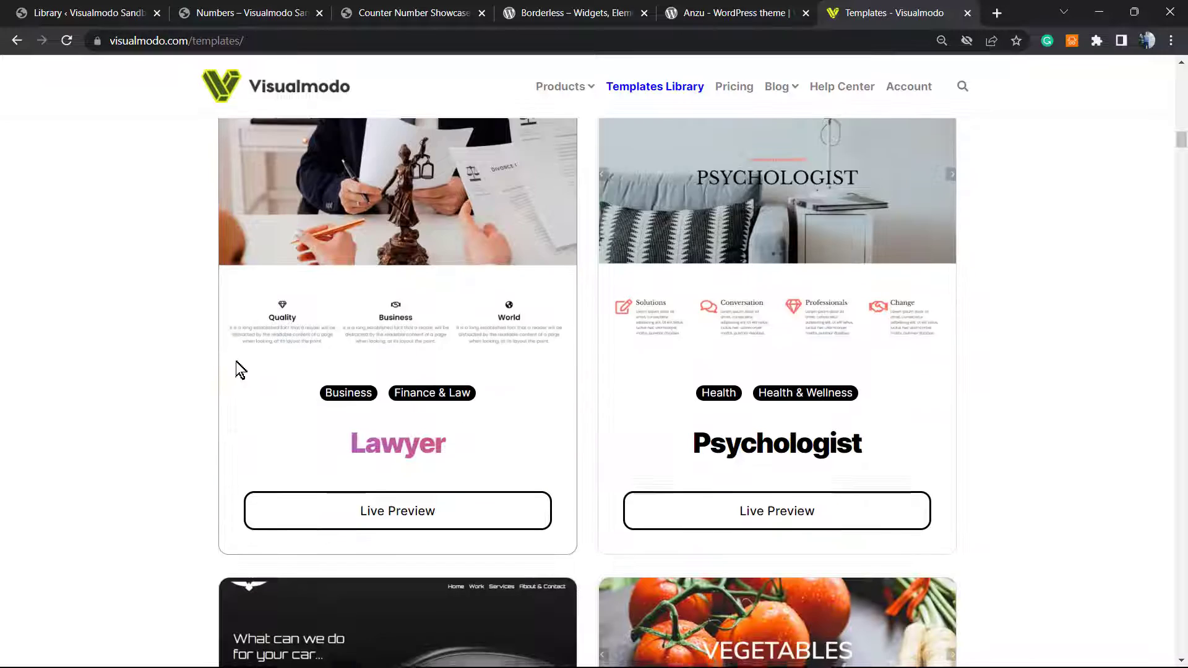
scroll("down", 3)
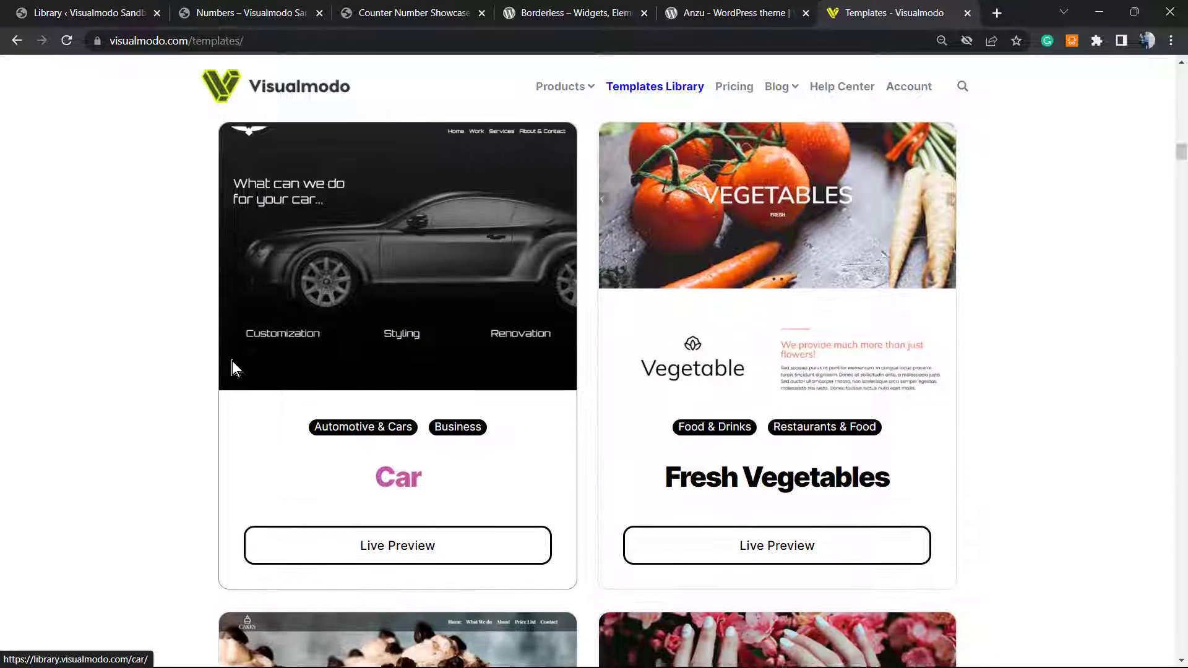
scroll("down", 3)
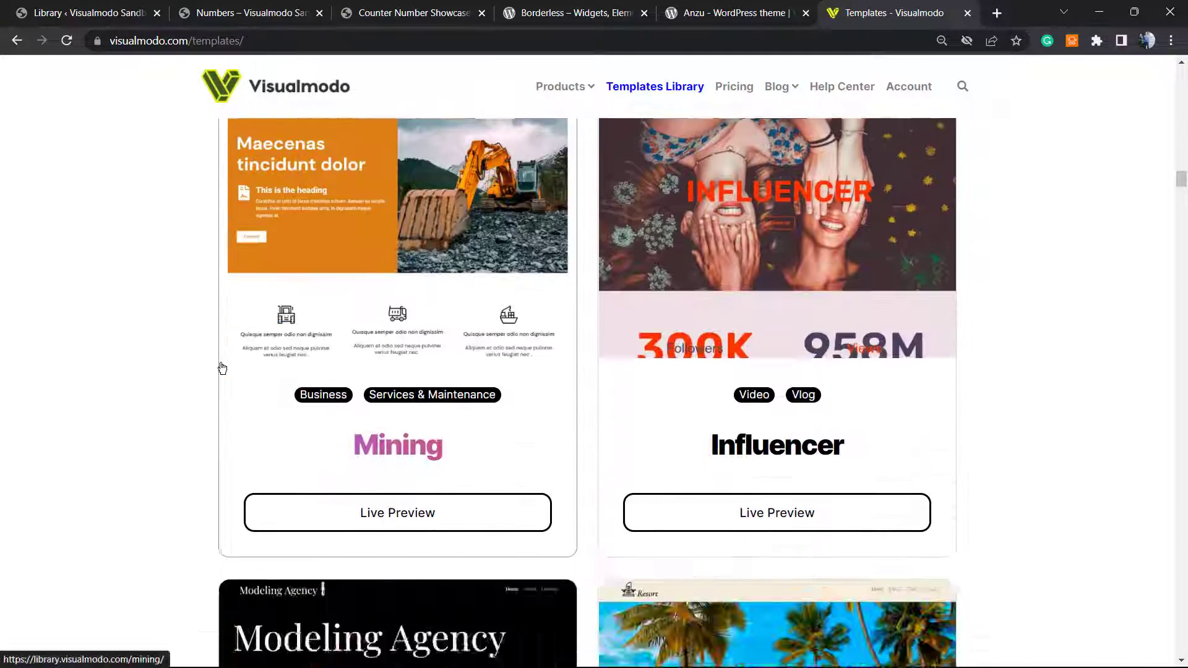
scroll("down", 3)
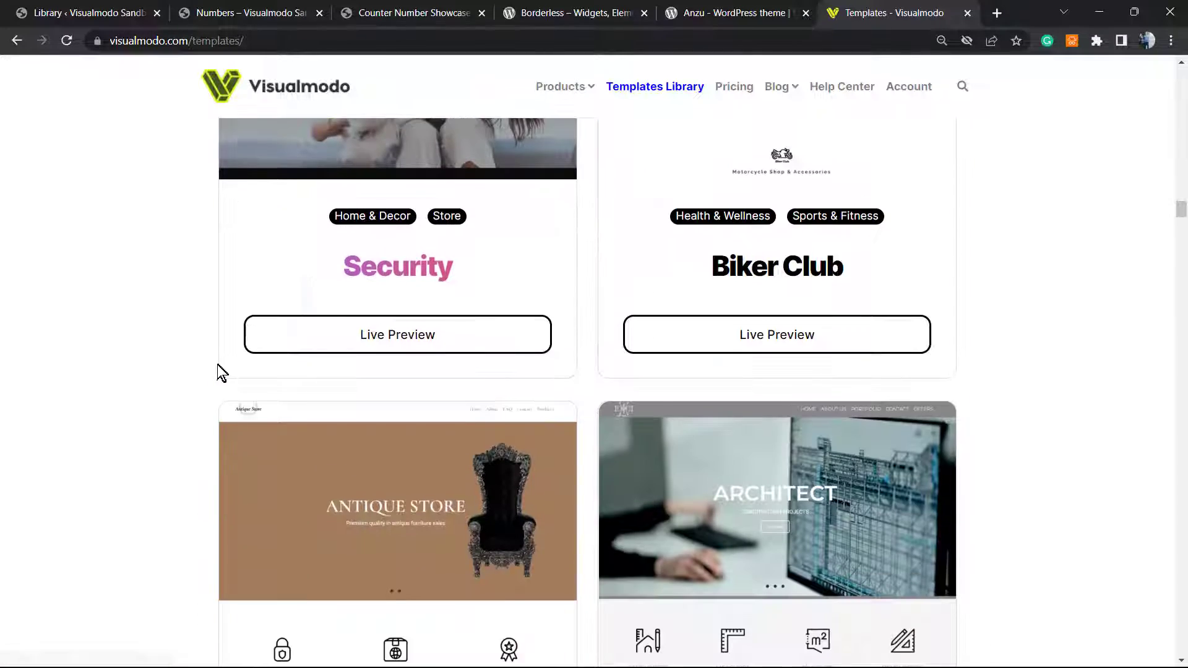
scroll("down", 3)
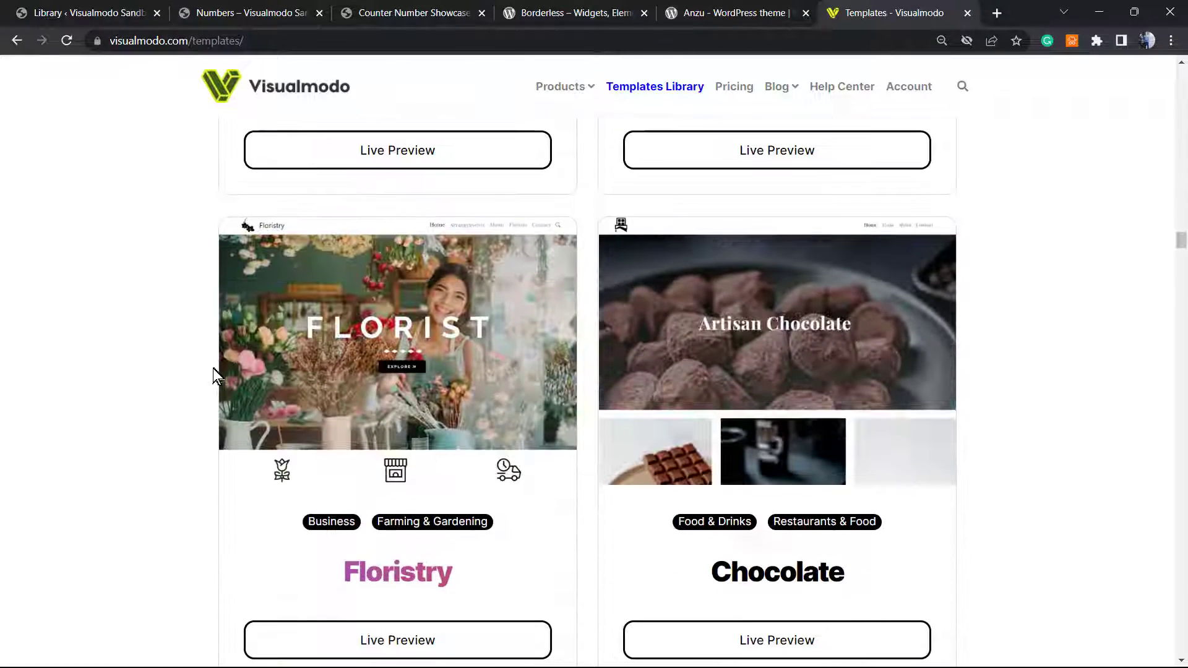
scroll("down", 3)
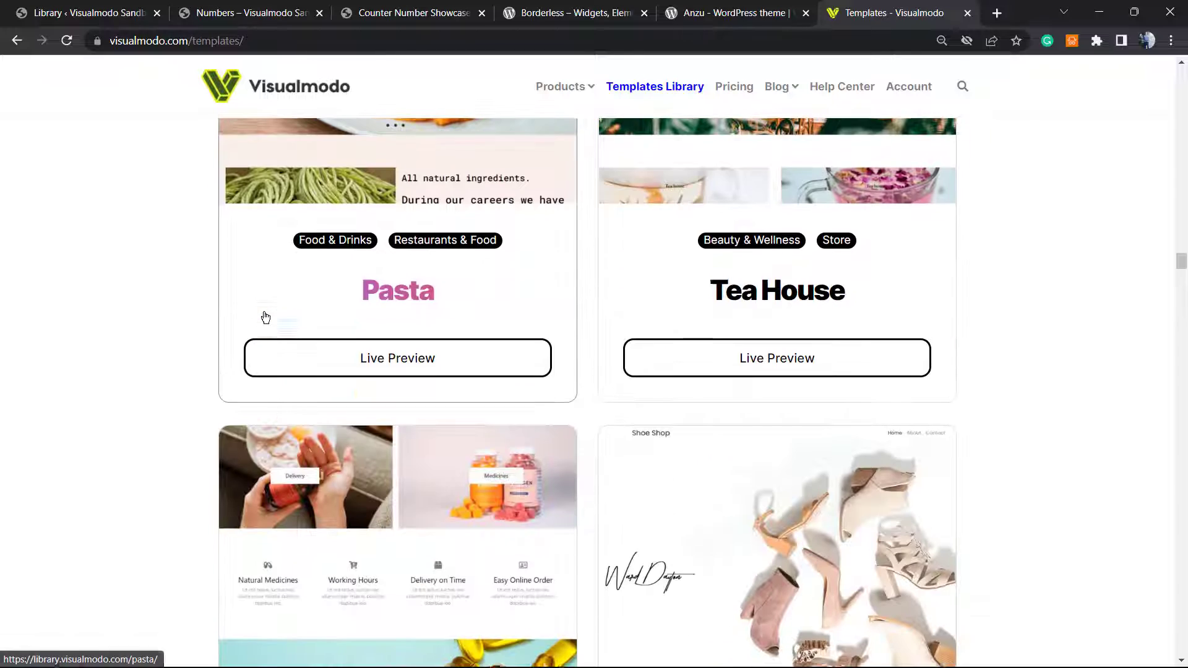